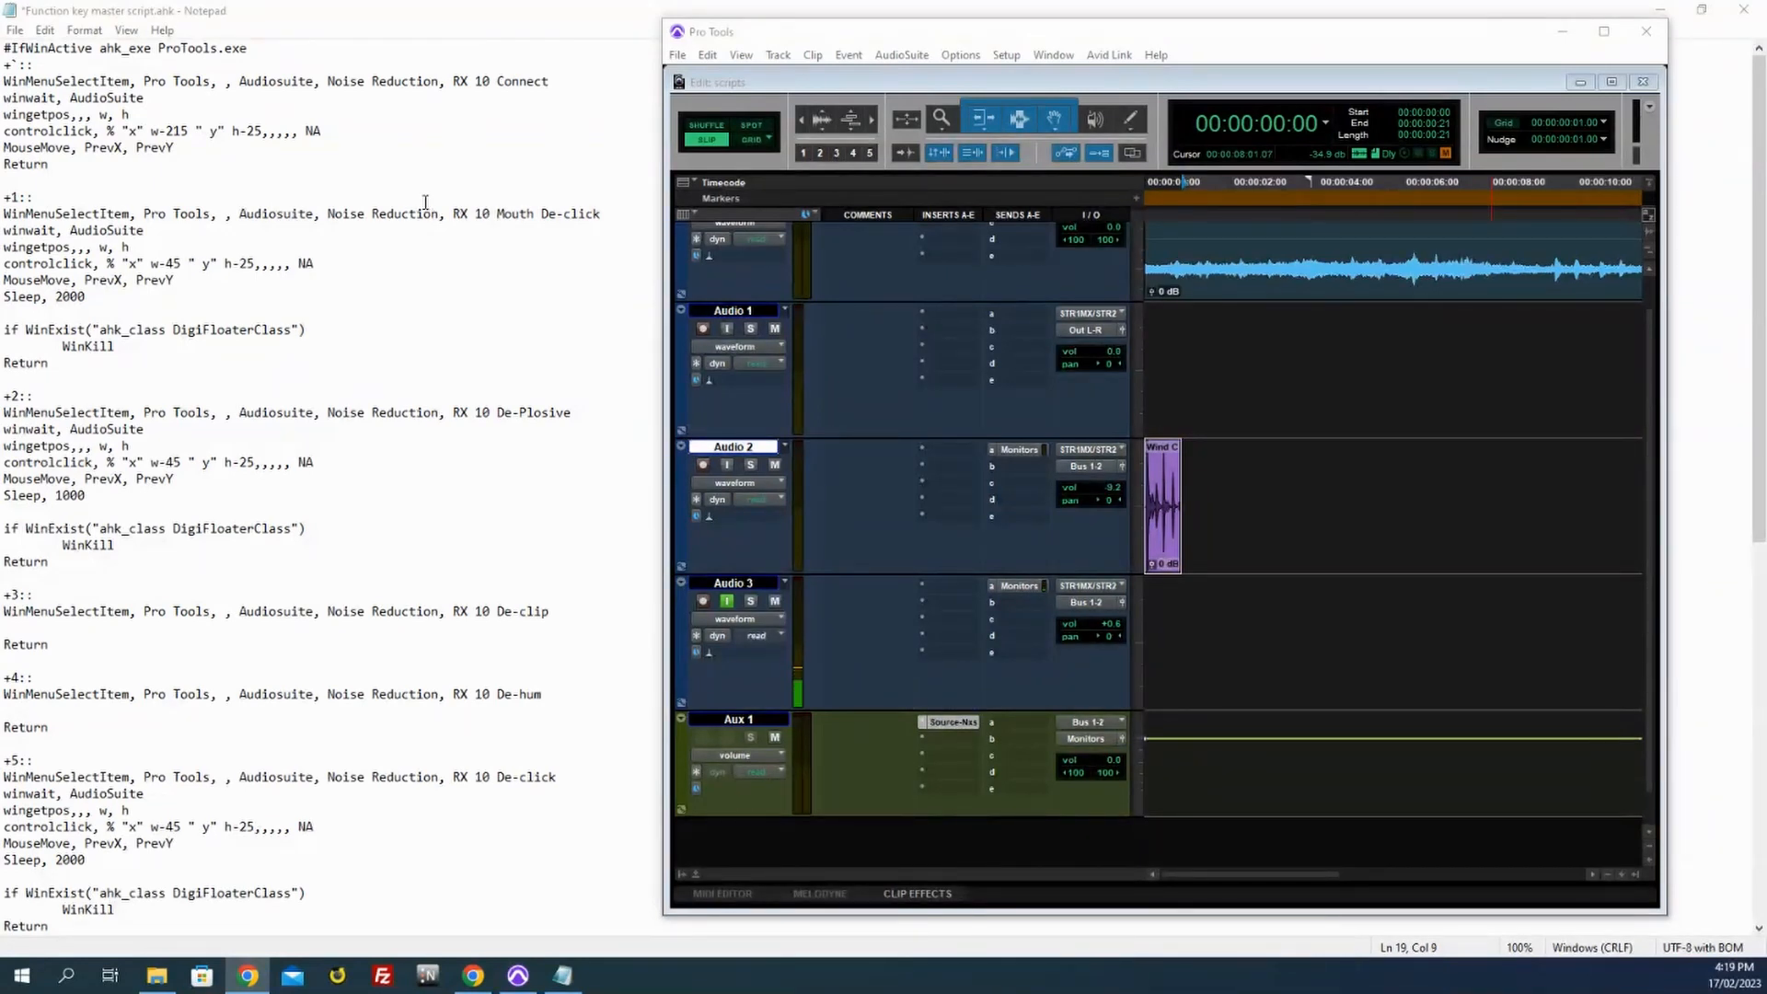
{"action": "mouse_move", "coordinate": [328, 180]}
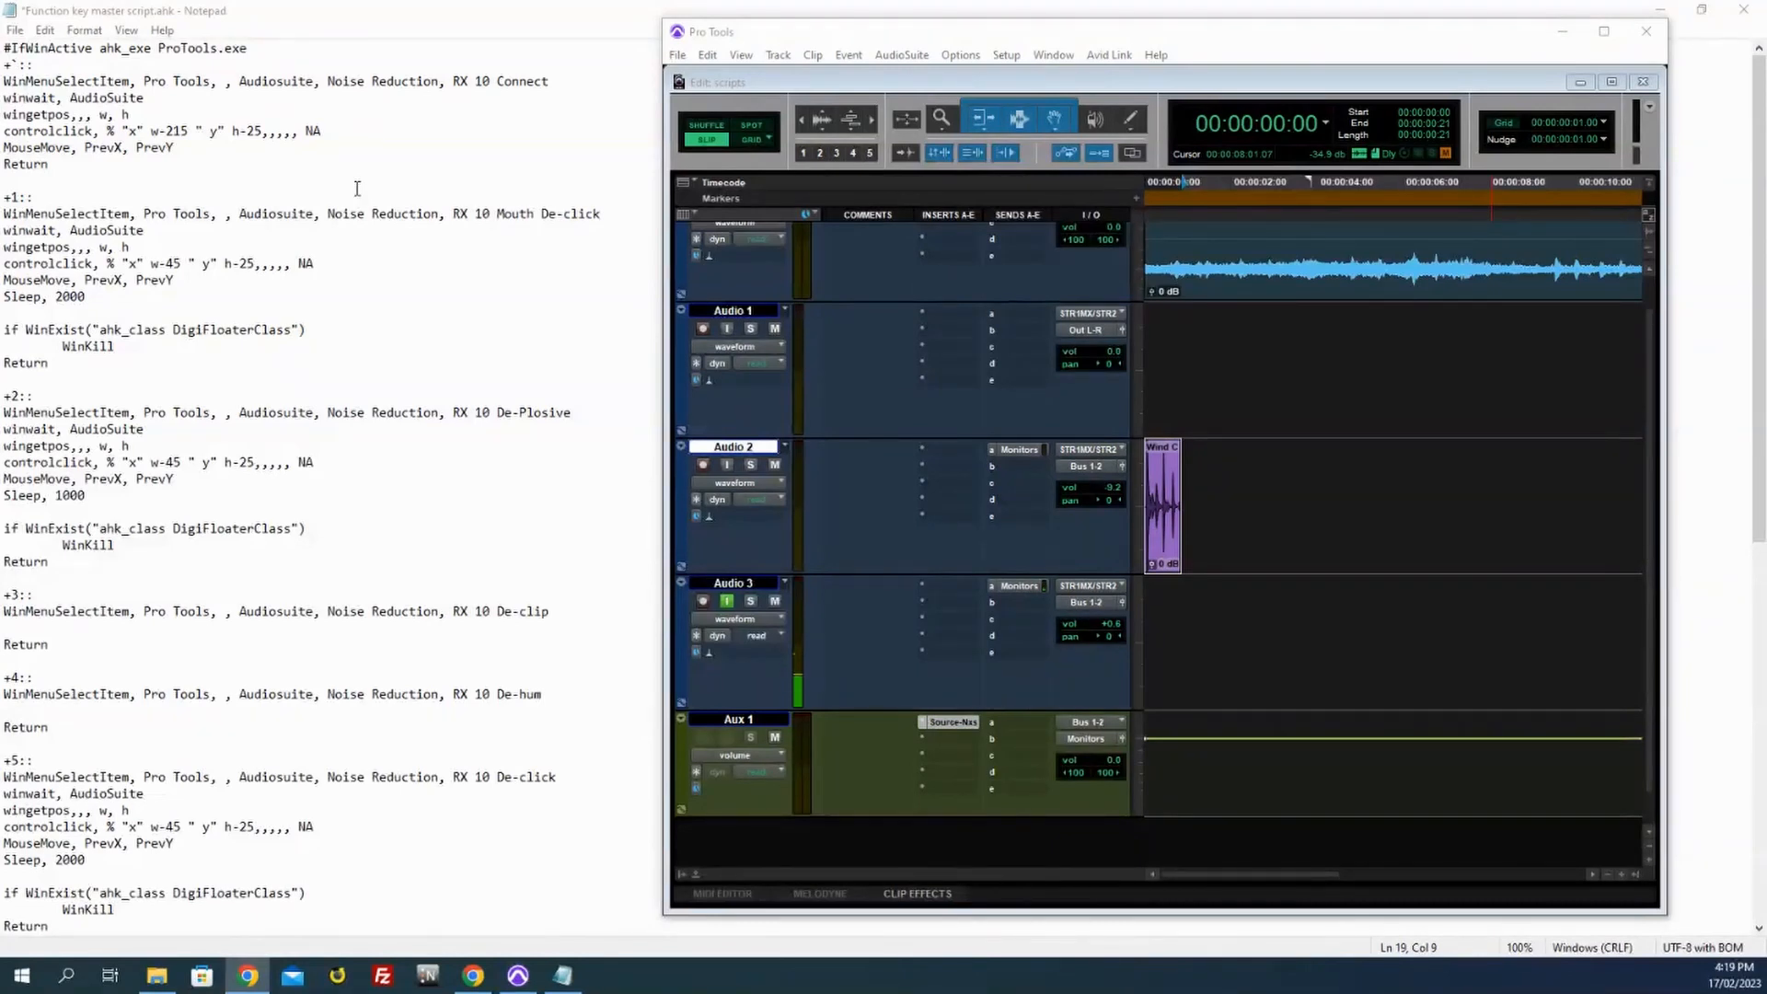
{"action": "mouse_move", "coordinate": [244, 48]}
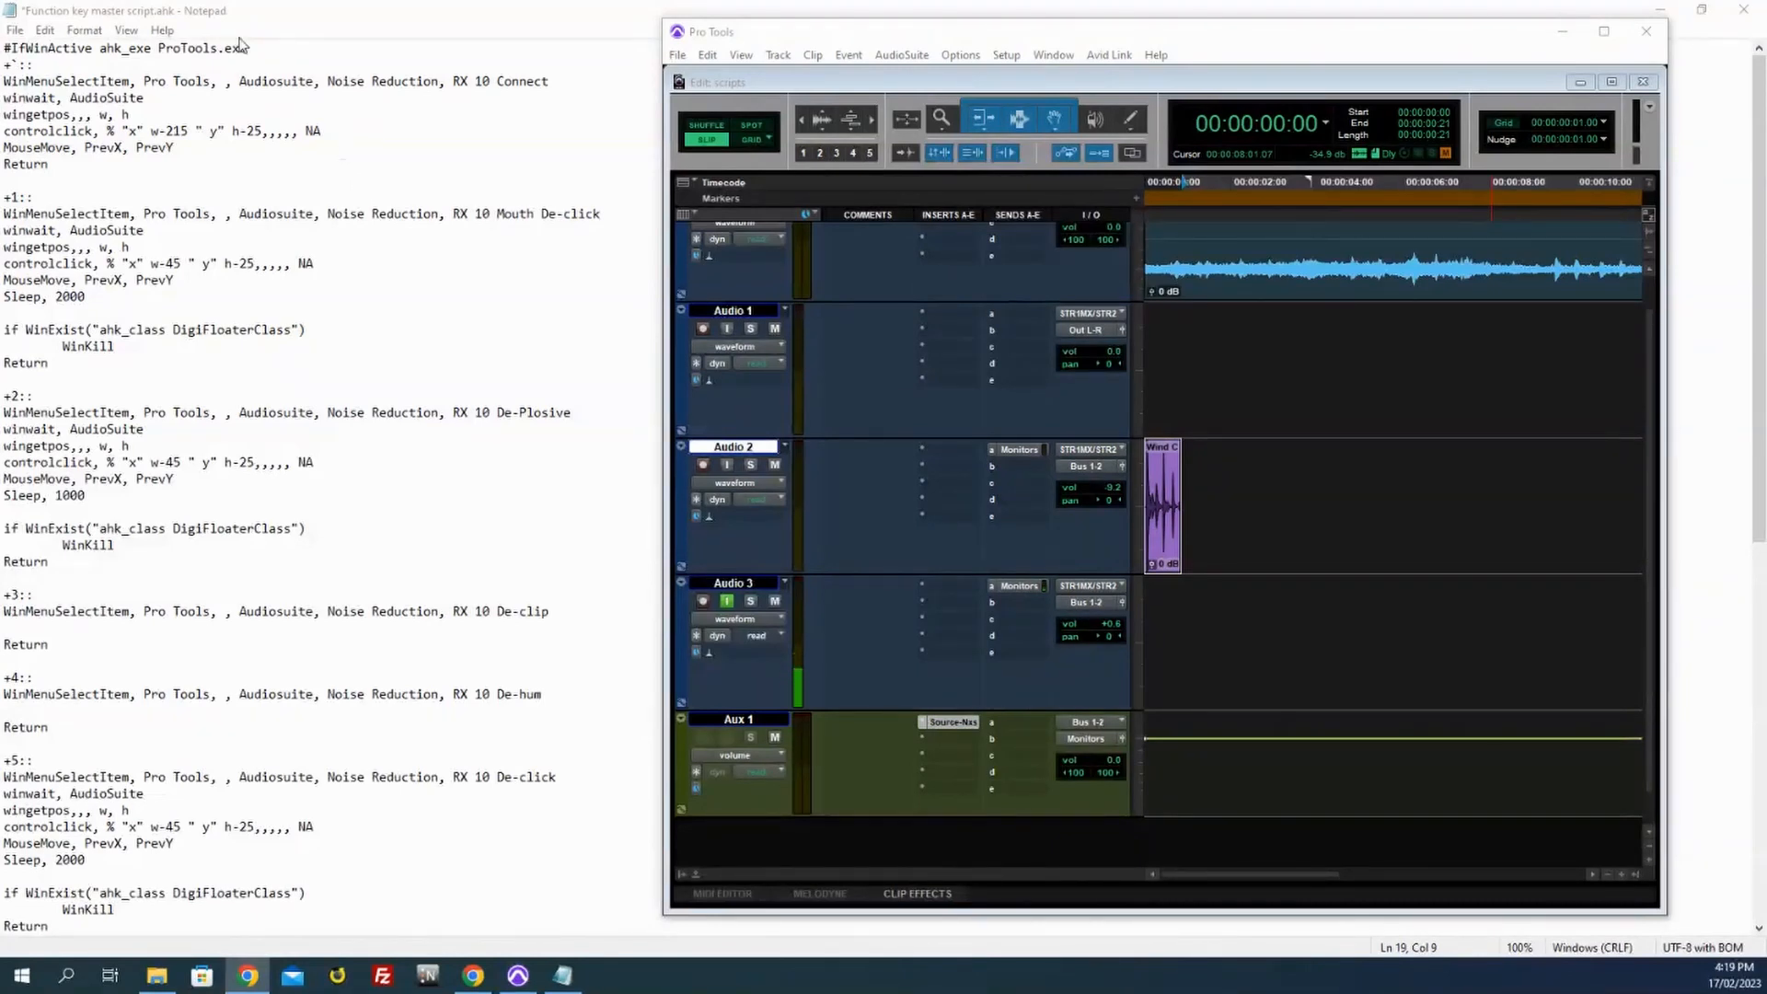
{"action": "mouse_move", "coordinate": [322, 199]}
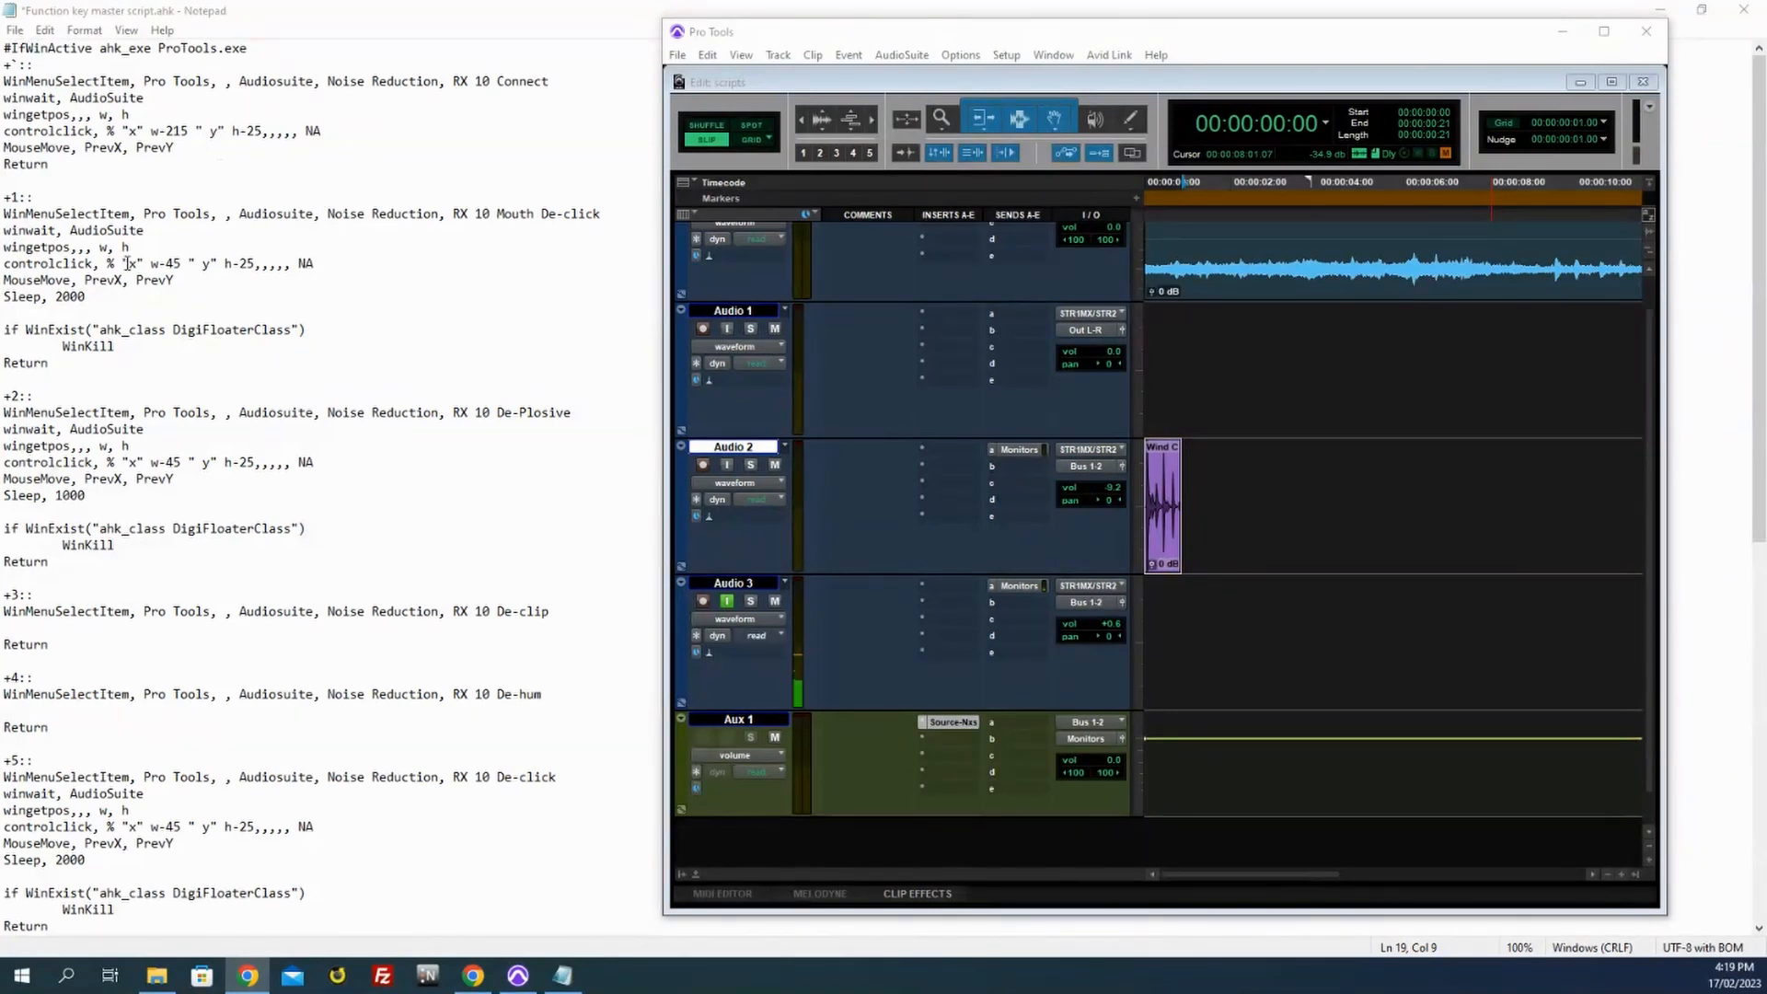
Step: Scroll down through the hotkey script and back up to its top
{"action": "scroll", "scroll_direction": "down", "scroll_amount": 3}
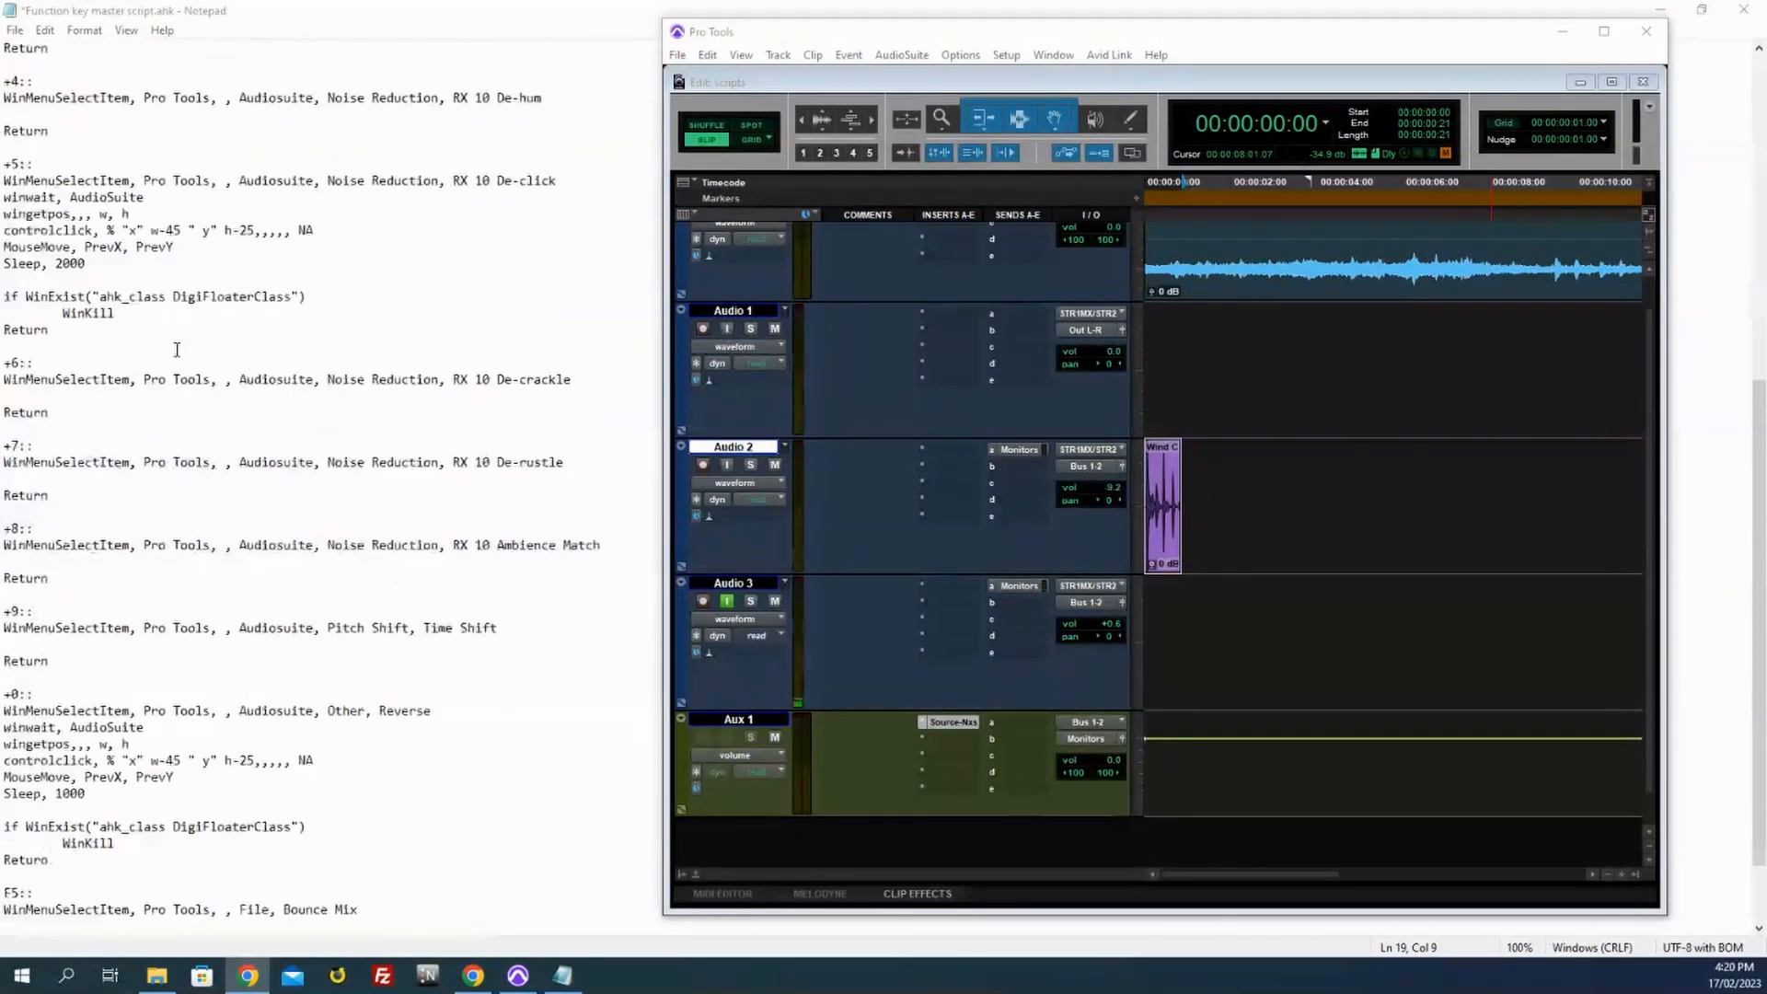
{"action": "scroll", "scroll_direction": "up", "scroll_amount": 3}
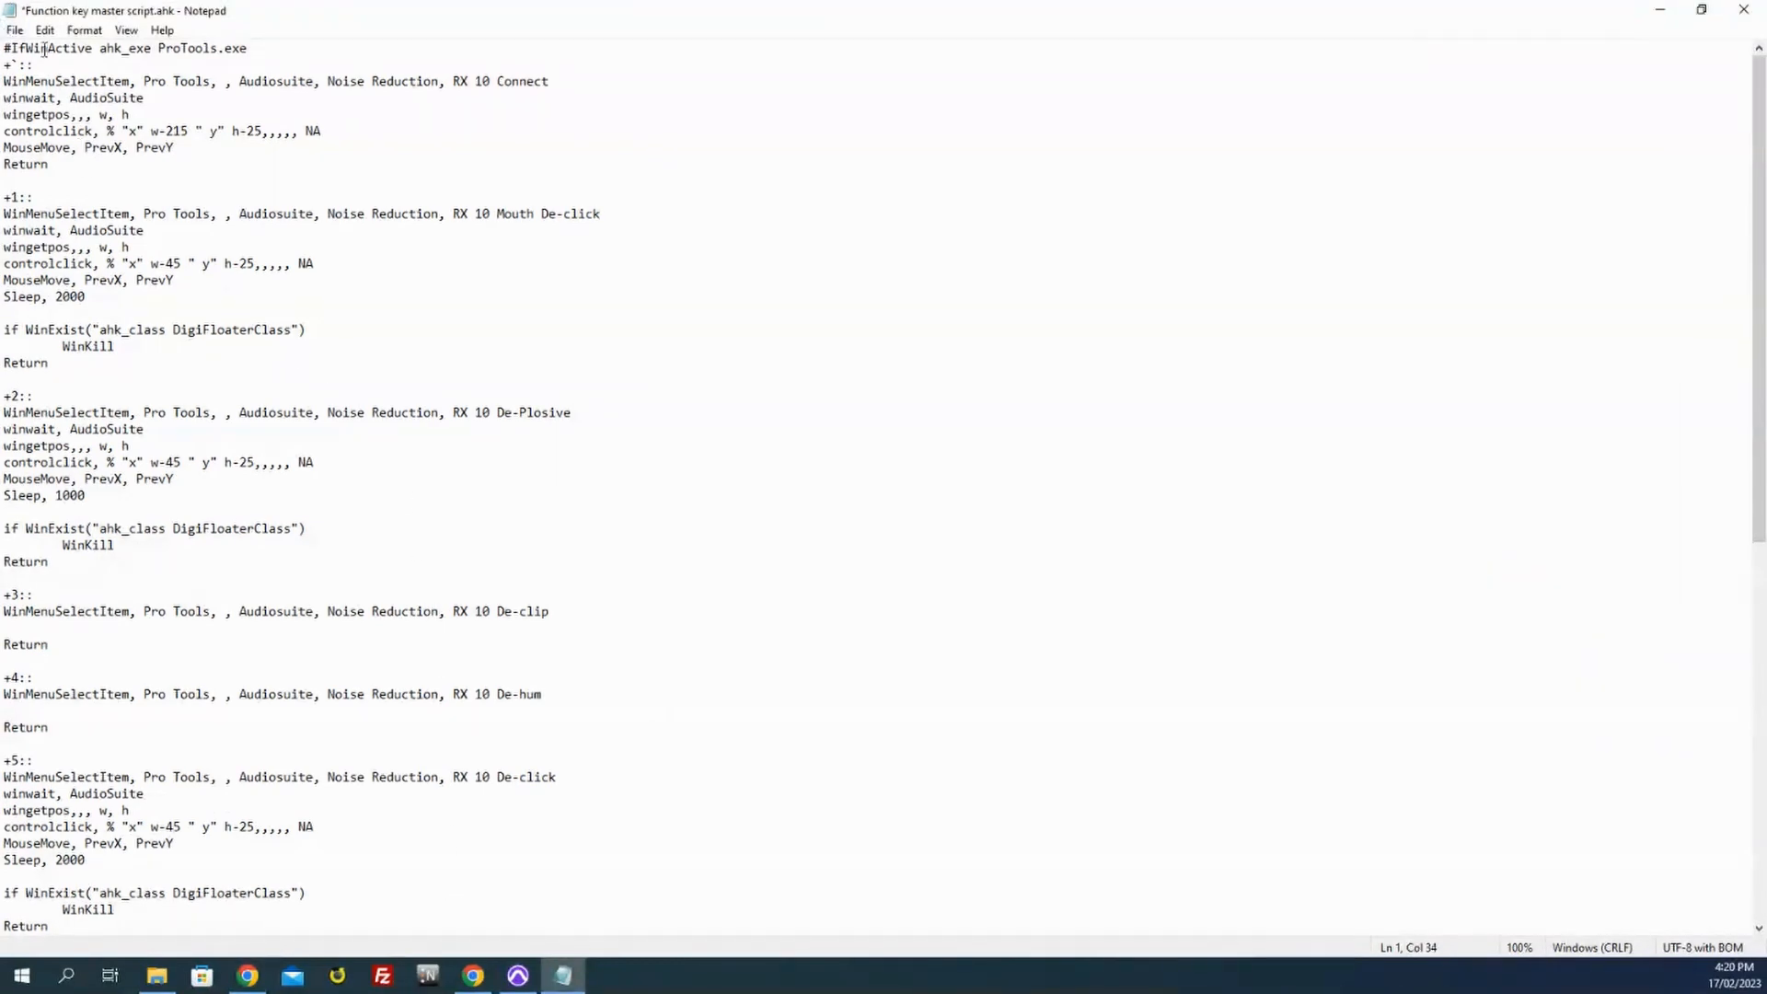
{"action": "double_click", "coordinate": [46, 48]}
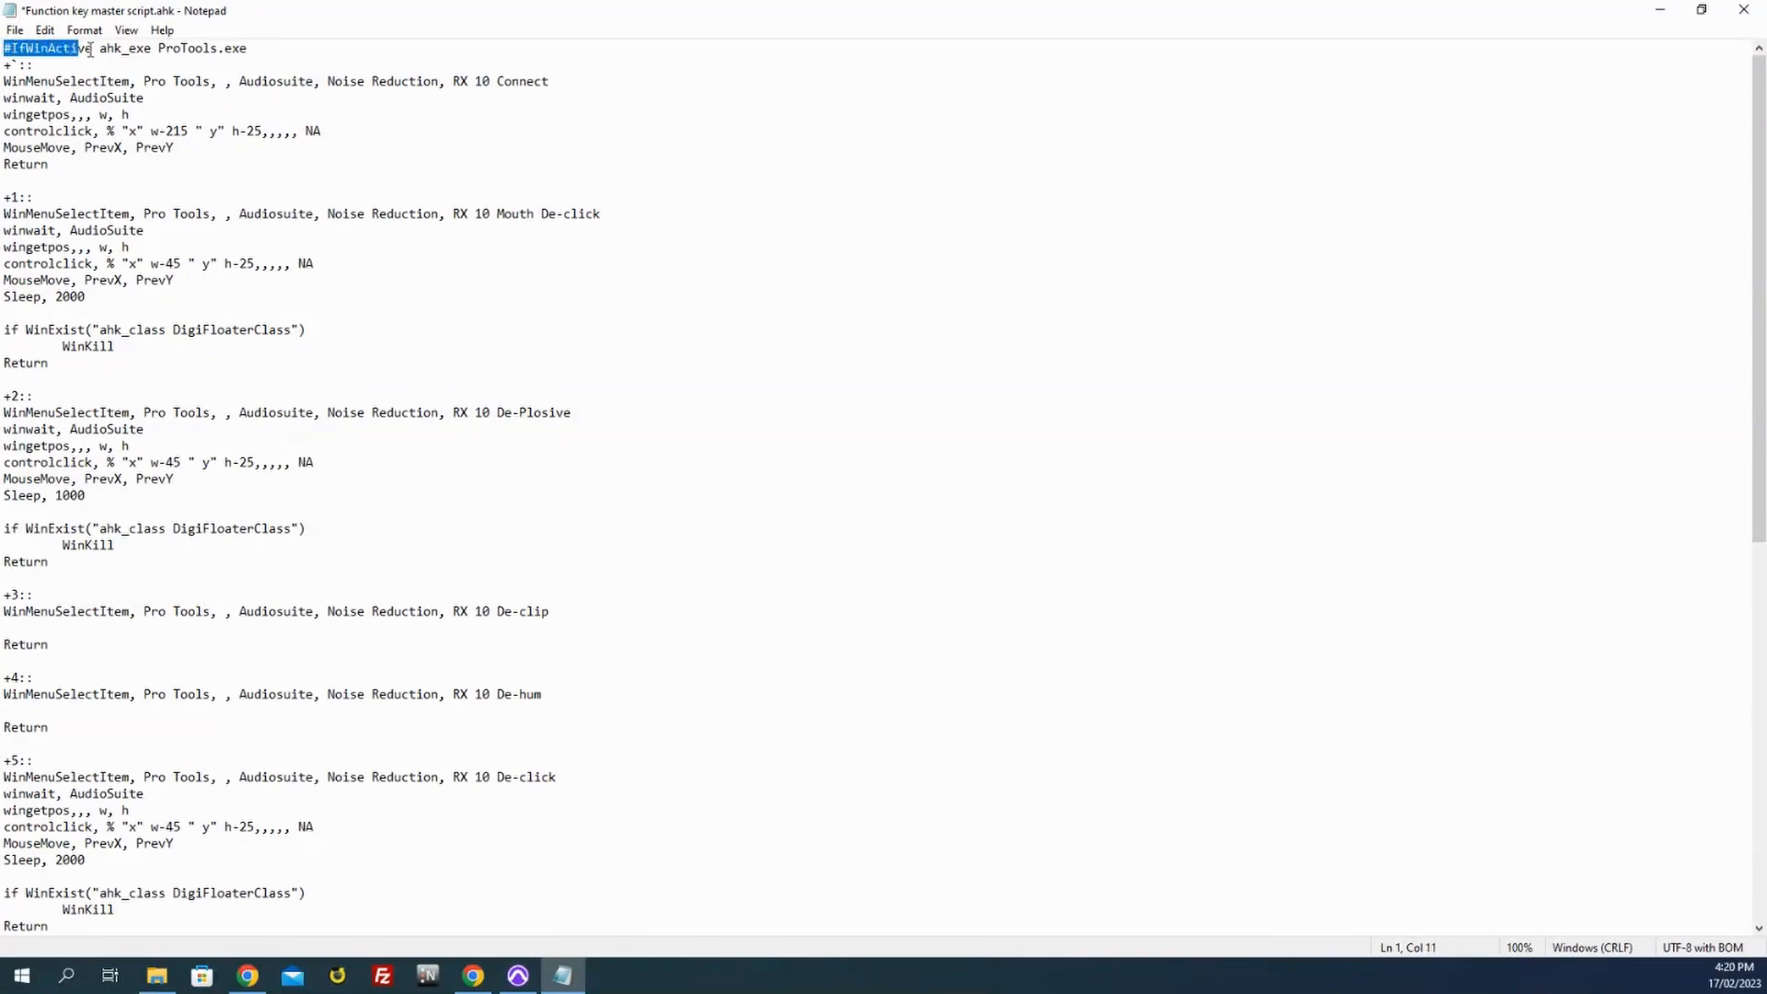
{"action": "left_click_drag", "start_coordinate": [40, 48], "coordinate": [245, 48]}
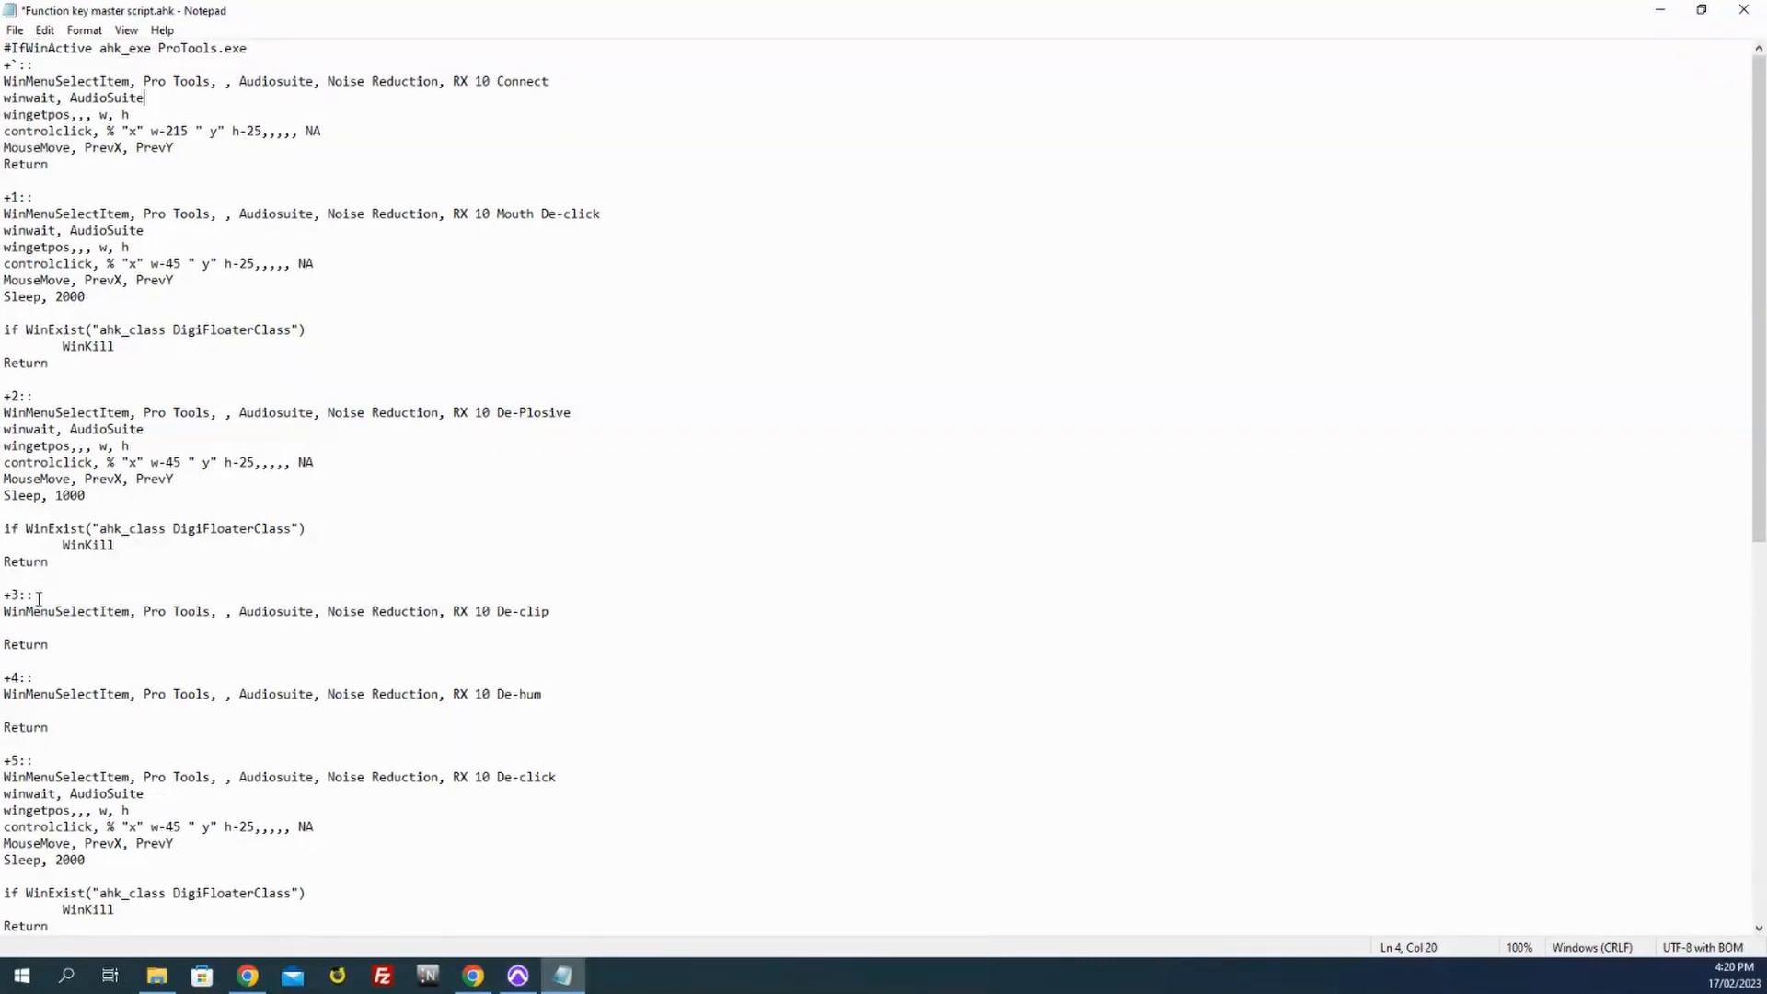
{"action": "mouse_move", "coordinate": [184, 611]}
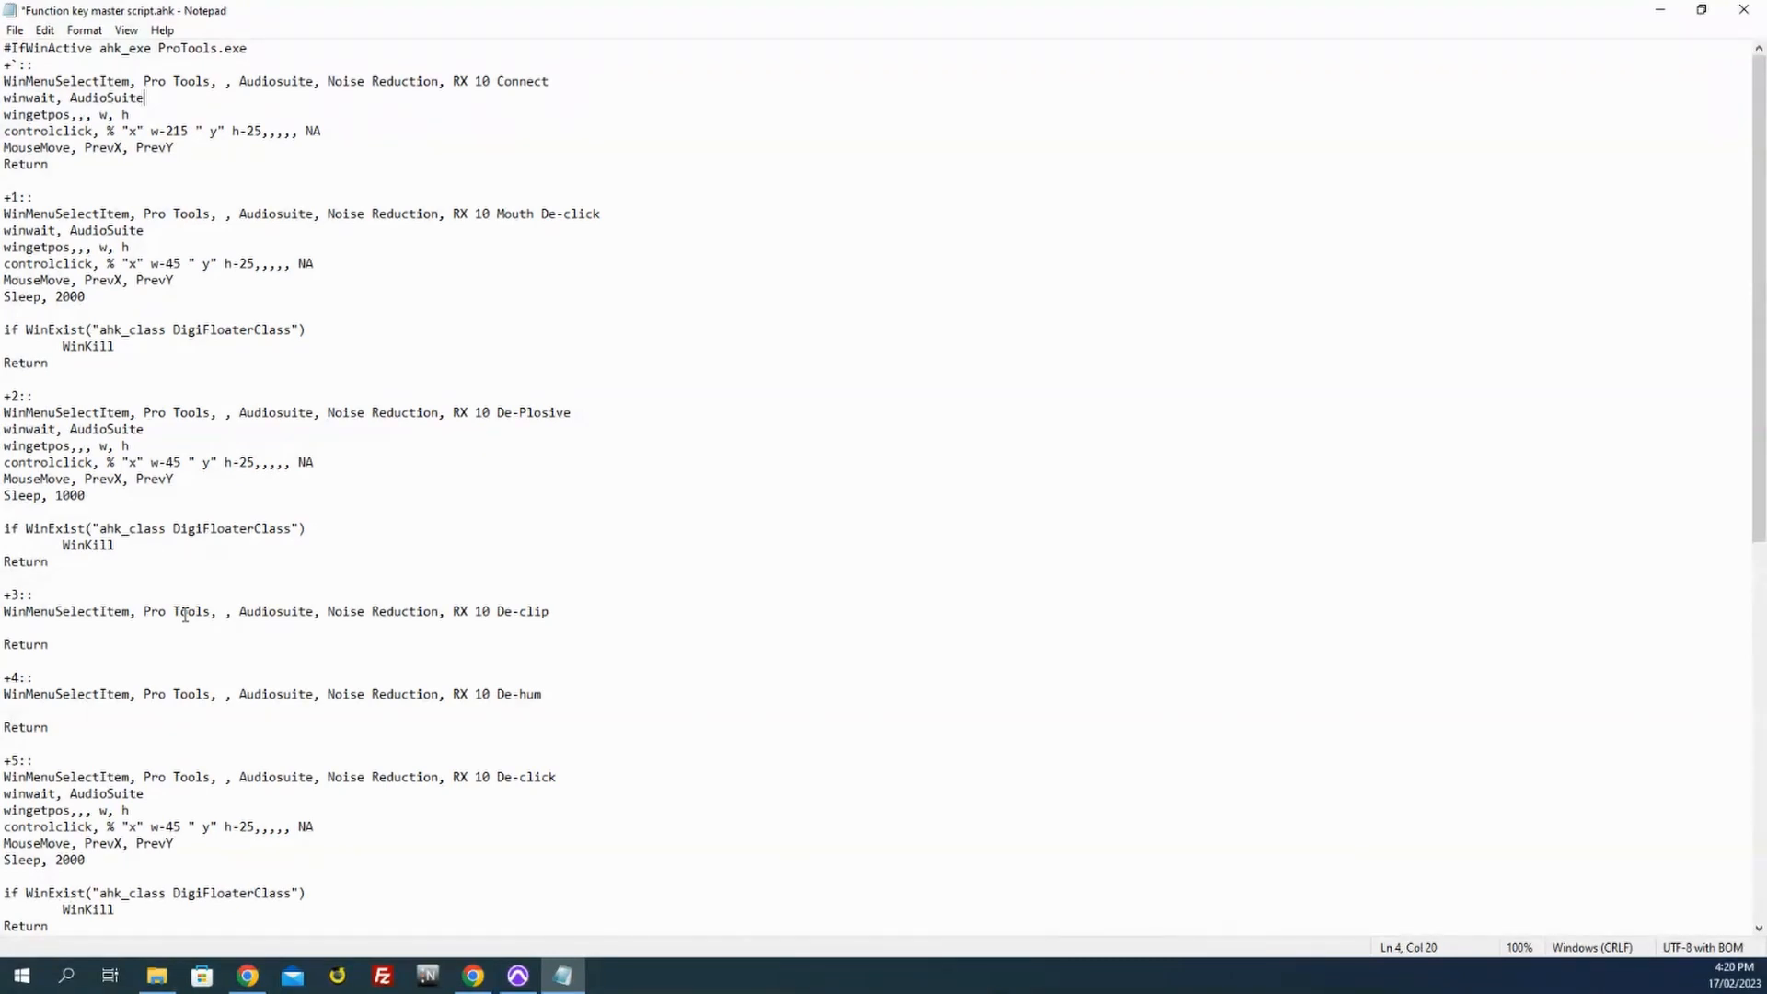
{"action": "mouse_move", "coordinate": [202, 646]}
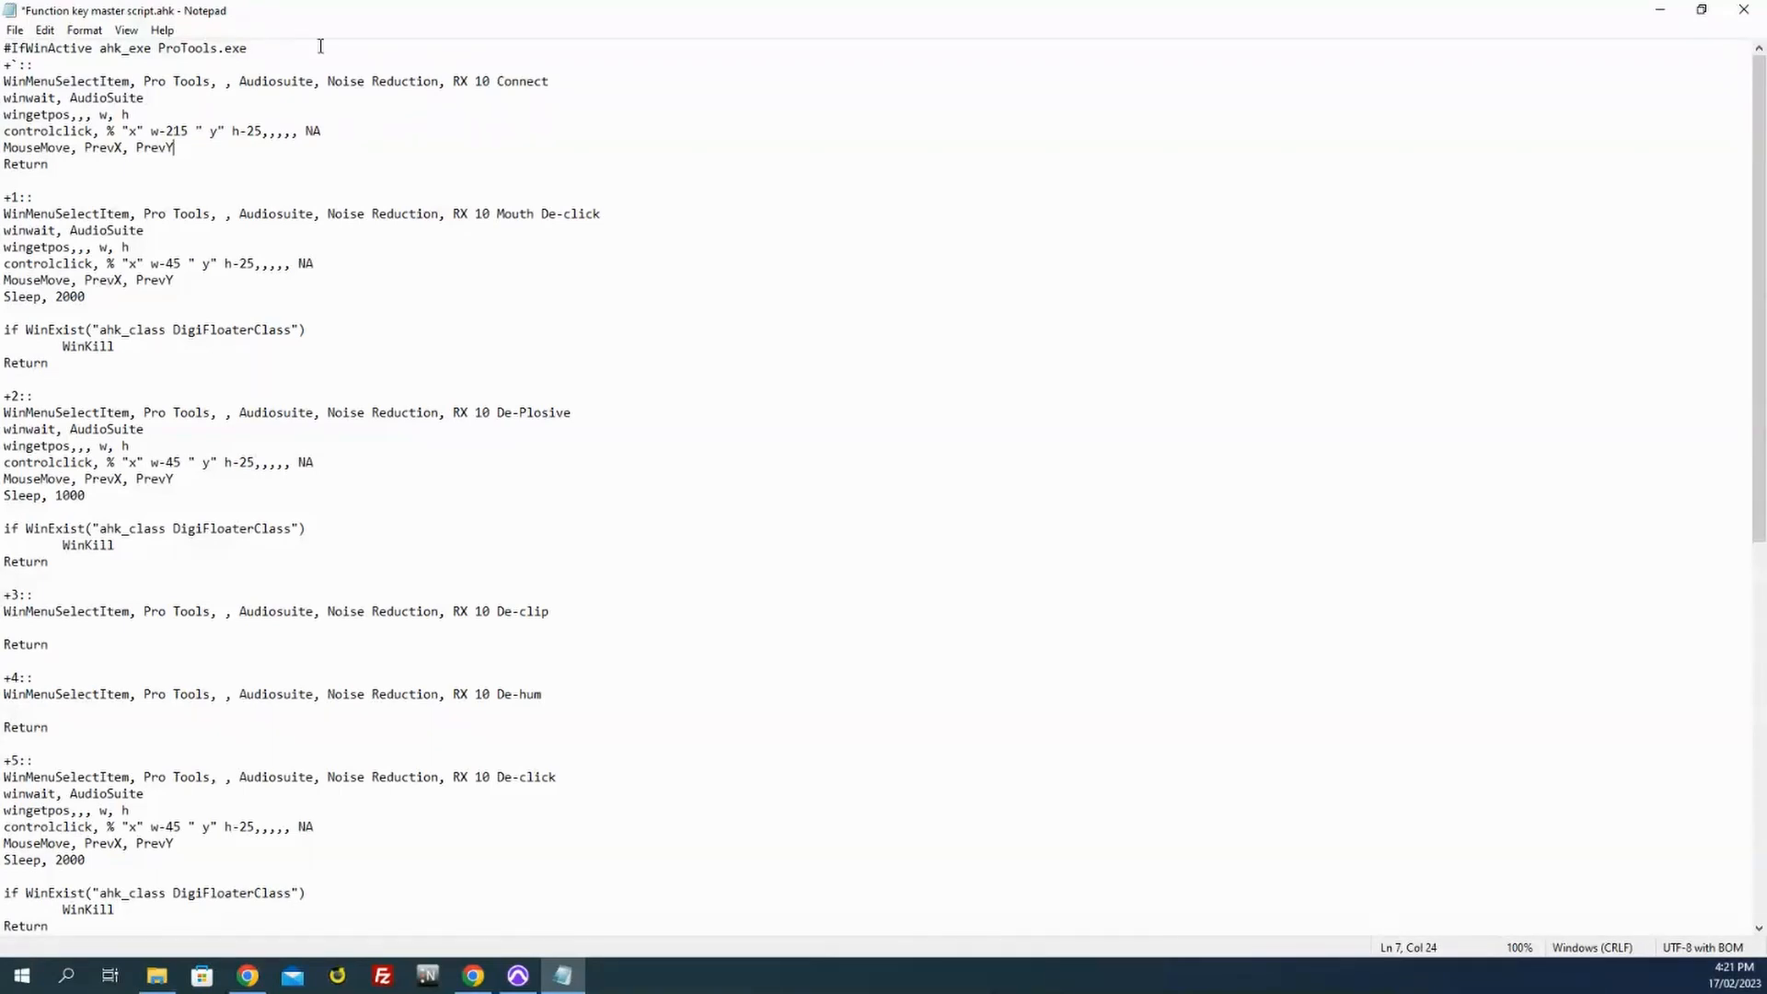
{"action": "mouse_move", "coordinate": [282, 46]}
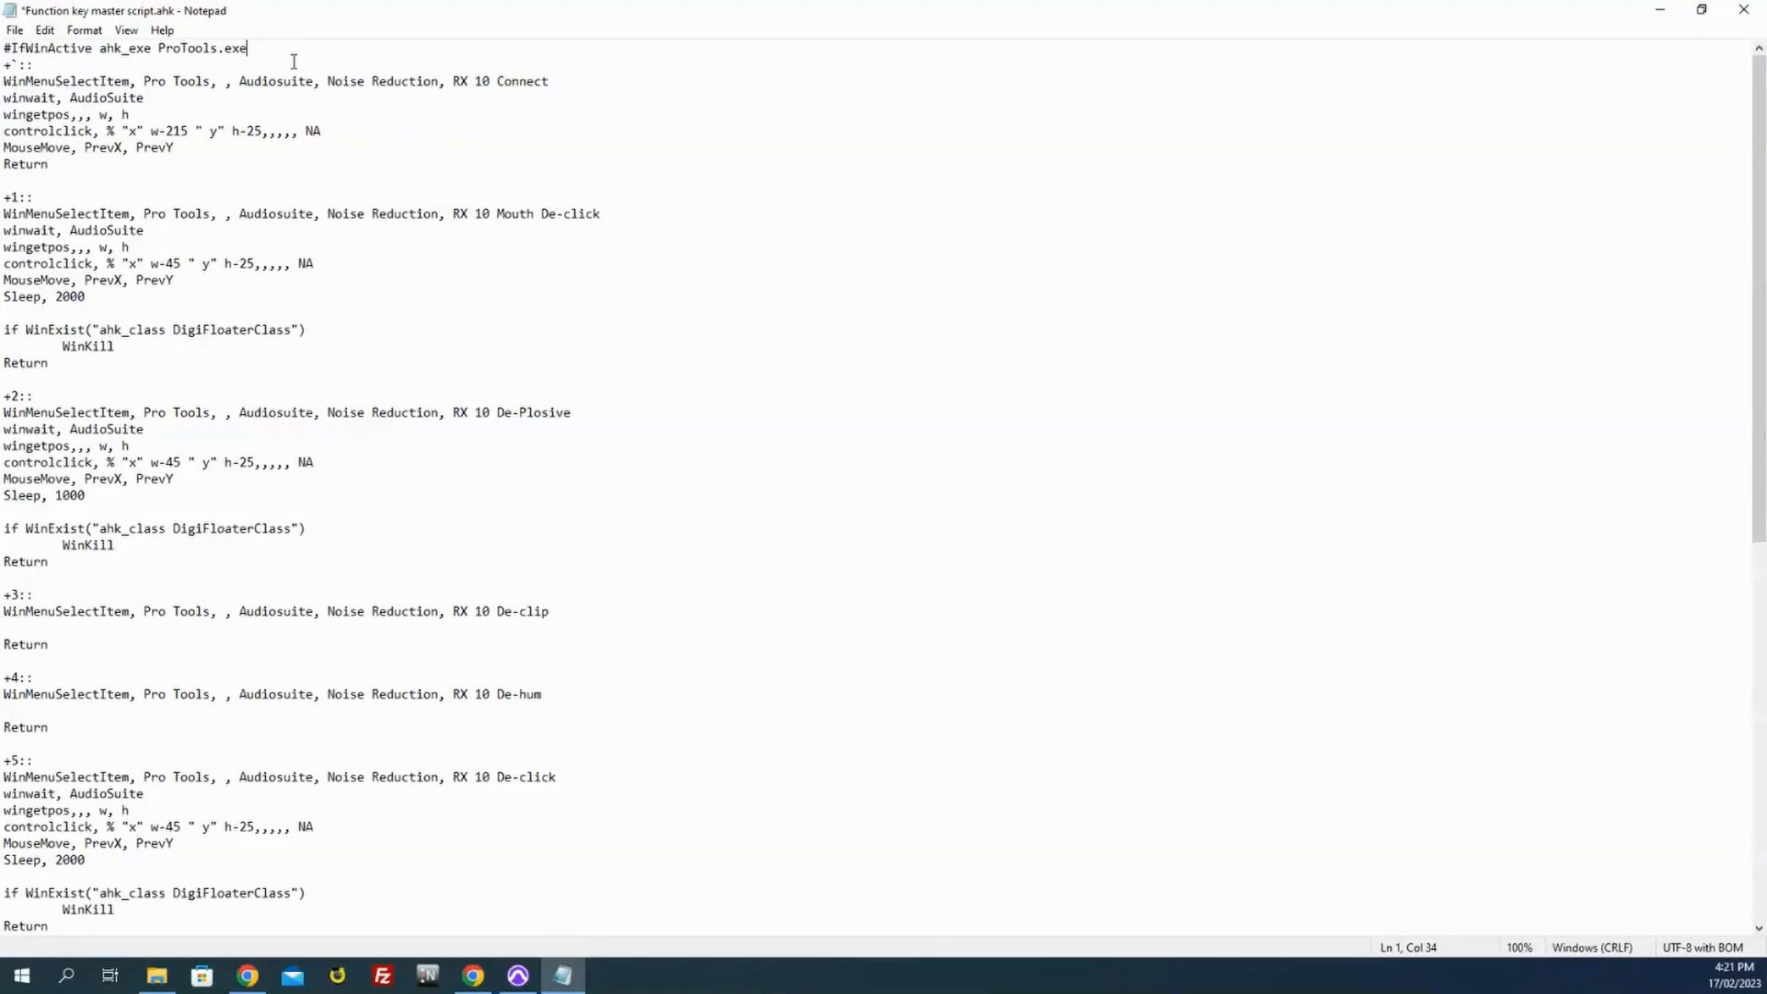
{"action": "mouse_move", "coordinate": [269, 62]}
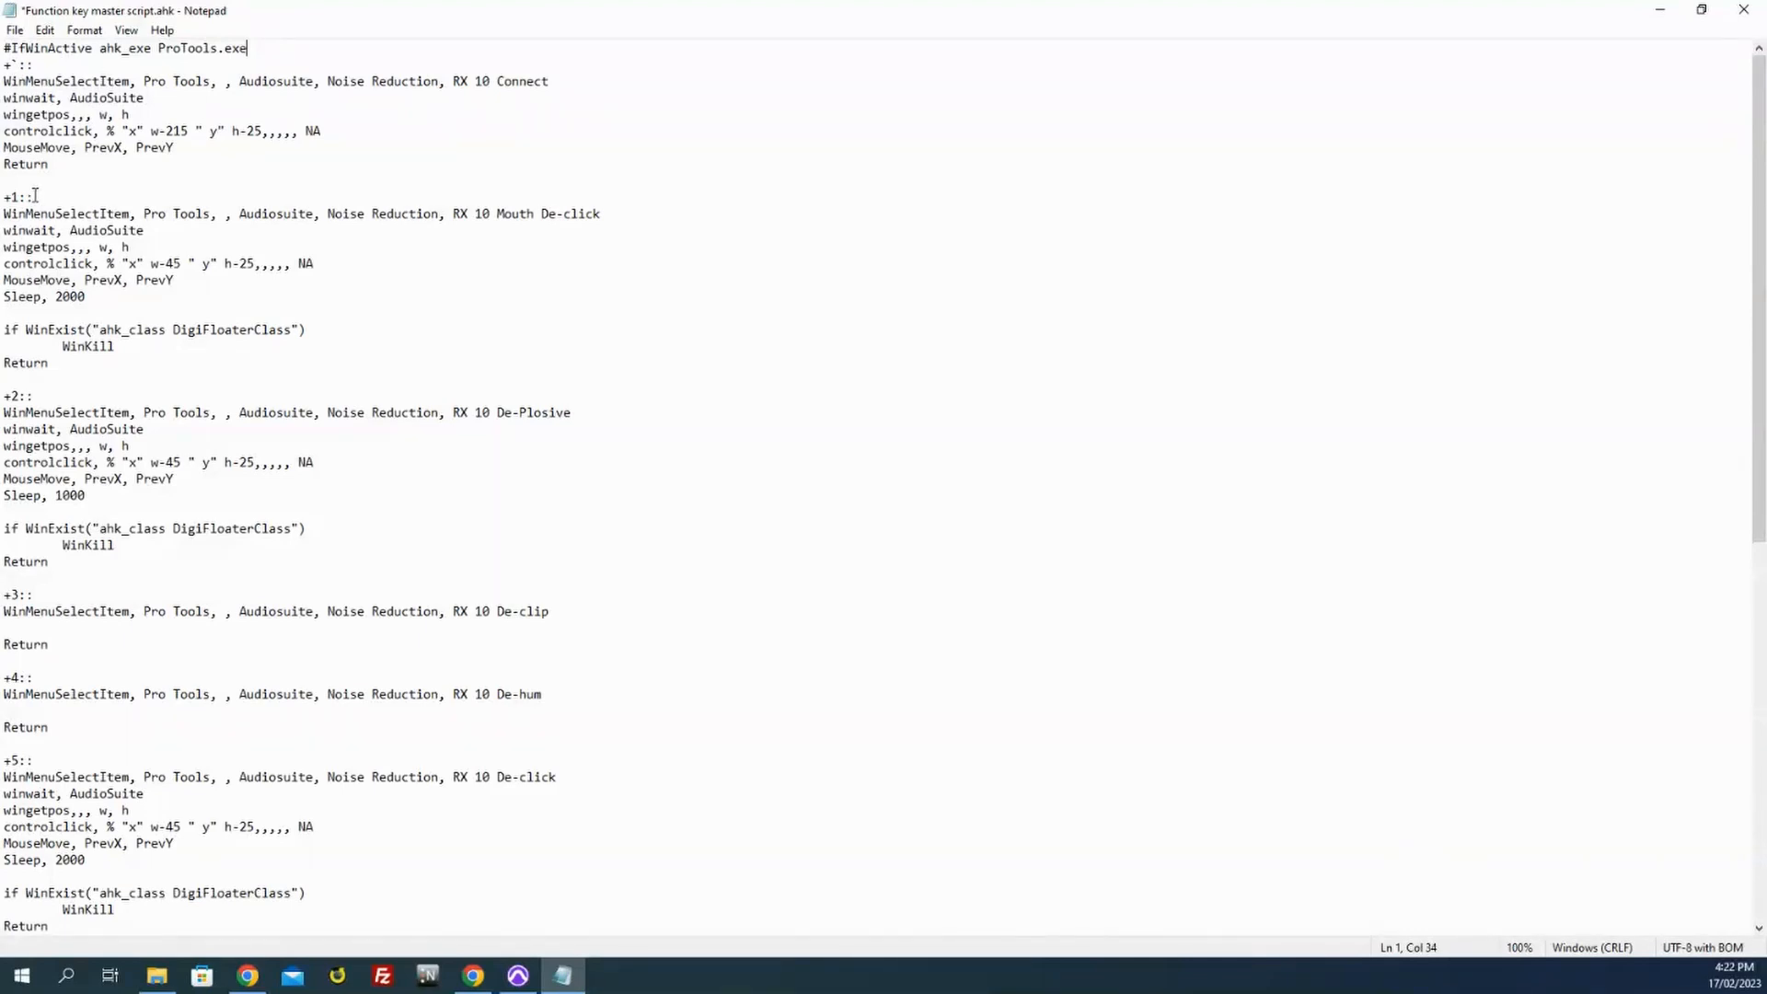
{"action": "mouse_move", "coordinate": [67, 187]}
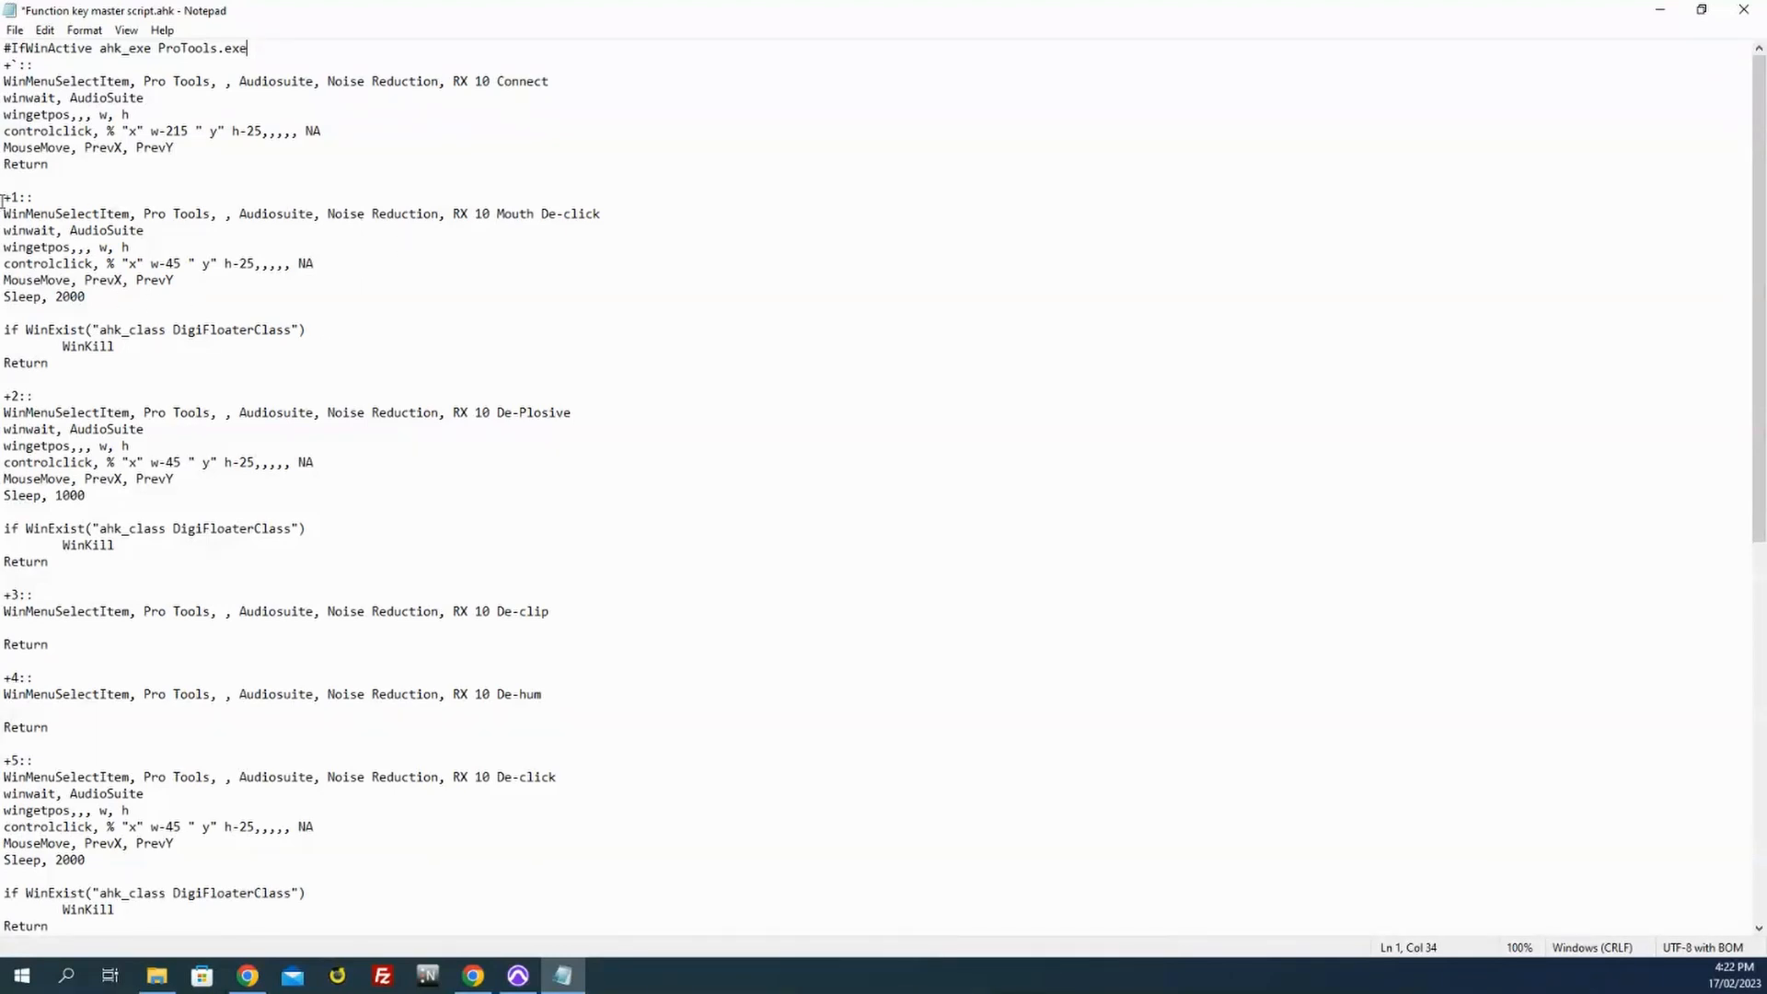
Step: Select the whole +1:: Mouth De-click block, deselect it, and scroll further down
{"action": "left_click_drag", "start_coordinate": [4, 197], "coordinate": [112, 362]}
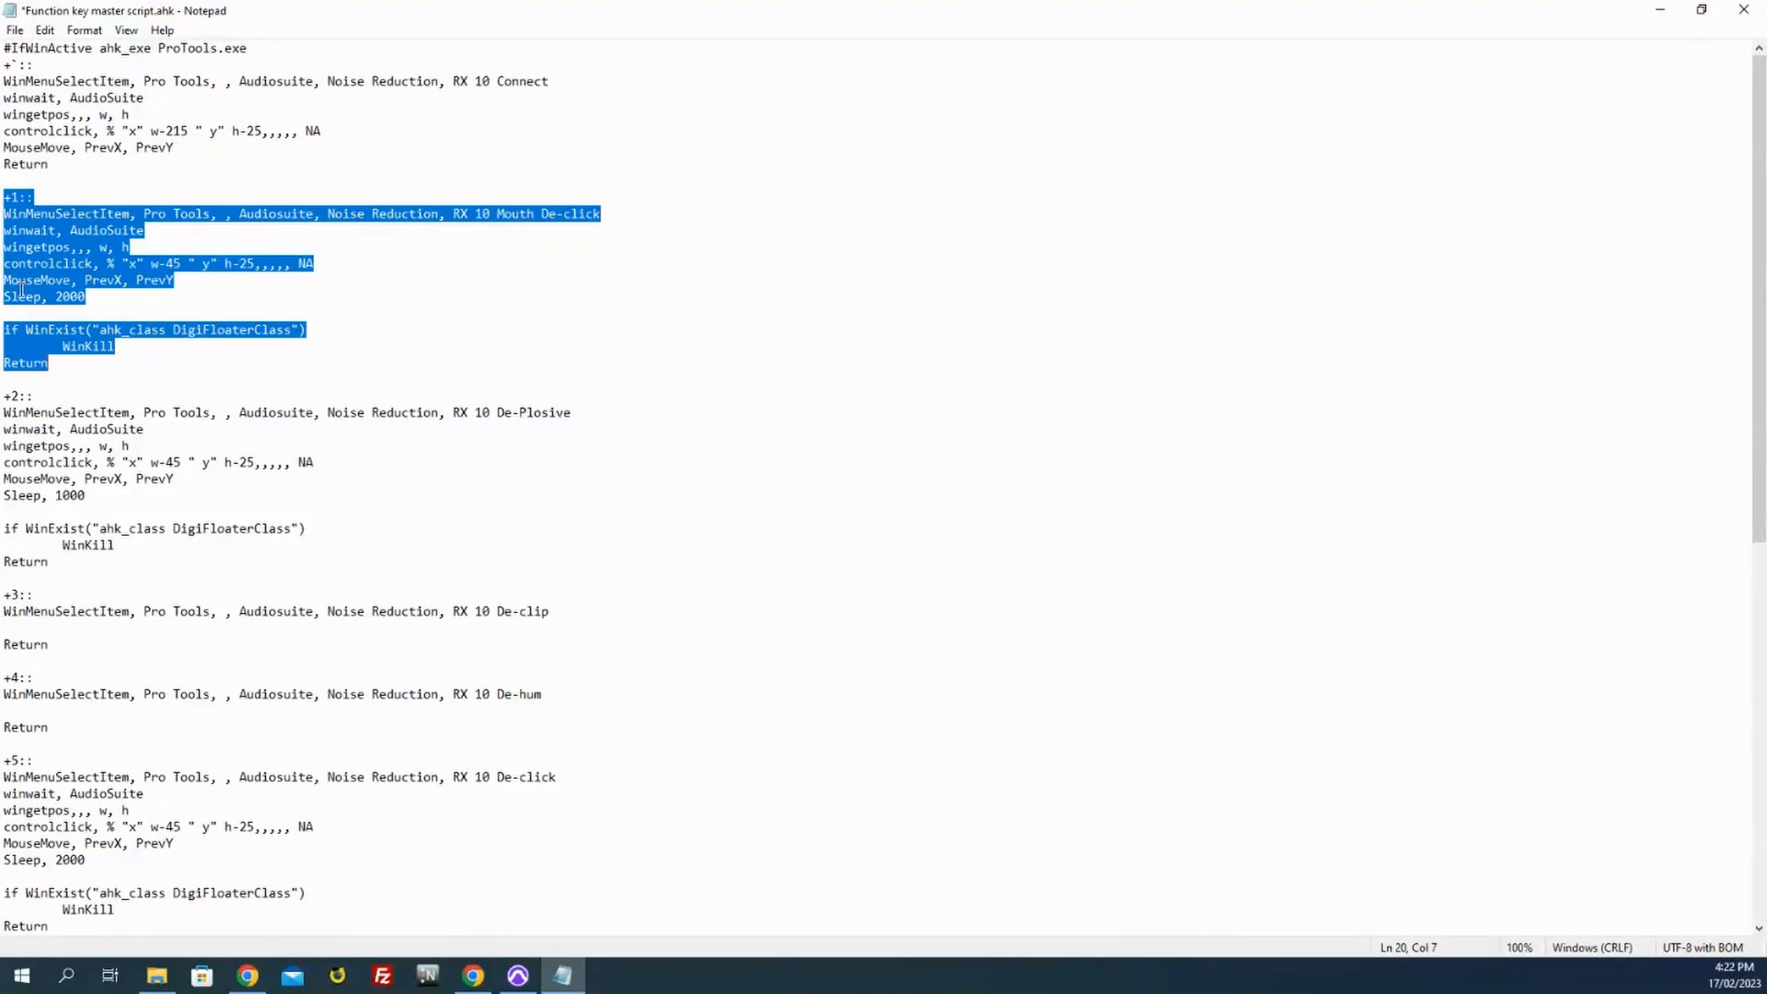
{"action": "mouse_move", "coordinate": [340, 246]}
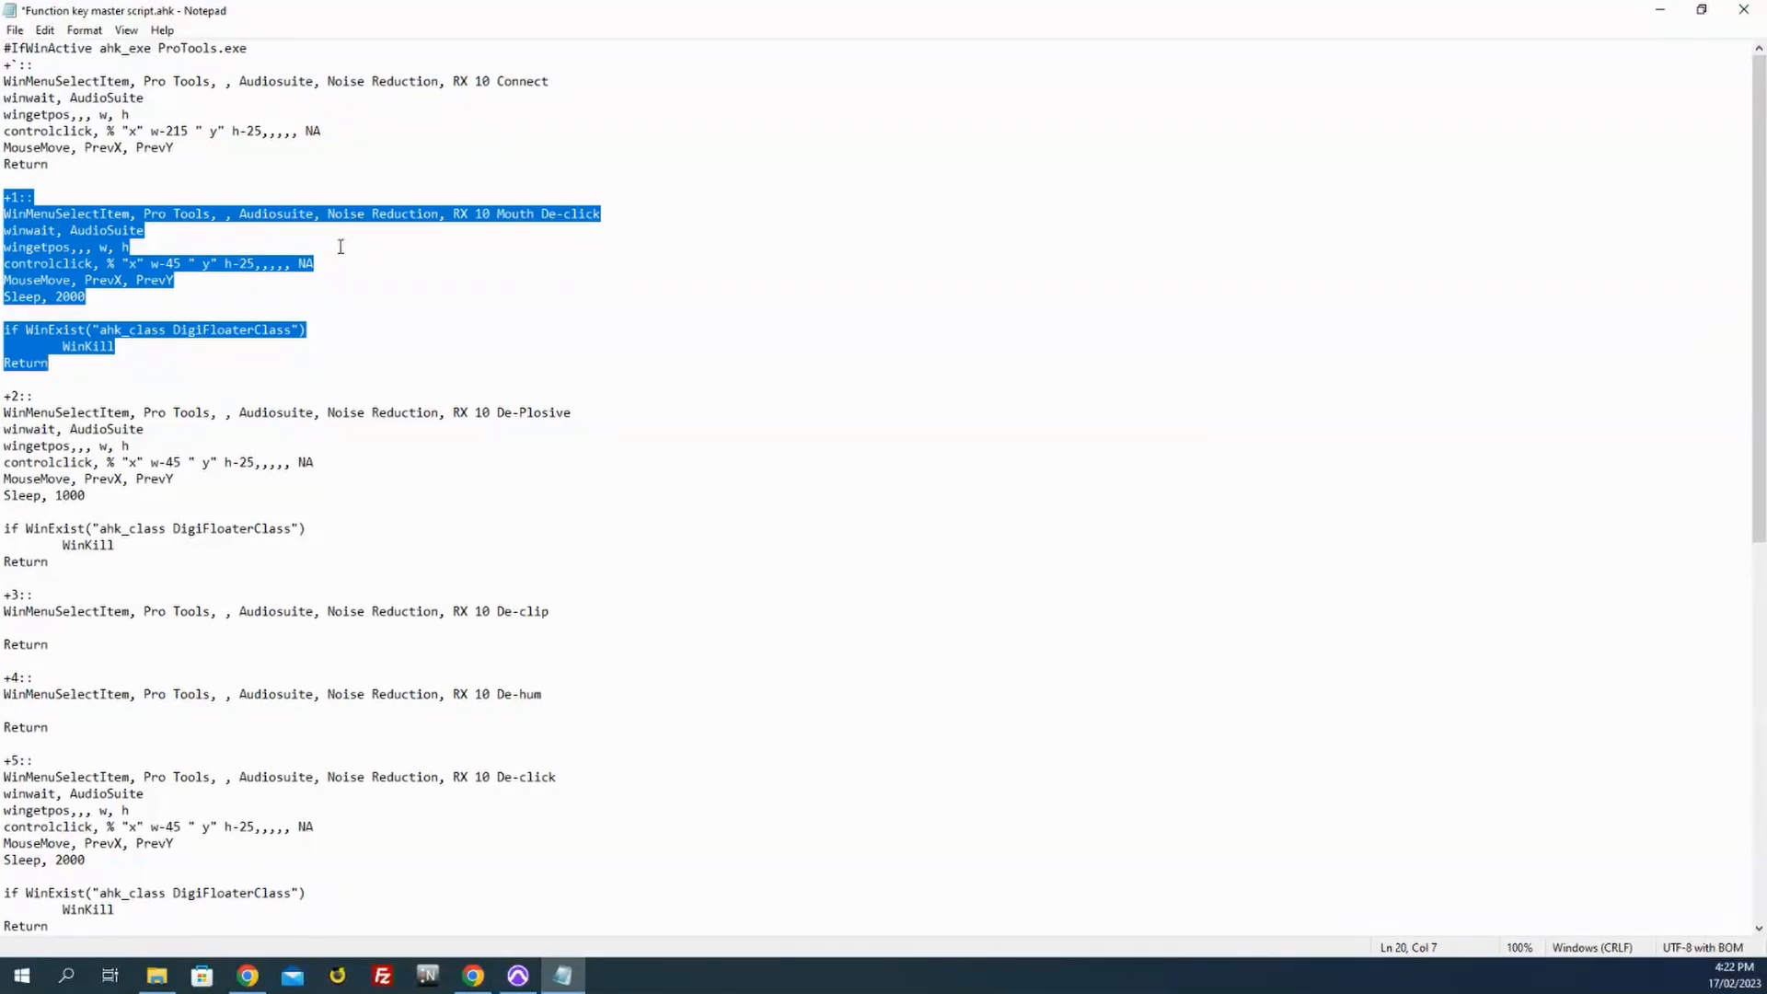
{"action": "left_click", "coordinate": [129, 246]}
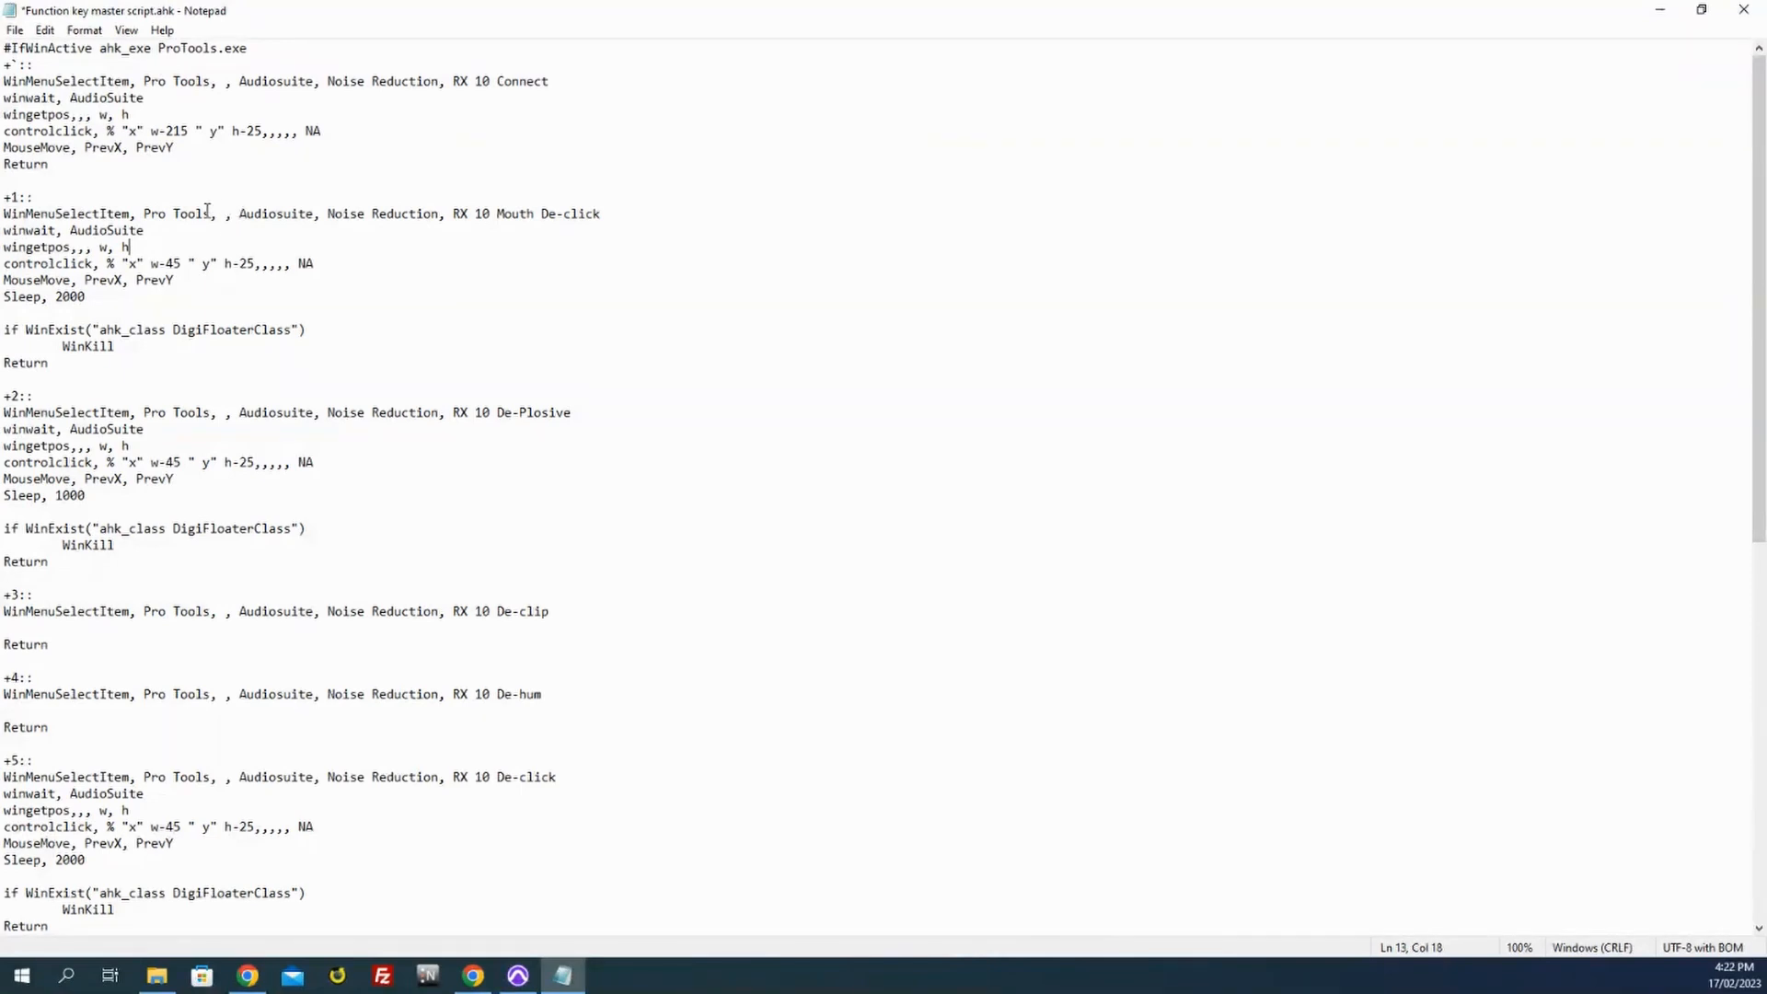
{"action": "scroll", "scroll_direction": "down", "scroll_amount": 3}
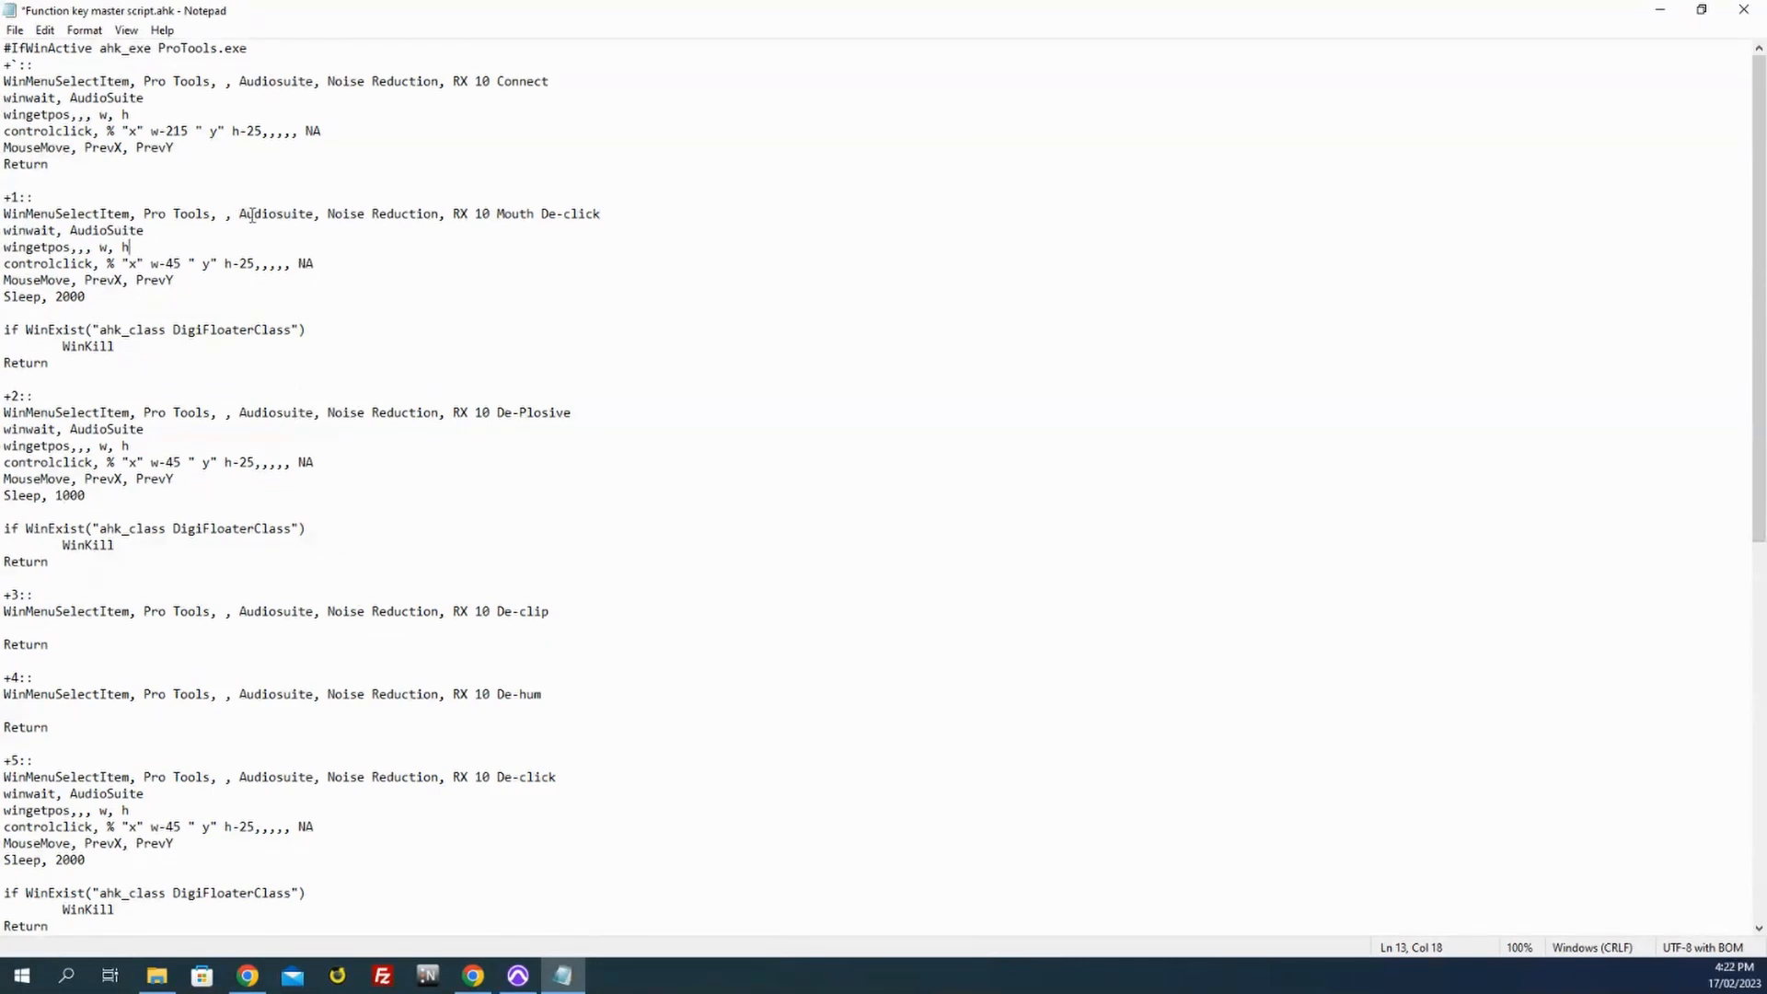
{"action": "mouse_move", "coordinate": [510, 953]}
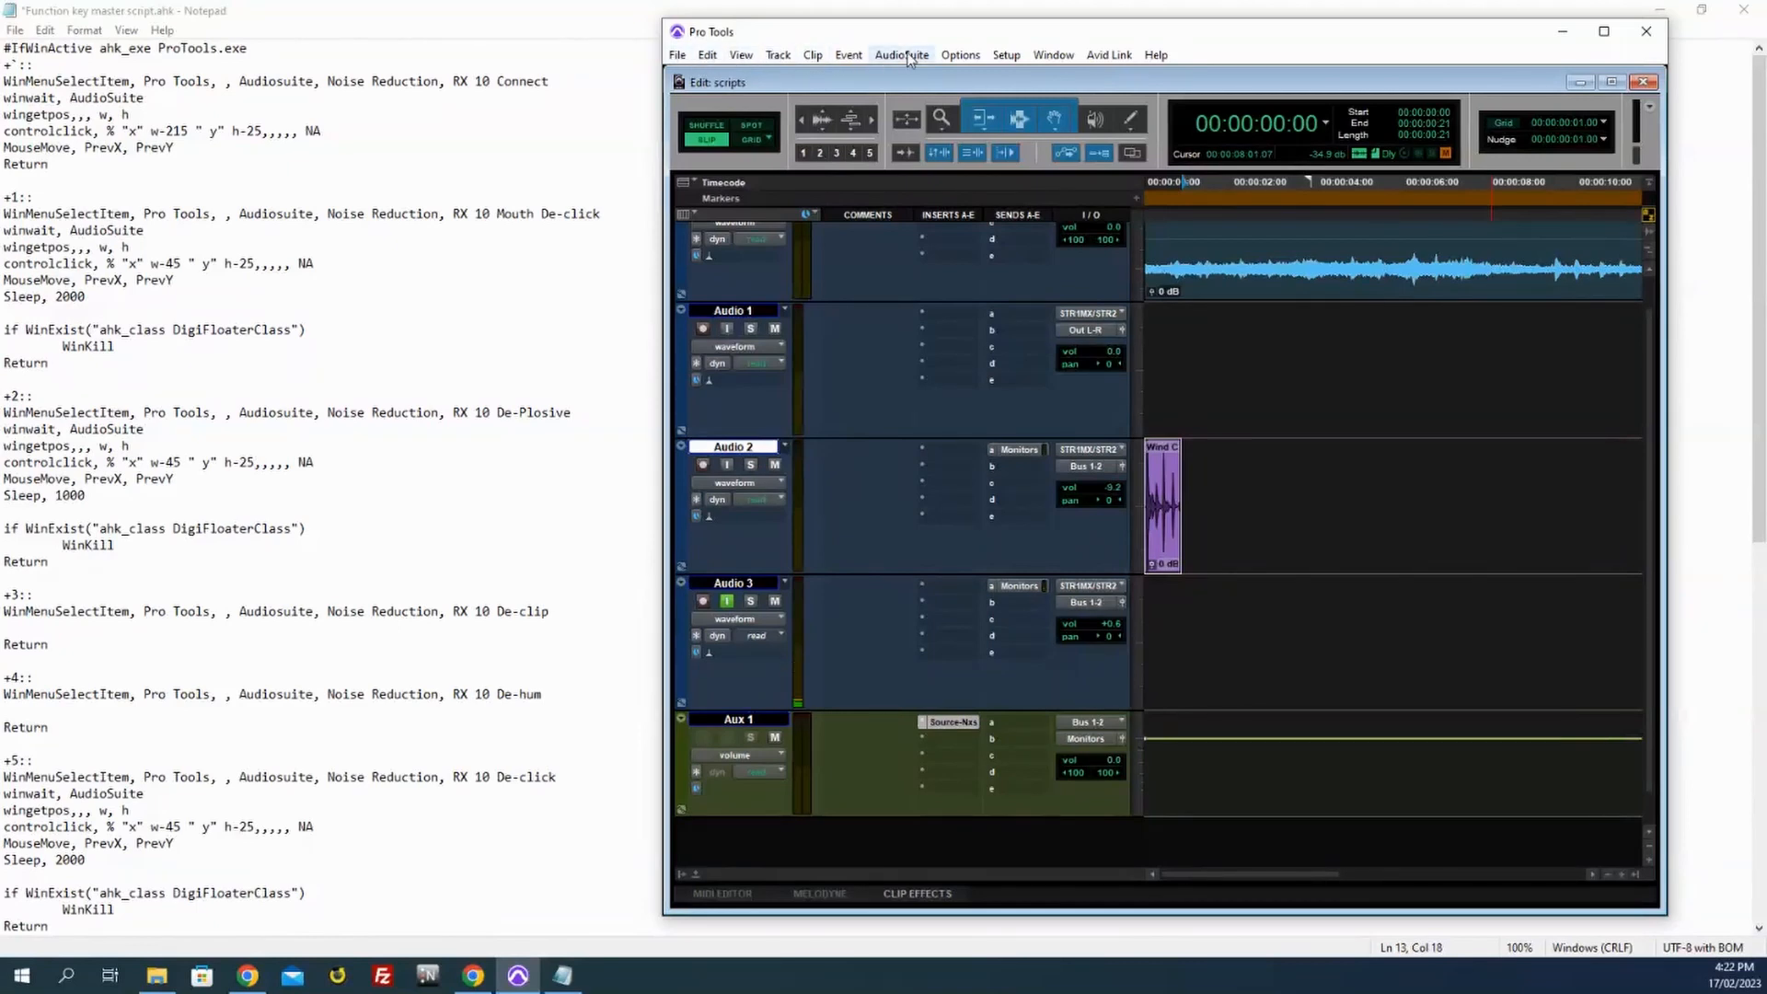
Step: Launch RX 10 Mouth De-click from the AudioSuite Noise Reduction menu
{"action": "left_click", "coordinate": [900, 53]}
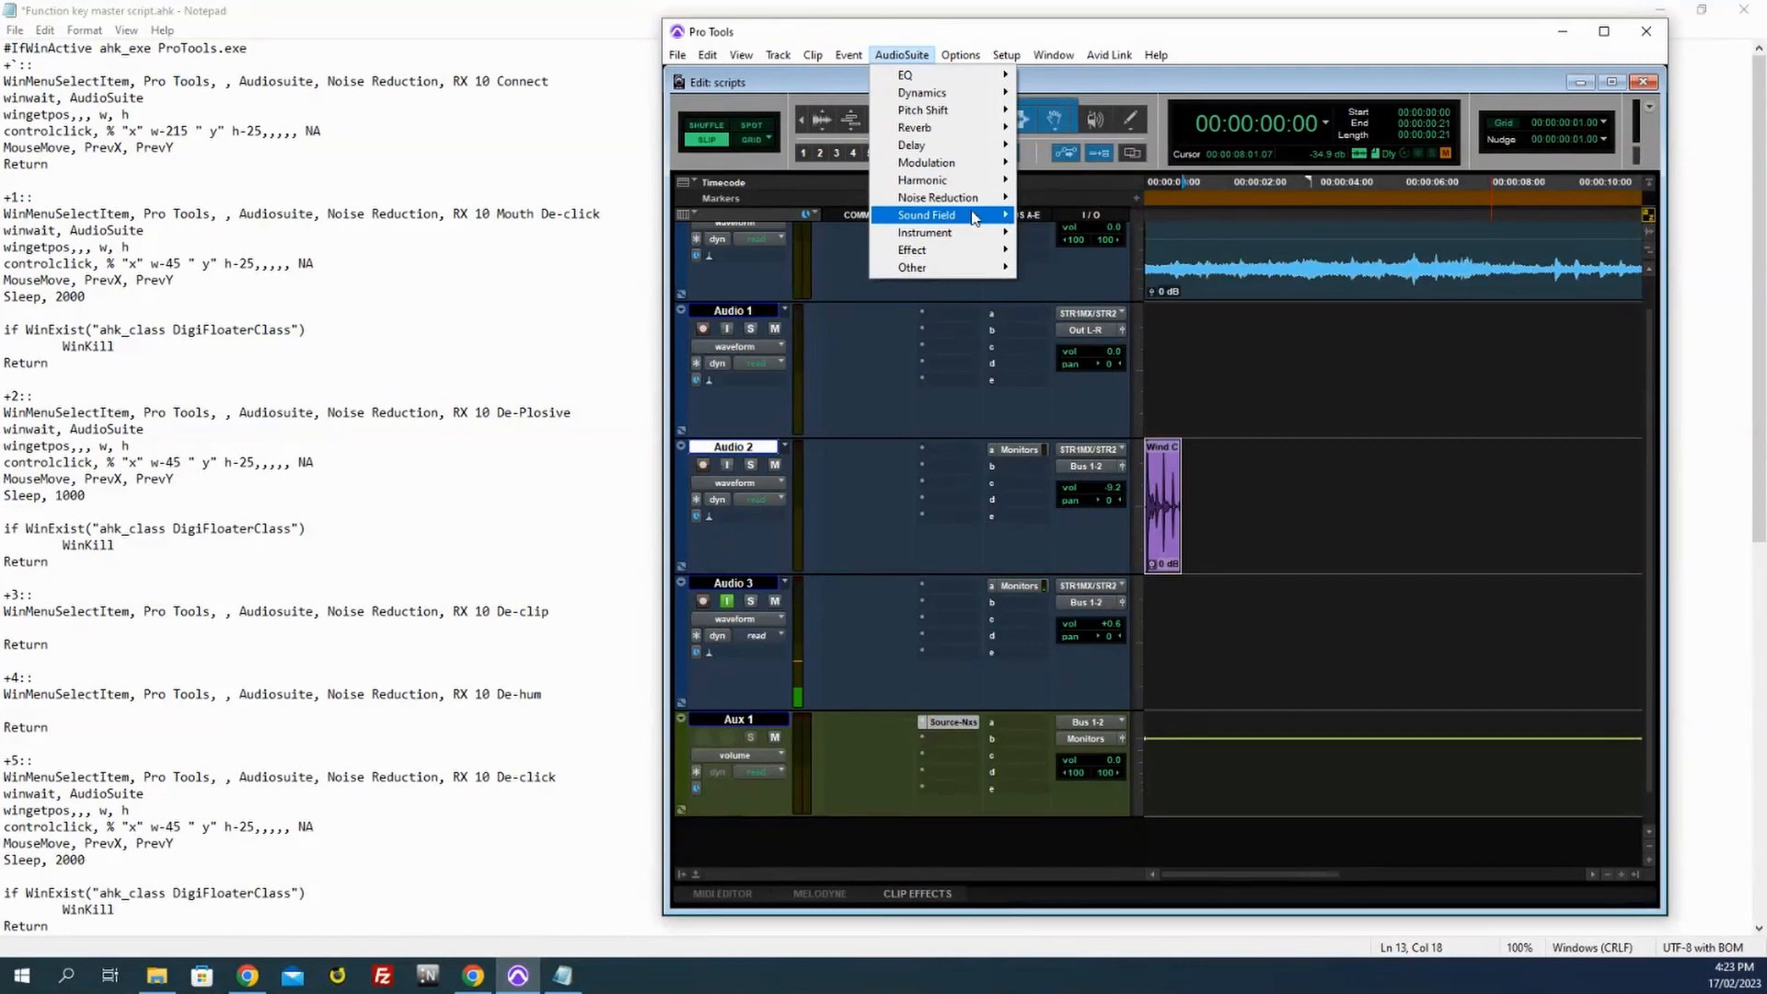
{"action": "mouse_move", "coordinate": [937, 197]}
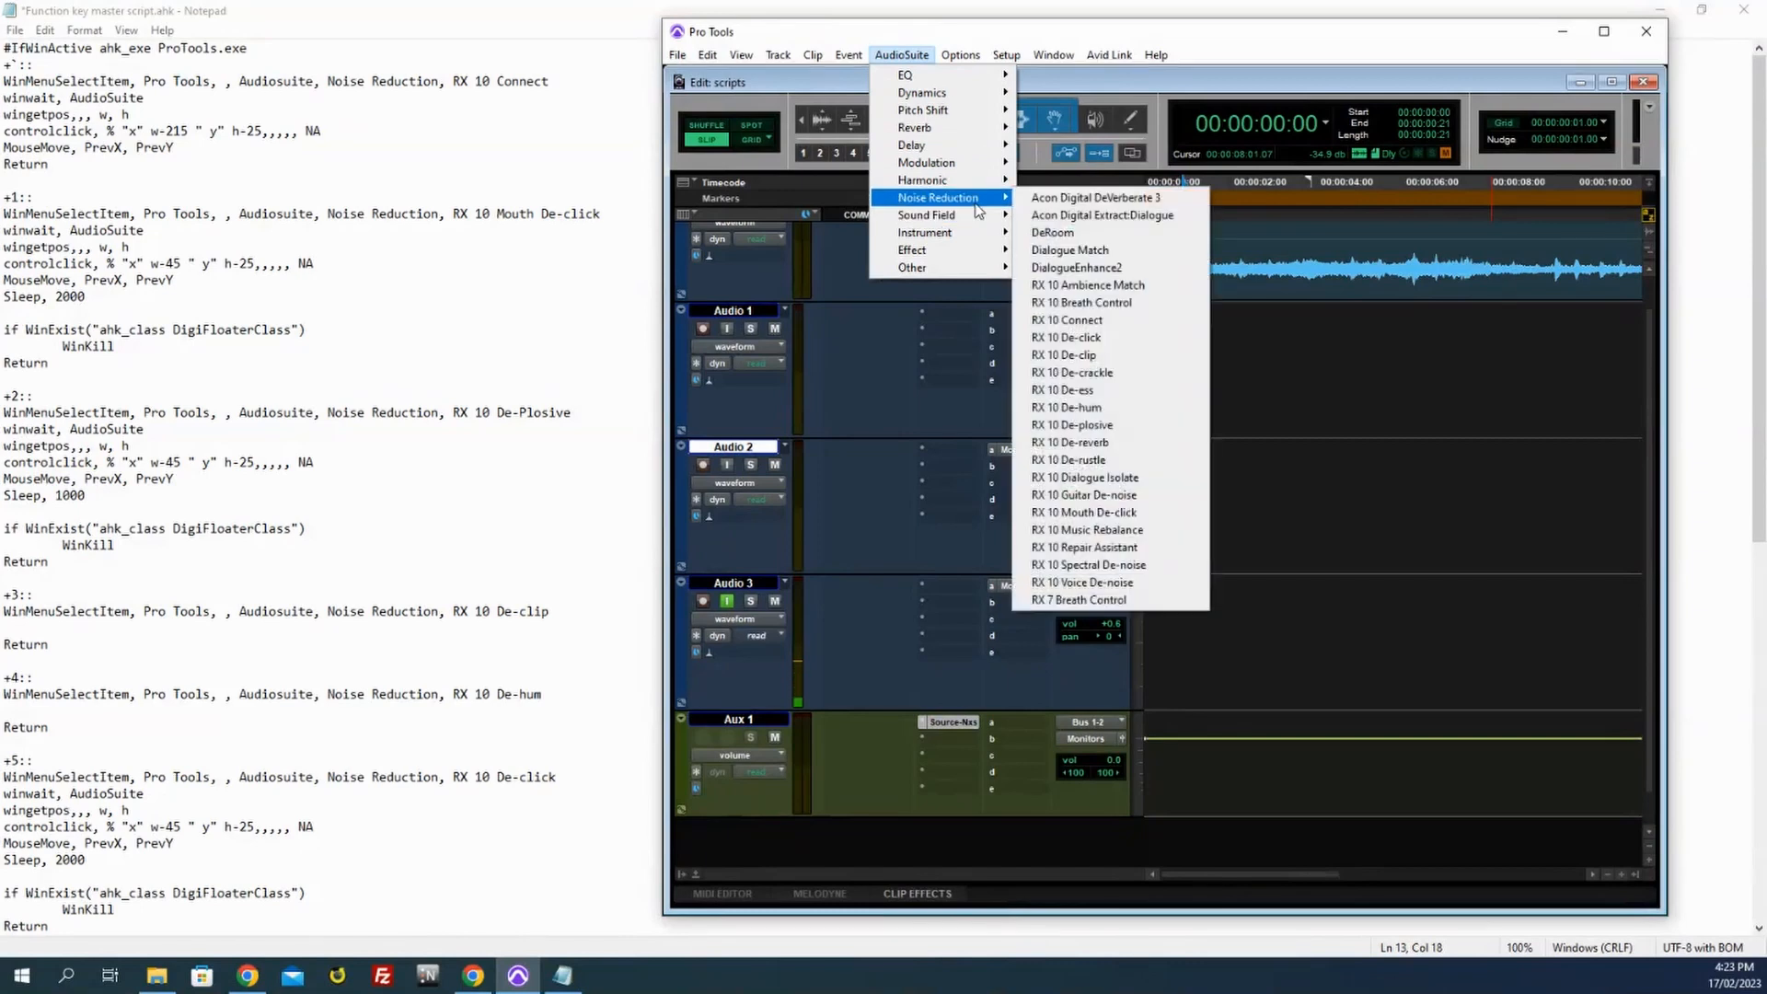
{"action": "mouse_move", "coordinate": [1075, 390]}
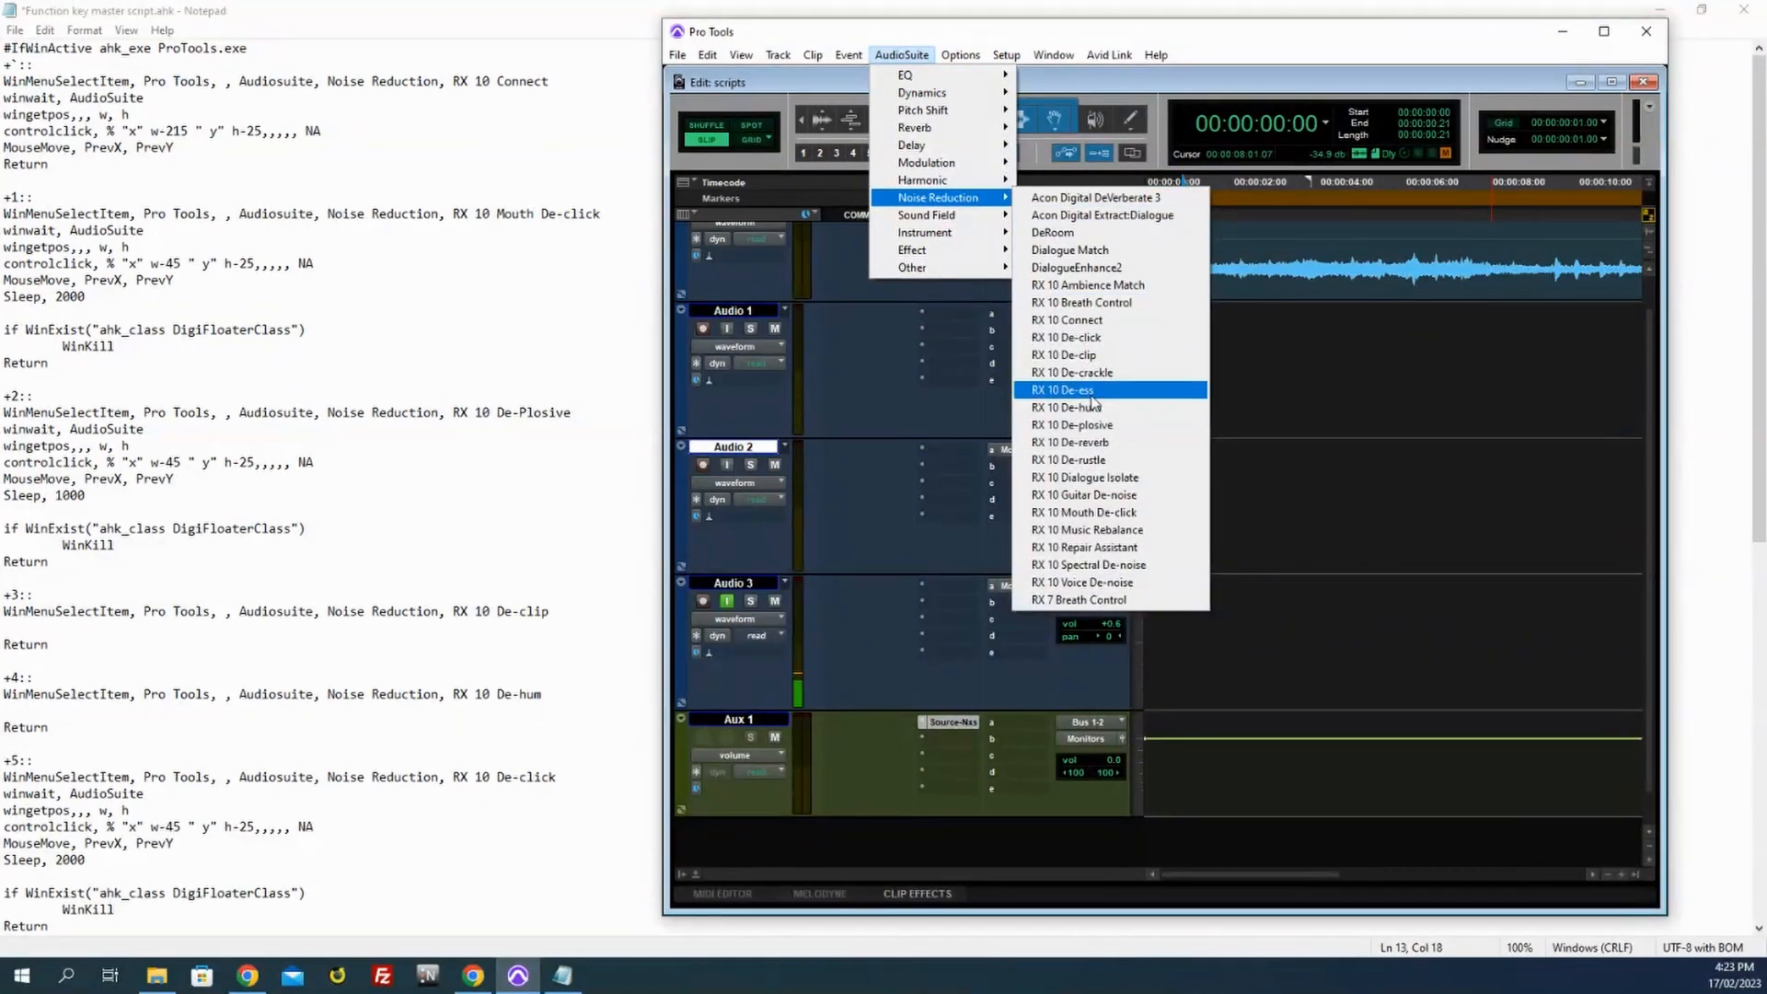
{"action": "mouse_move", "coordinate": [1115, 512]}
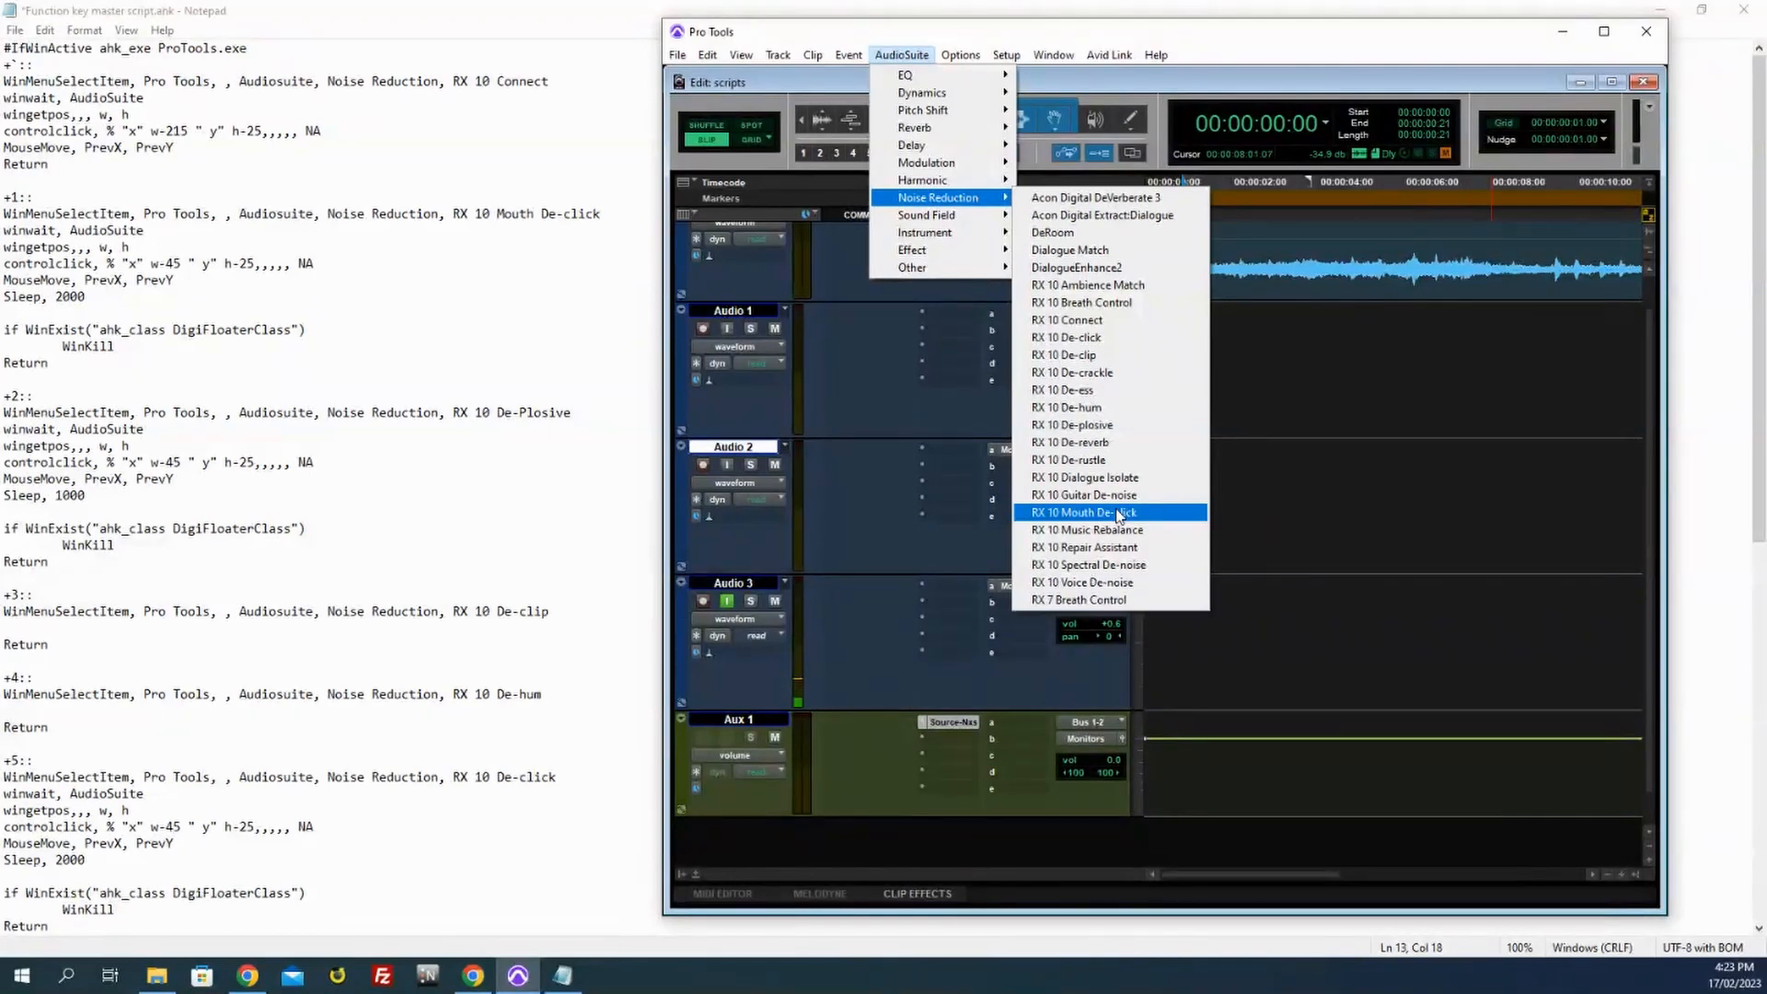
{"action": "left_click", "coordinate": [1083, 511]}
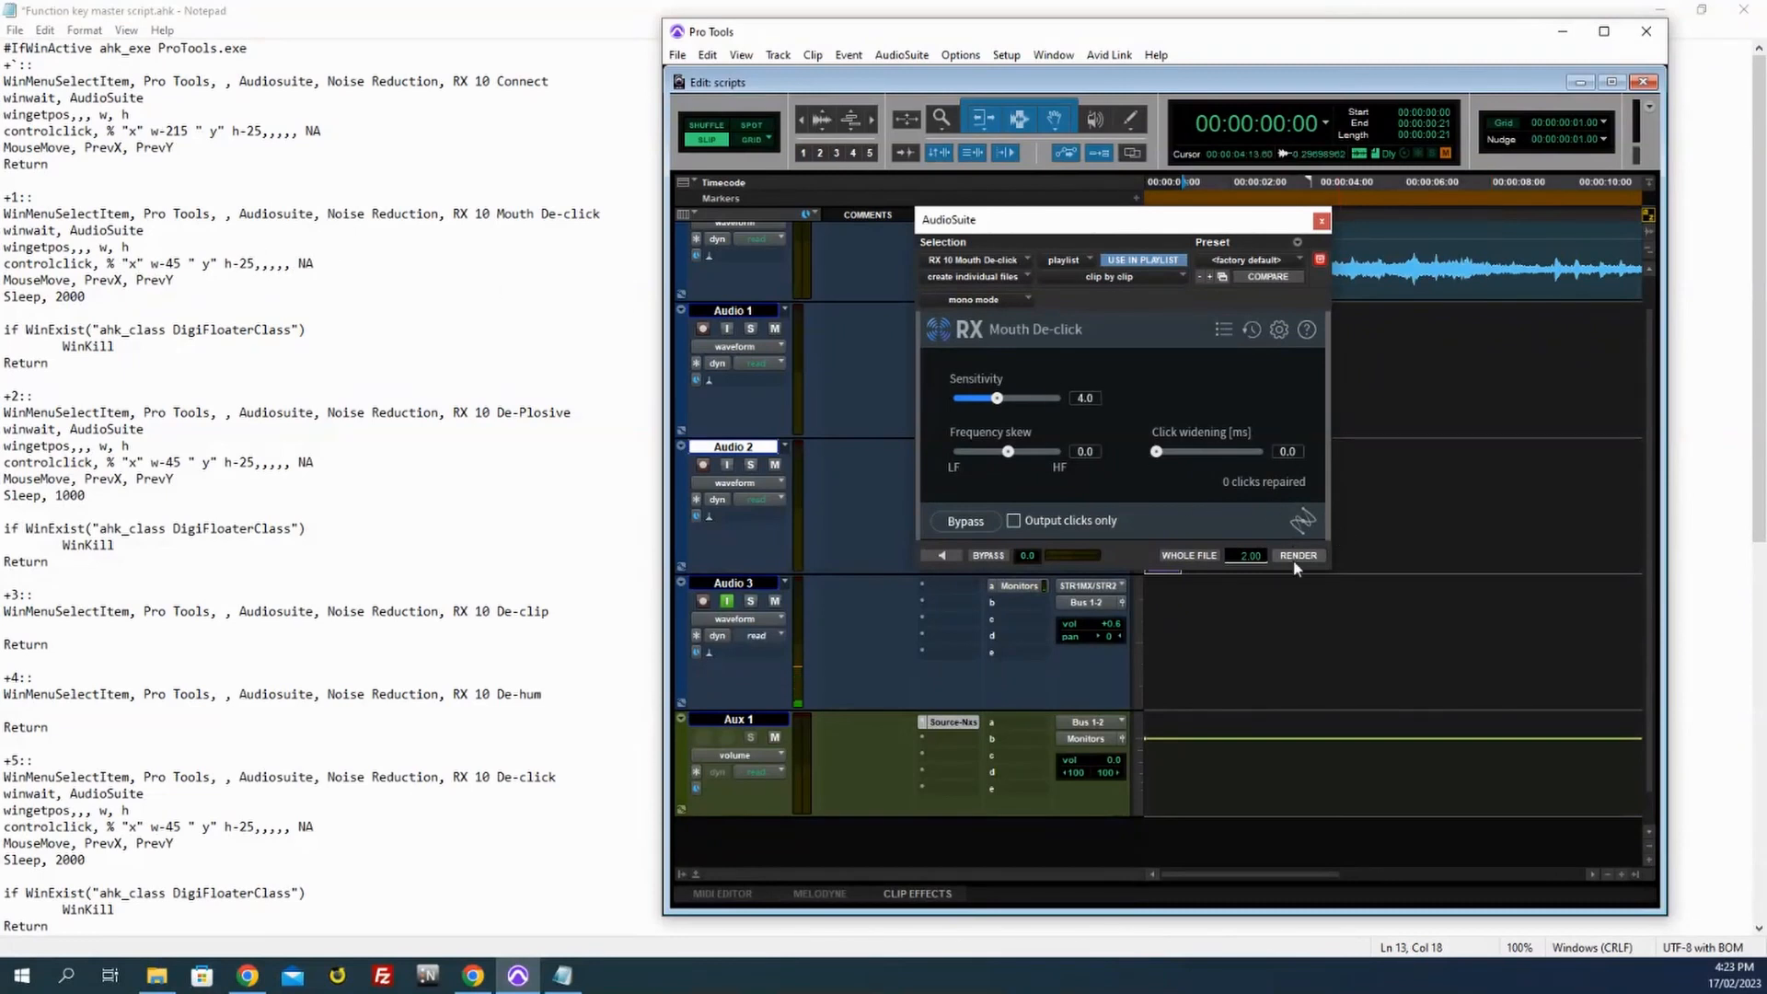
{"action": "left_click", "coordinate": [1300, 556]}
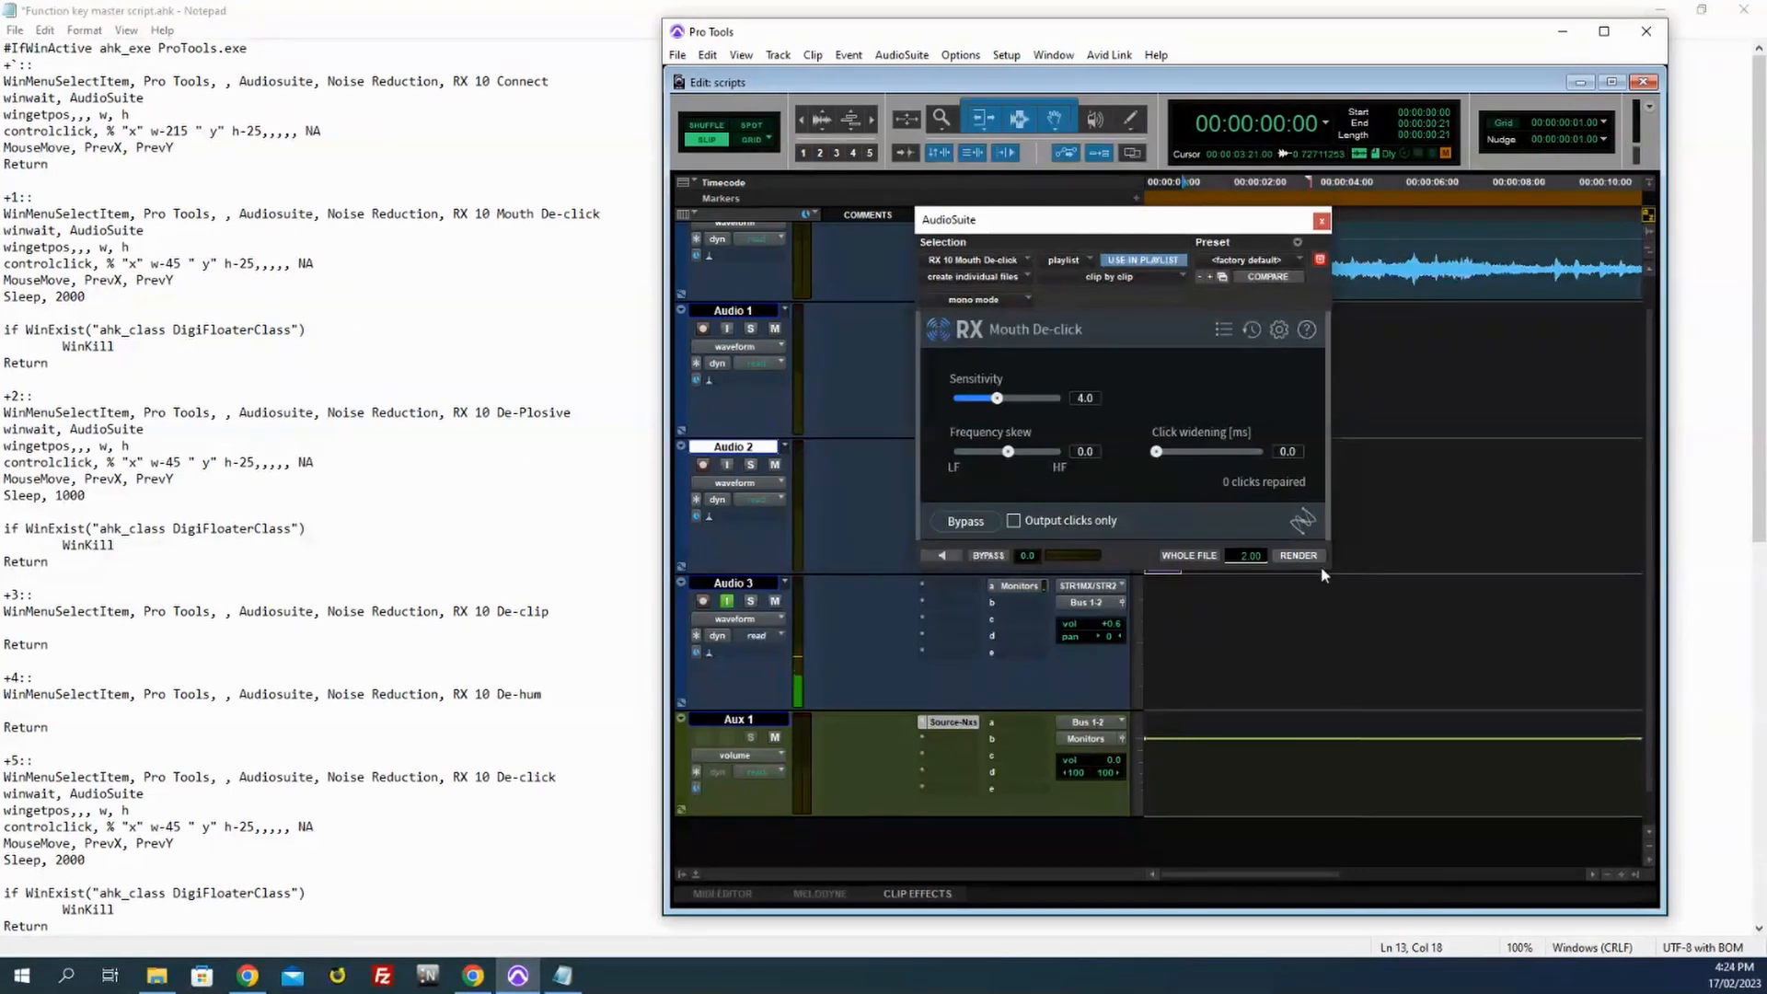
{"action": "mouse_move", "coordinate": [1337, 582]}
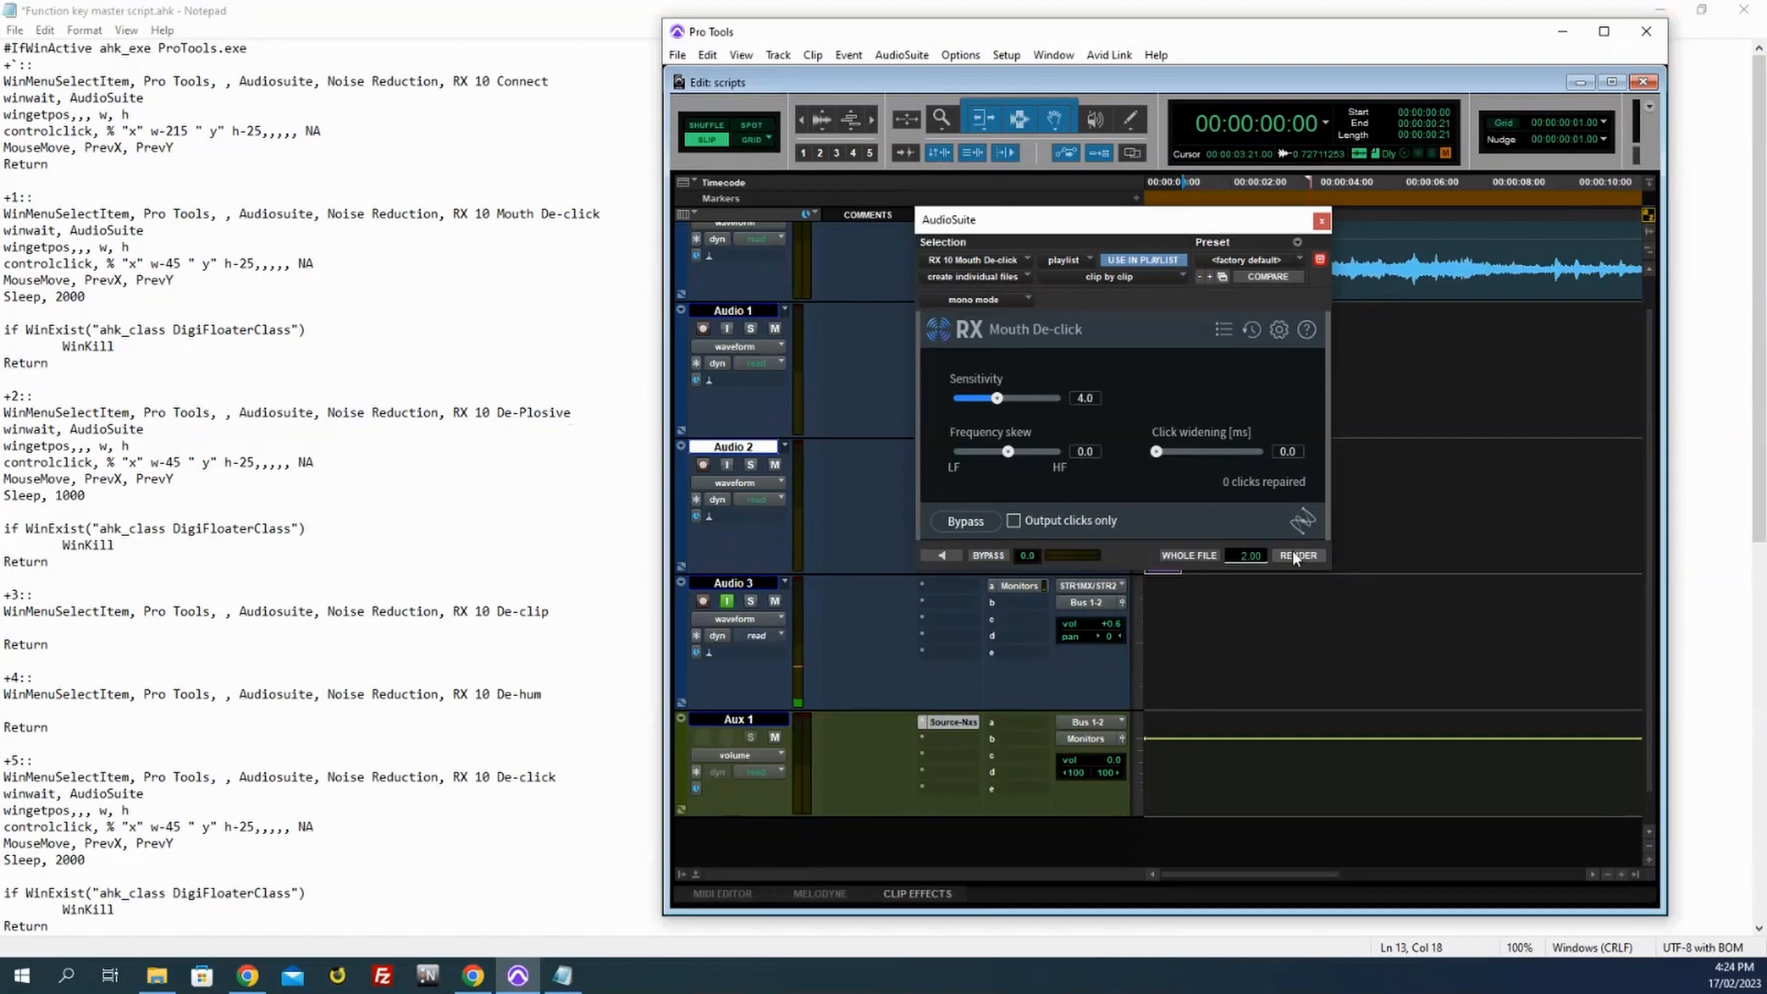
{"action": "left_click", "coordinate": [1299, 556]}
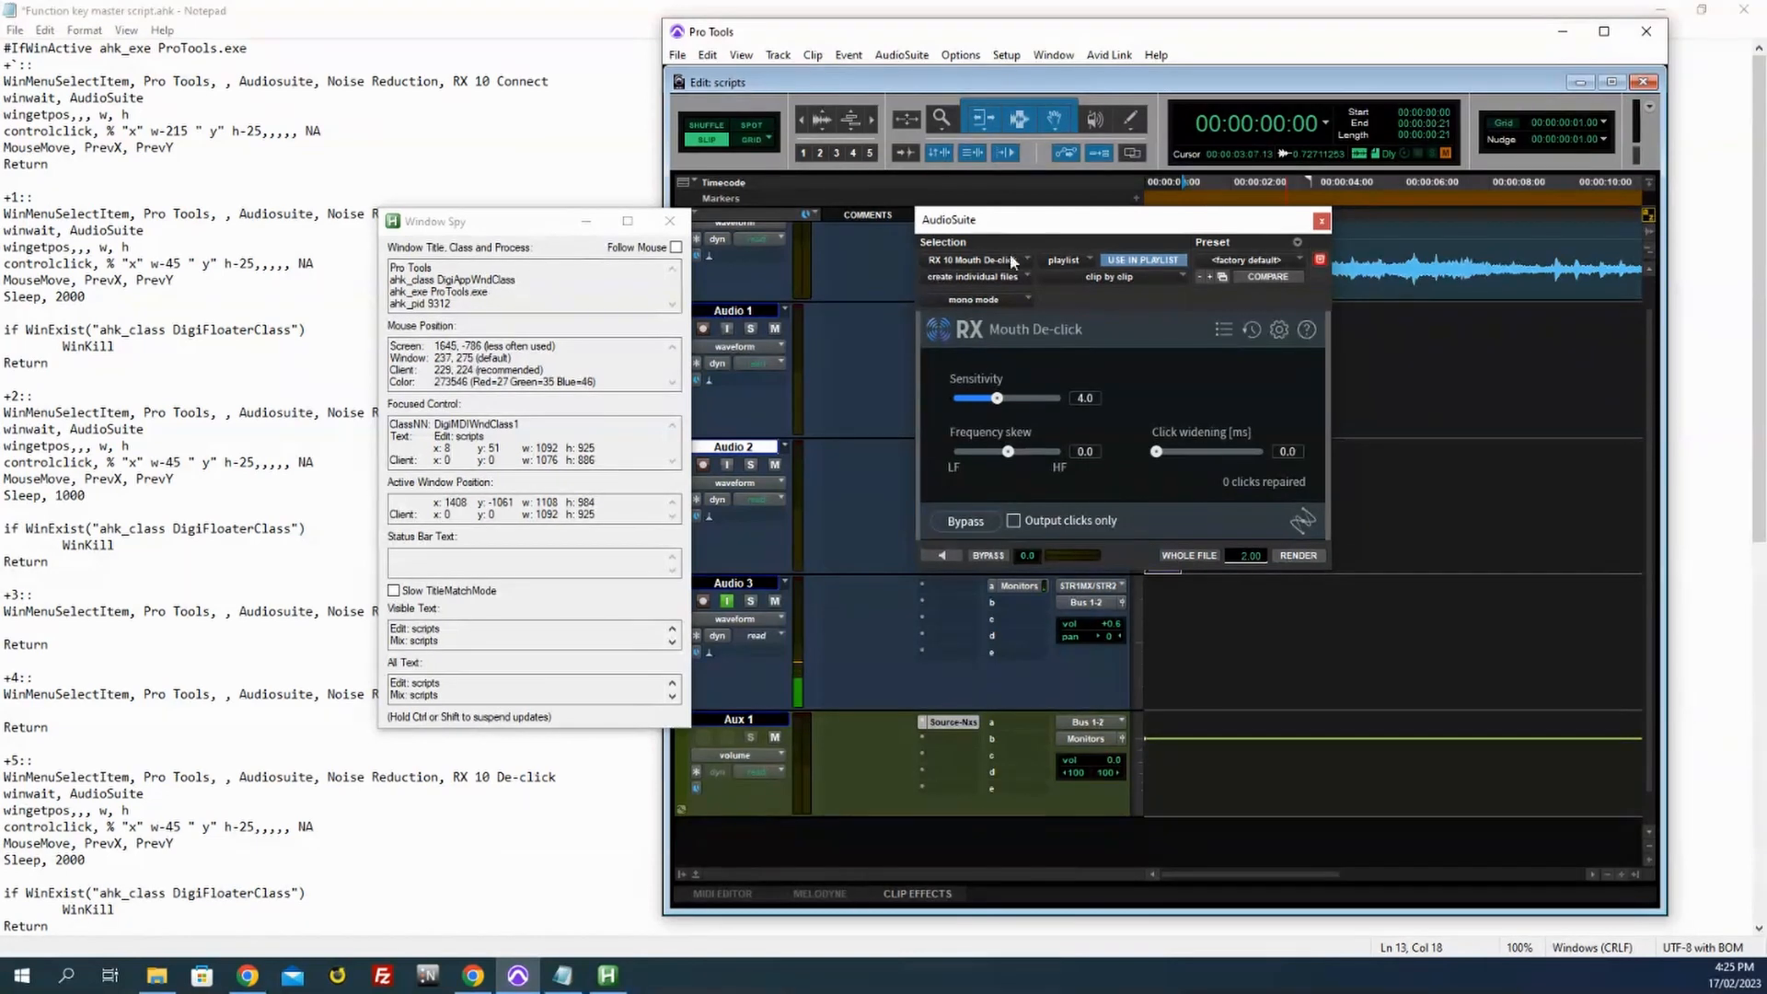
{"action": "mouse_move", "coordinate": [1012, 262]}
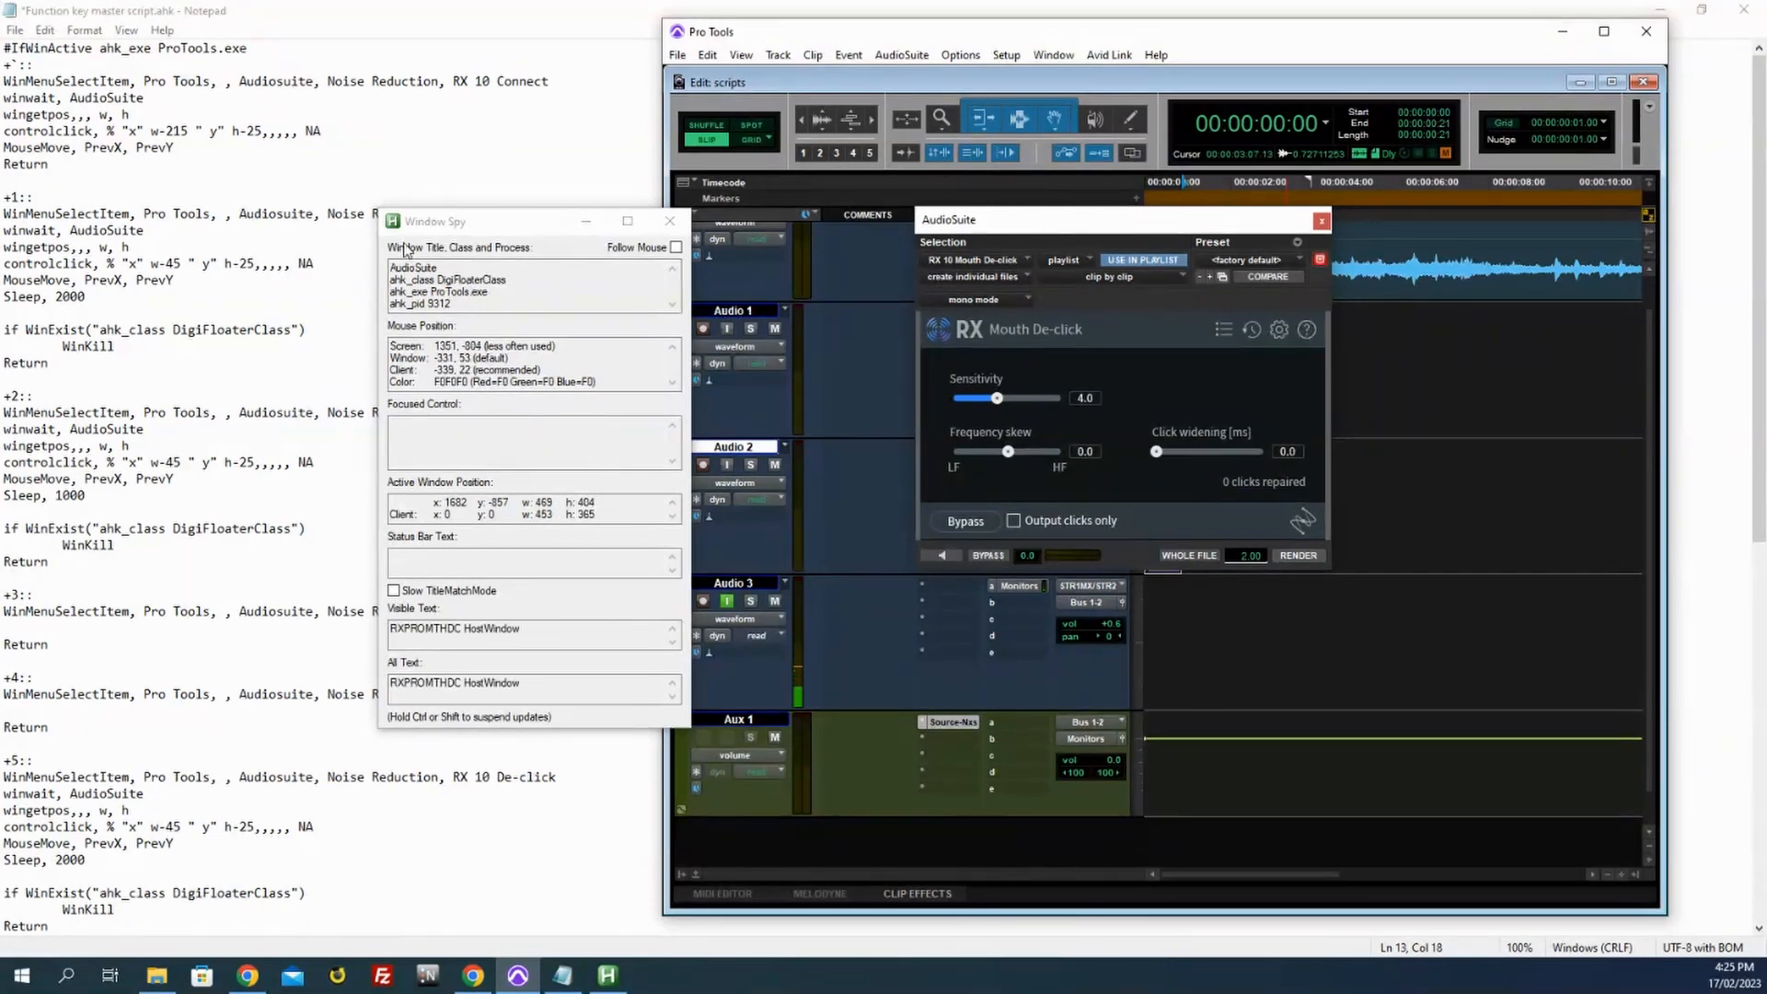
{"action": "mouse_move", "coordinate": [814, 302]}
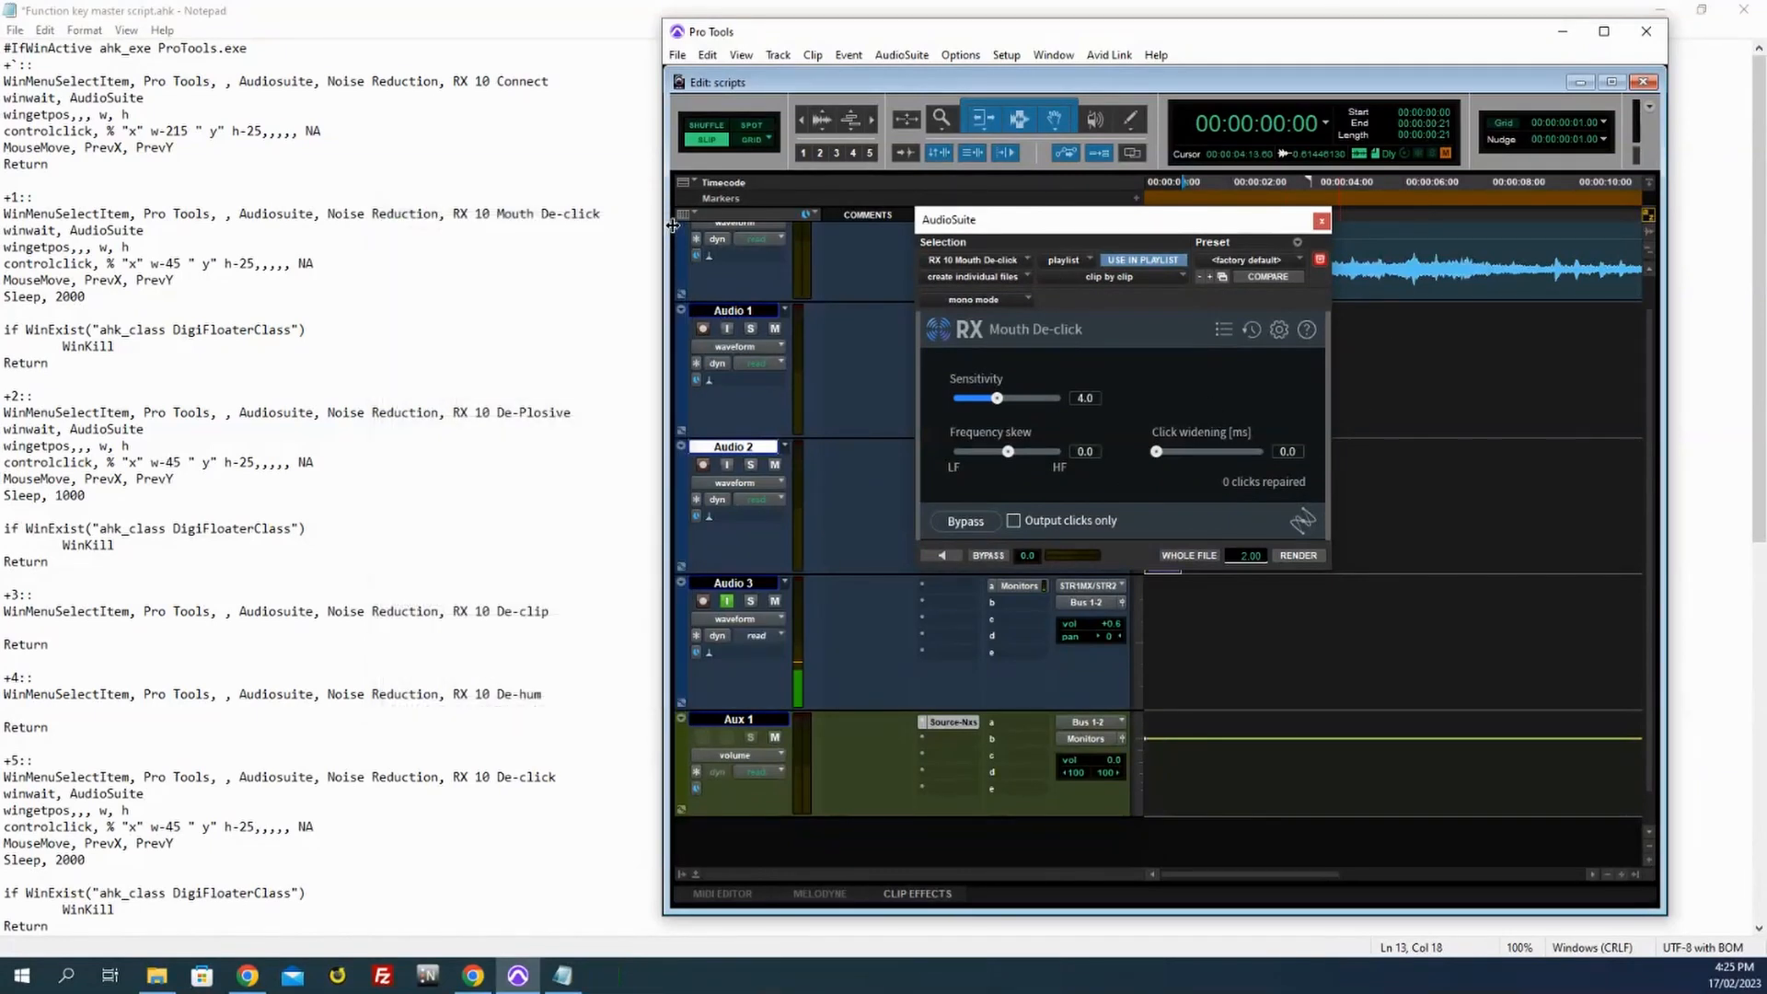
{"action": "mouse_move", "coordinate": [214, 372]}
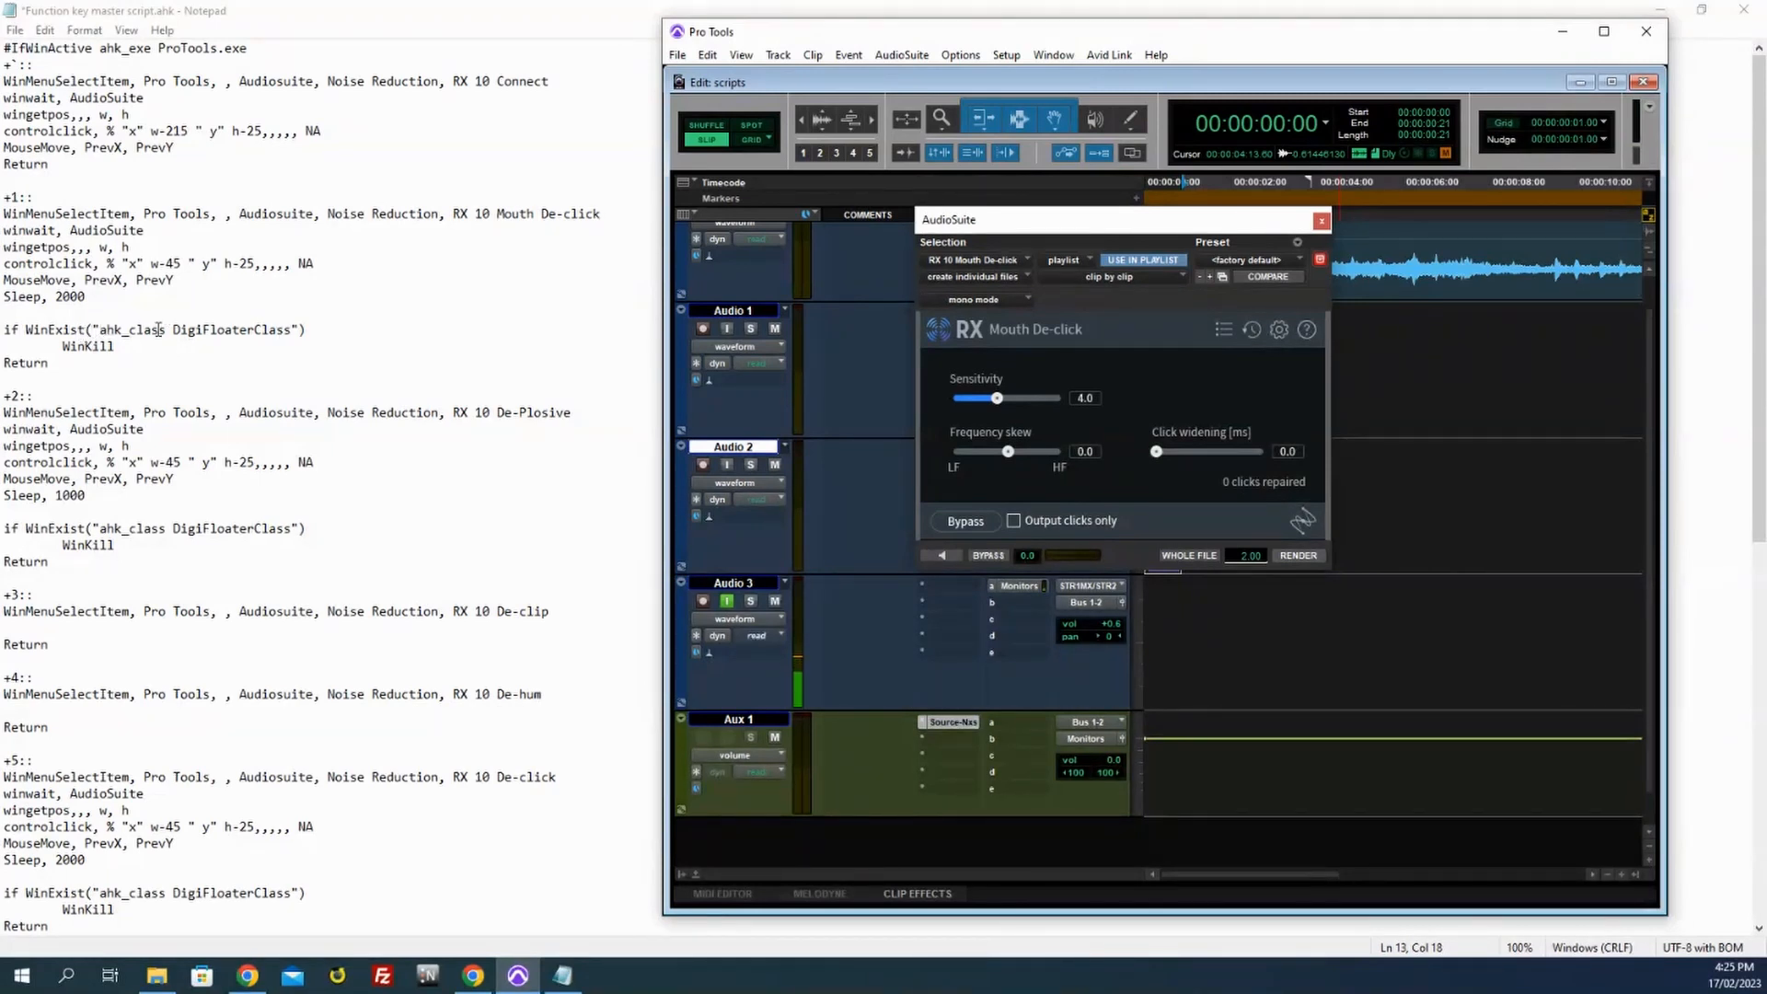
{"action": "mouse_move", "coordinate": [265, 315]}
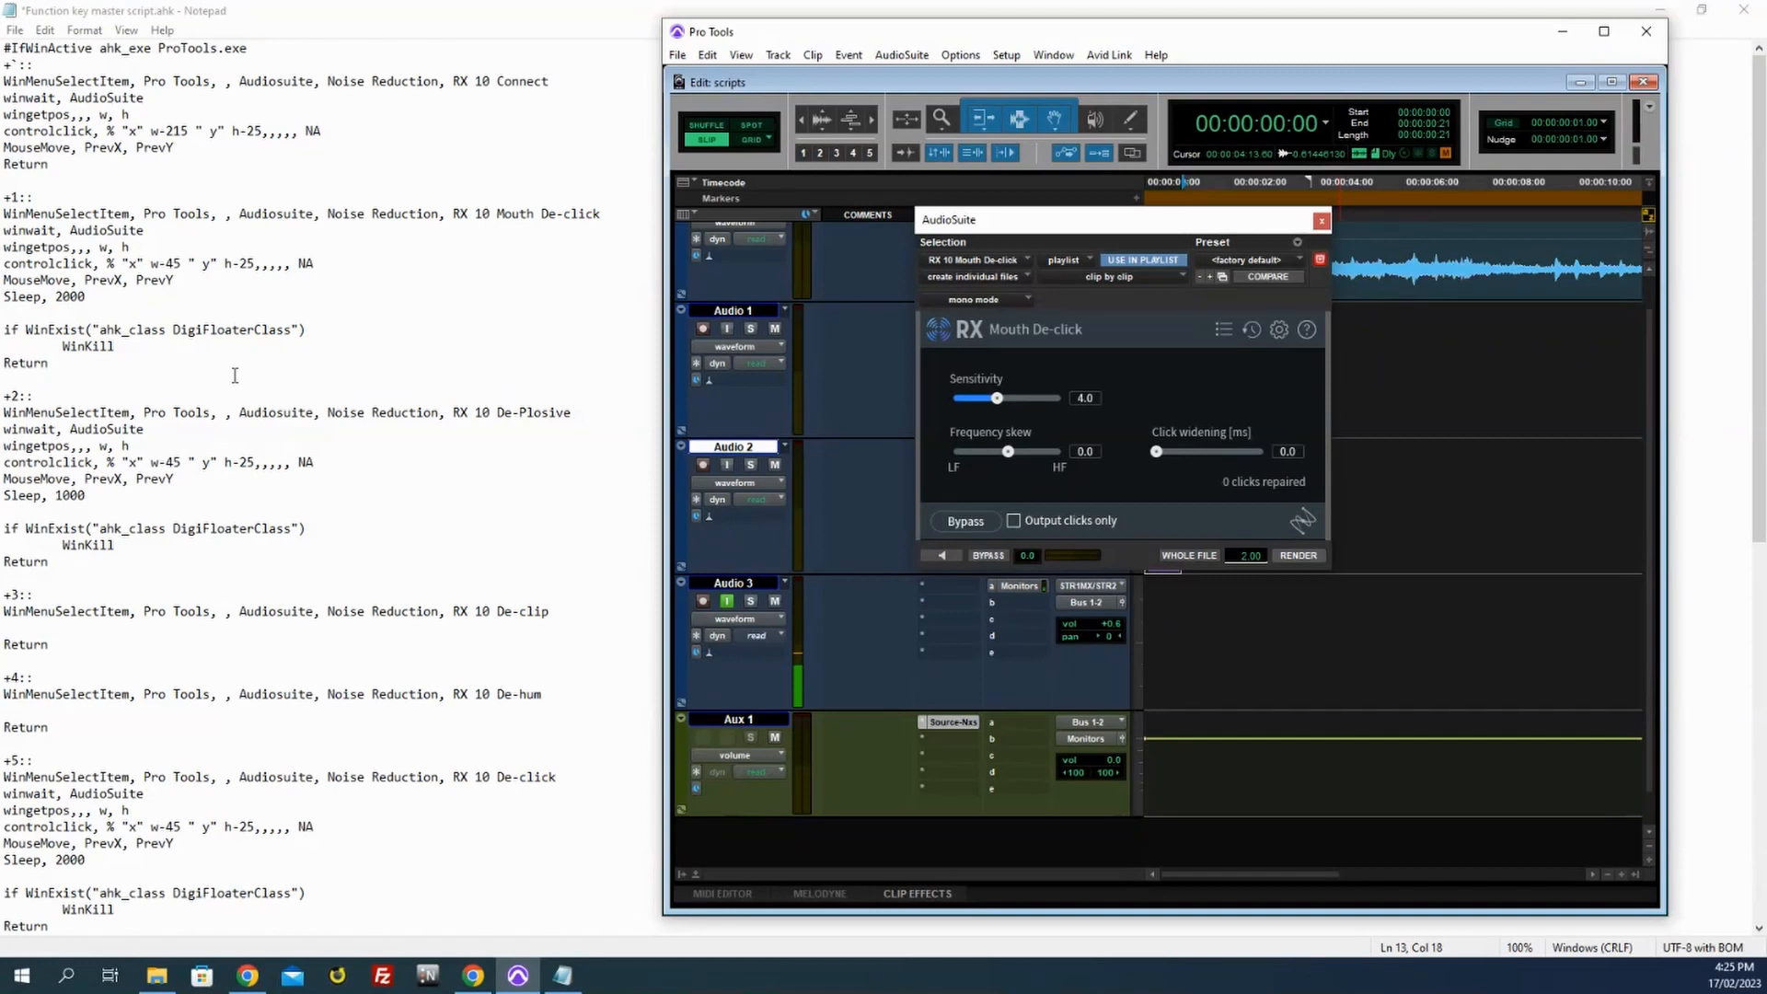
{"action": "mouse_move", "coordinate": [492, 443]}
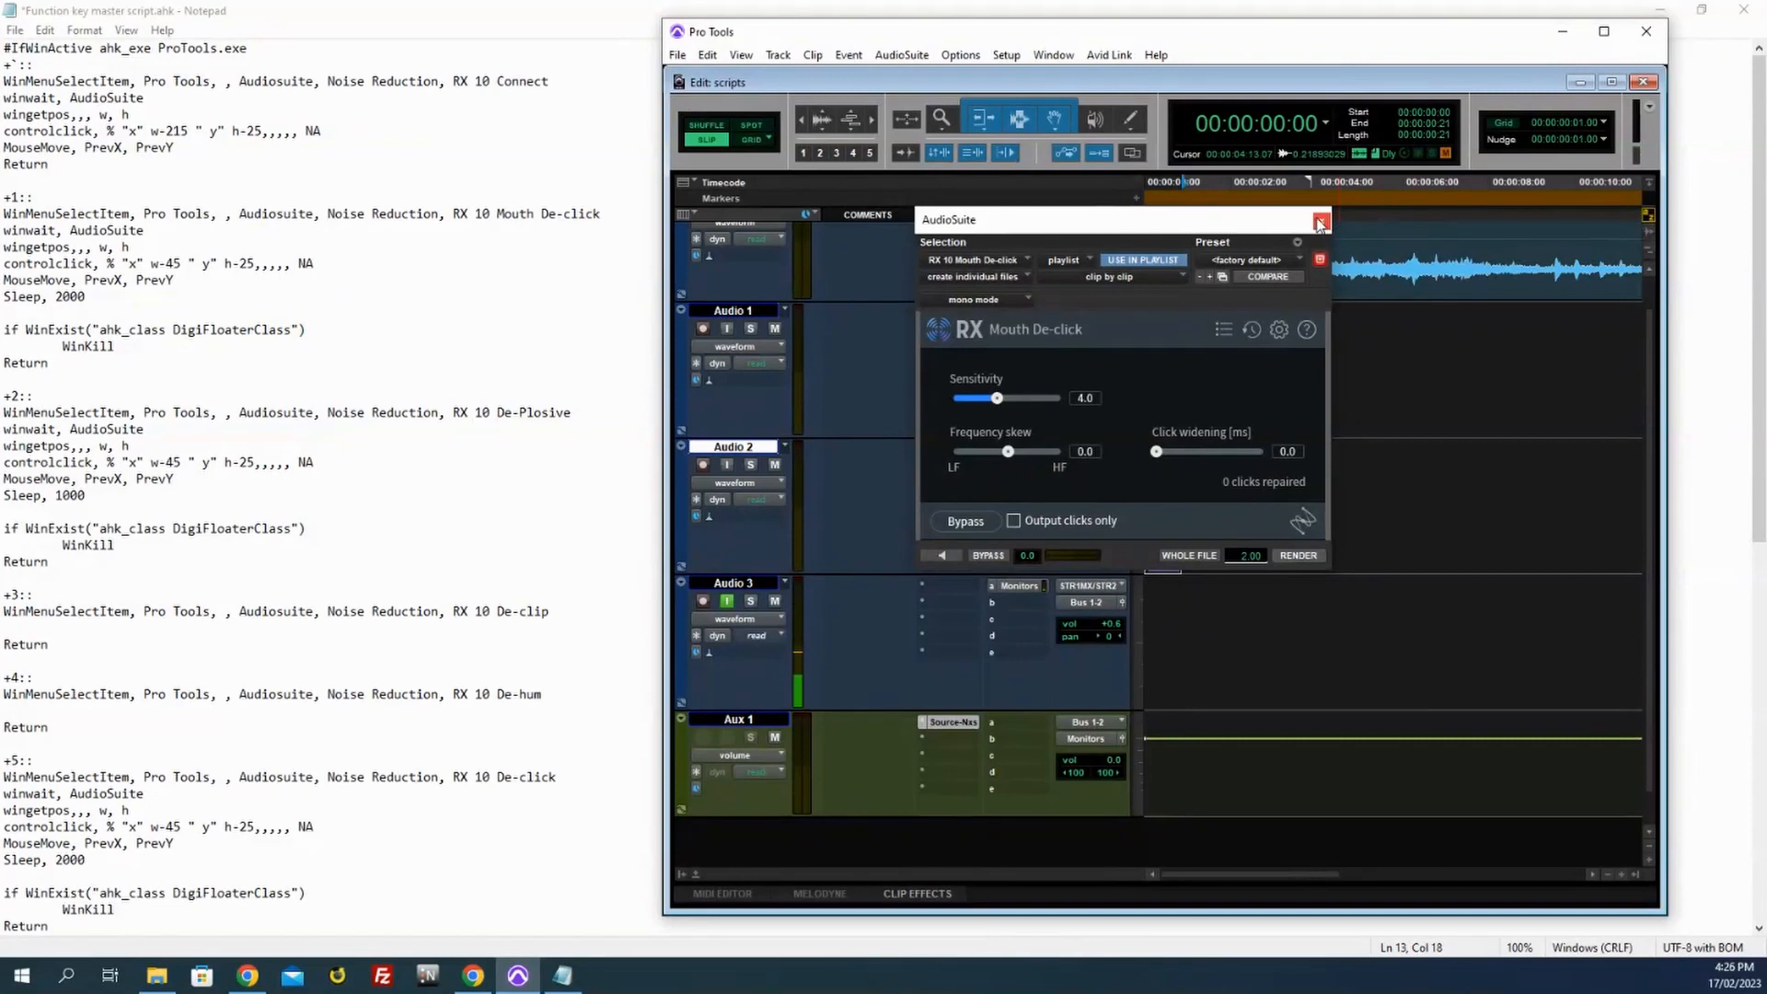
{"action": "left_click", "coordinate": [1320, 222]}
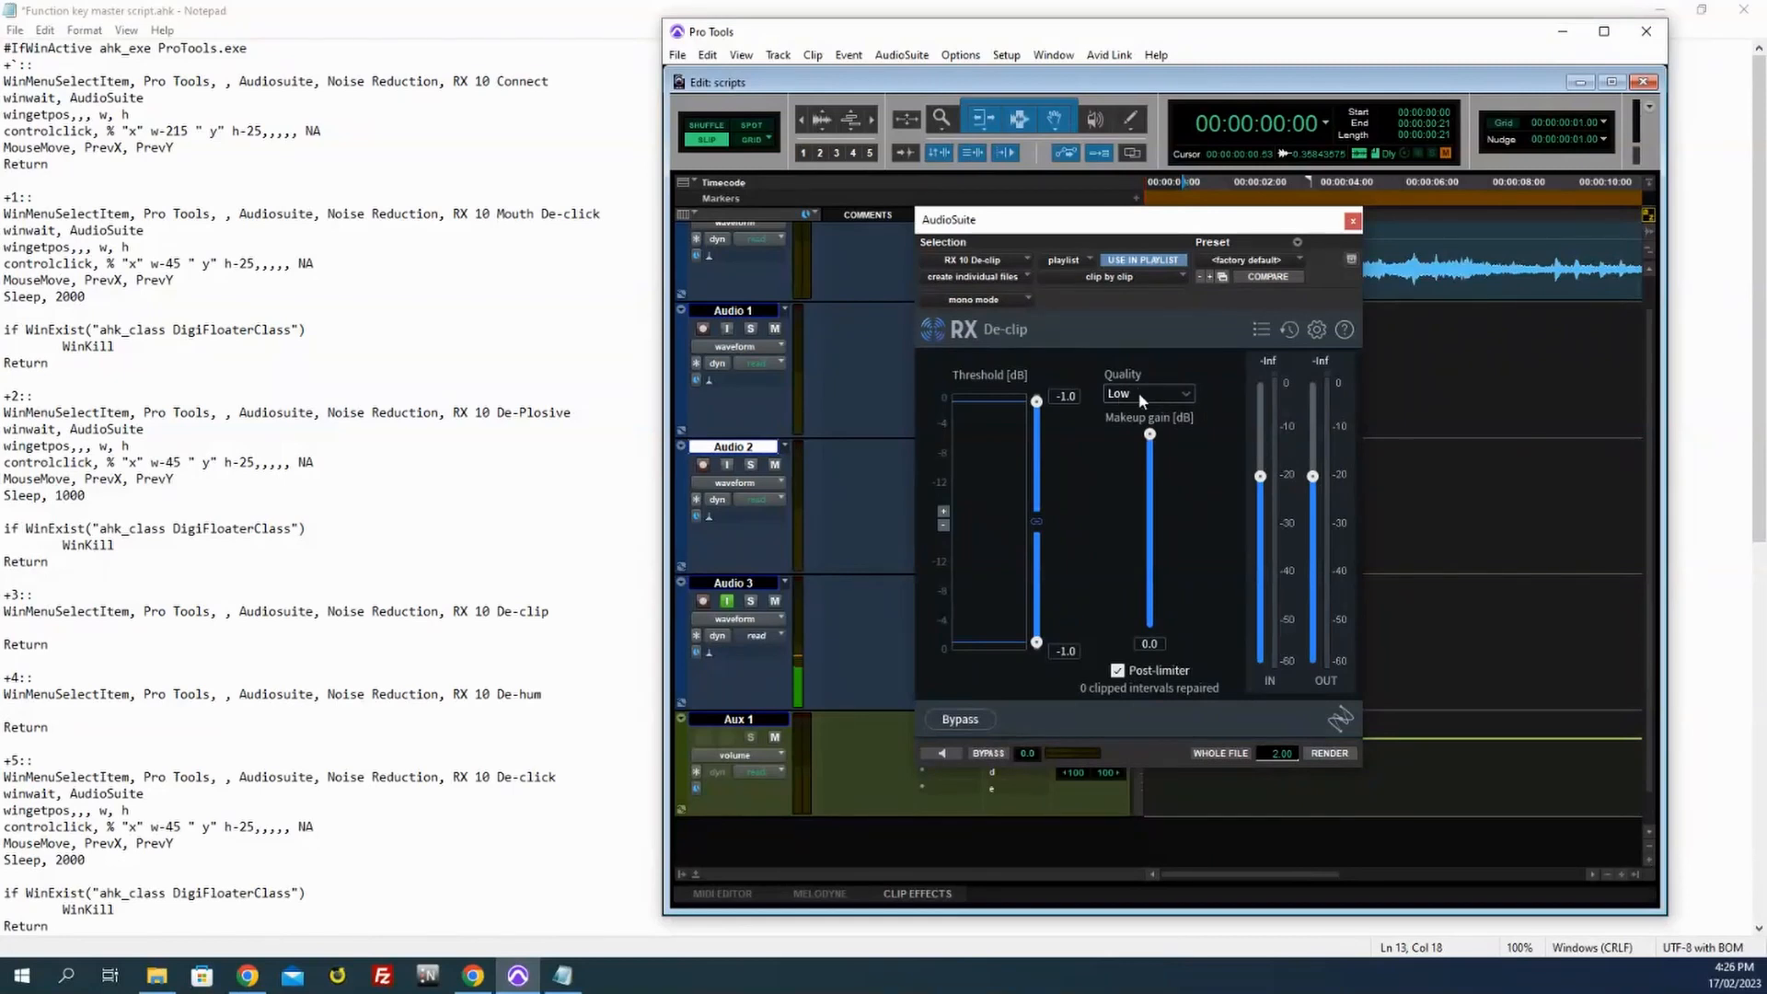
{"action": "mouse_move", "coordinate": [1036, 402]}
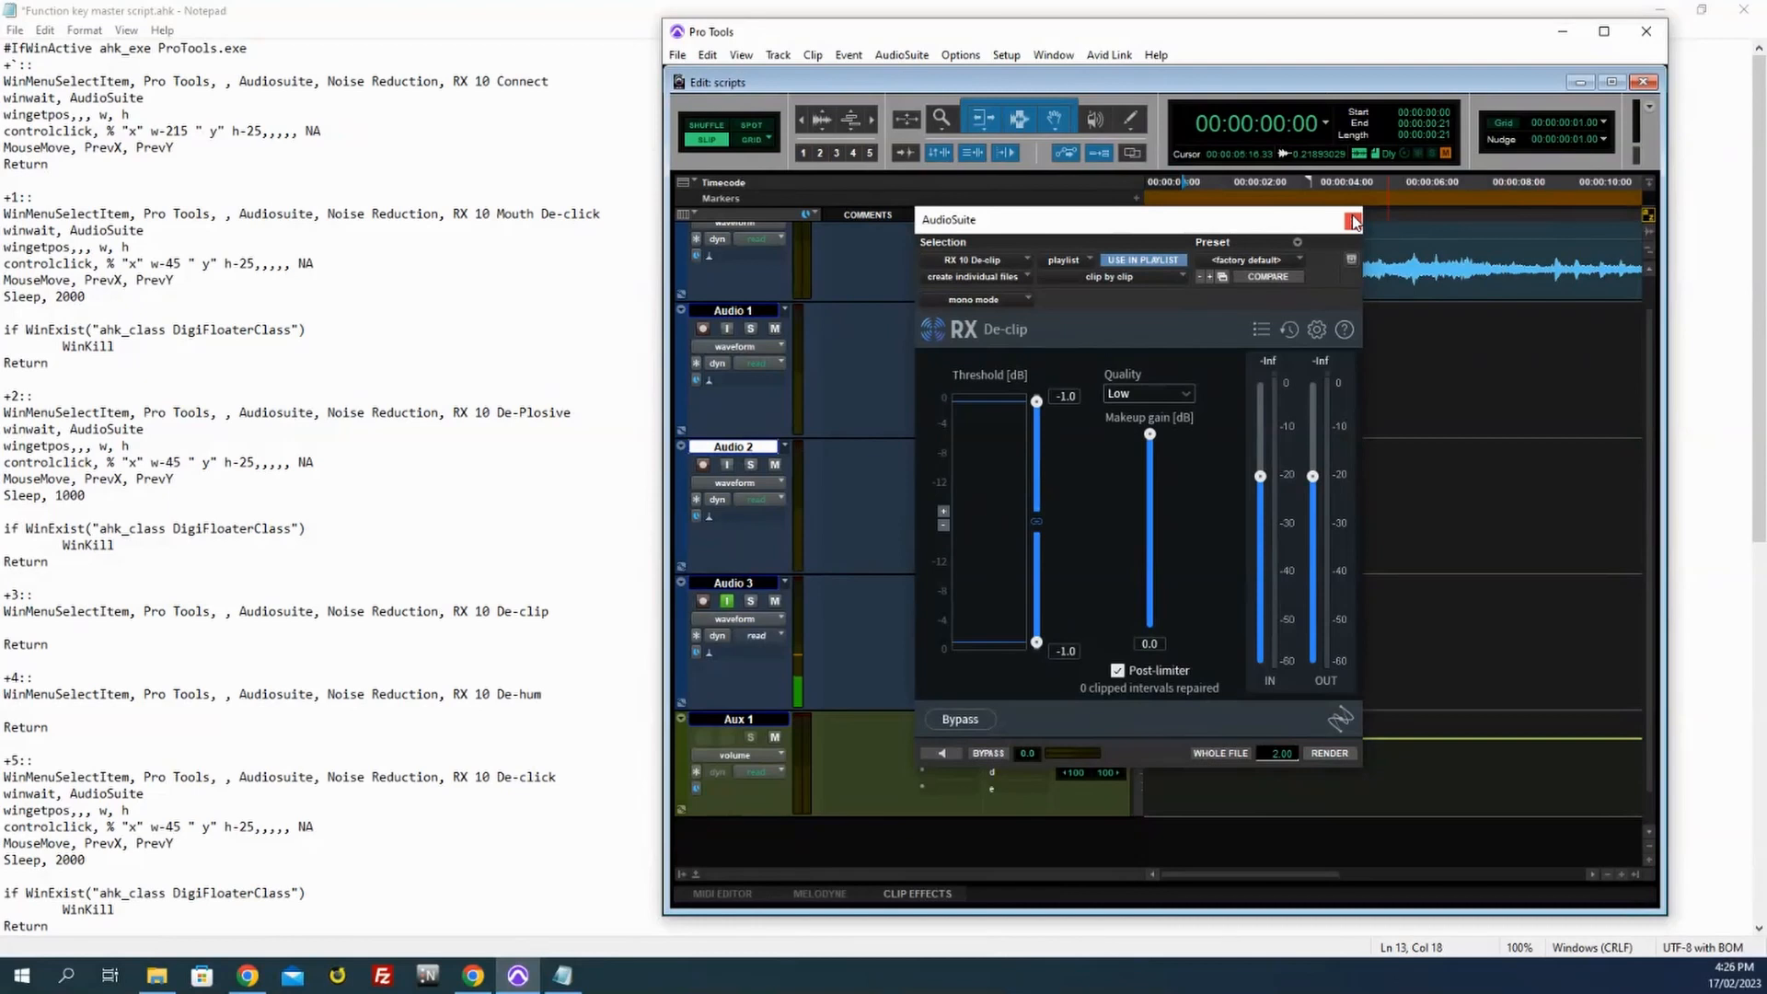
Step: Close the RX 10 De-clip AudioSuite processing window
{"action": "left_click", "coordinate": [1351, 221]}
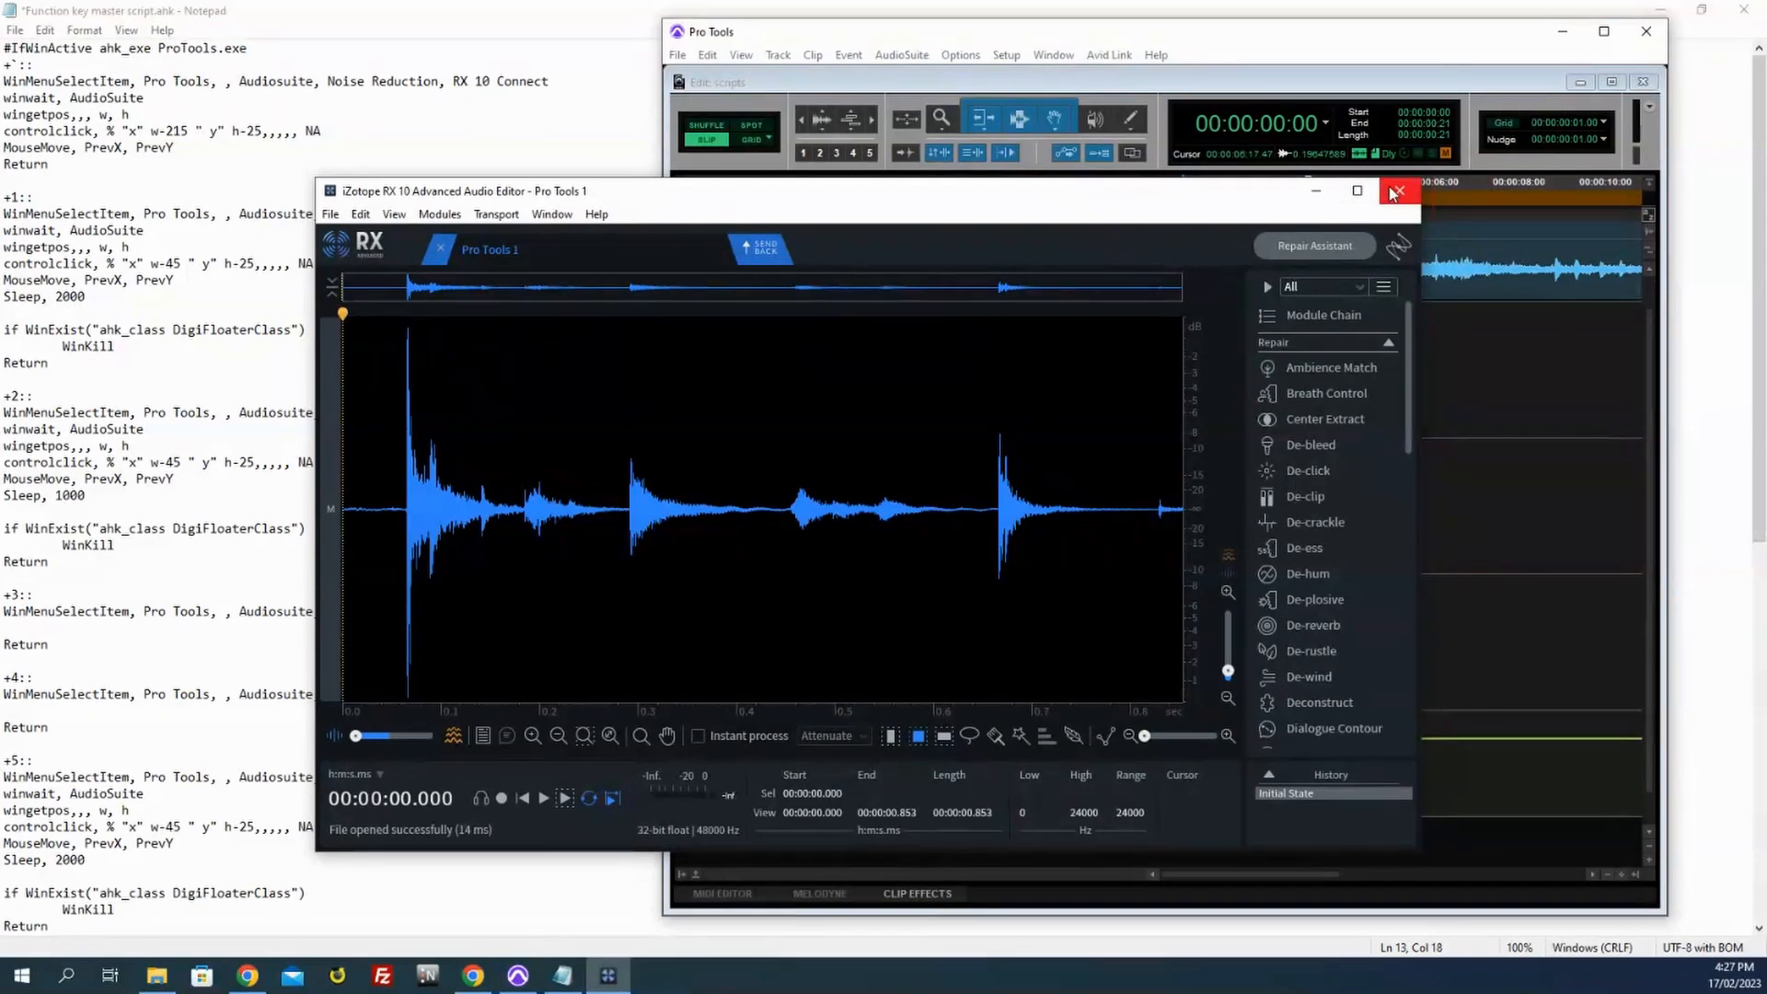
Step: Close the iZotope RX 10 audio editor holding the sent clip
{"action": "left_click", "coordinate": [1397, 190]}
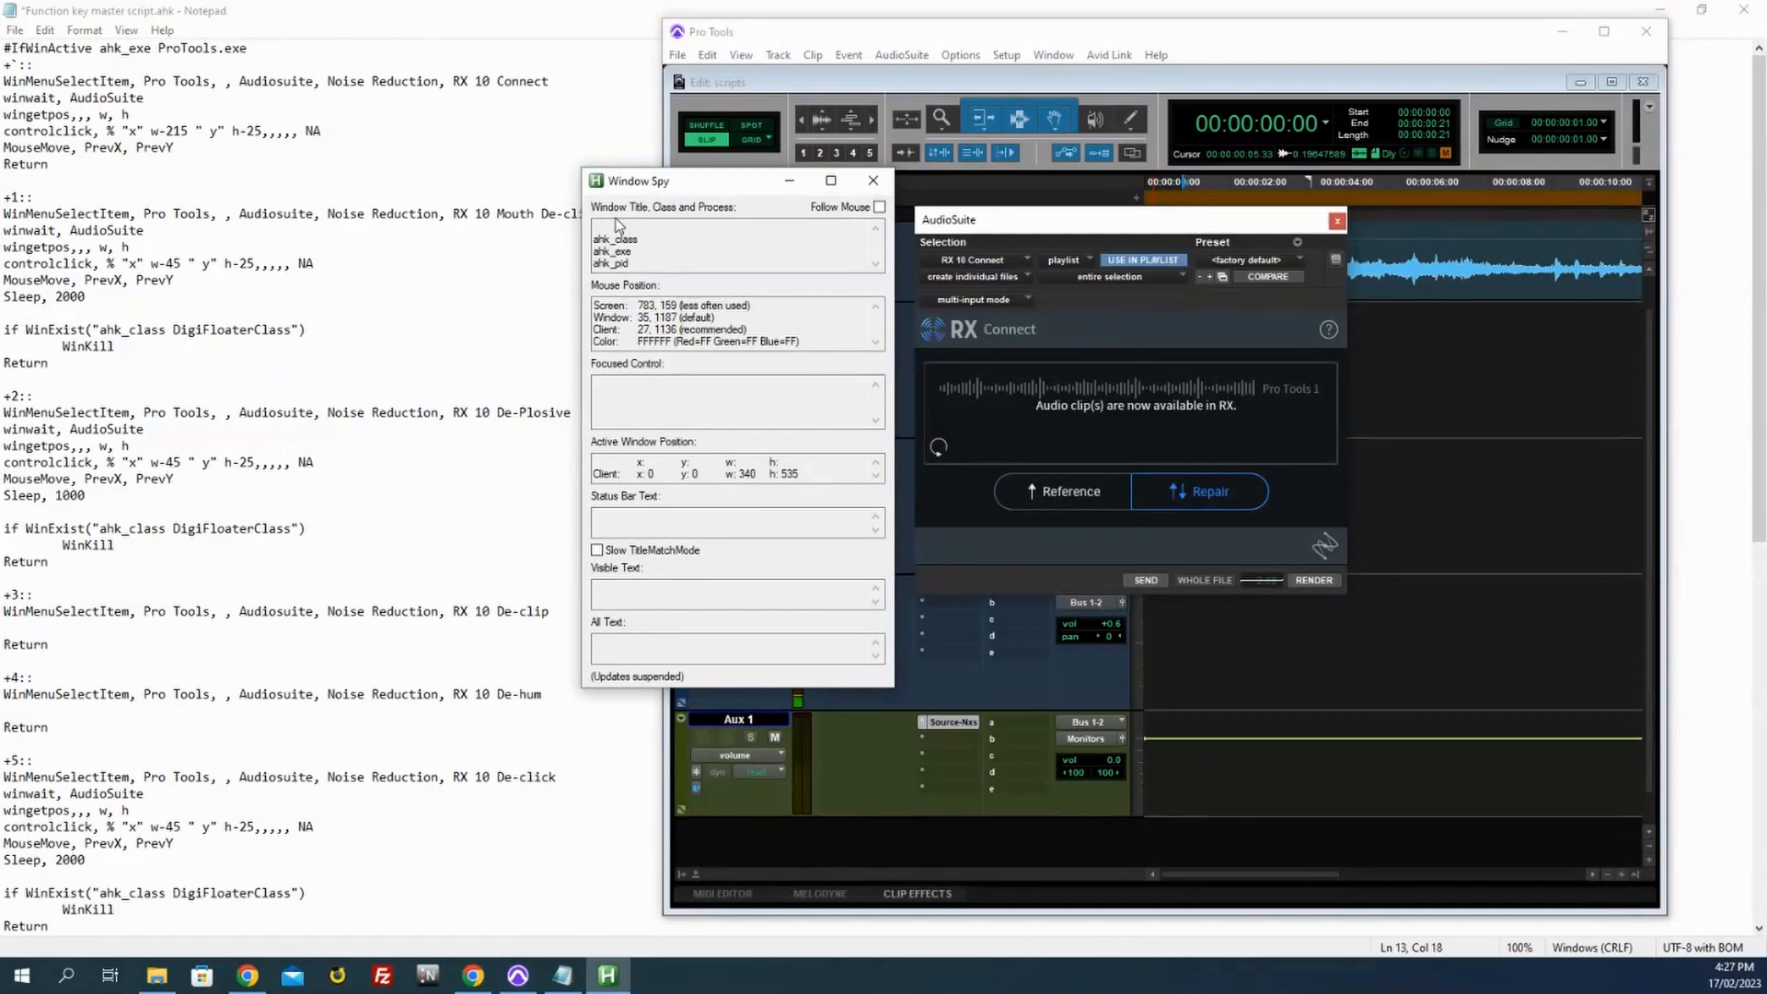
{"action": "mouse_move", "coordinate": [1058, 563]}
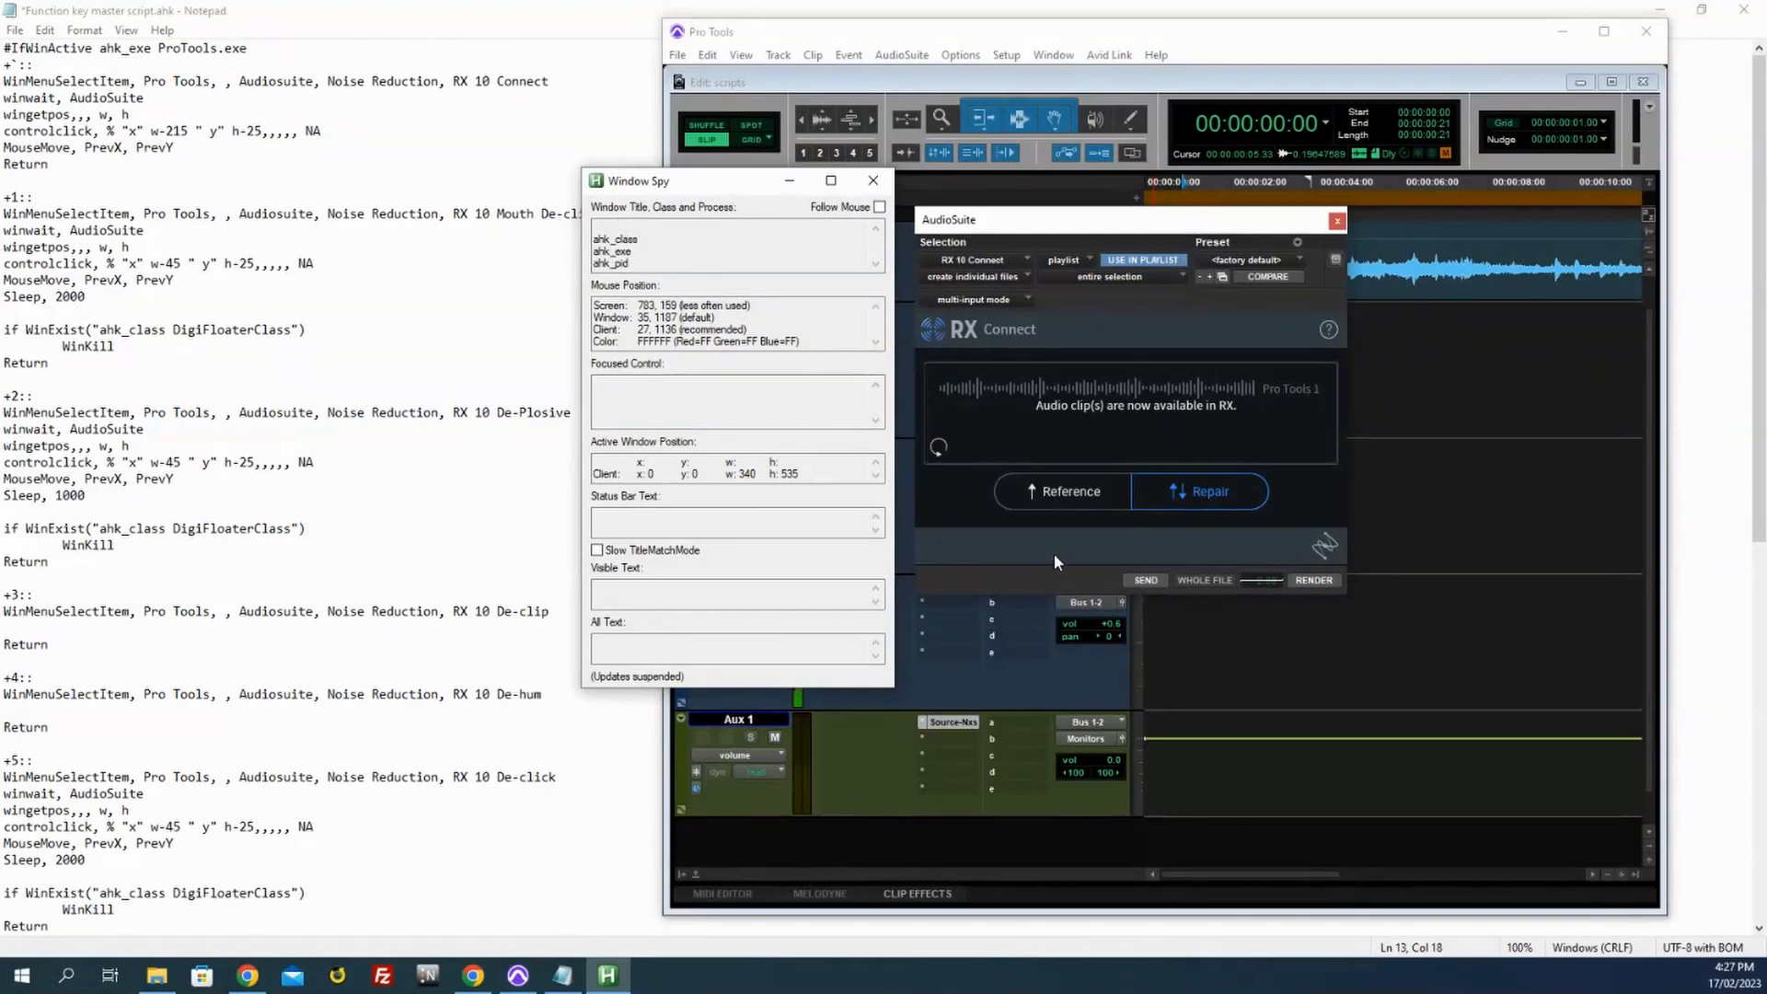
{"action": "mouse_move", "coordinate": [1306, 569]}
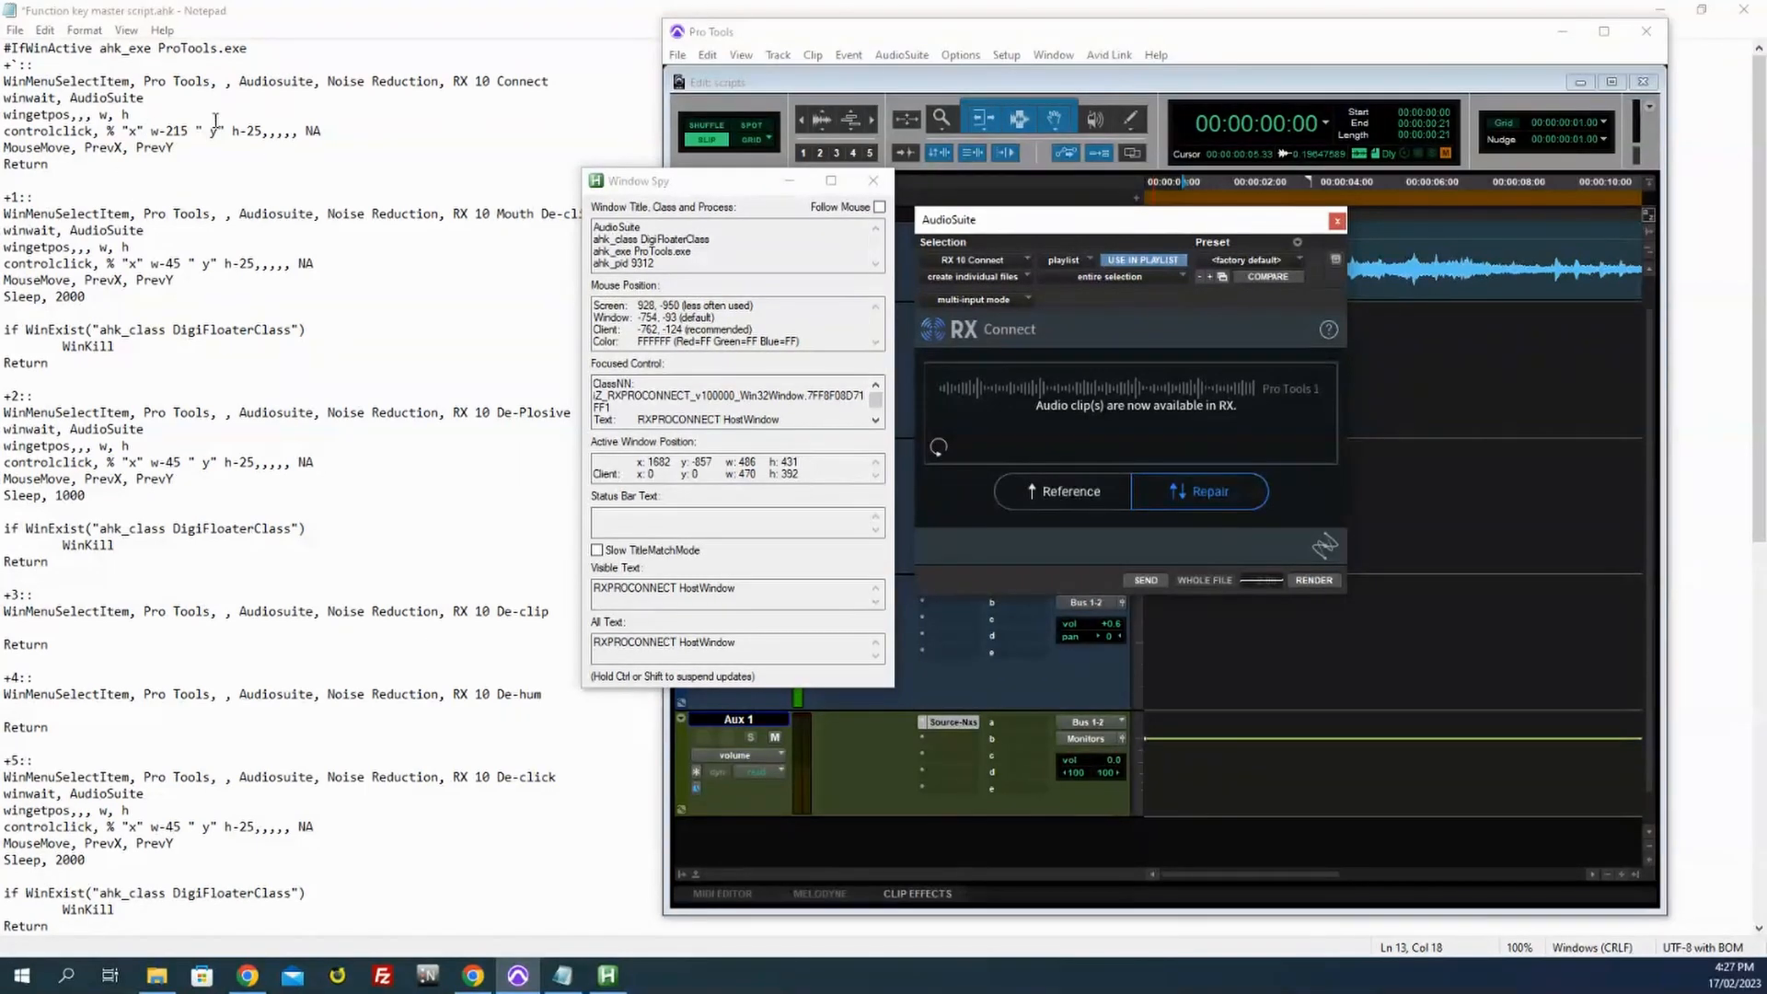
{"action": "mouse_move", "coordinate": [335, 319]}
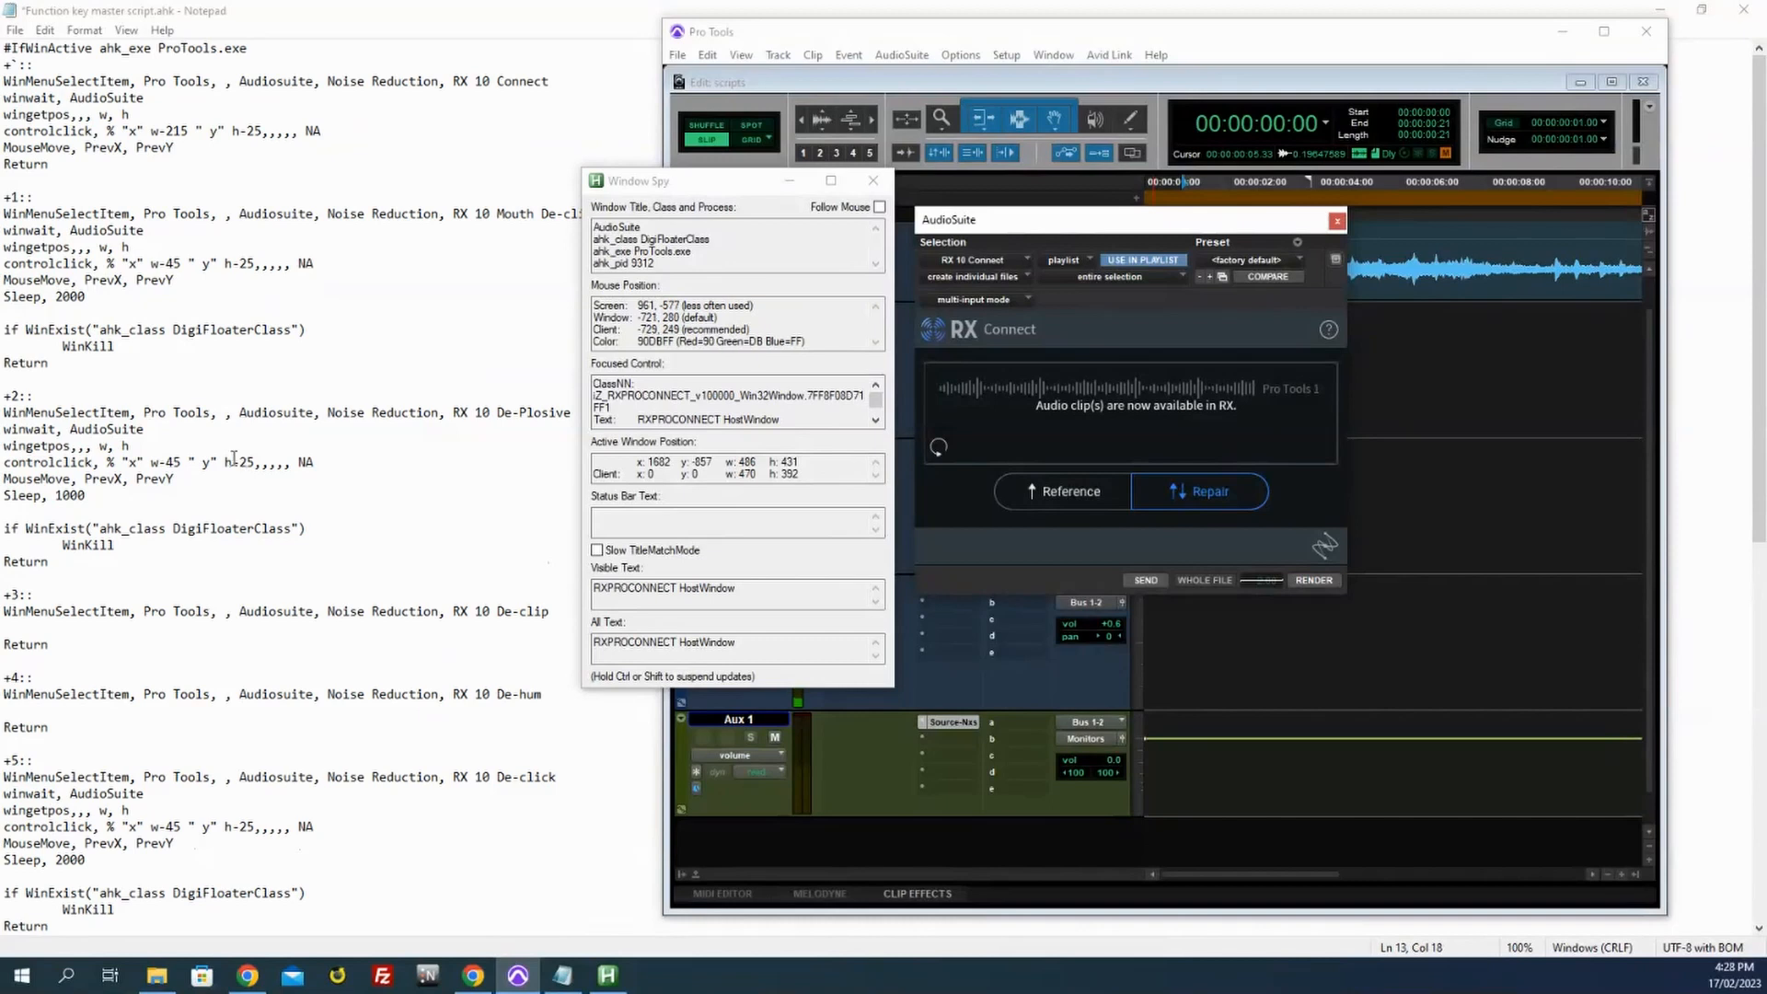
{"action": "mouse_move", "coordinate": [1288, 554]}
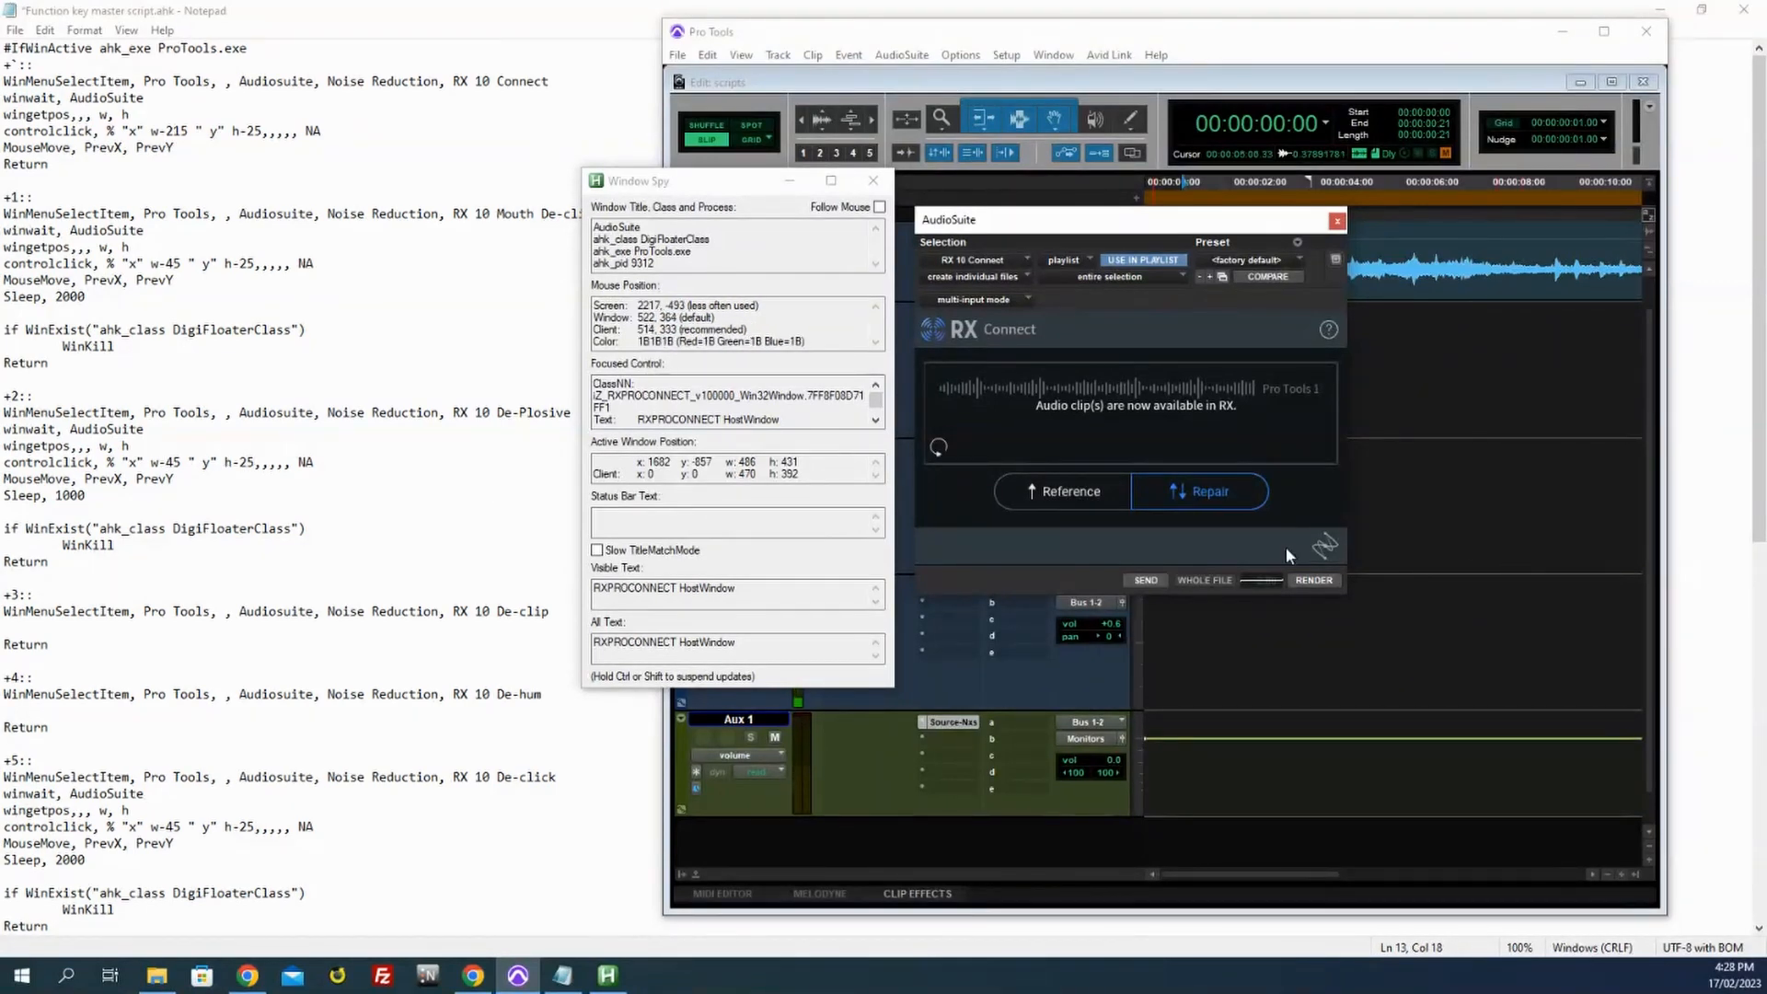
{"action": "mouse_move", "coordinate": [1315, 580]}
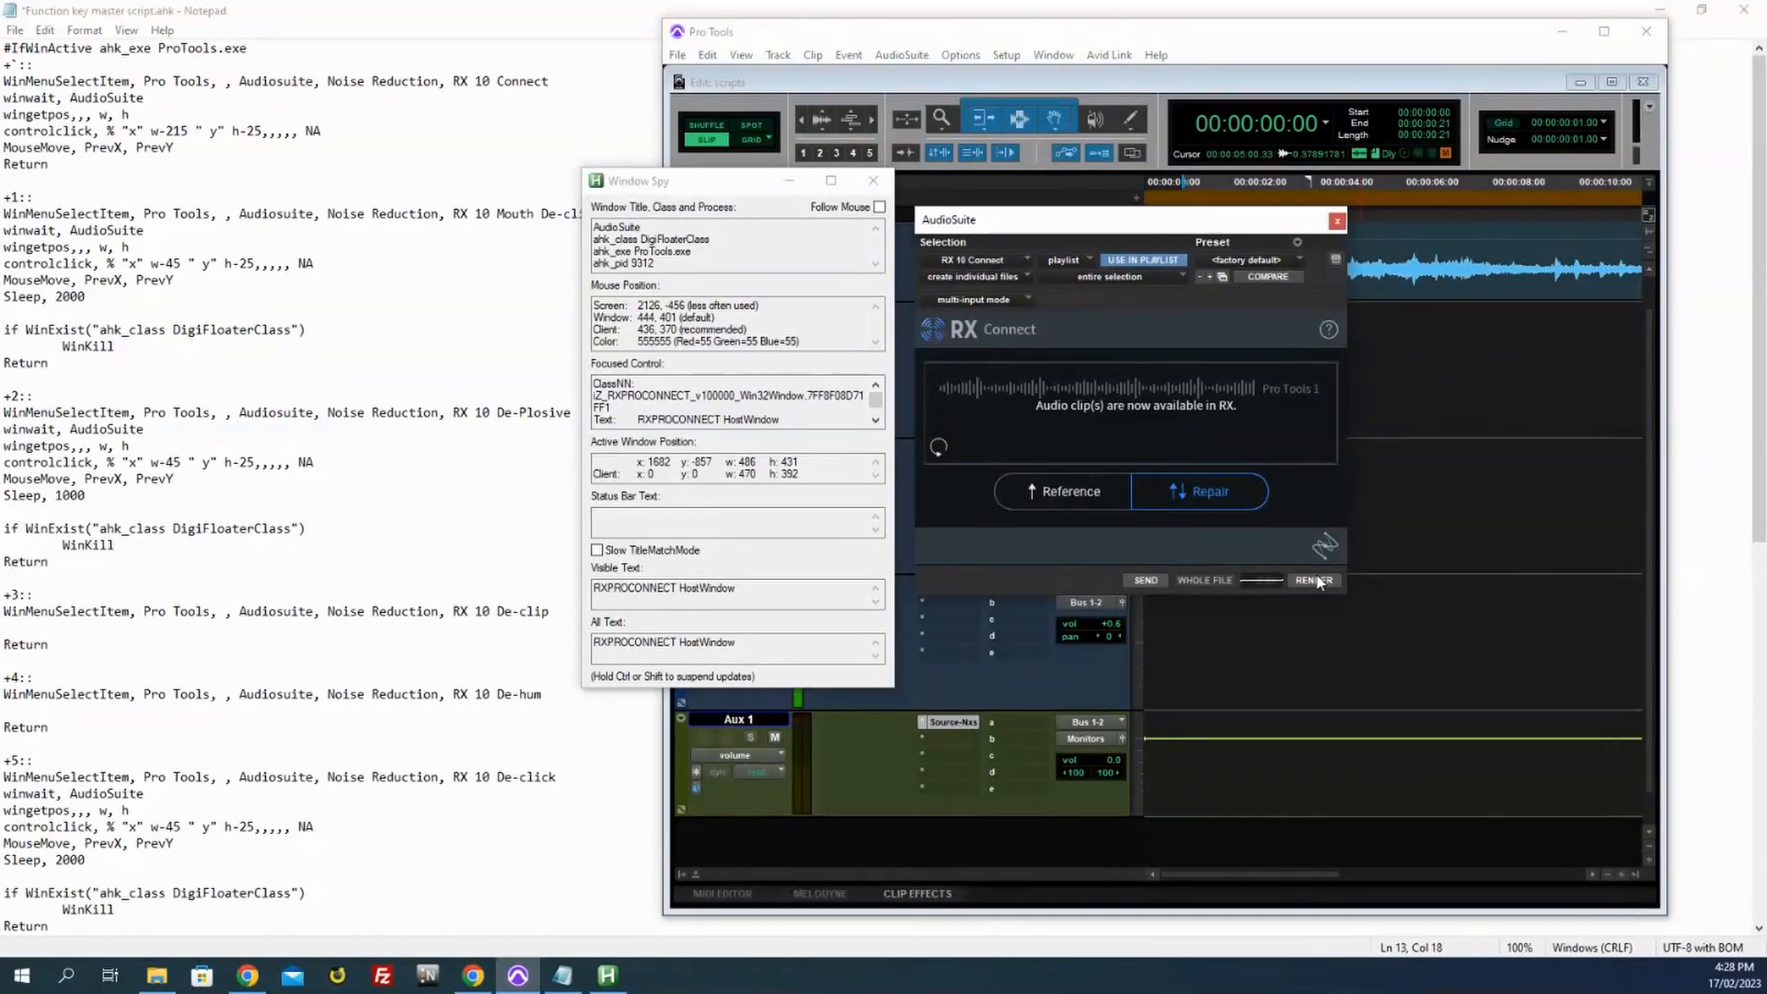
{"action": "mouse_move", "coordinate": [1167, 586]}
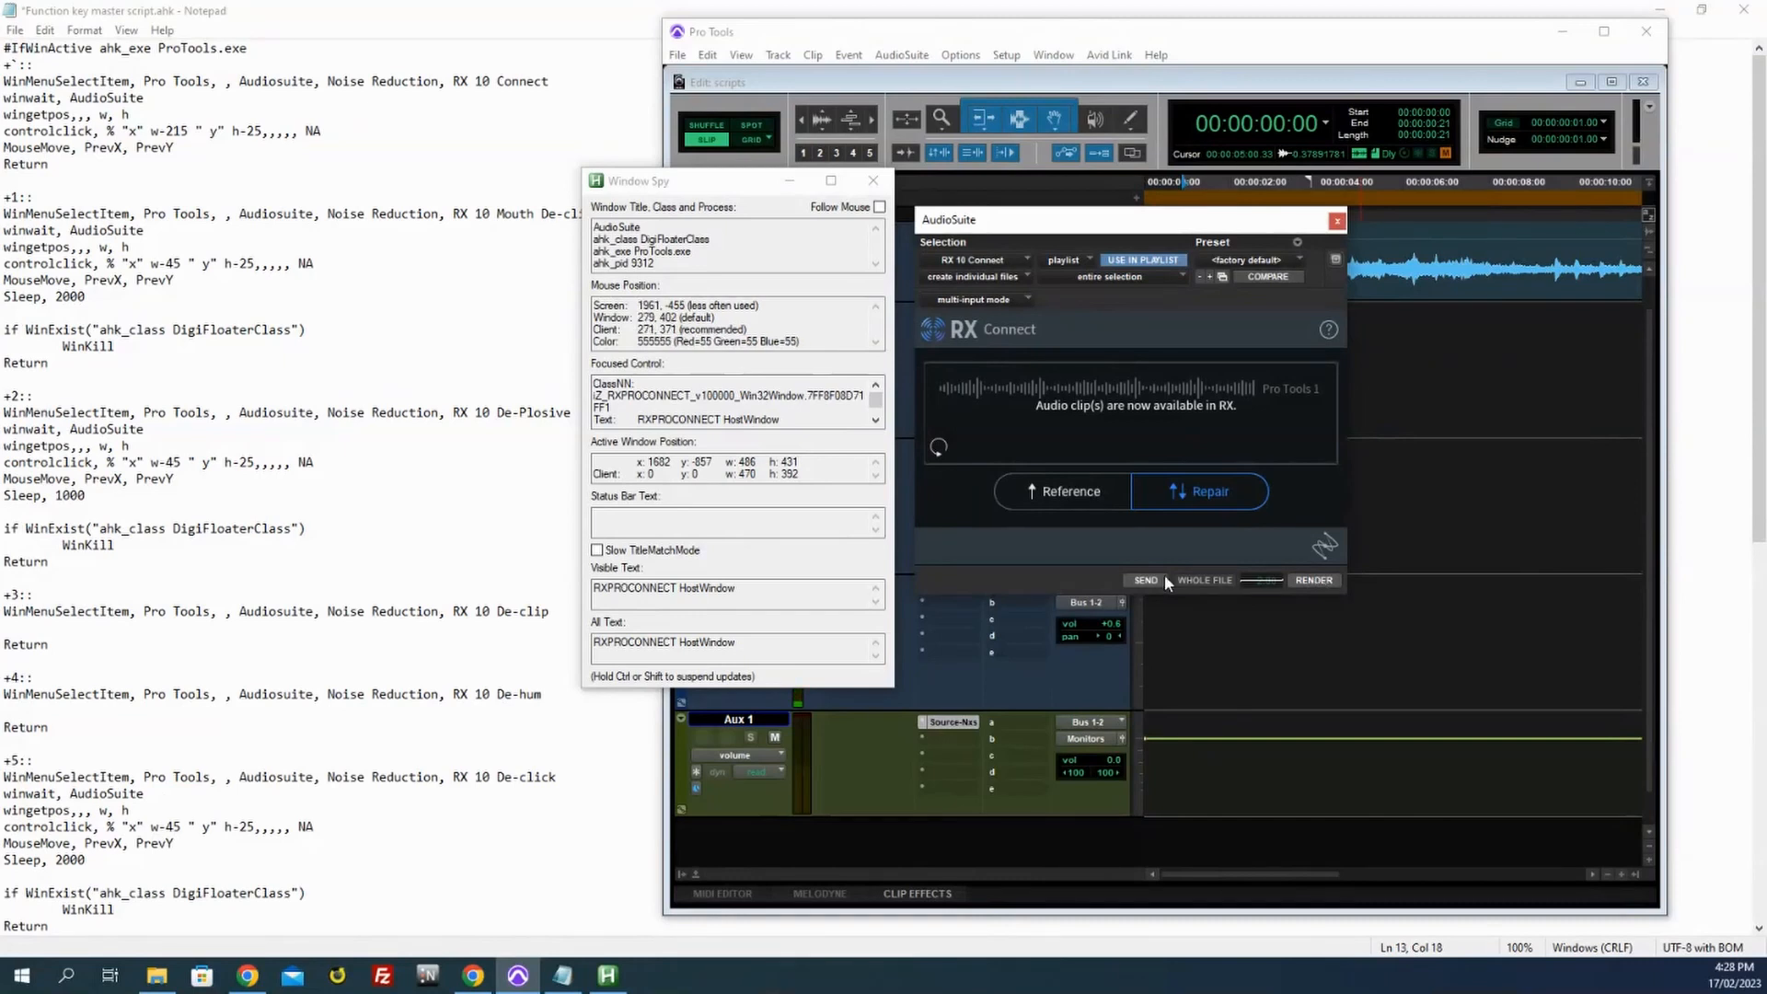
{"action": "mouse_move", "coordinate": [1146, 589]}
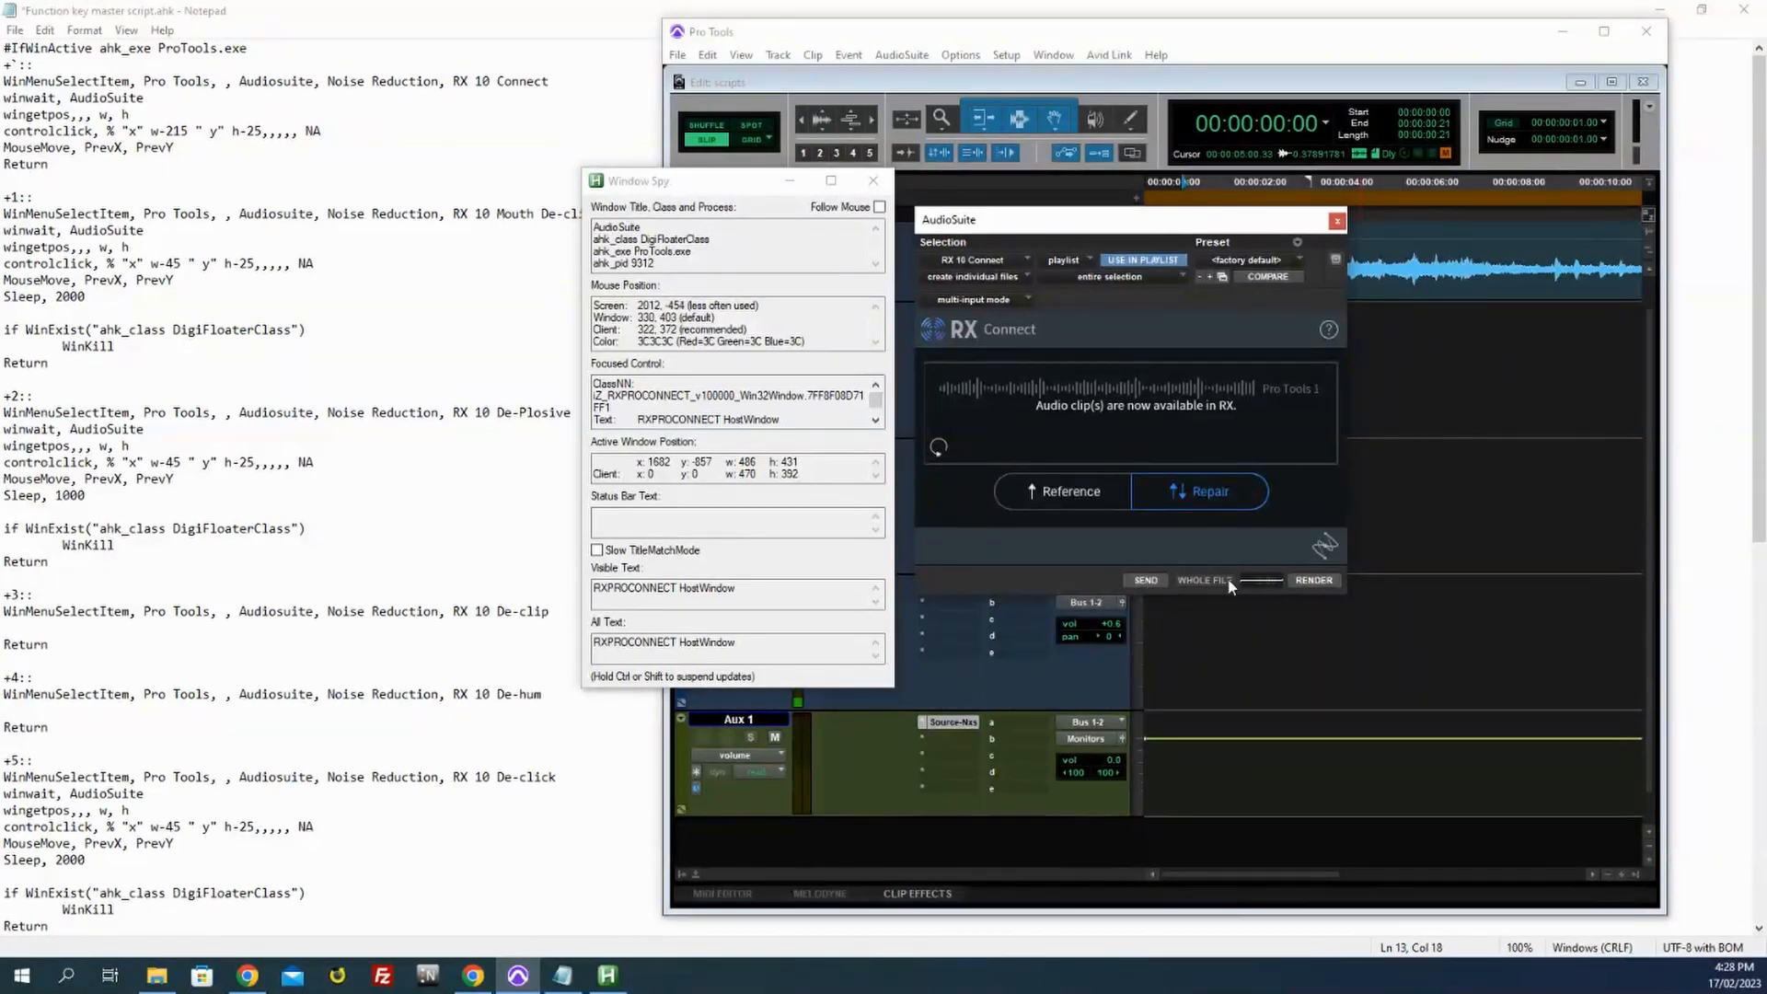
{"action": "mouse_move", "coordinate": [1189, 622]}
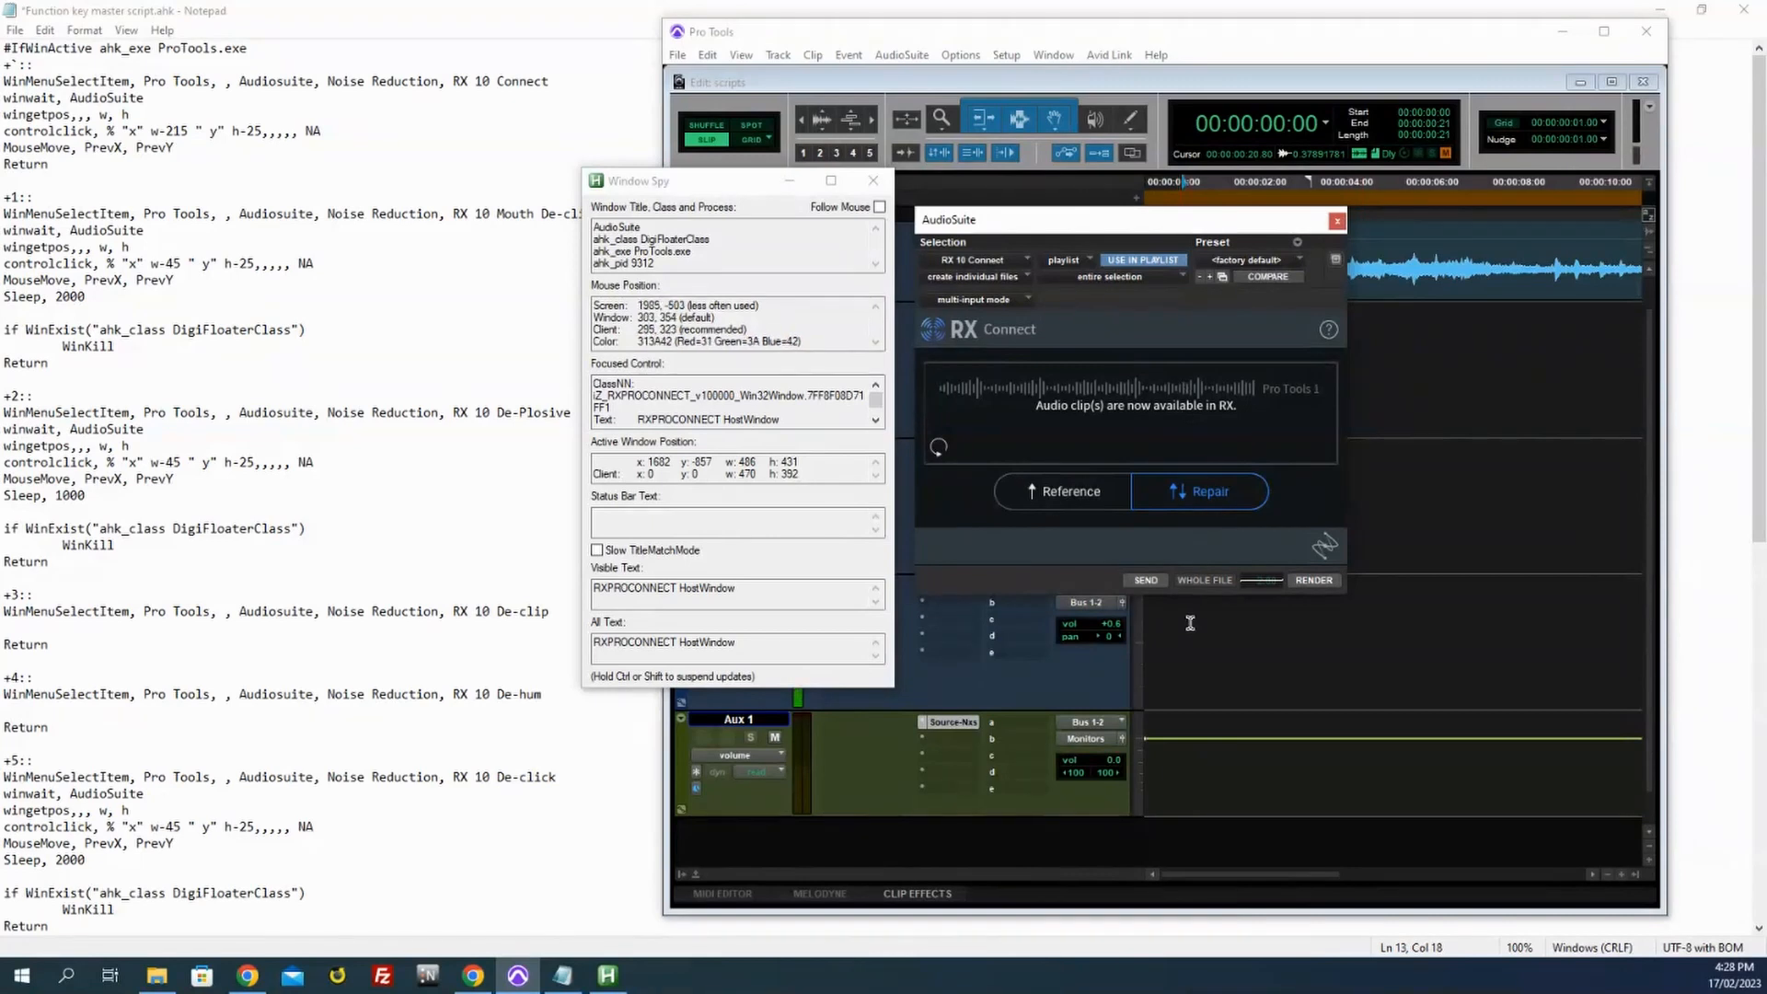
{"action": "mouse_move", "coordinate": [1204, 565]}
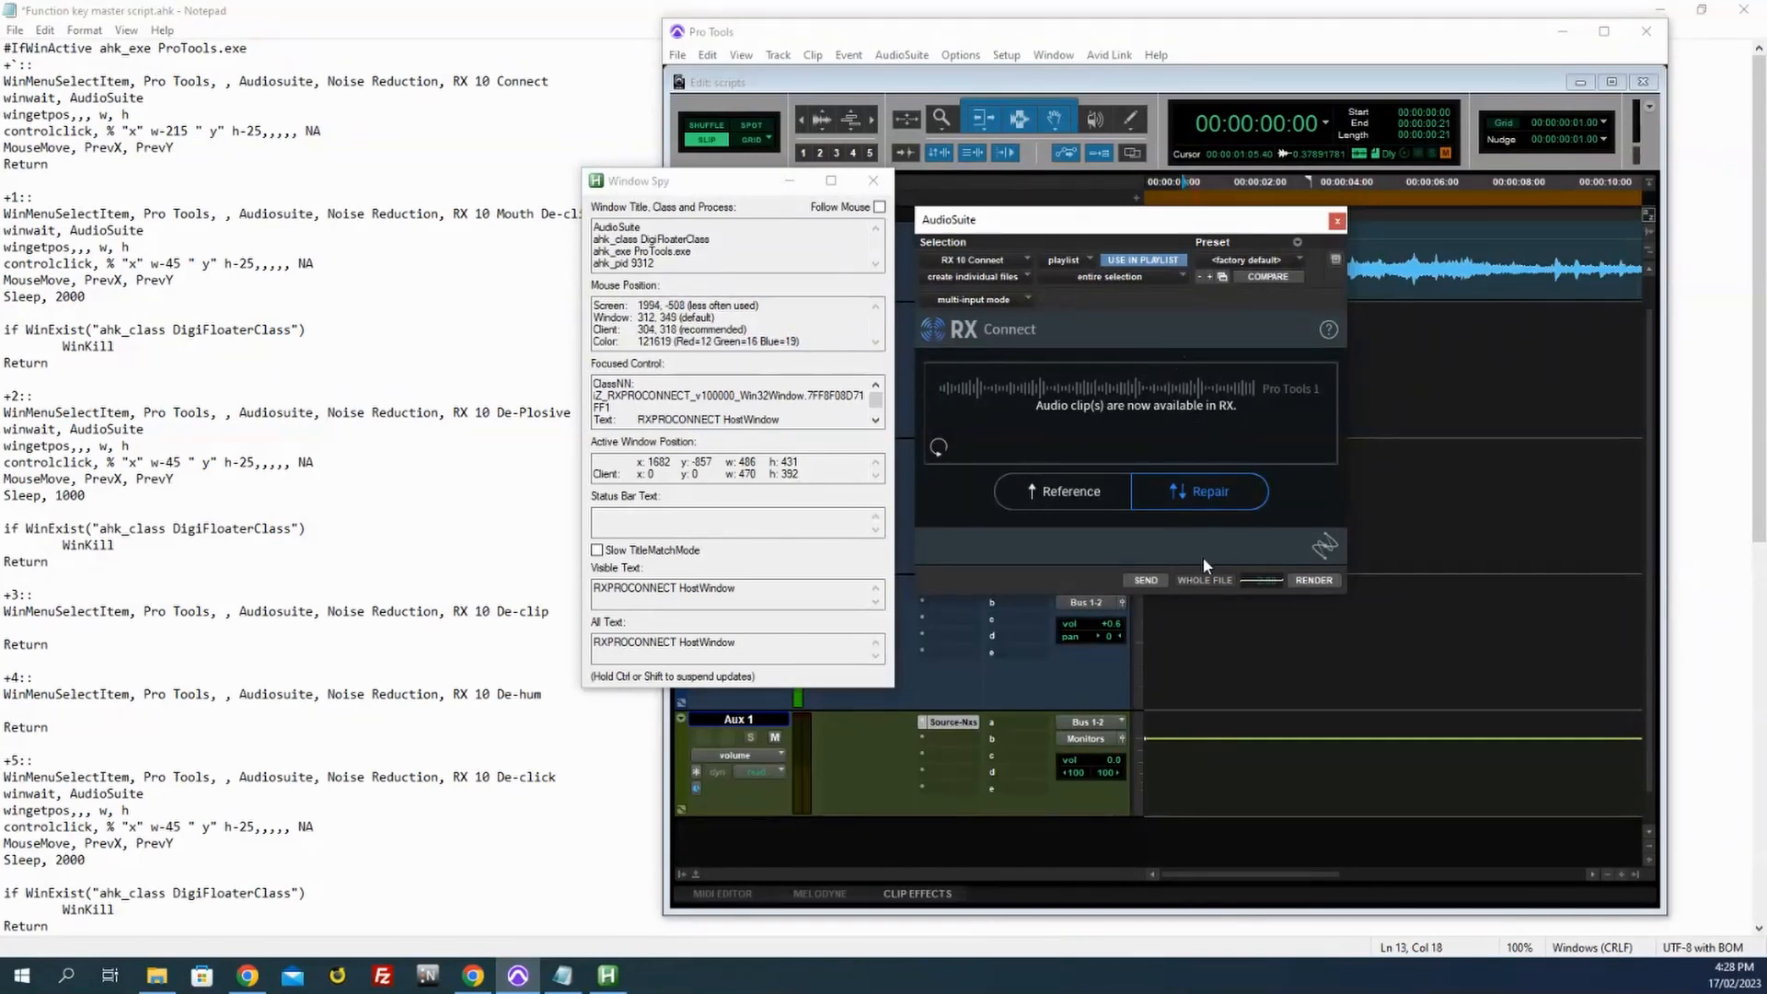
{"action": "mouse_move", "coordinate": [1293, 582]}
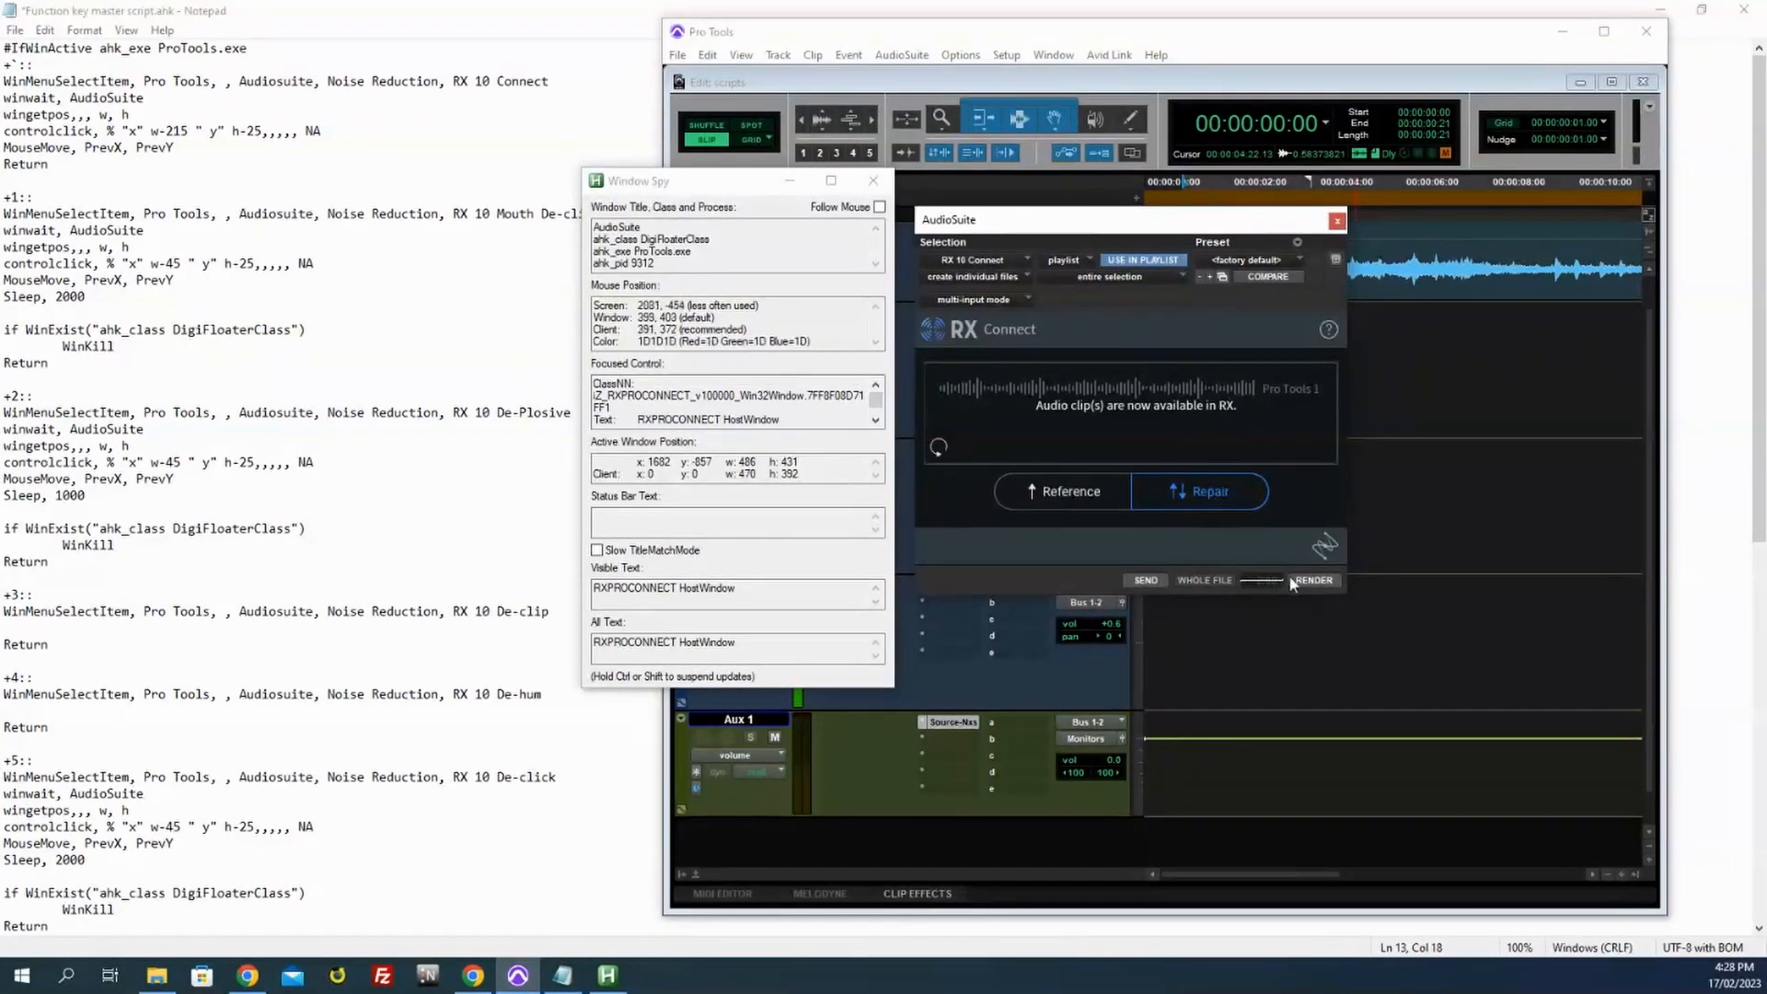
{"action": "mouse_move", "coordinate": [1164, 241]}
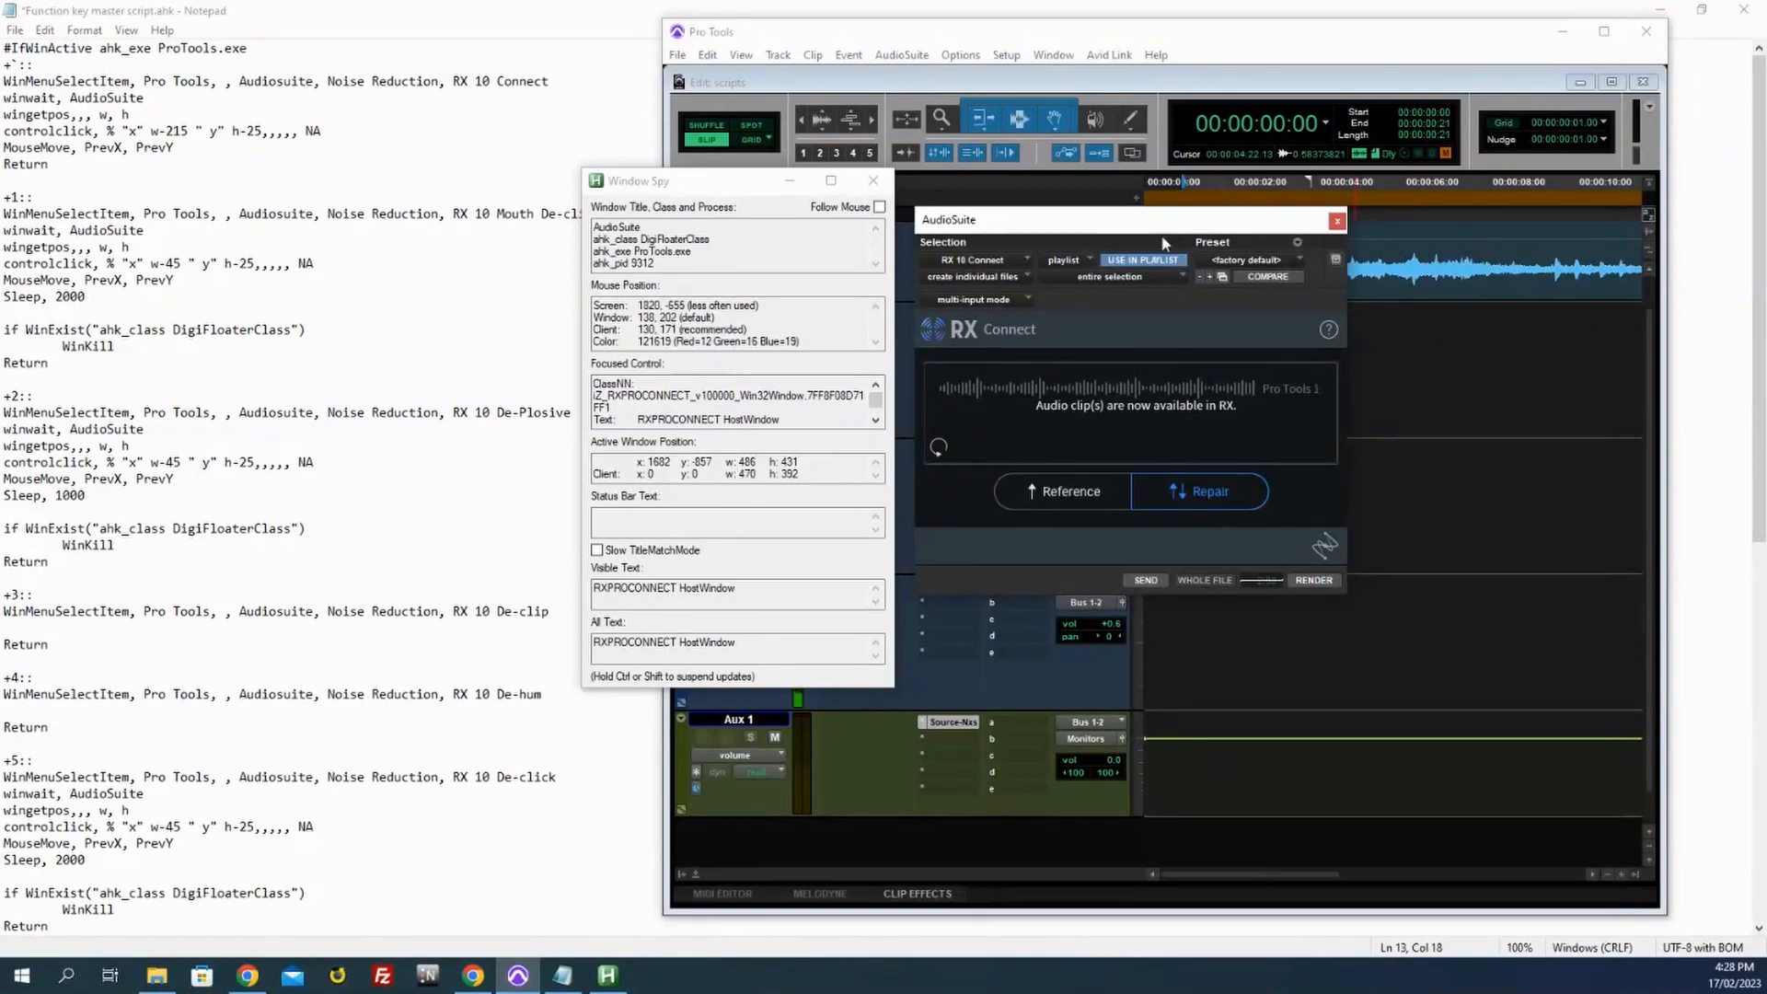
Step: Close the RX 10 Connect AudioSuite window after reading its DigiFloaterClass details
{"action": "left_click", "coordinate": [1336, 221]}
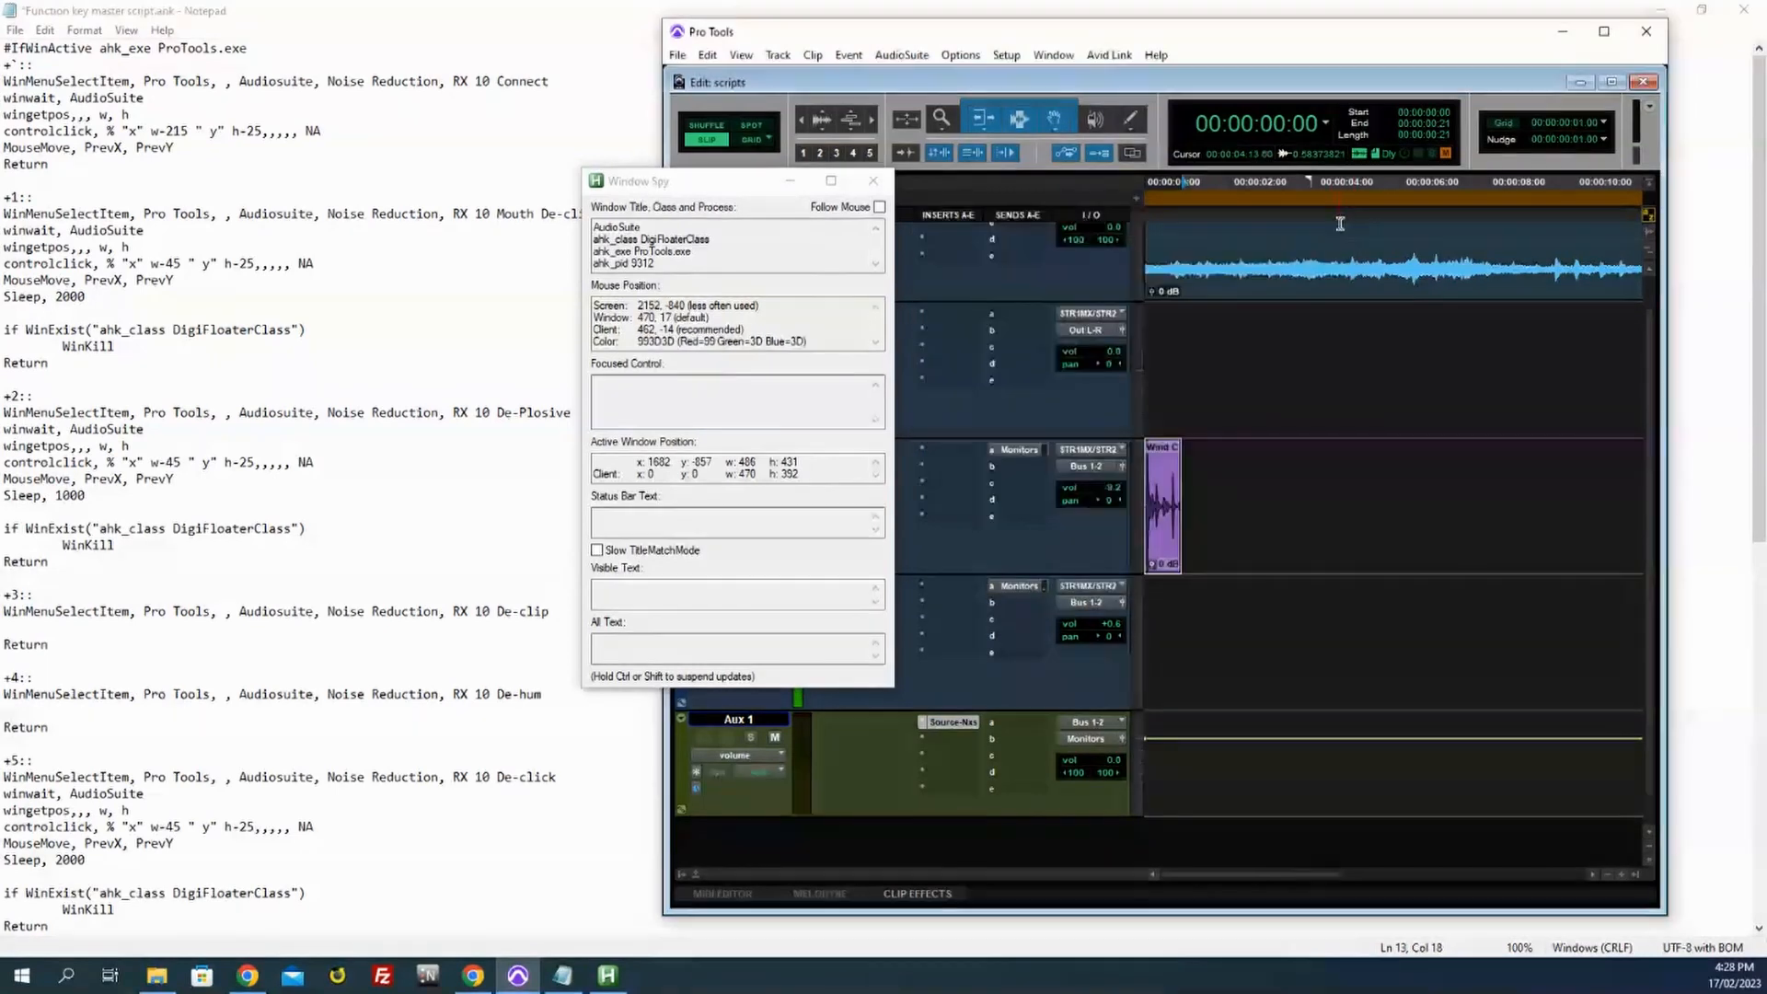
Step: Close Window Spy and scroll the script down to the +9, +0 and F5 blocks
{"action": "left_click", "coordinate": [872, 180]}
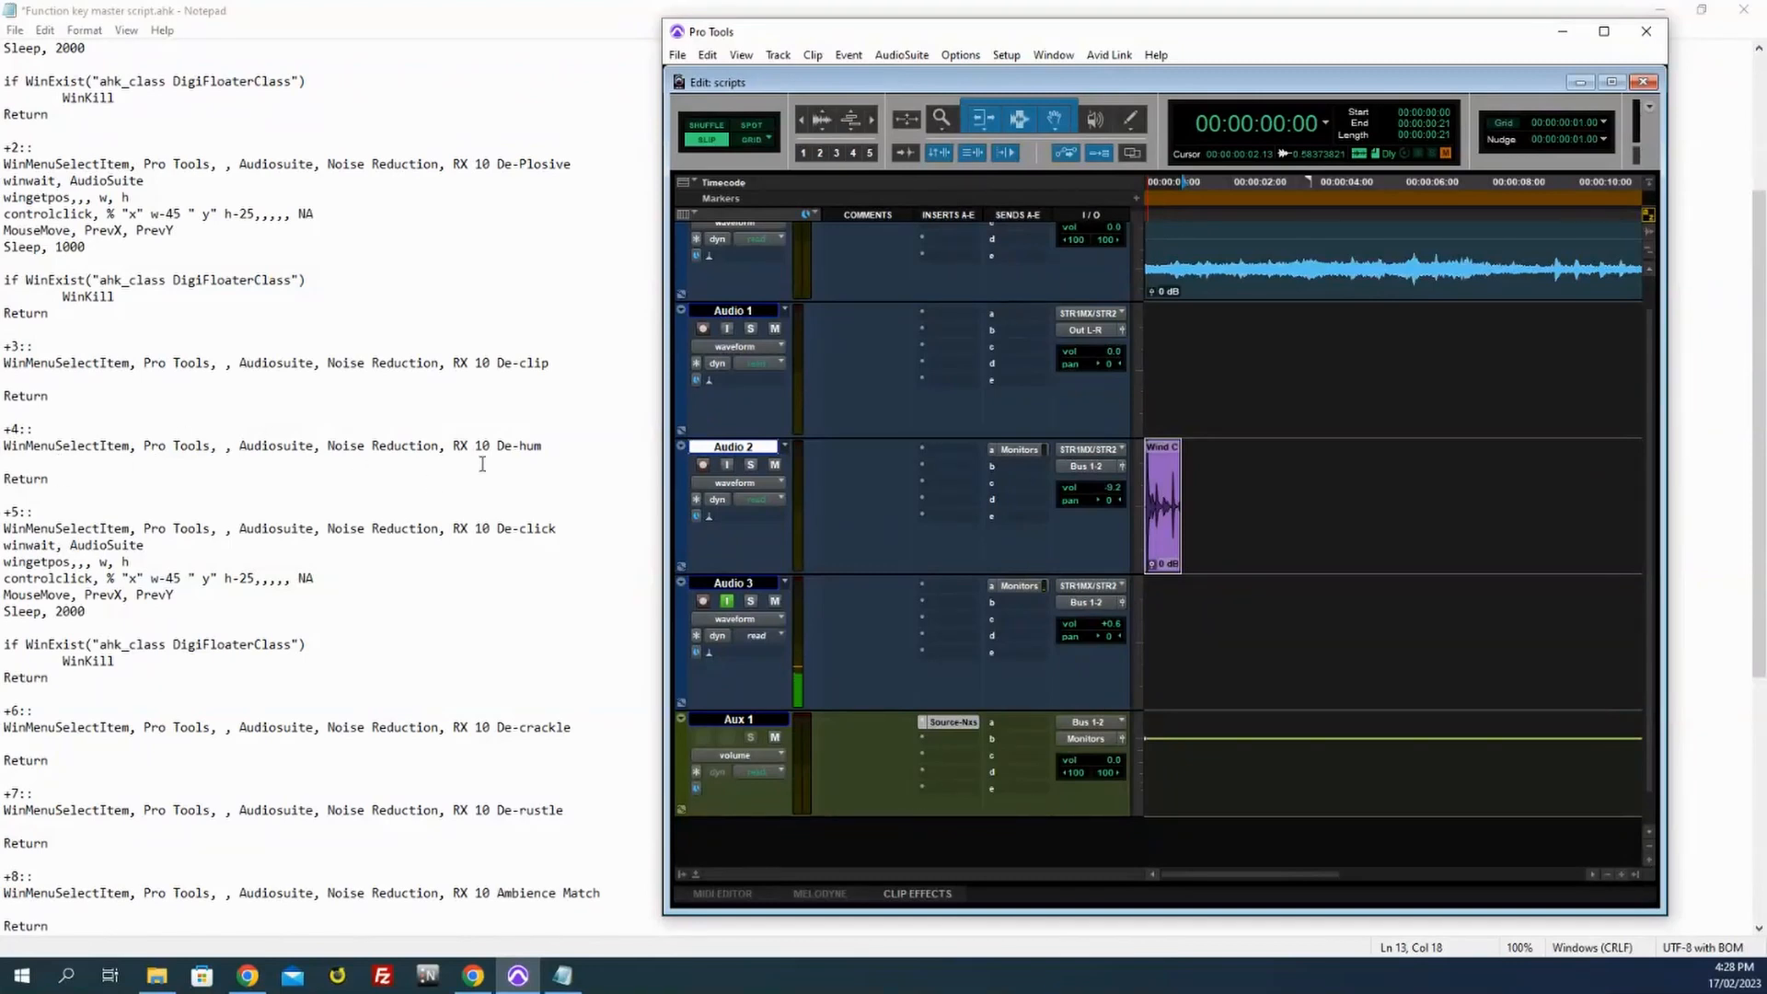
{"action": "mouse_move", "coordinate": [418, 479]}
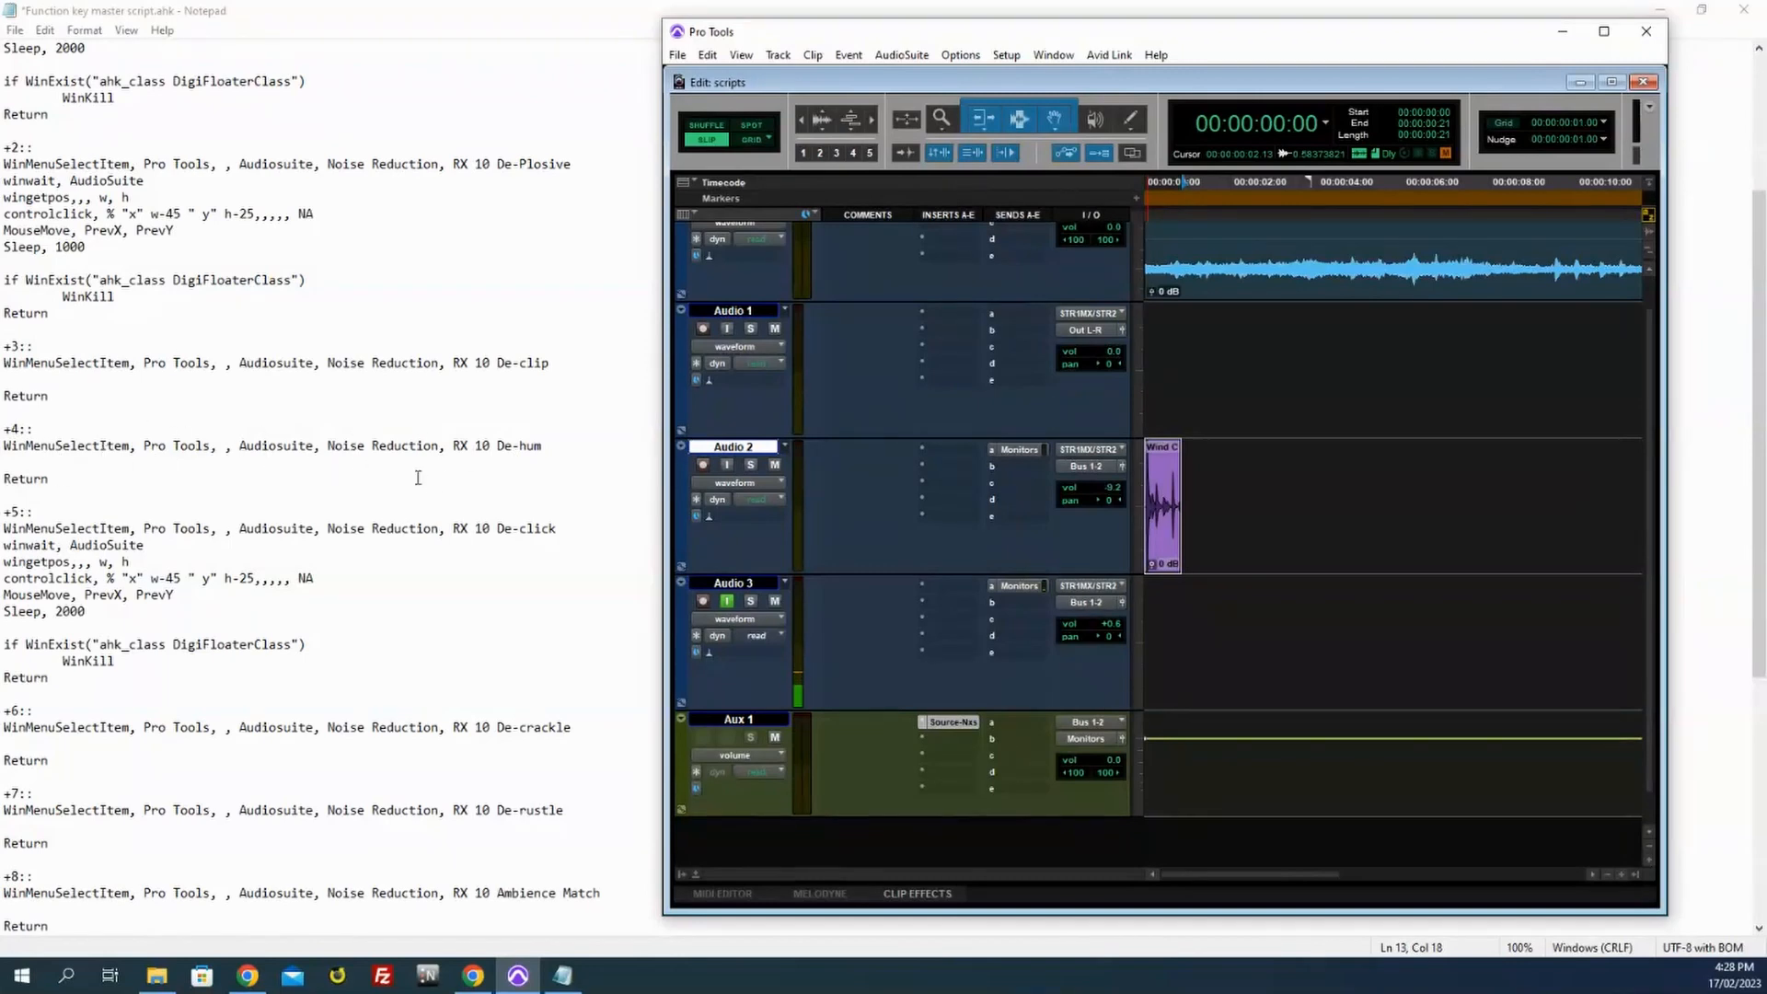
{"action": "scroll", "scroll_direction": "down", "scroll_amount": 3}
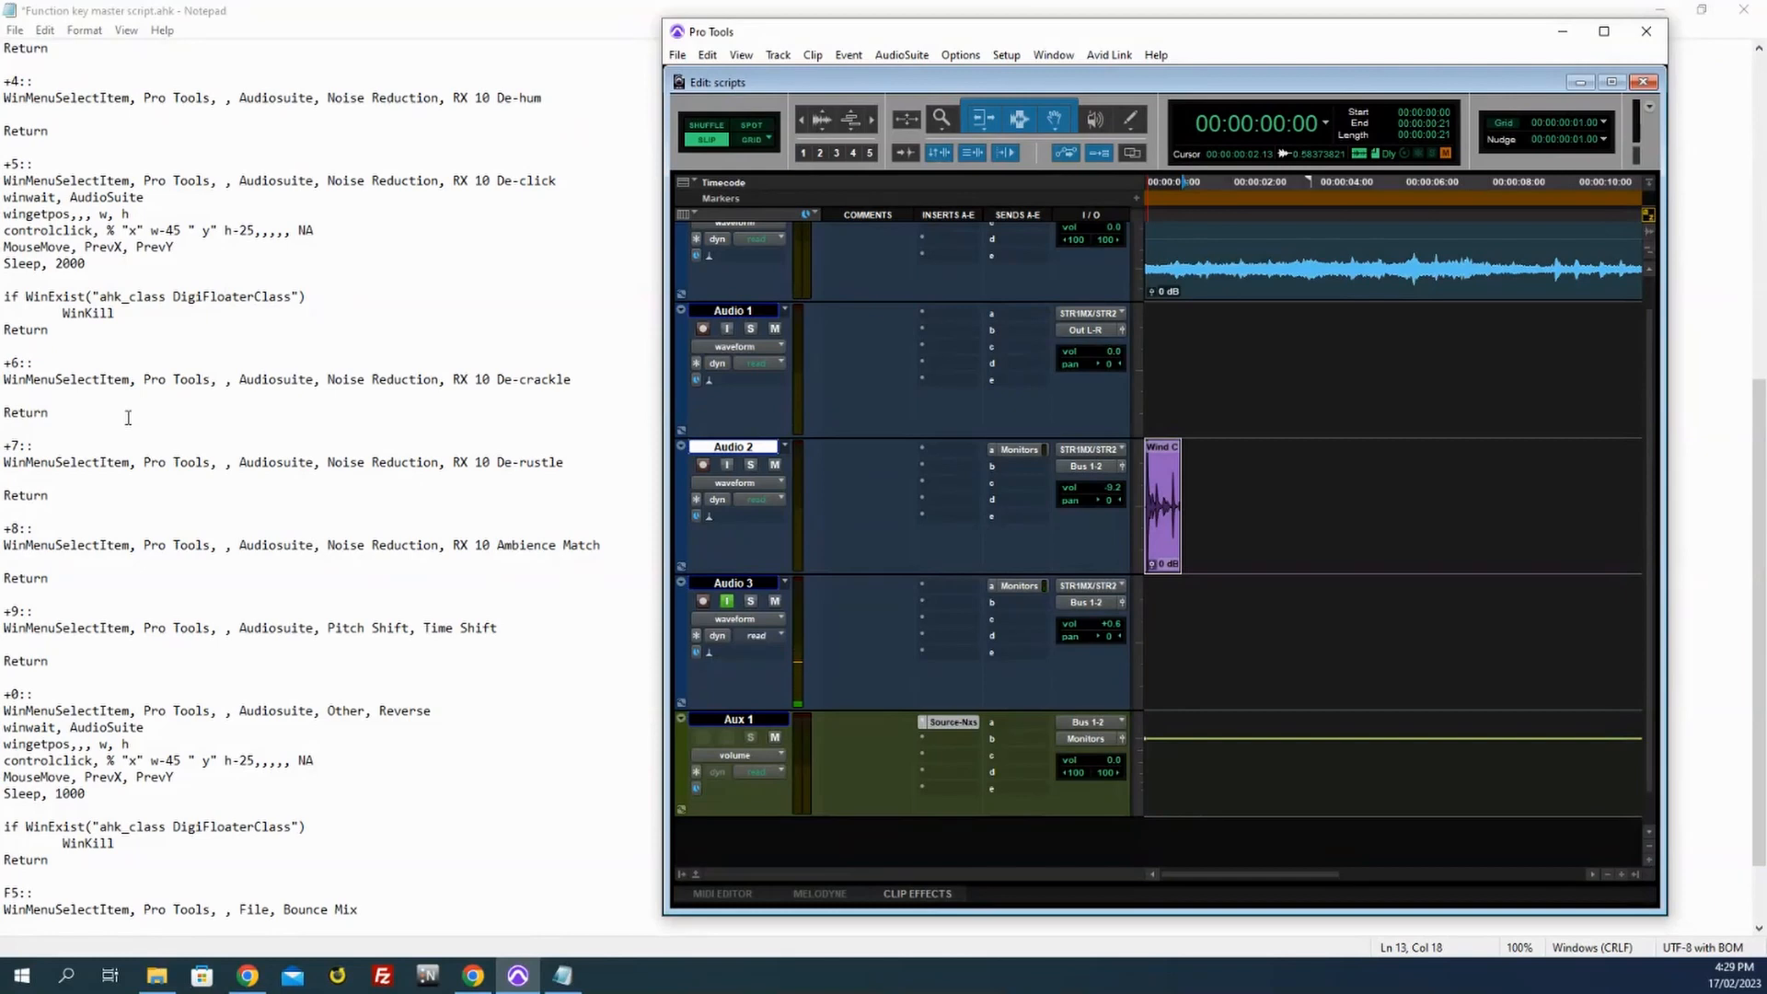
{"action": "mouse_move", "coordinate": [1141, 533]}
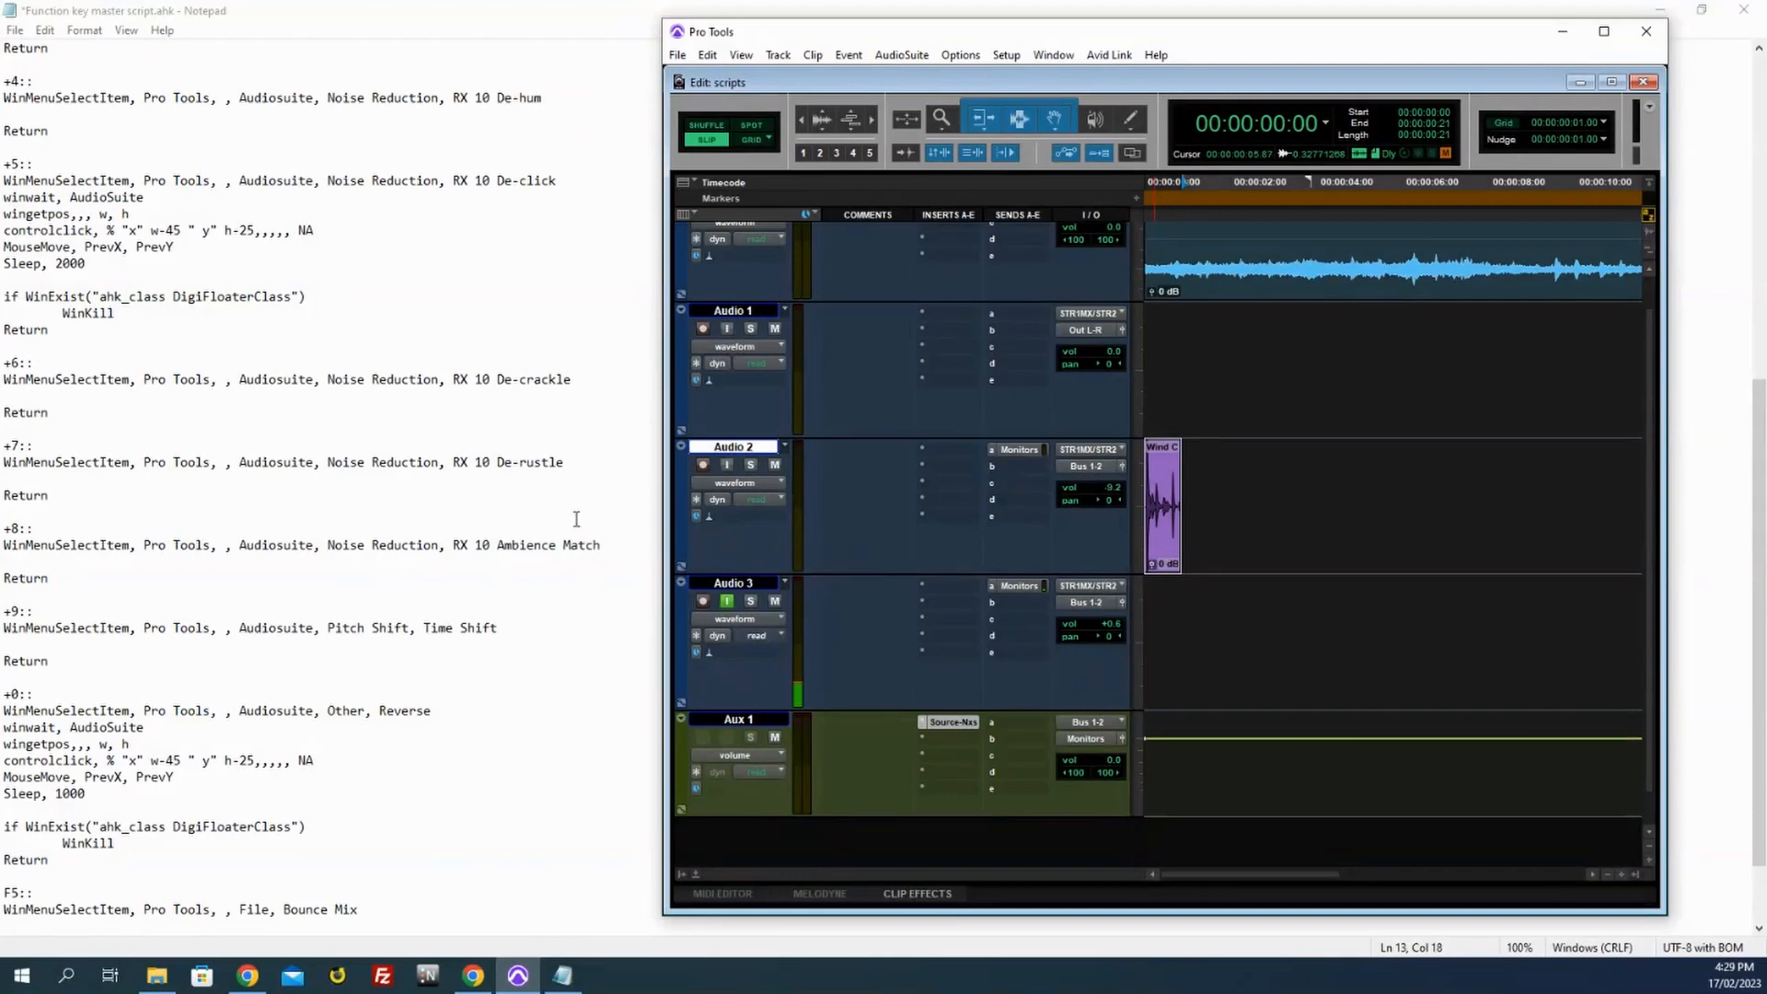
{"action": "mouse_move", "coordinate": [445, 471]}
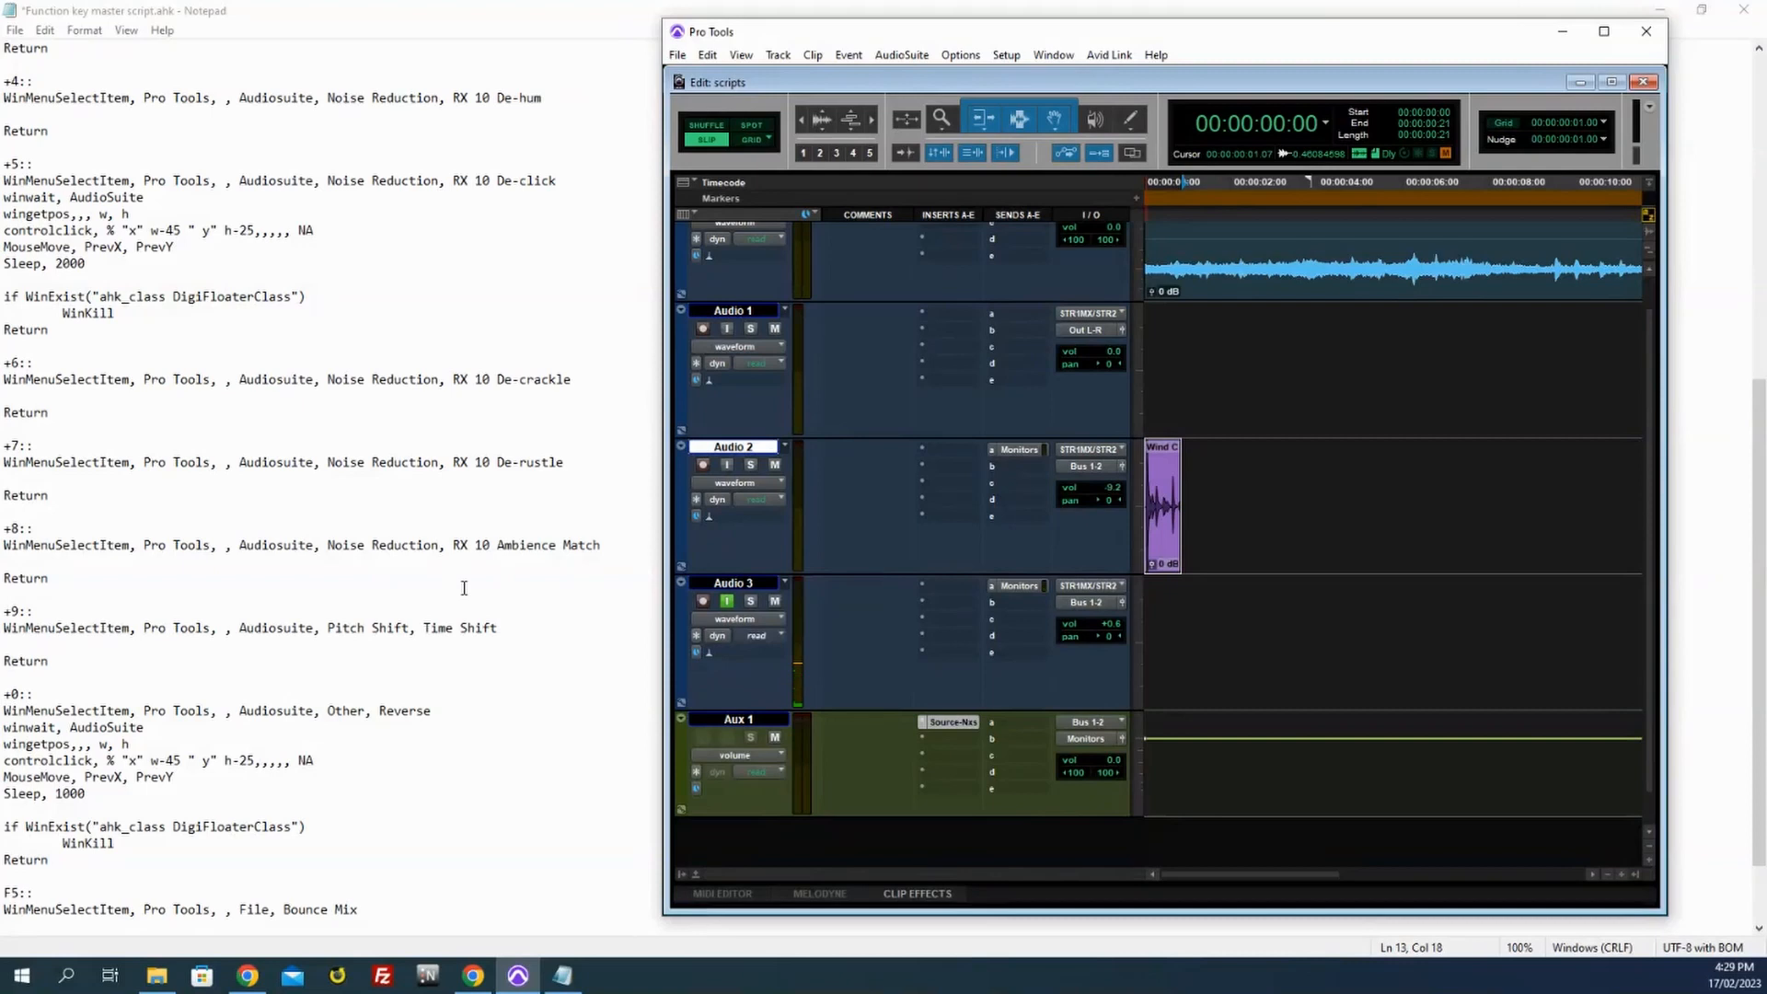
{"action": "scroll", "scroll_direction": "down", "scroll_amount": 3}
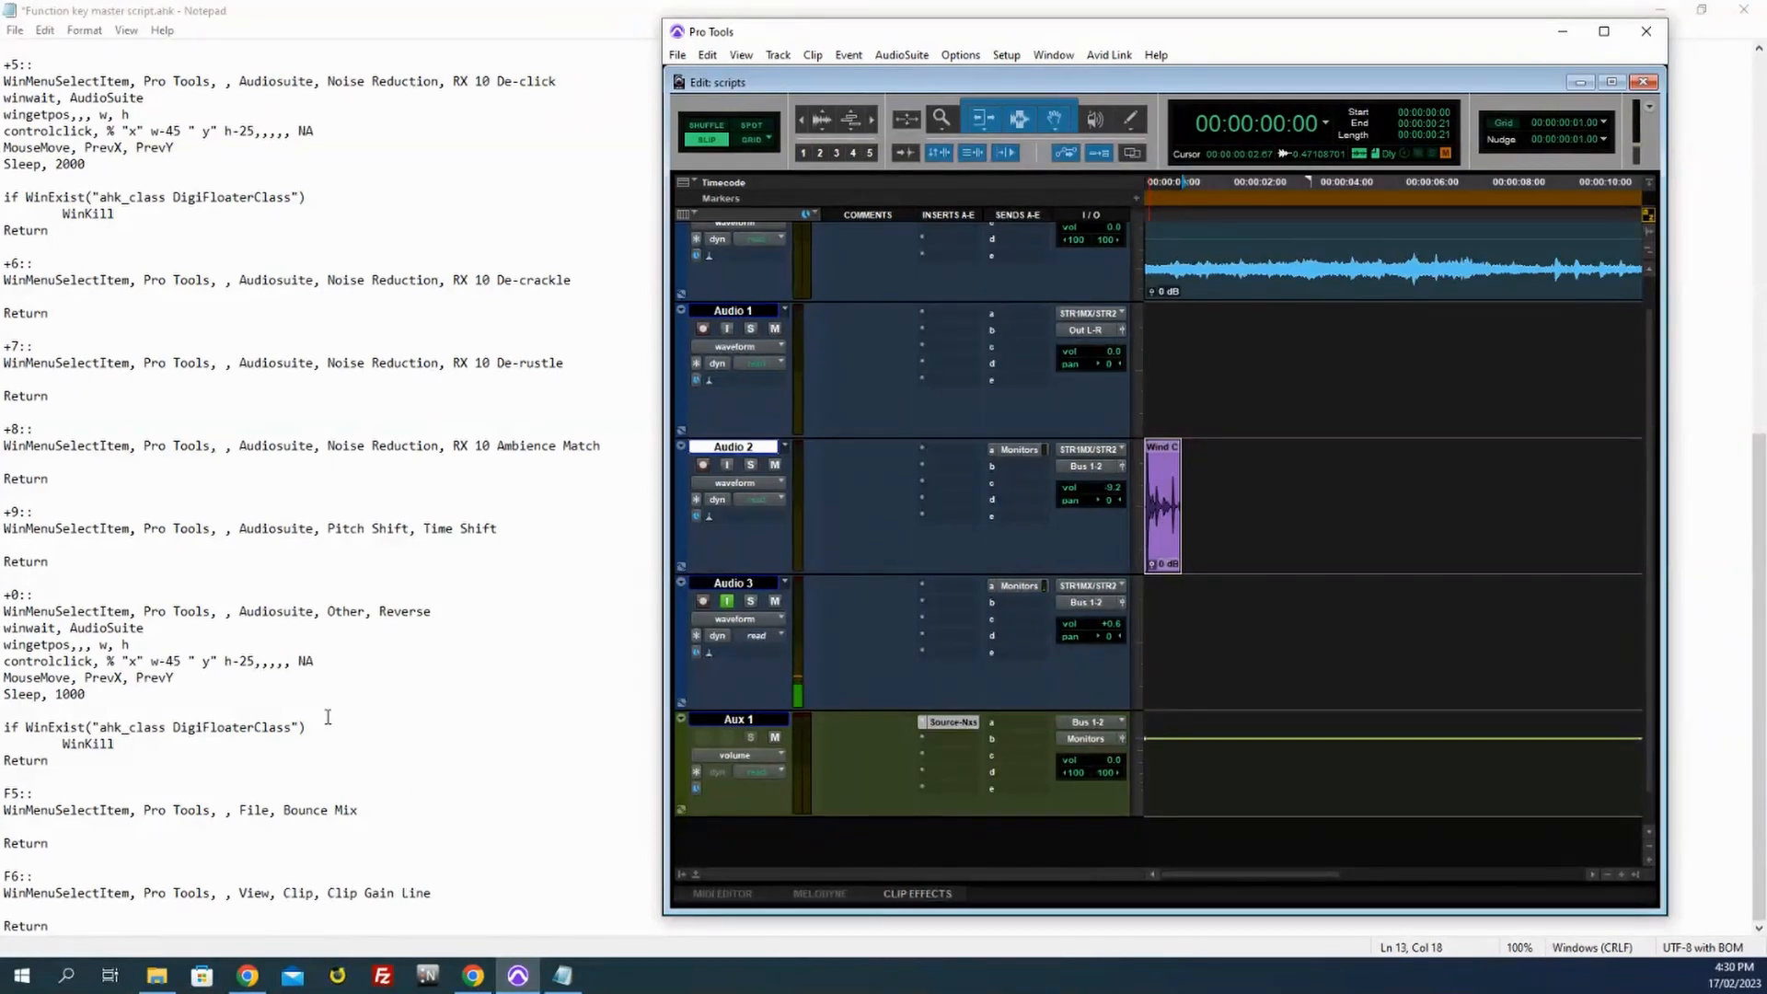
{"action": "mouse_move", "coordinate": [376, 600]}
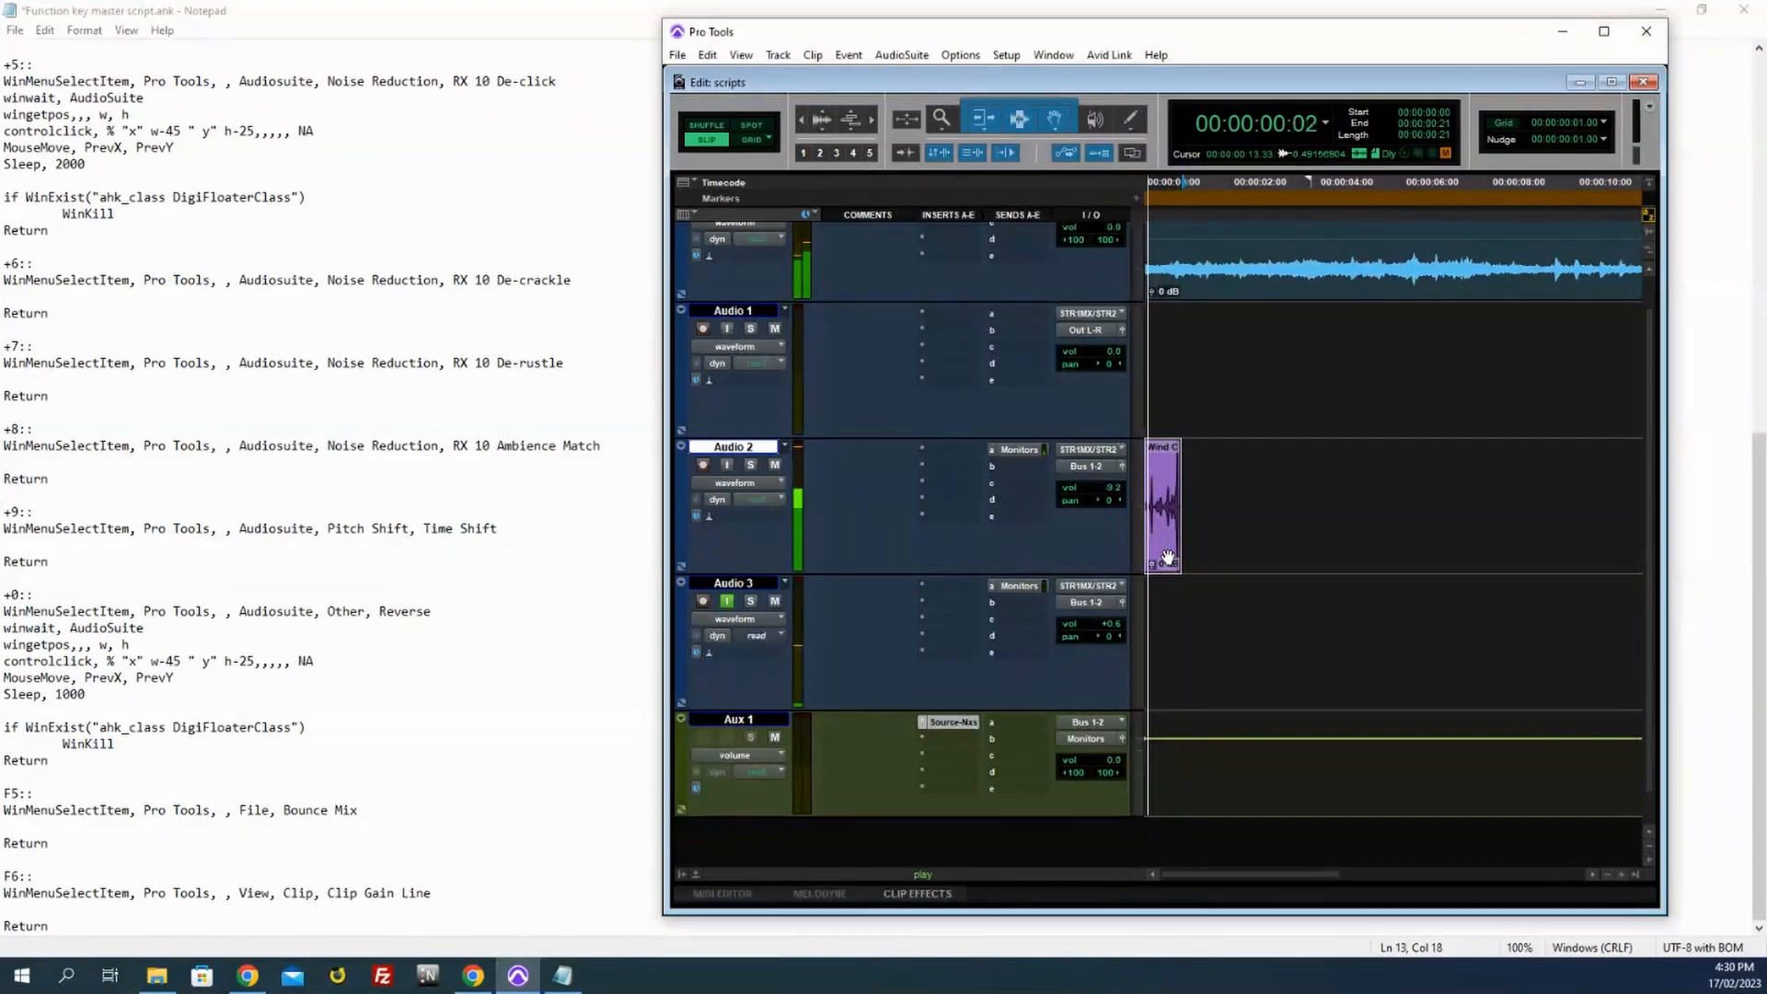
Step: Select the short purple clip on the Audio 2 track after playback
{"action": "left_click", "coordinate": [902, 53]}
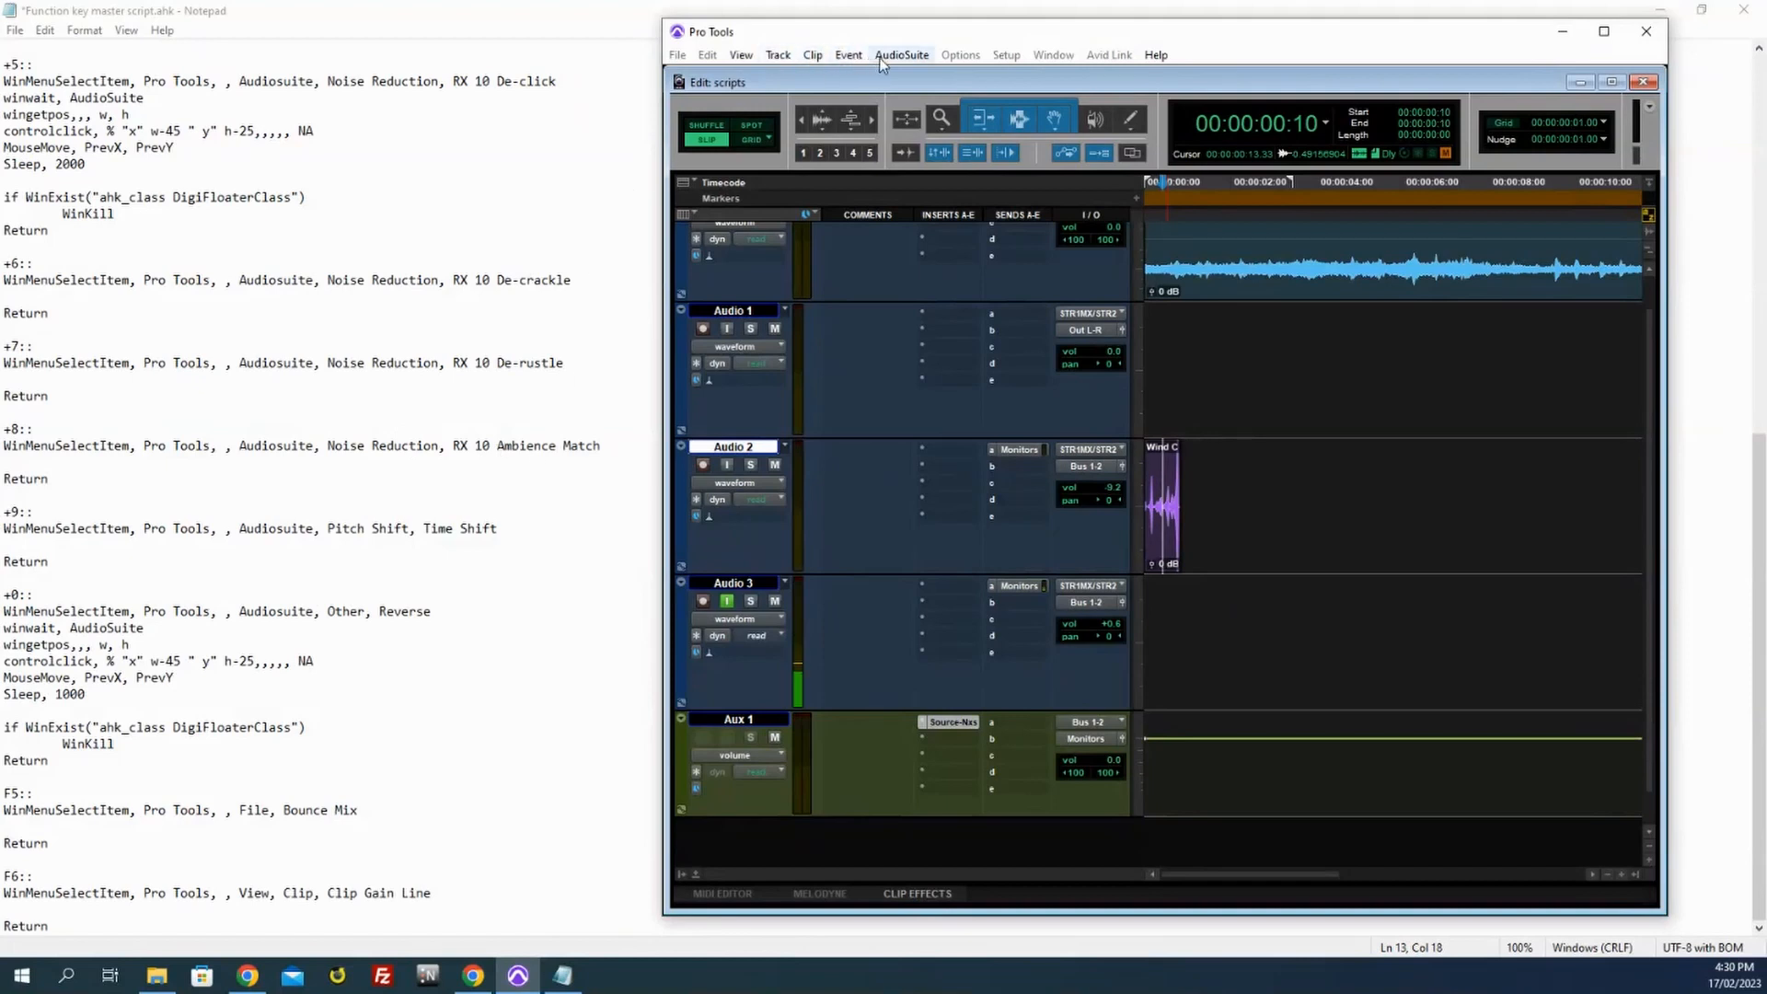
Step: Browse the AudioSuite categories, then the View, Track and Clip menus the hotkeys target
{"action": "left_click", "coordinate": [902, 53]}
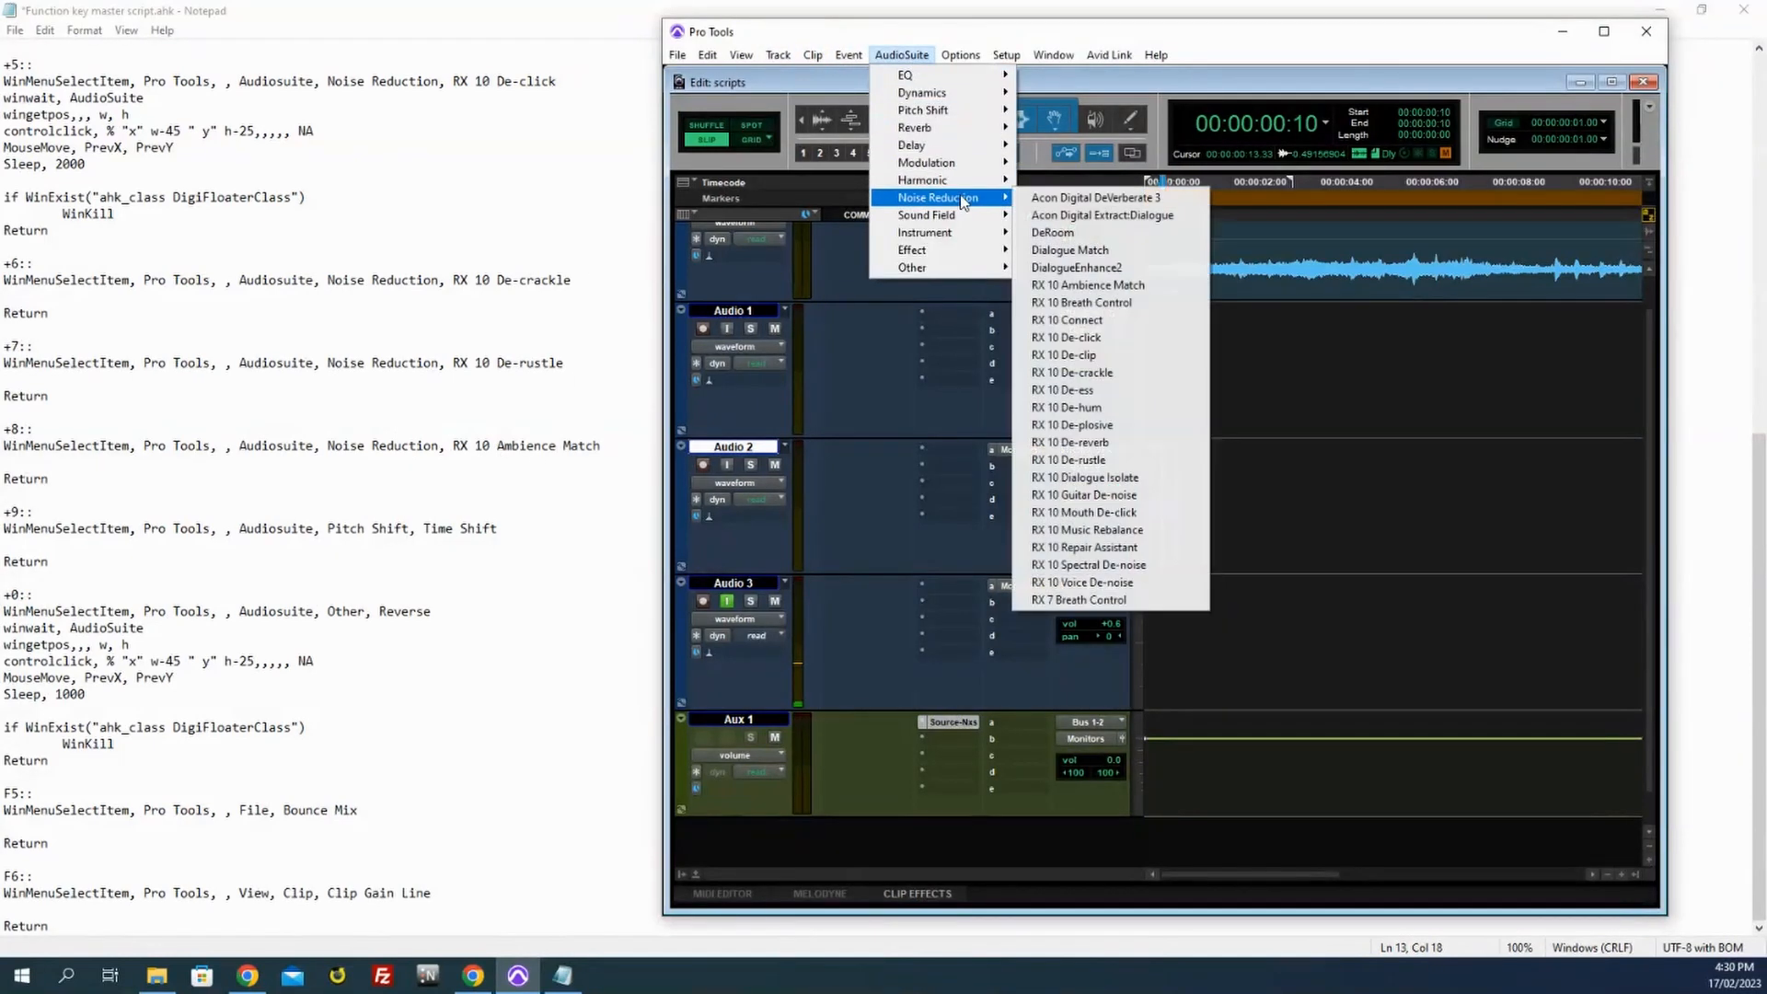
{"action": "mouse_move", "coordinate": [913, 267]}
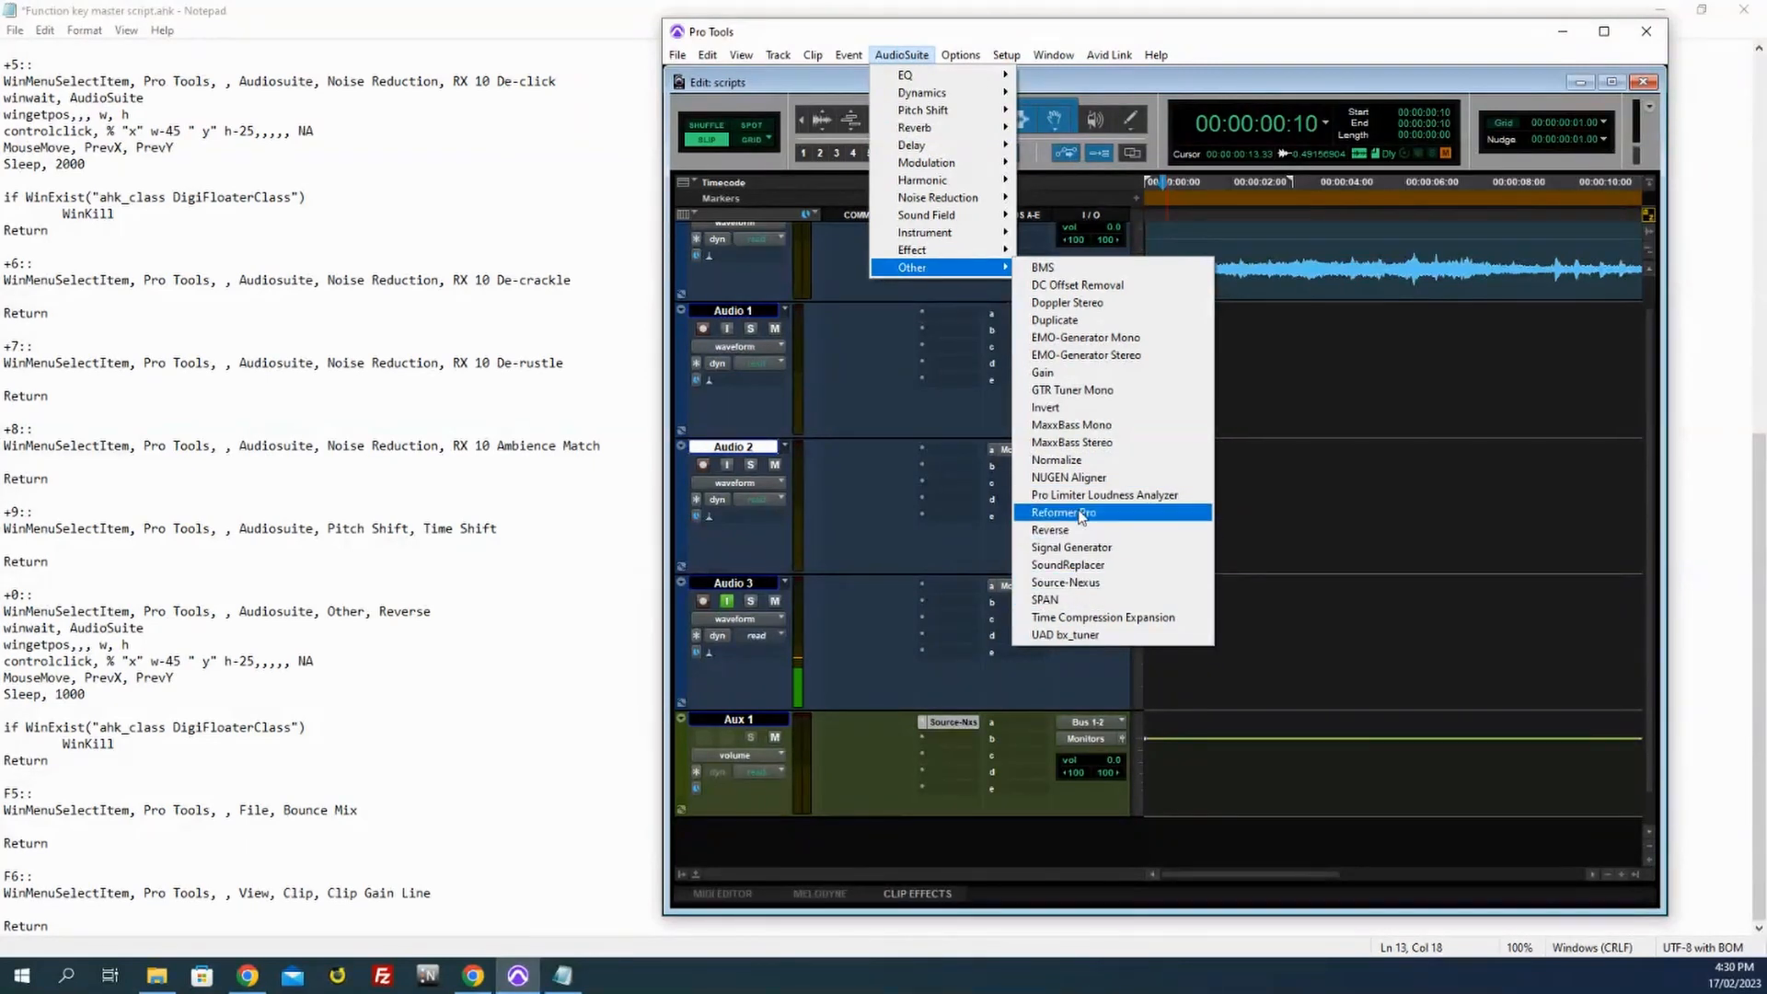
{"action": "left_click", "coordinate": [1064, 512]}
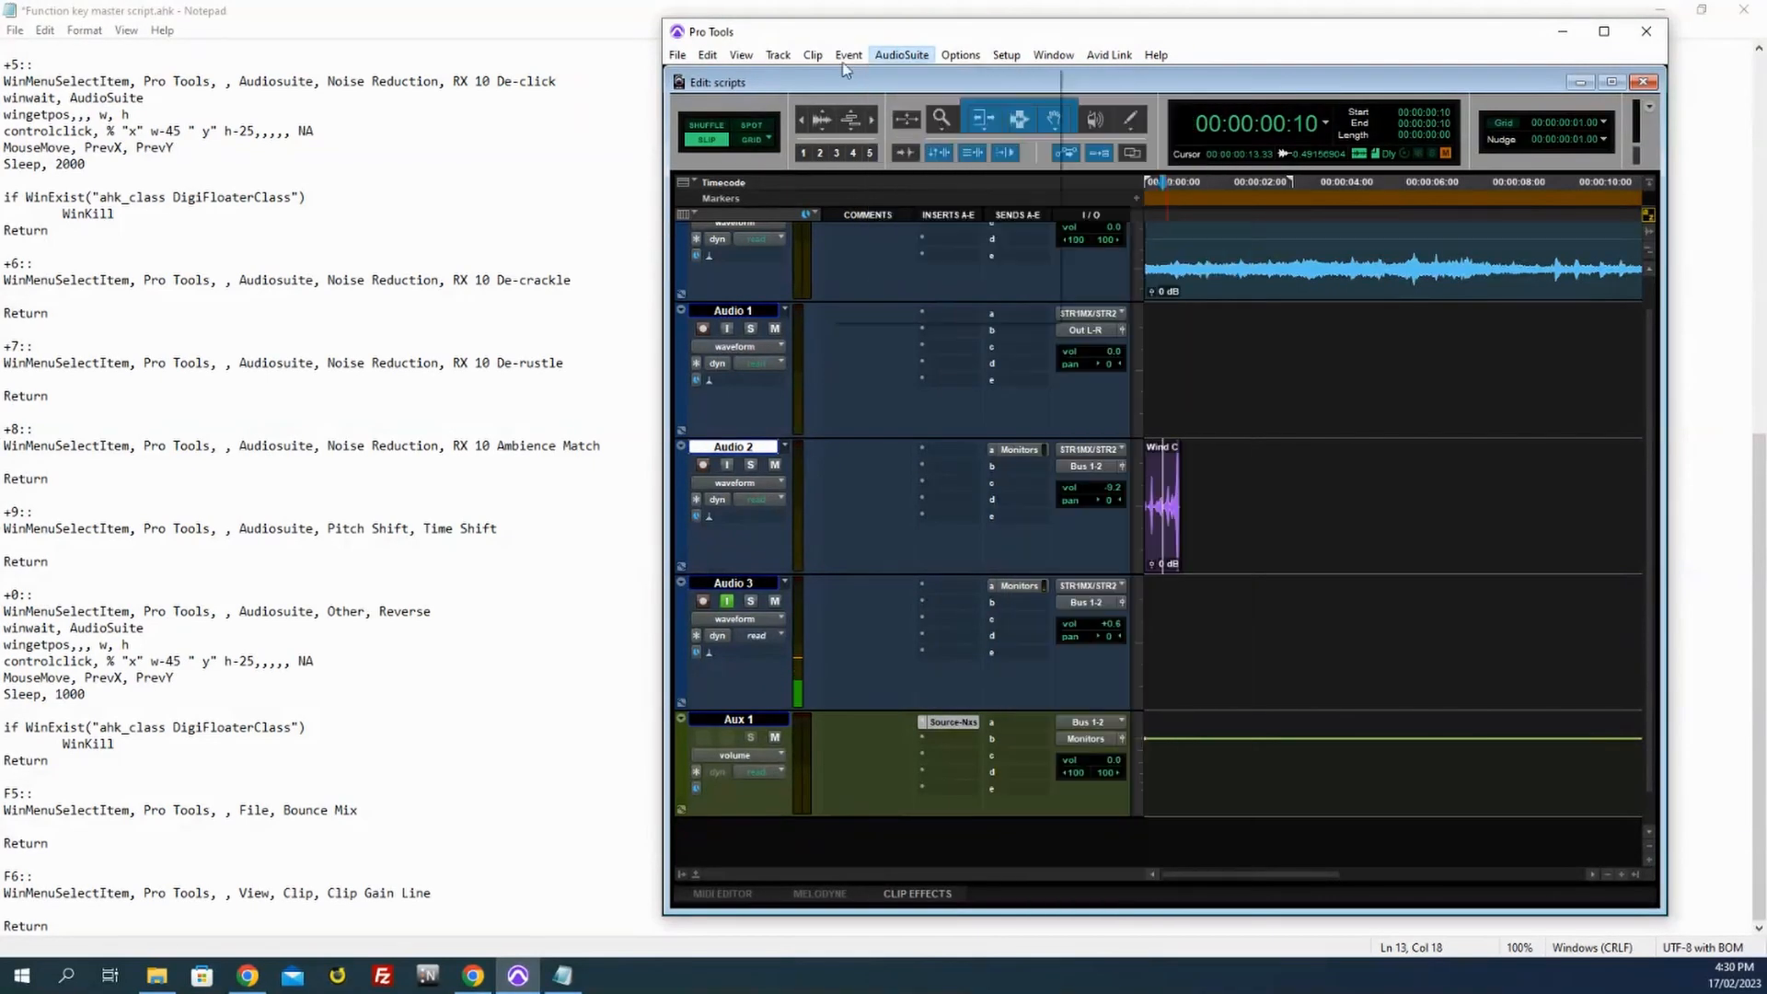
{"action": "left_click", "coordinate": [740, 53]}
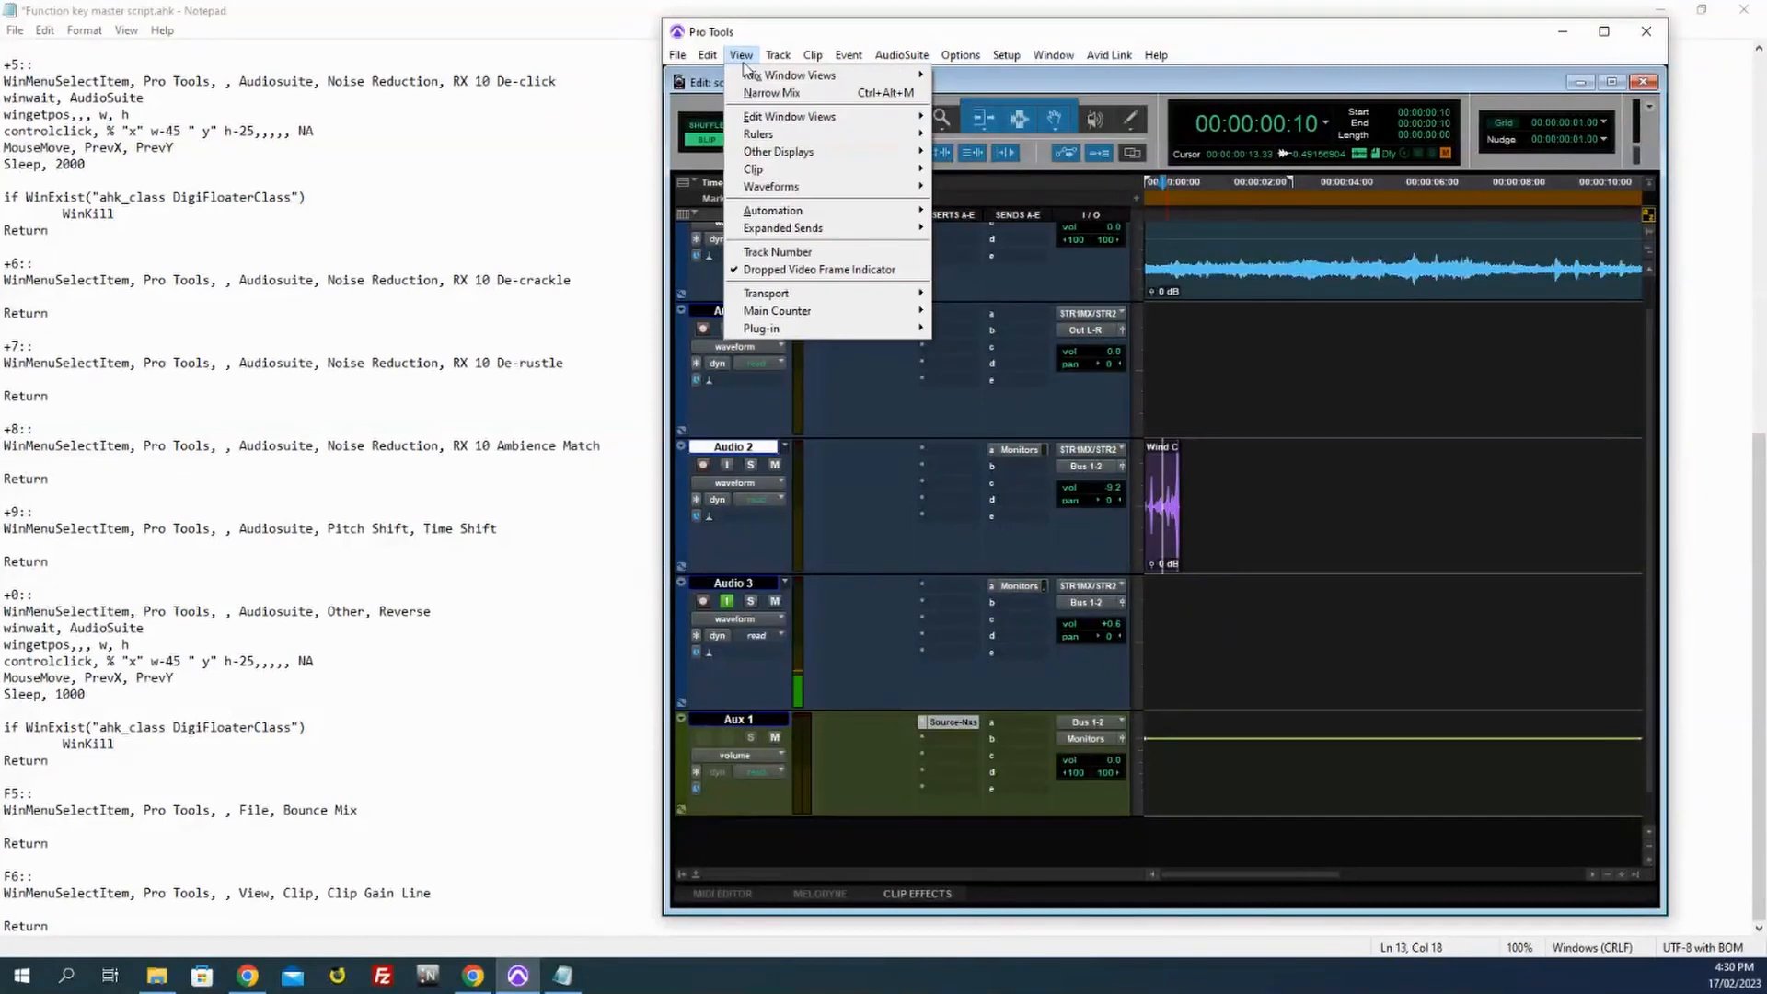
{"action": "left_click", "coordinate": [776, 53]}
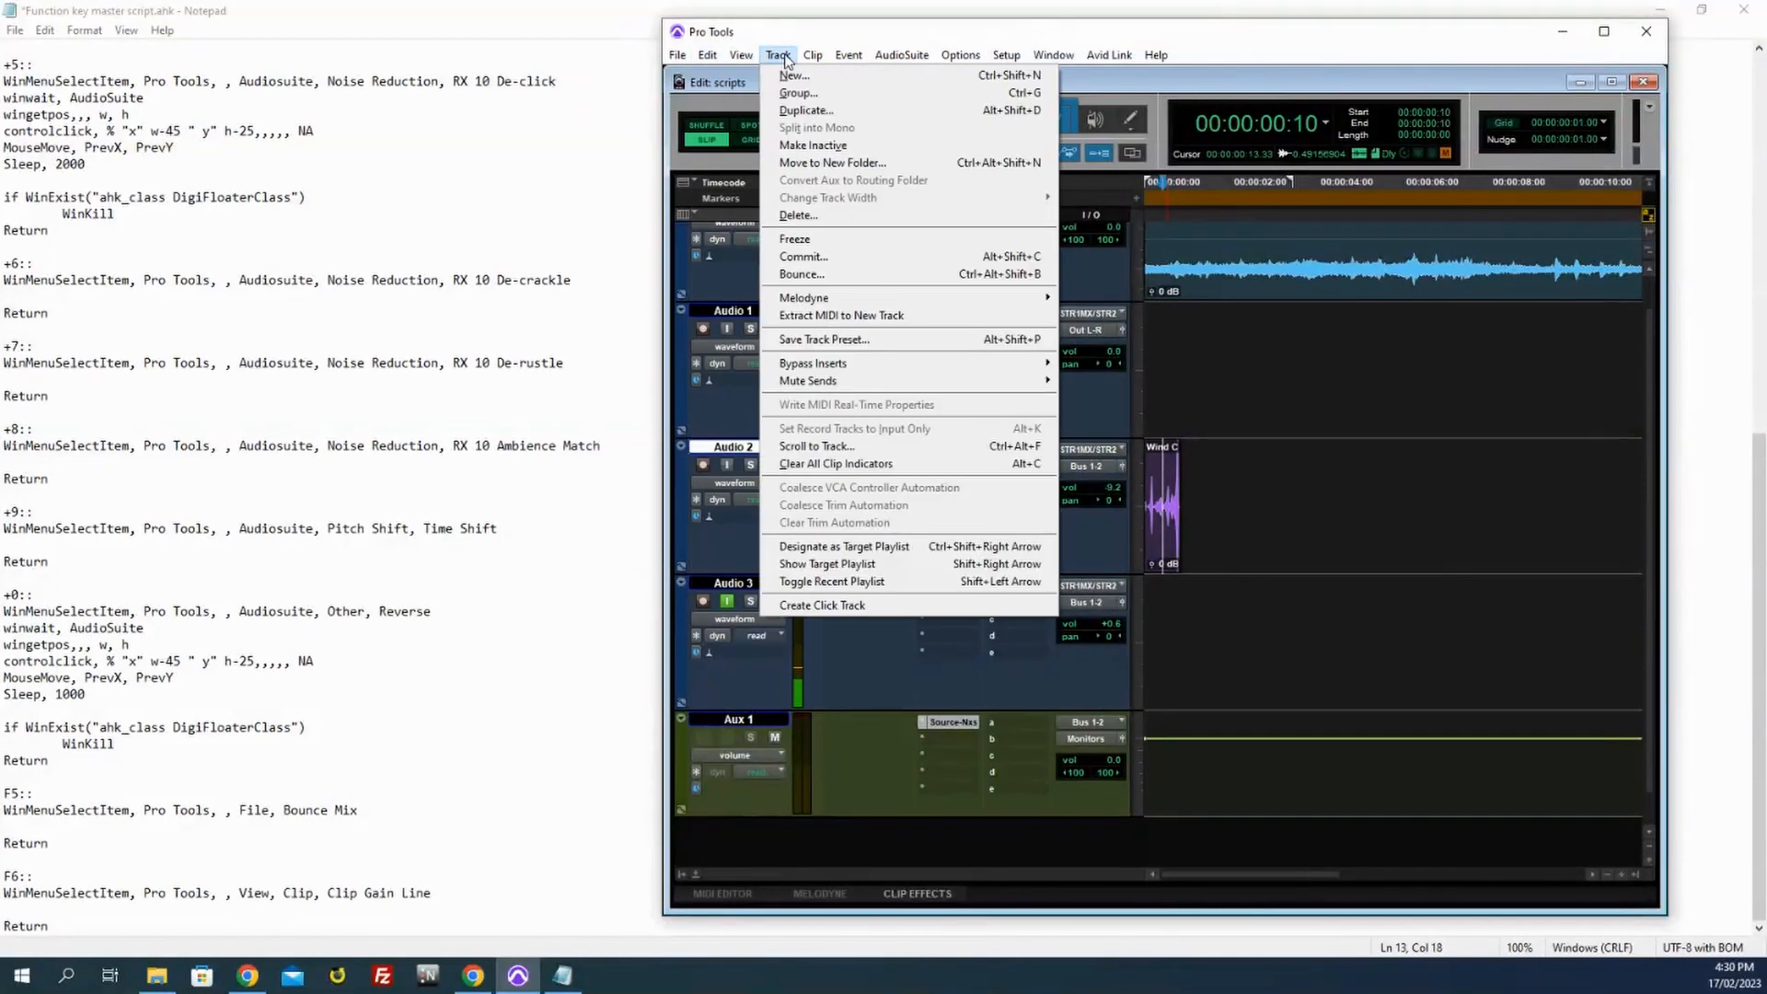
{"action": "left_click", "coordinate": [814, 53]}
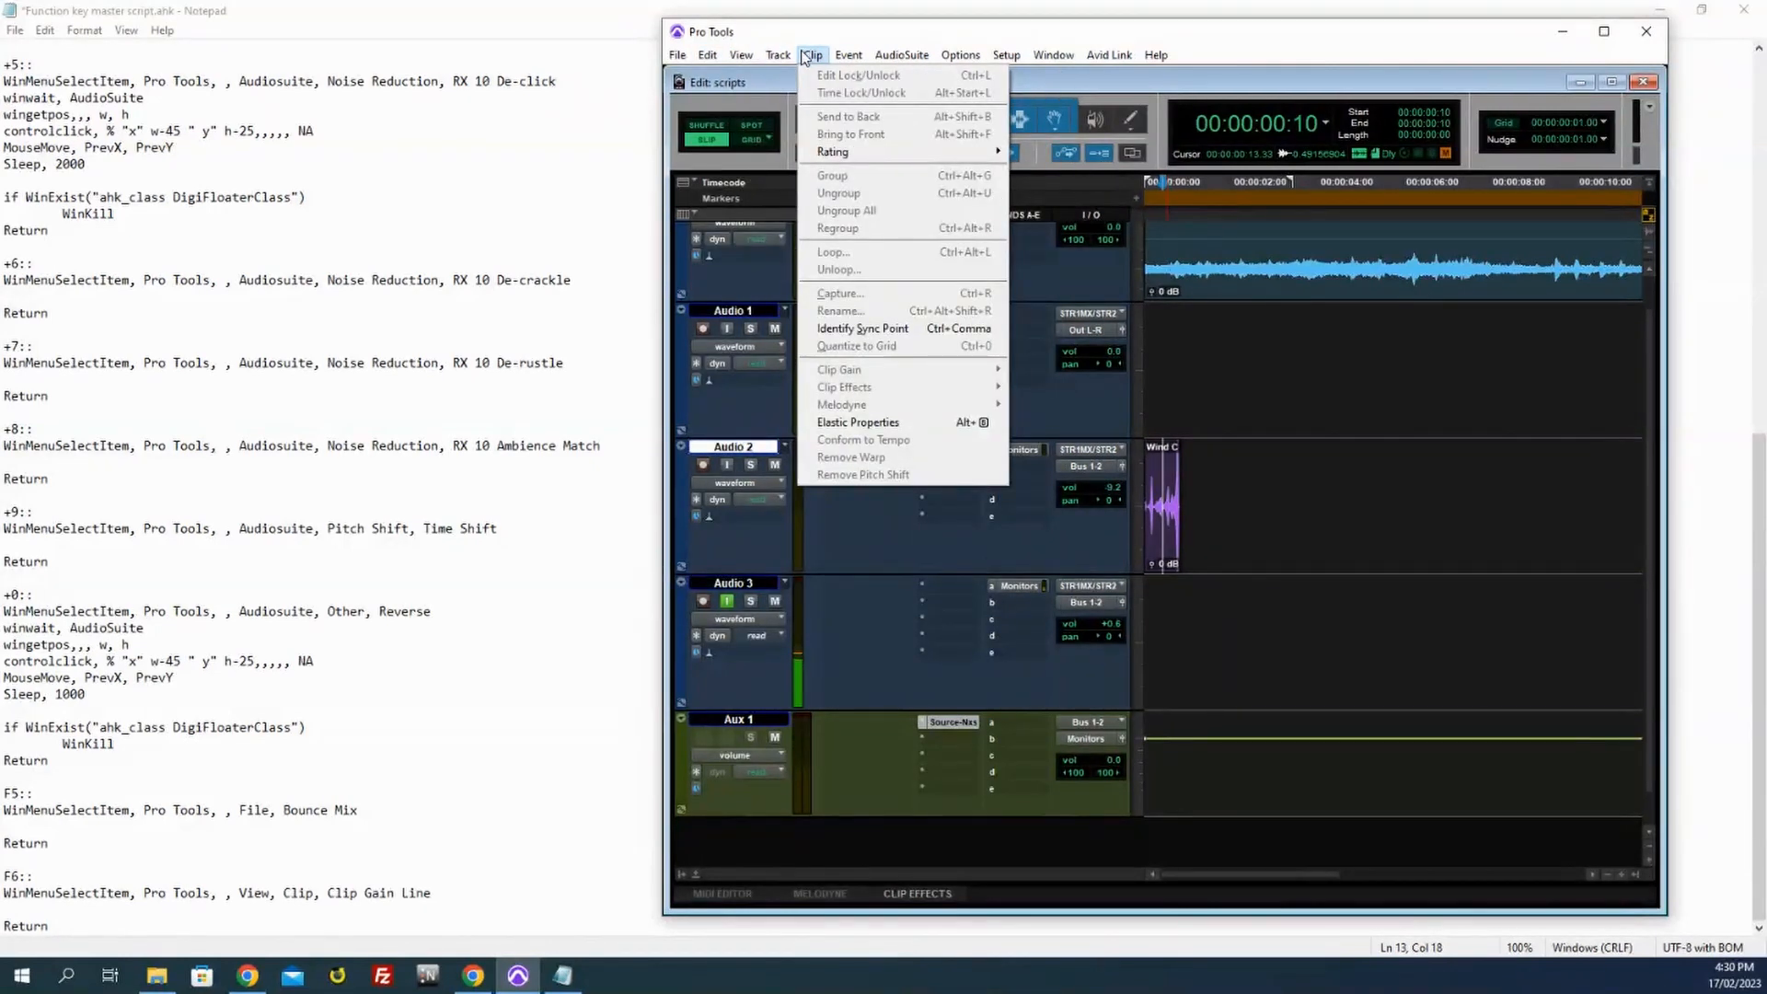
{"action": "left_click", "coordinate": [740, 53]}
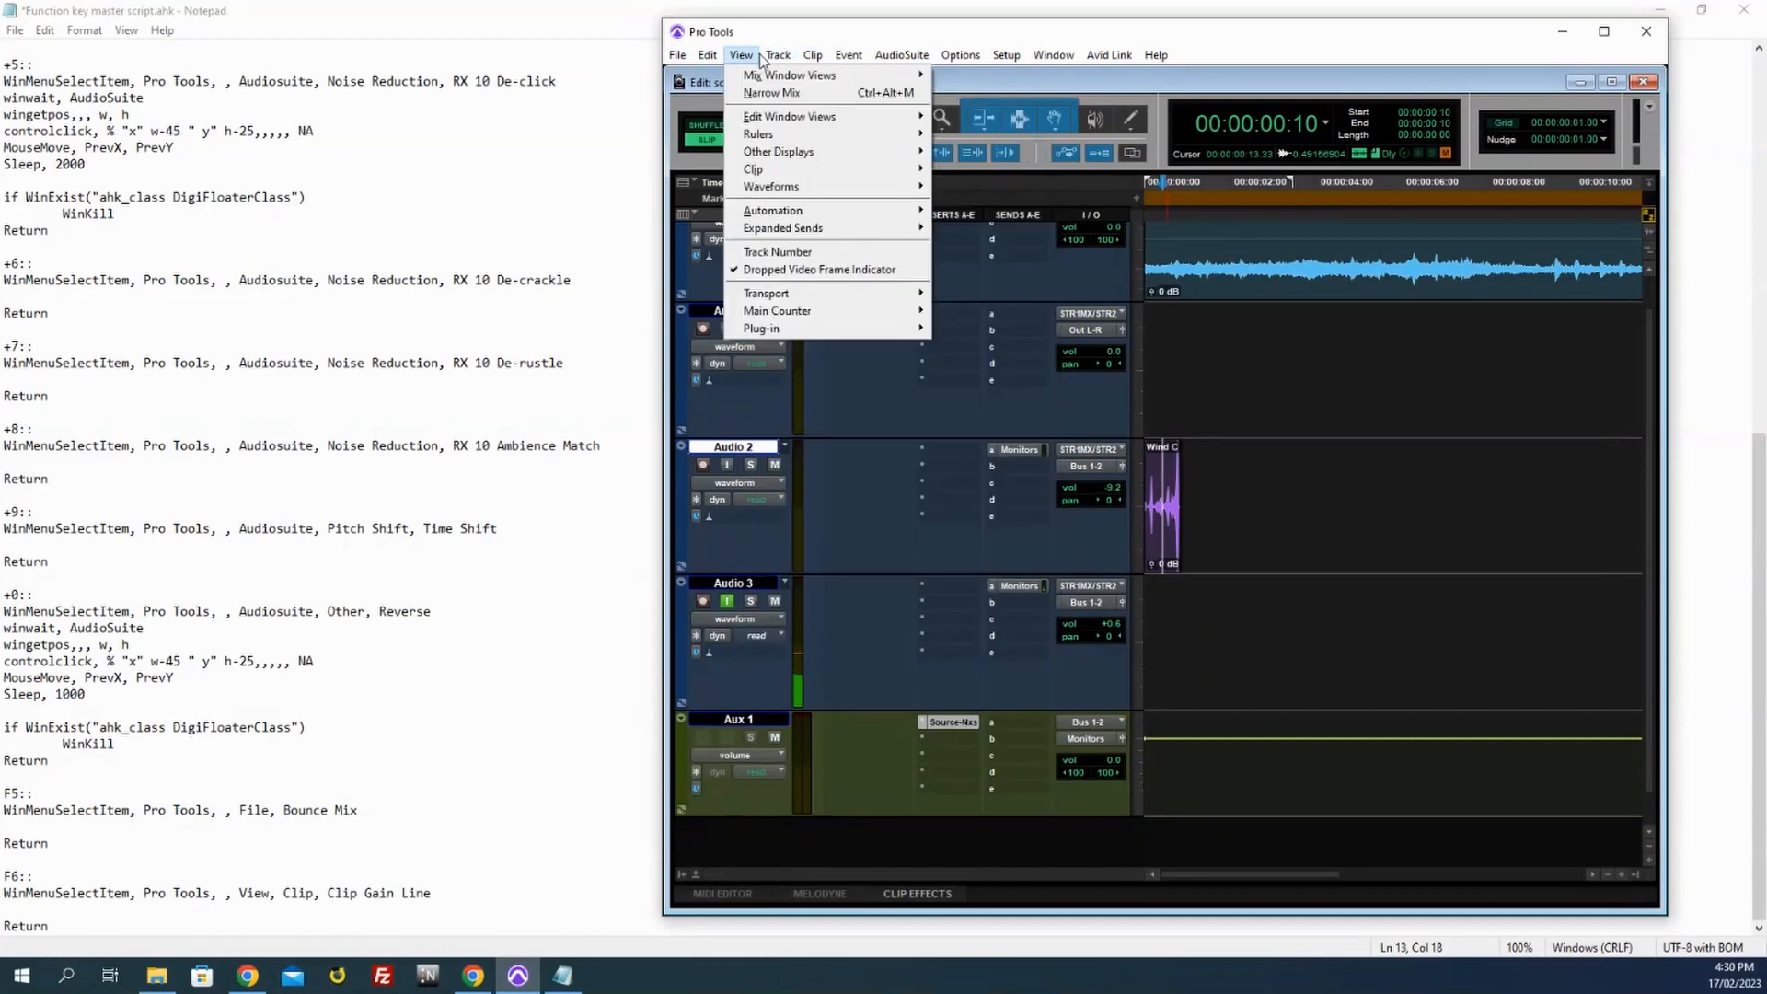
{"action": "left_click", "coordinate": [961, 54]}
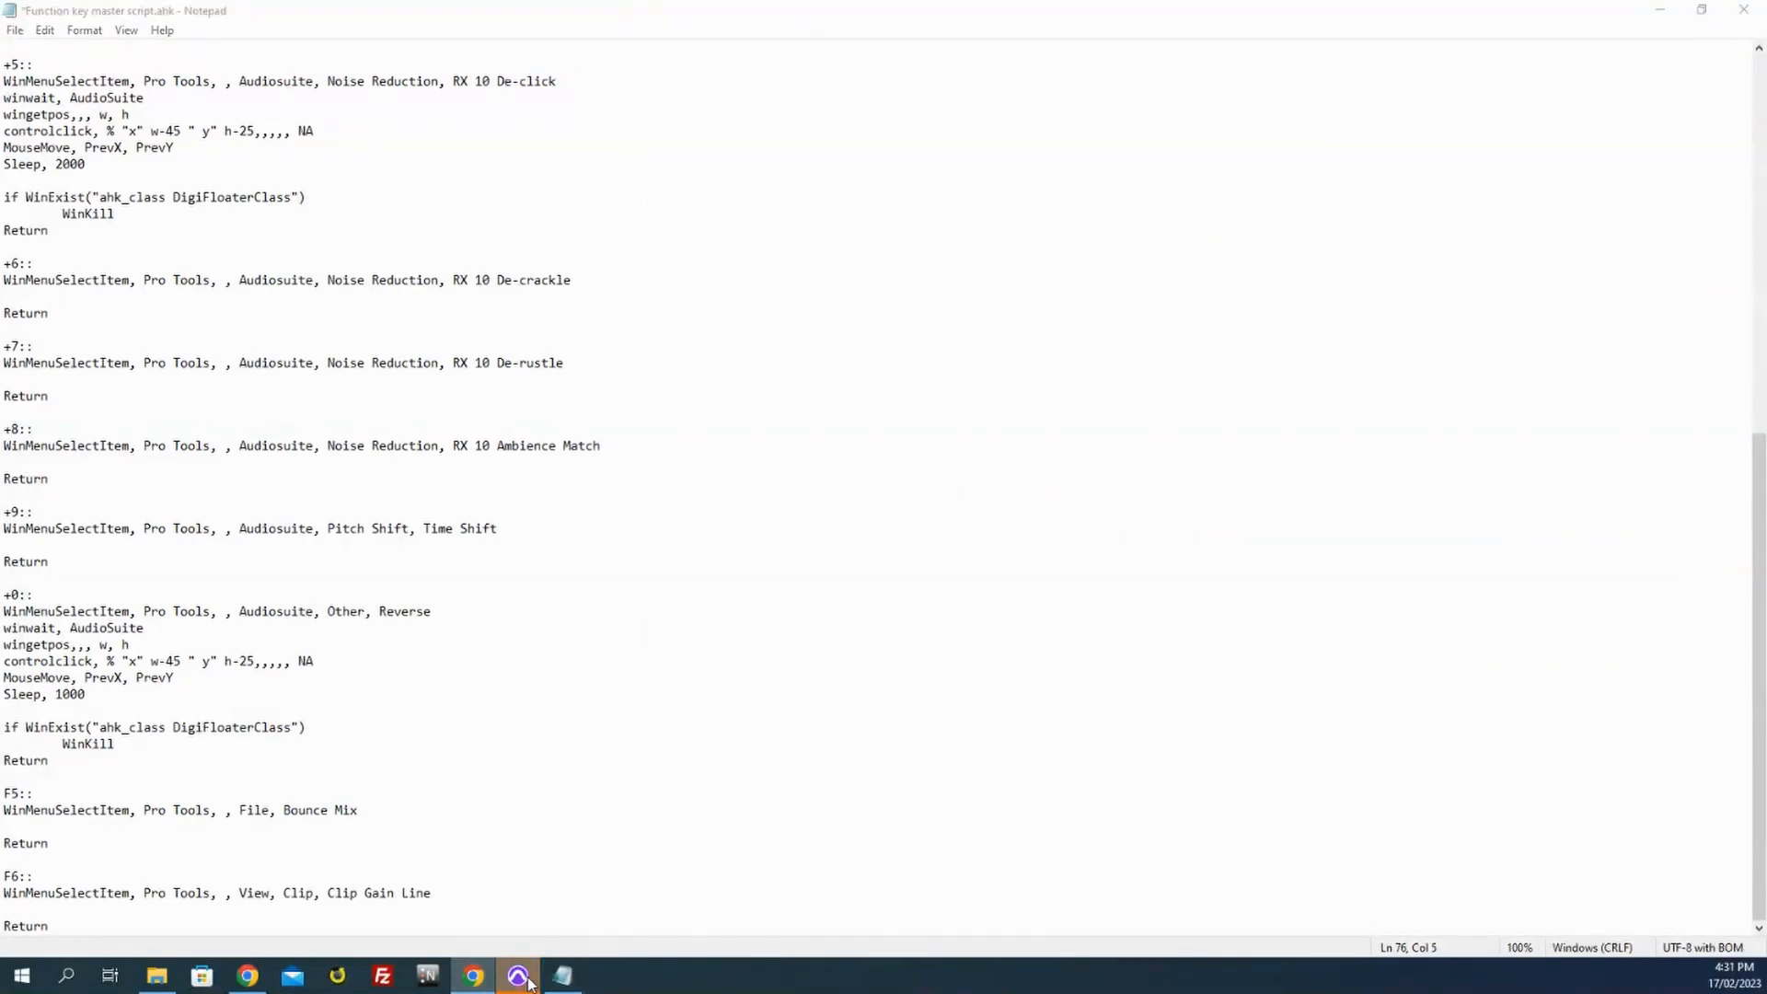
Step: Restore Pro Tools in front and cancel the Bounce Mix dialog without exporting
{"action": "left_click", "coordinate": [517, 975]}
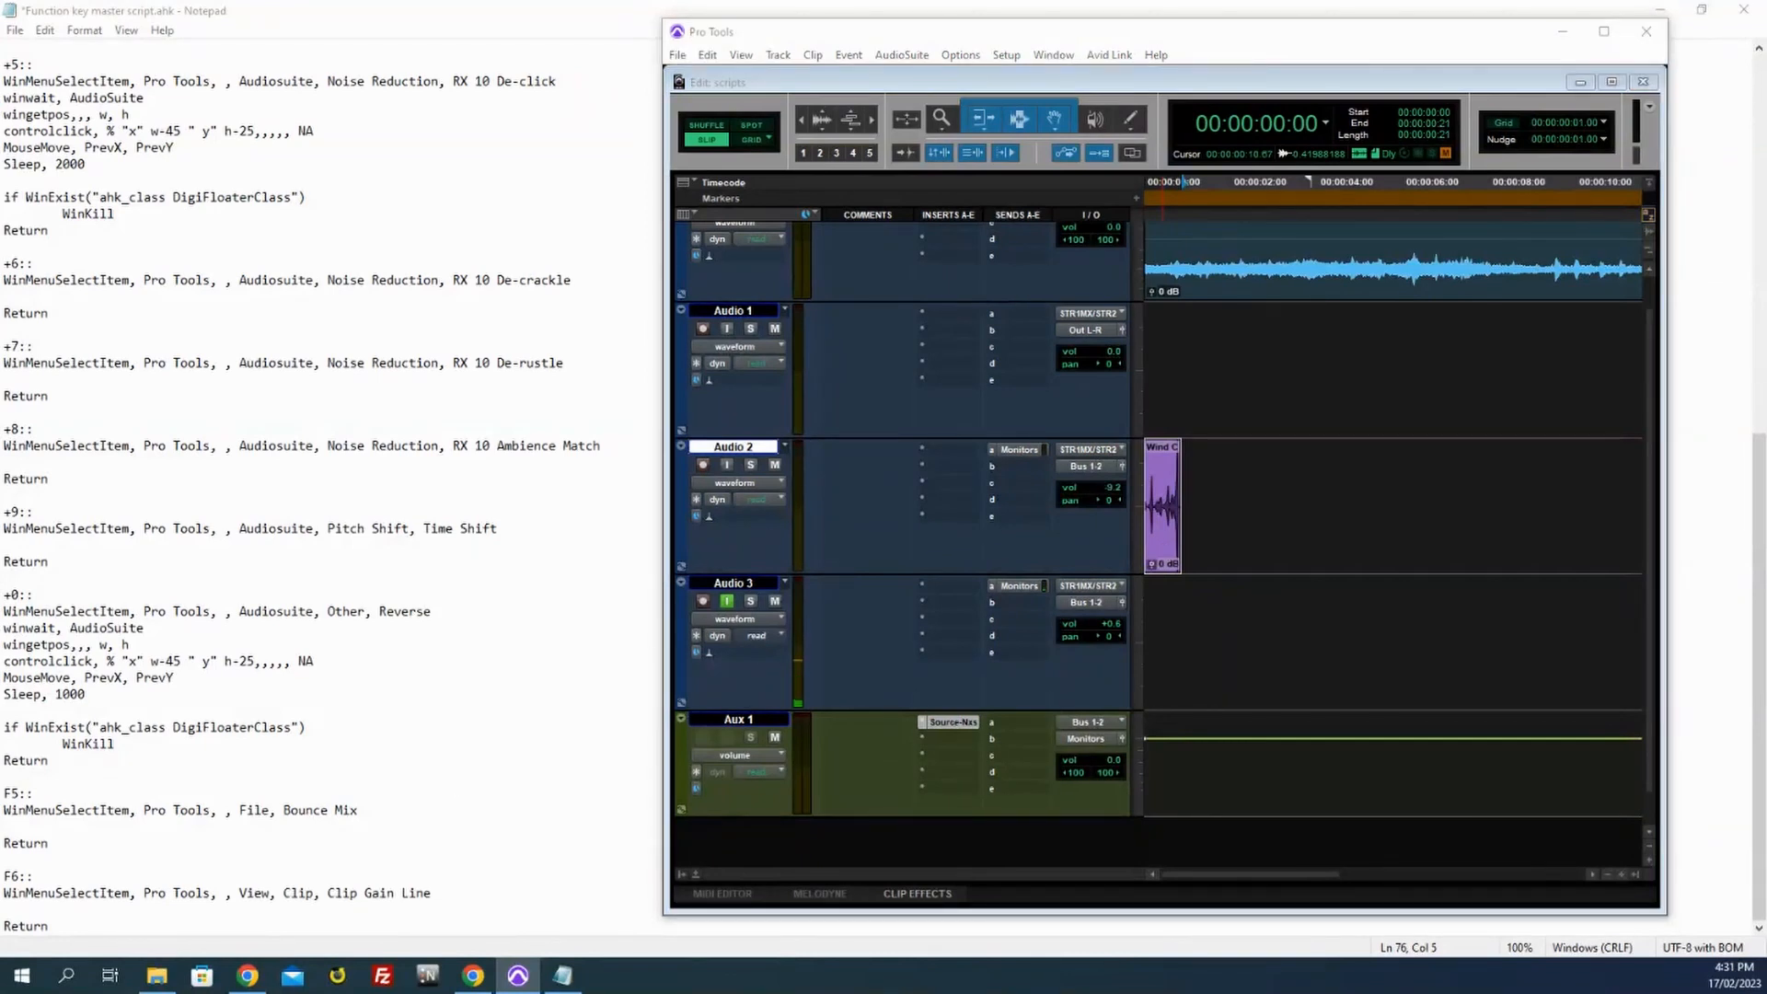
{"action": "left_click", "coordinate": [677, 56]}
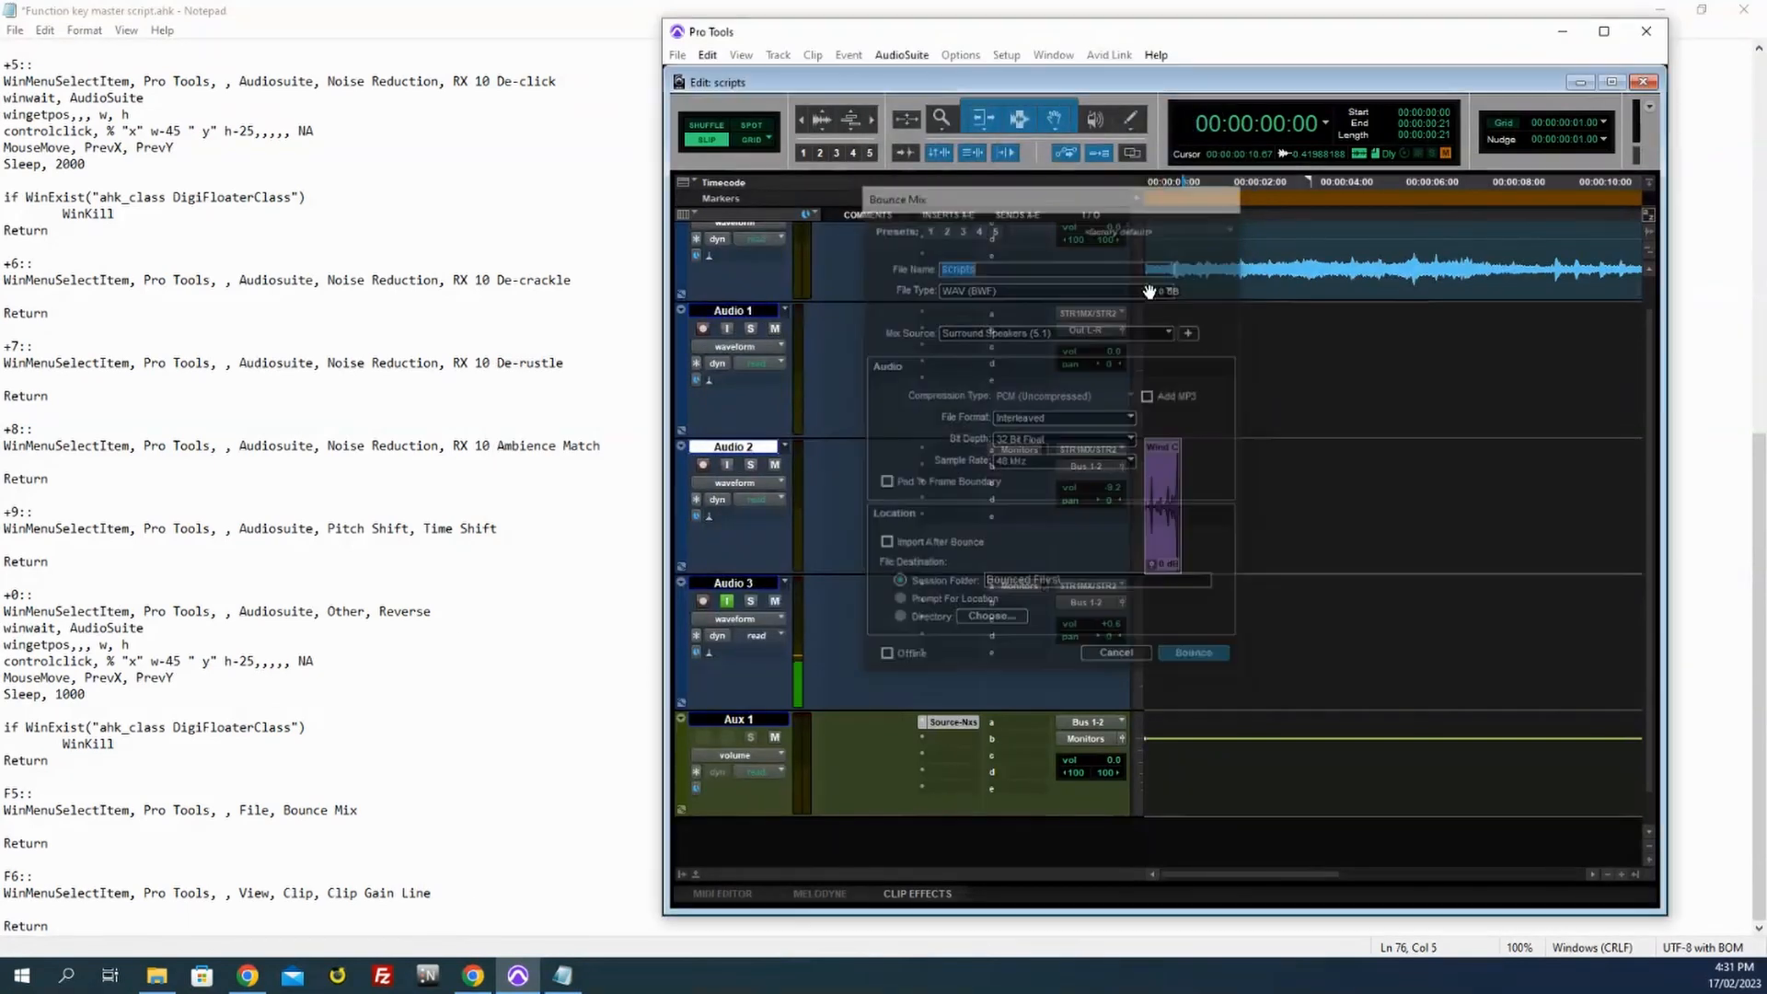
{"action": "left_click", "coordinate": [1115, 651]}
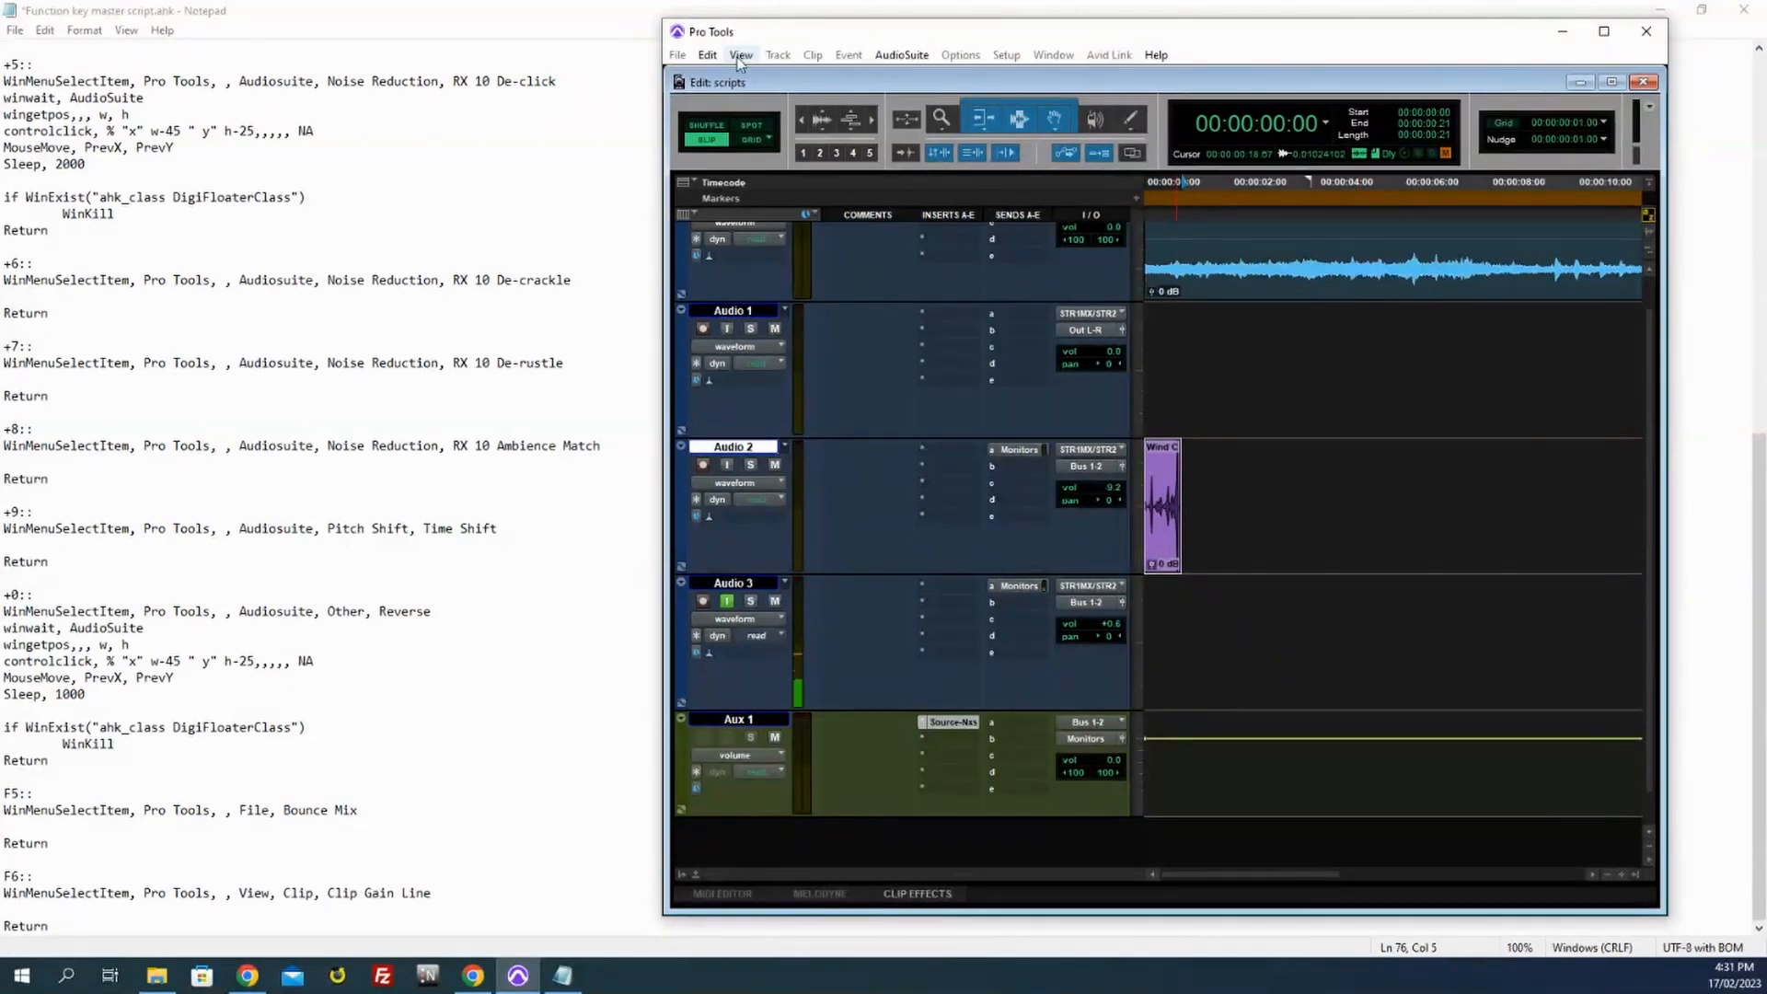
{"action": "left_click", "coordinate": [742, 53]}
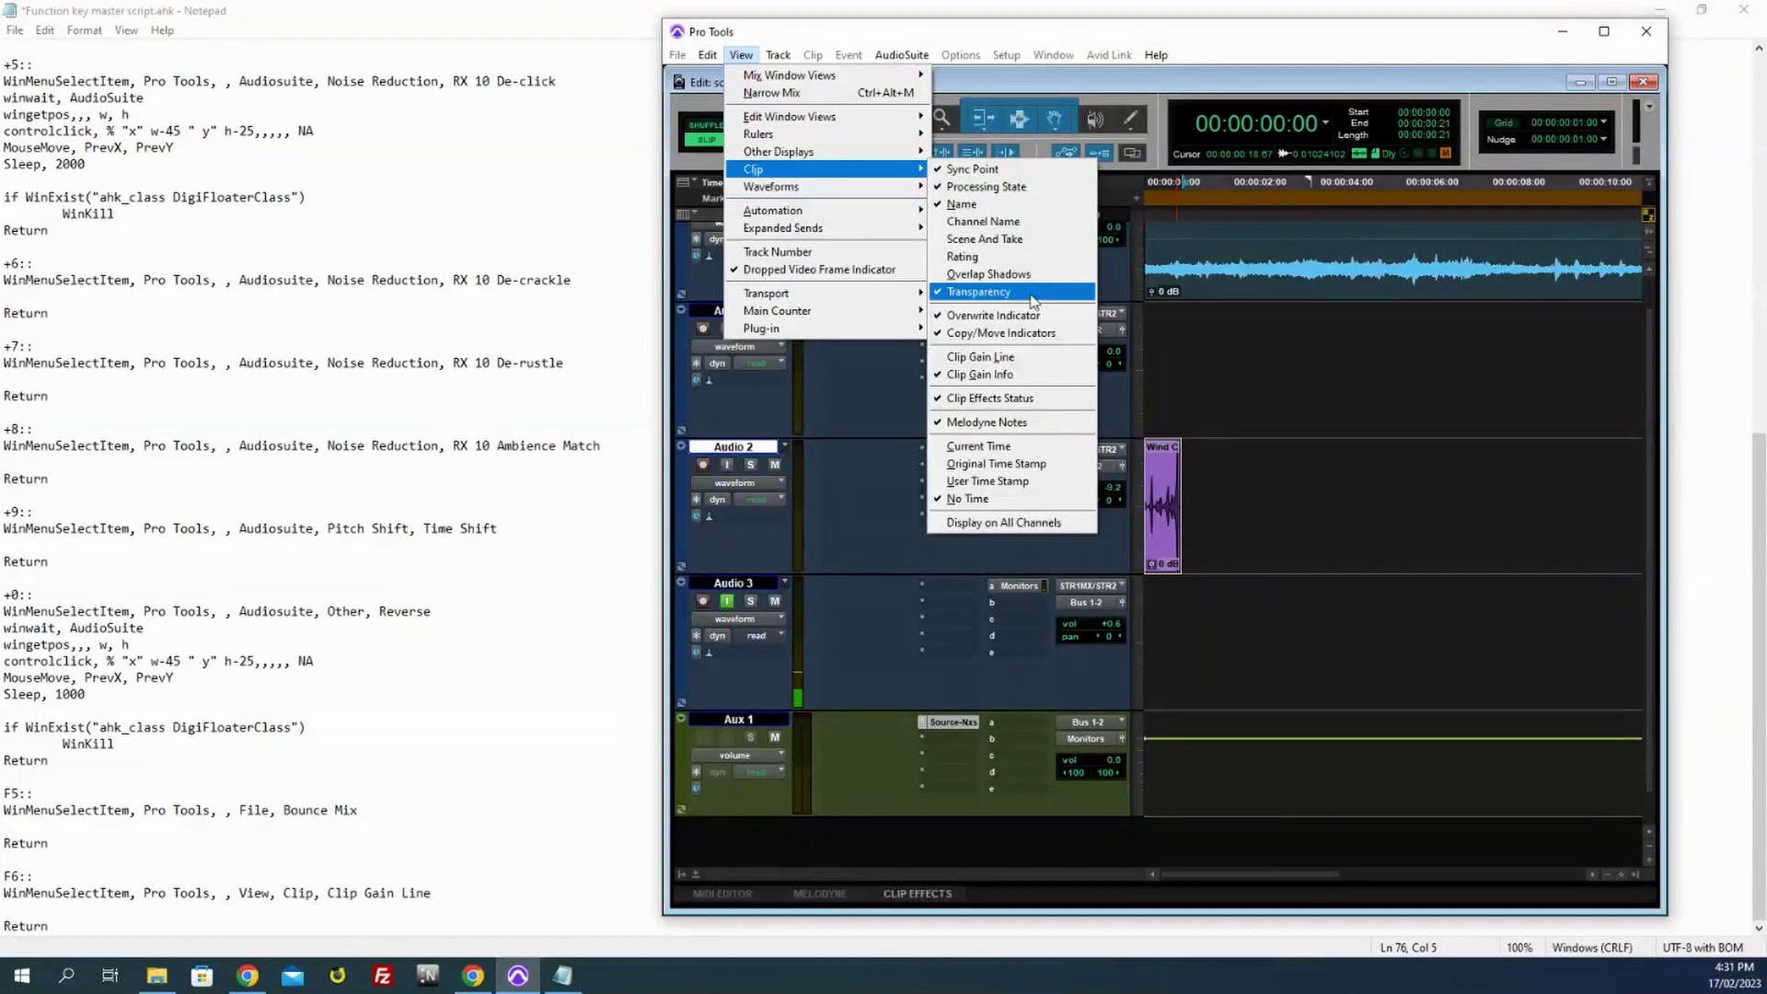
{"action": "mouse_move", "coordinate": [1035, 357]}
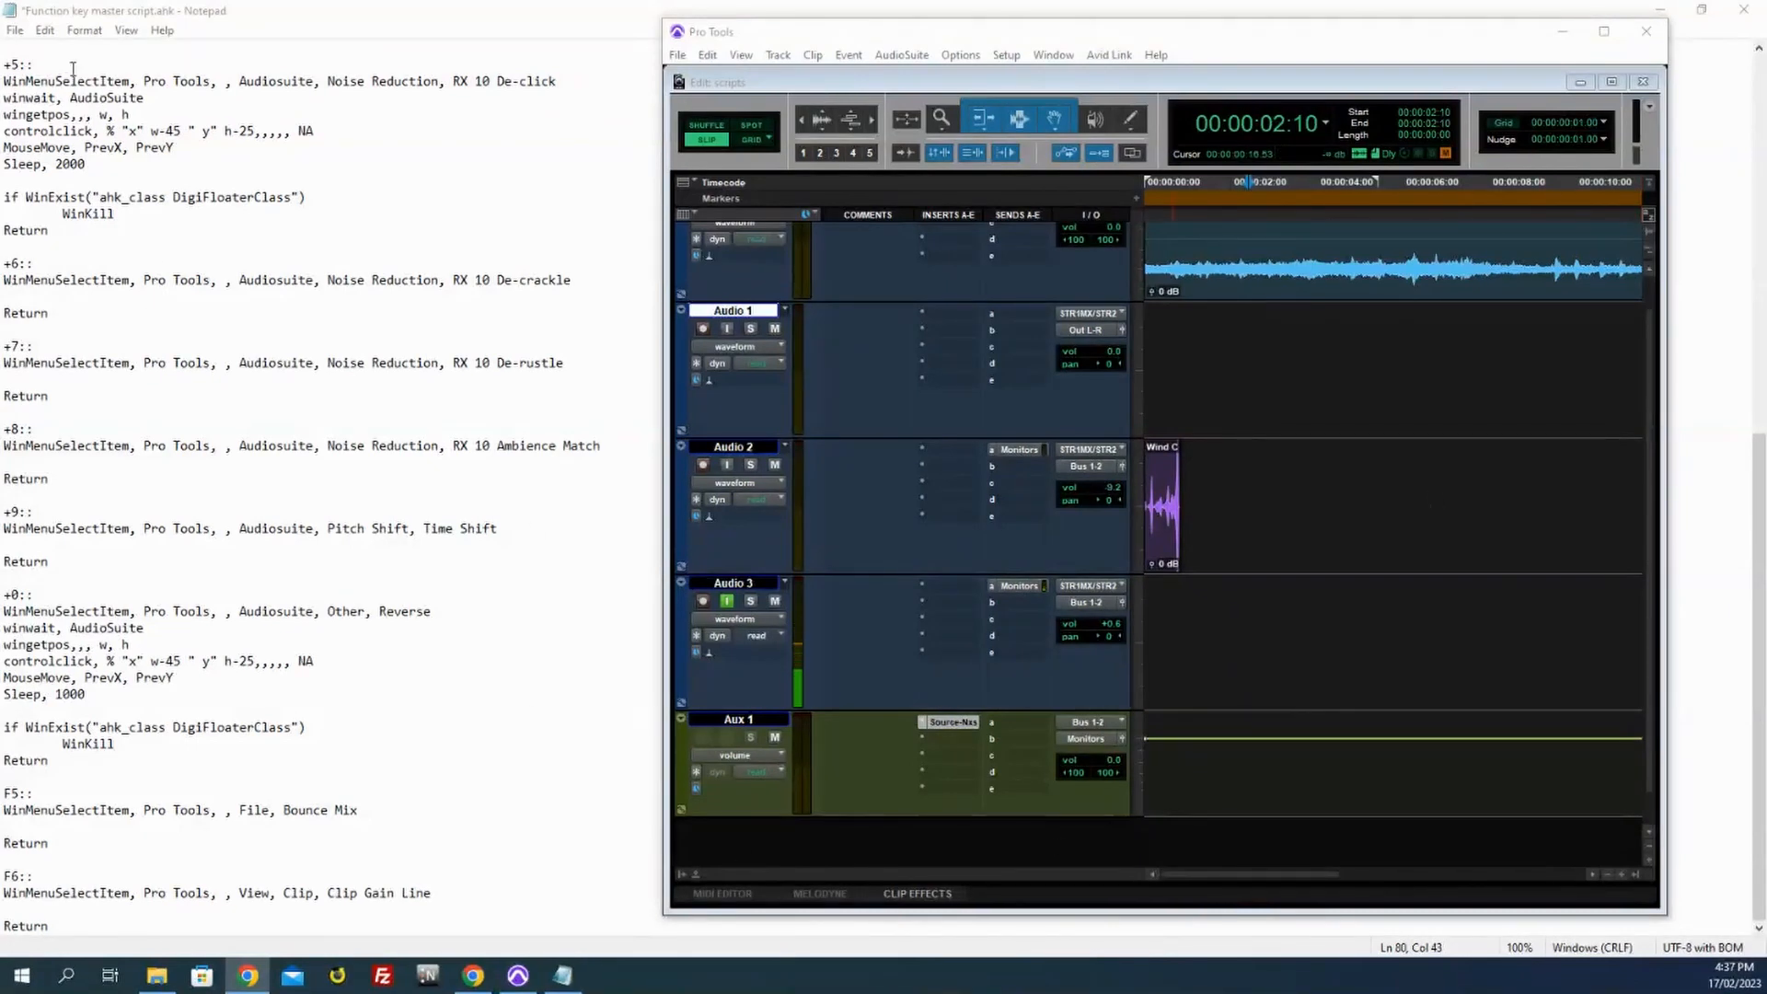
Step: From Recent files, open Function key master script.ahk in Notepad via Edit Script
{"action": "left_click", "coordinate": [156, 976]}
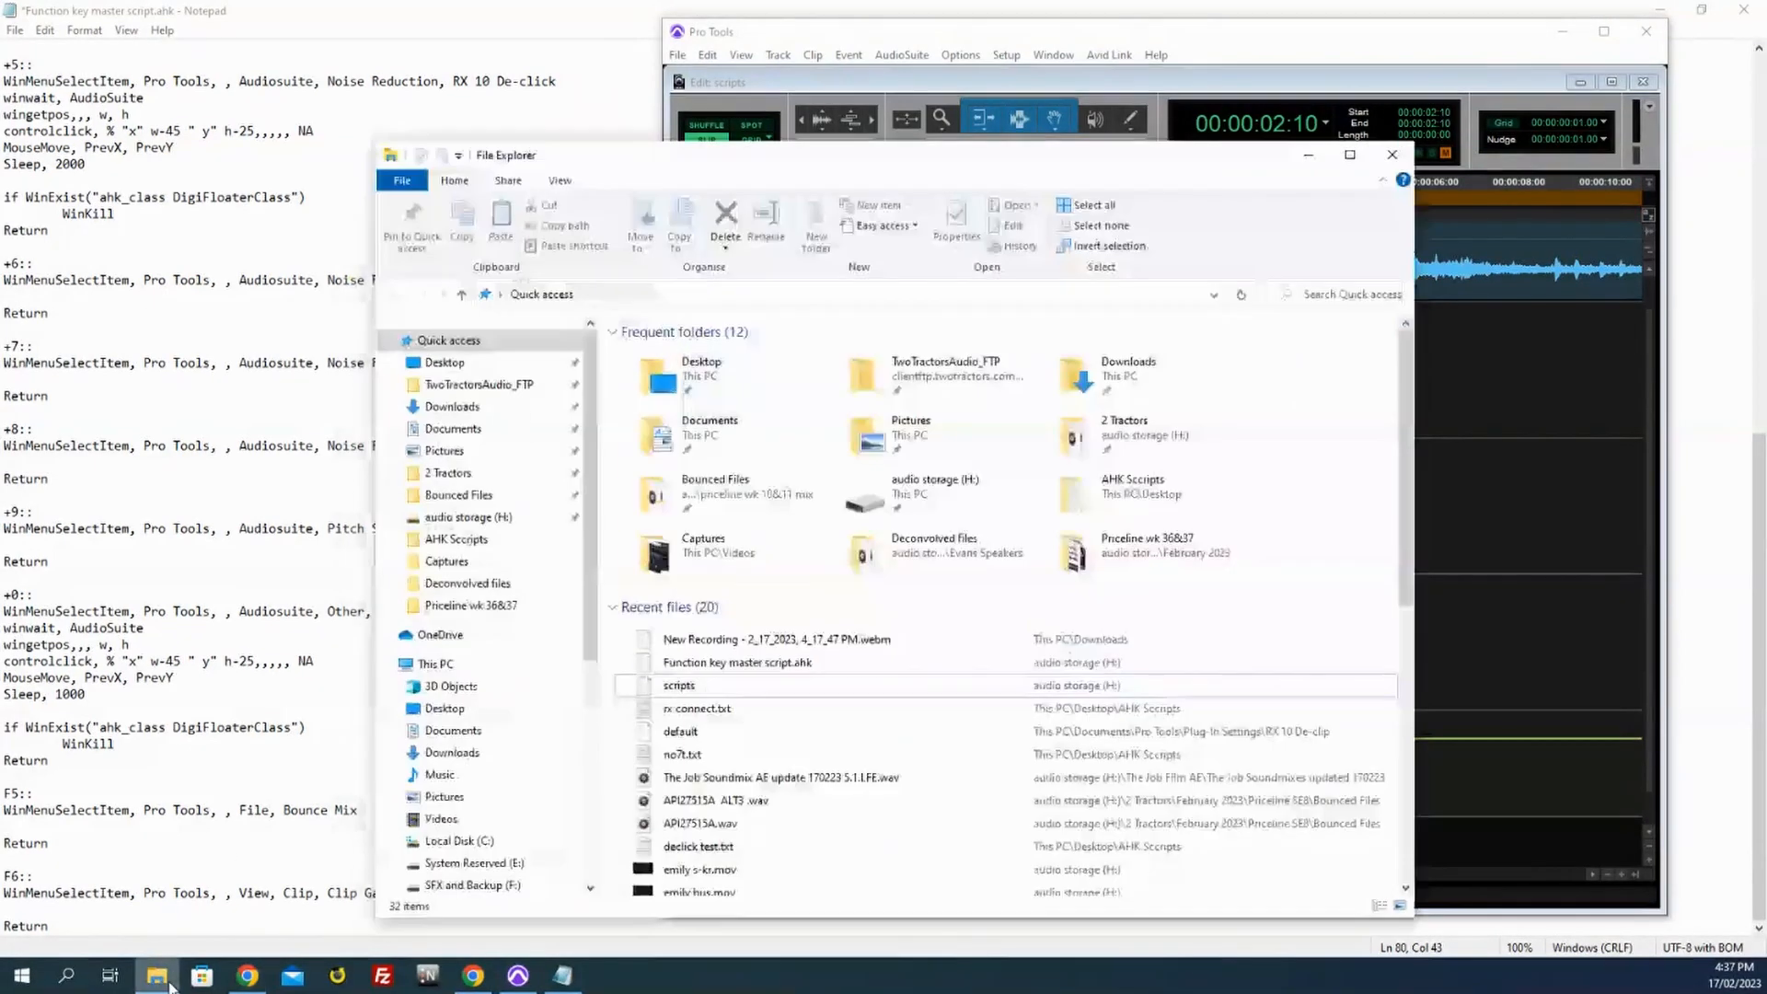
{"action": "left_click", "coordinate": [677, 684]}
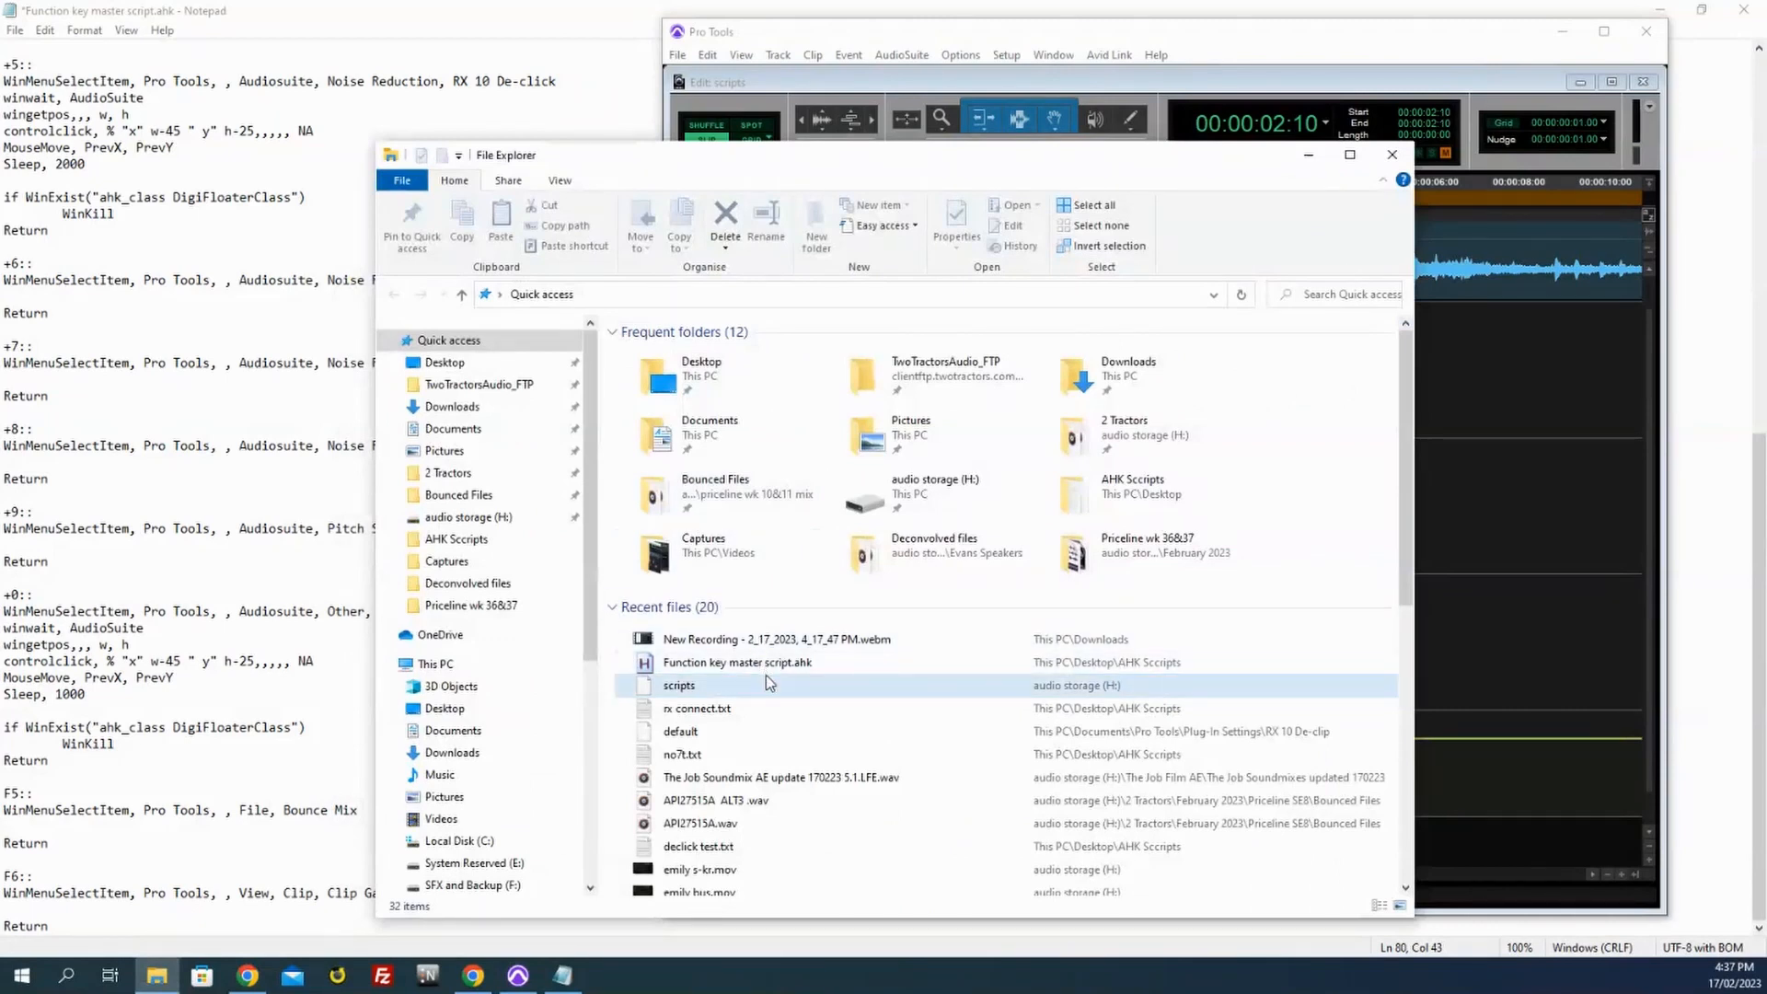
{"action": "right_click", "coordinate": [736, 663]}
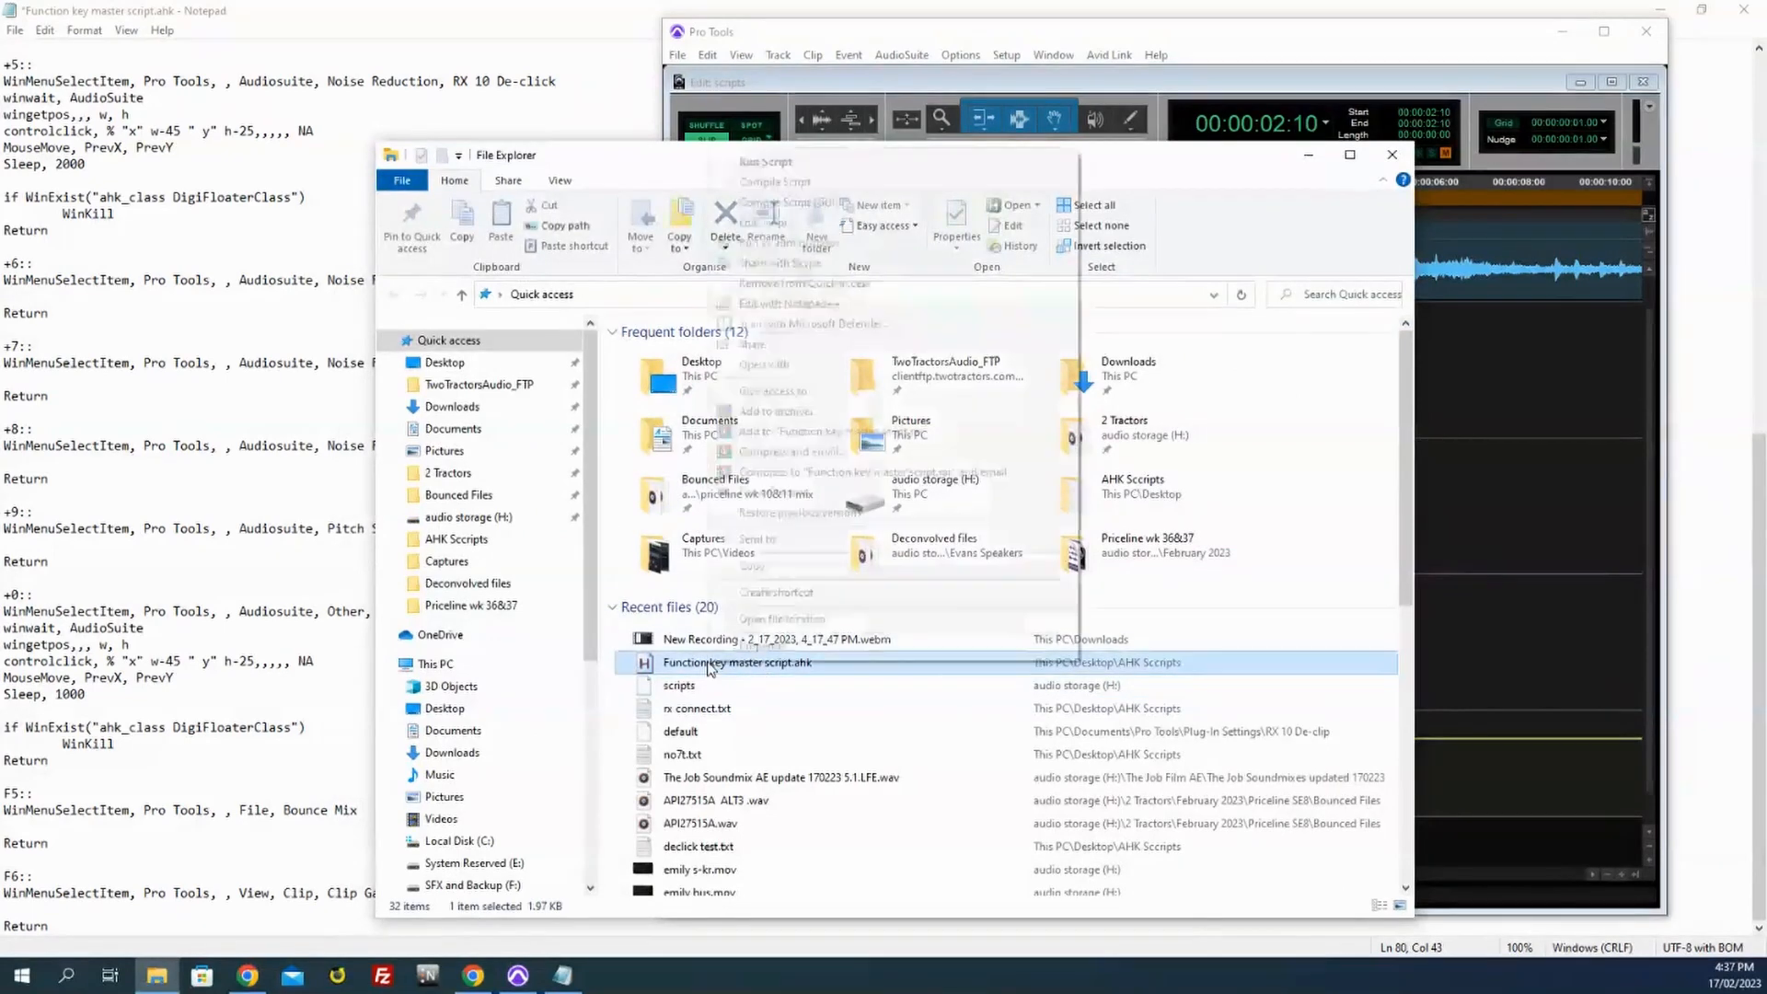
{"action": "double_click", "coordinate": [736, 661]}
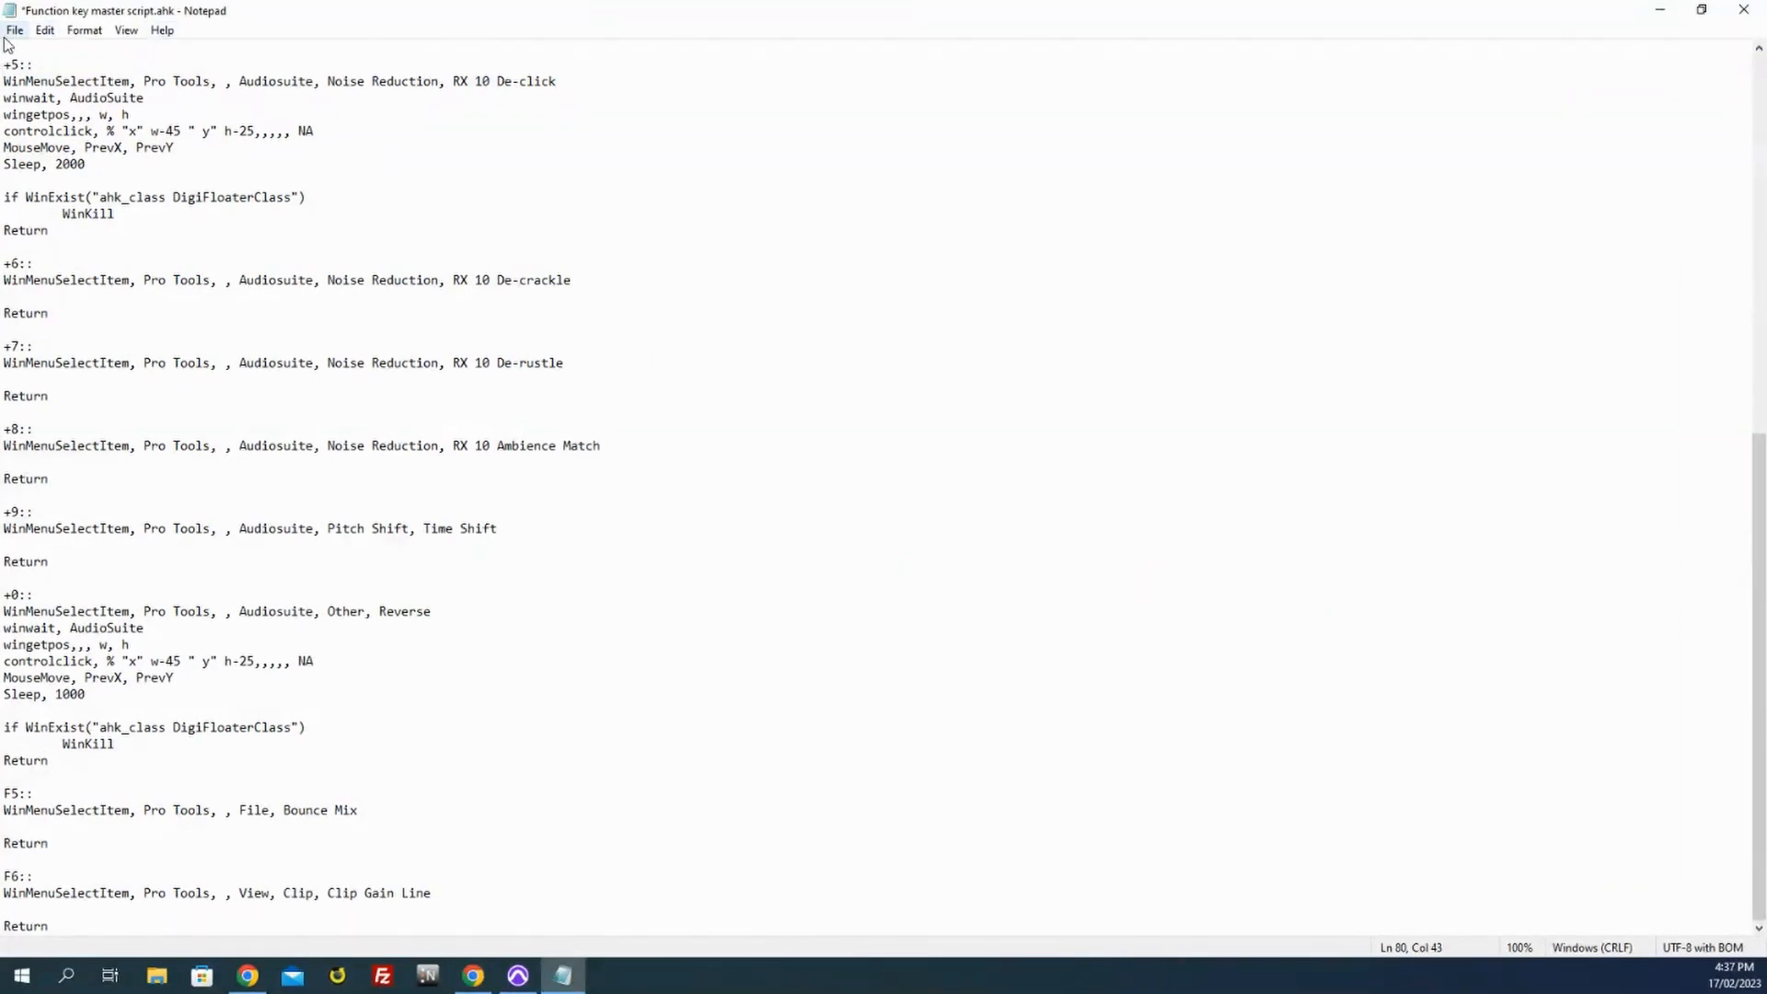
Step: Save the script from Notepad's File menu and switch back to File Explorer
{"action": "left_click", "coordinate": [13, 29]}
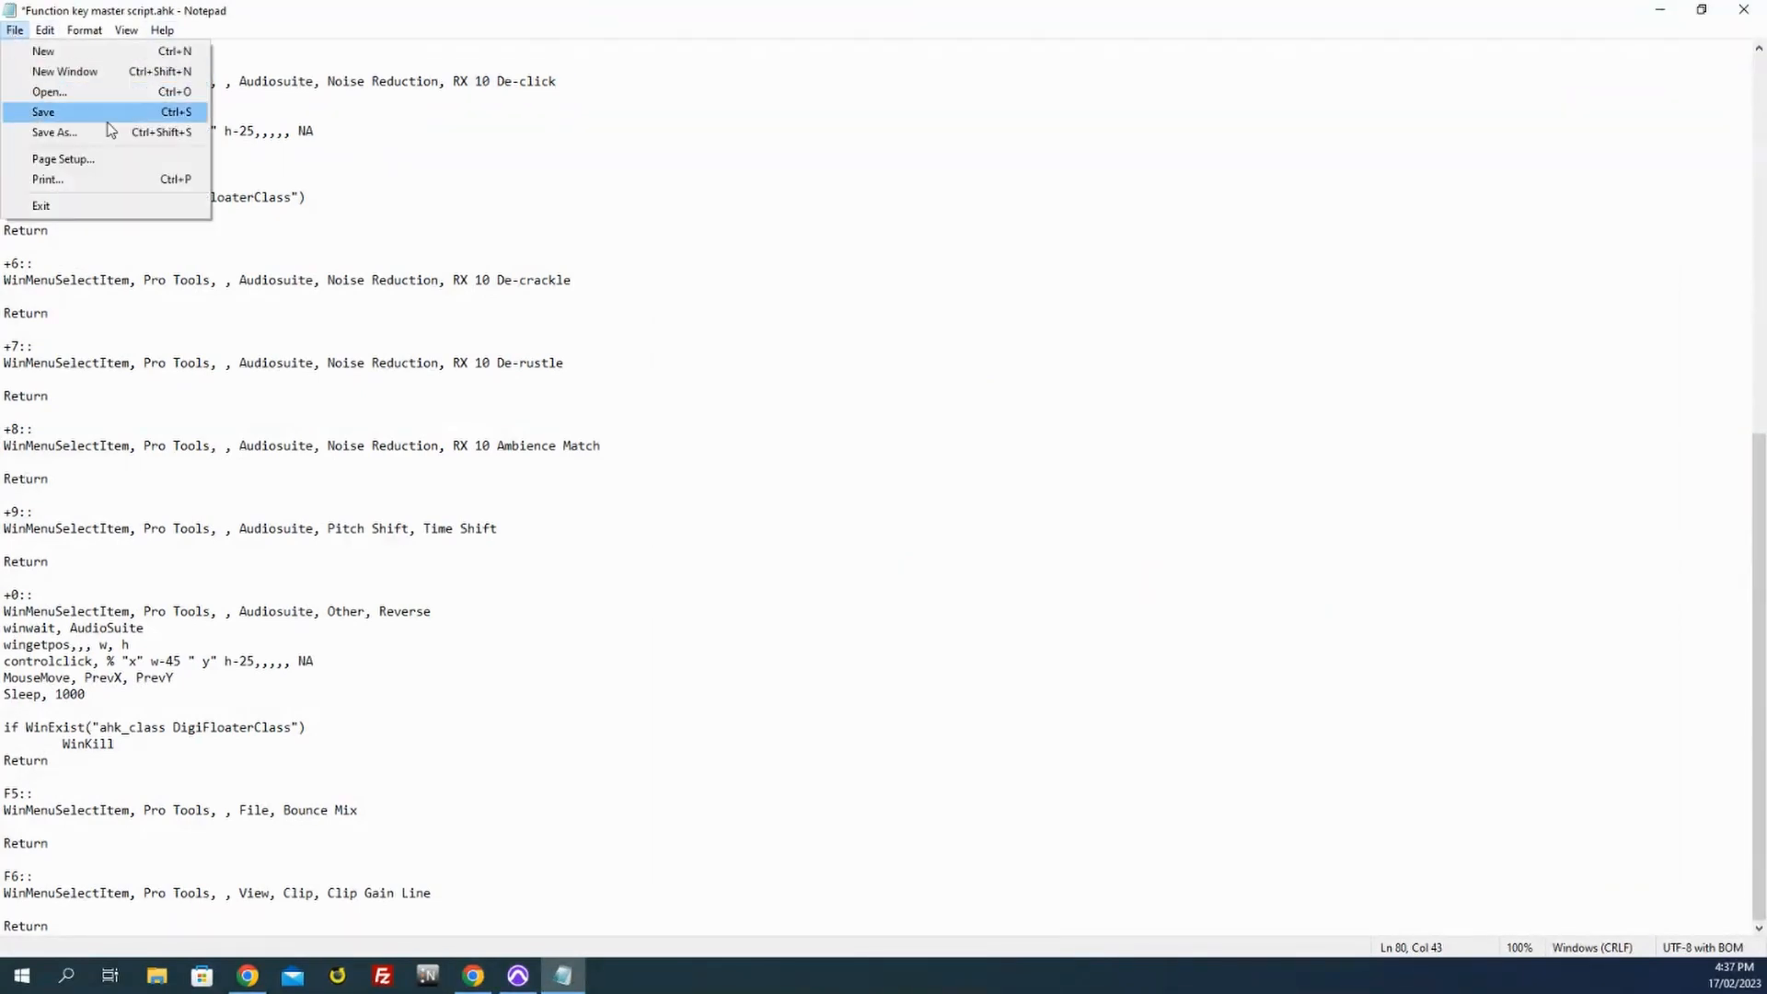
{"action": "mouse_move", "coordinate": [293, 985]}
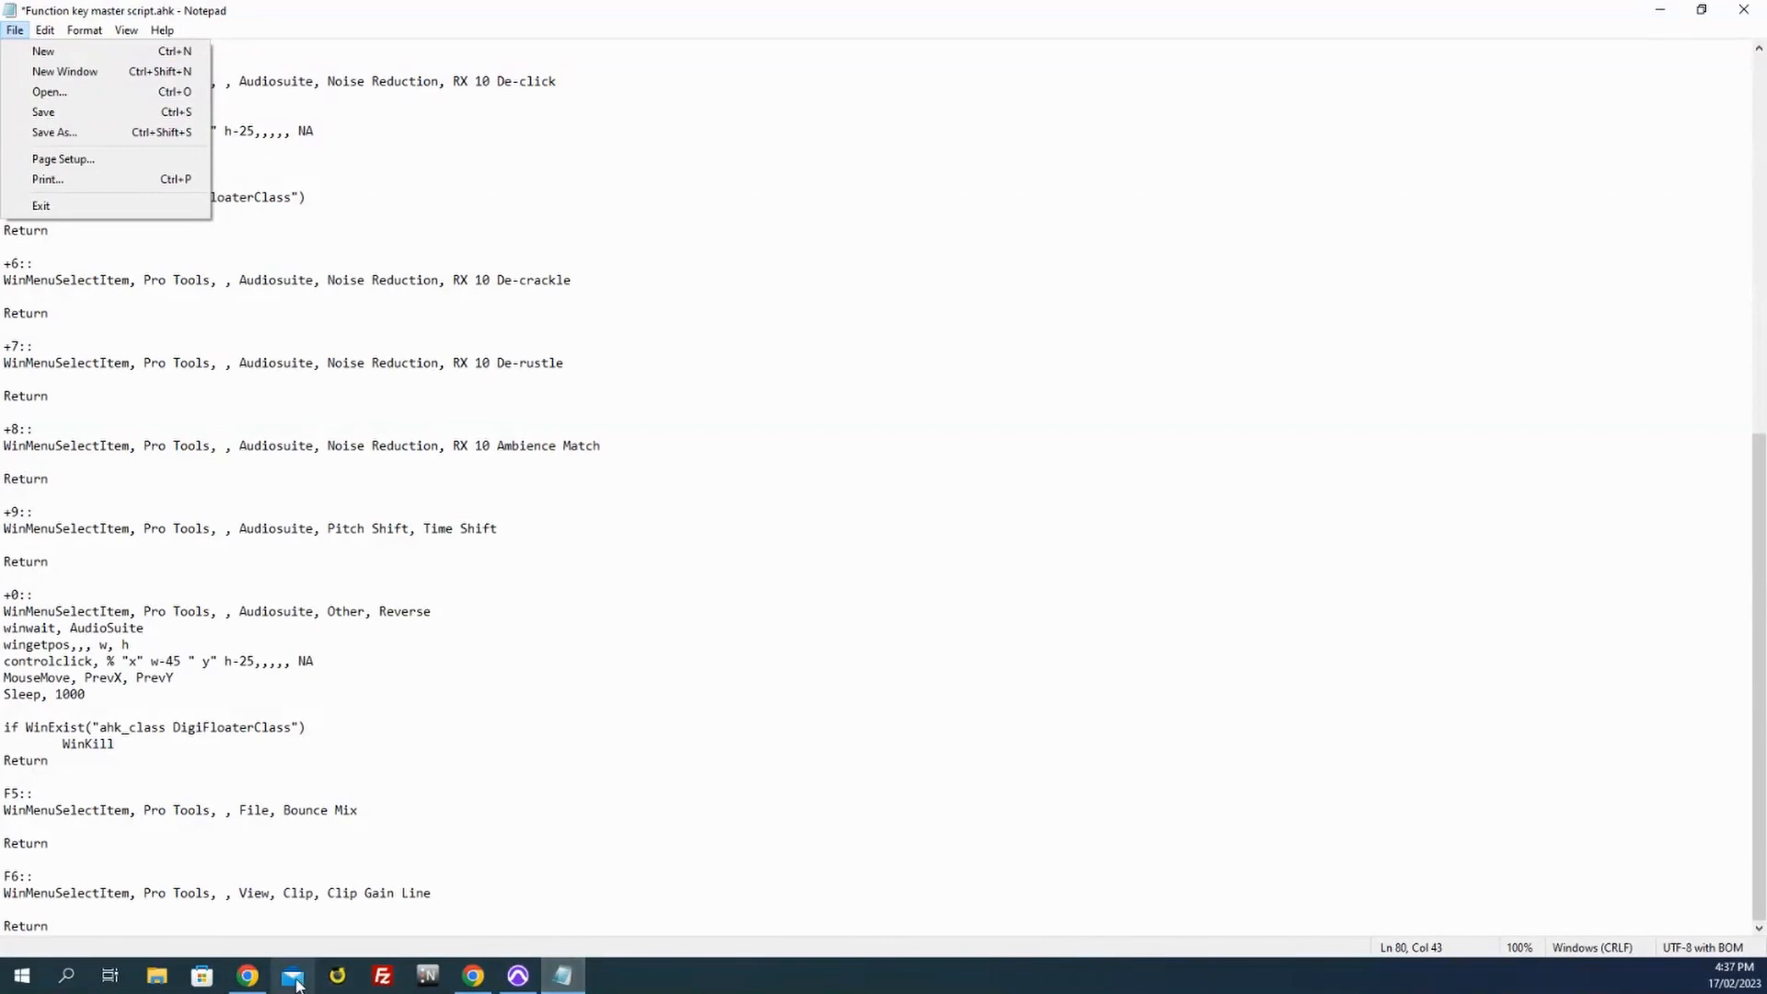
{"action": "left_click", "coordinate": [155, 976]}
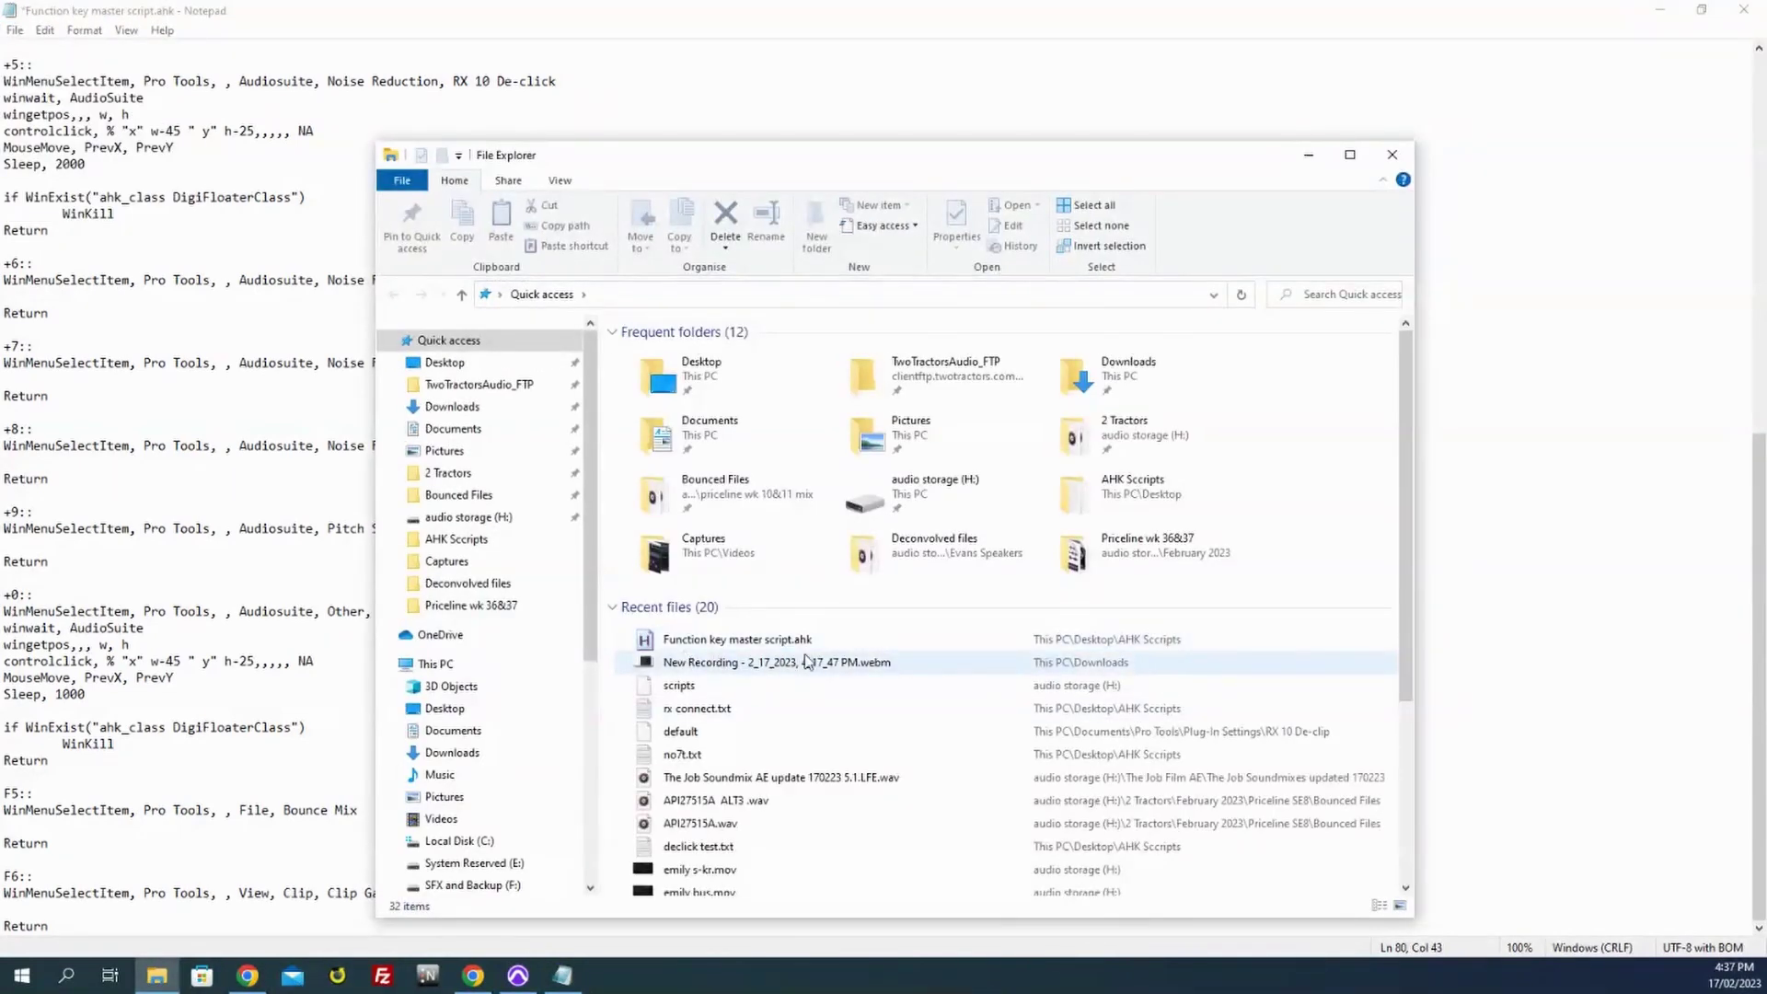
Step: Run Function key master script.ahk again, confirming Yes to replace the running instance
{"action": "right_click", "coordinate": [737, 639]}
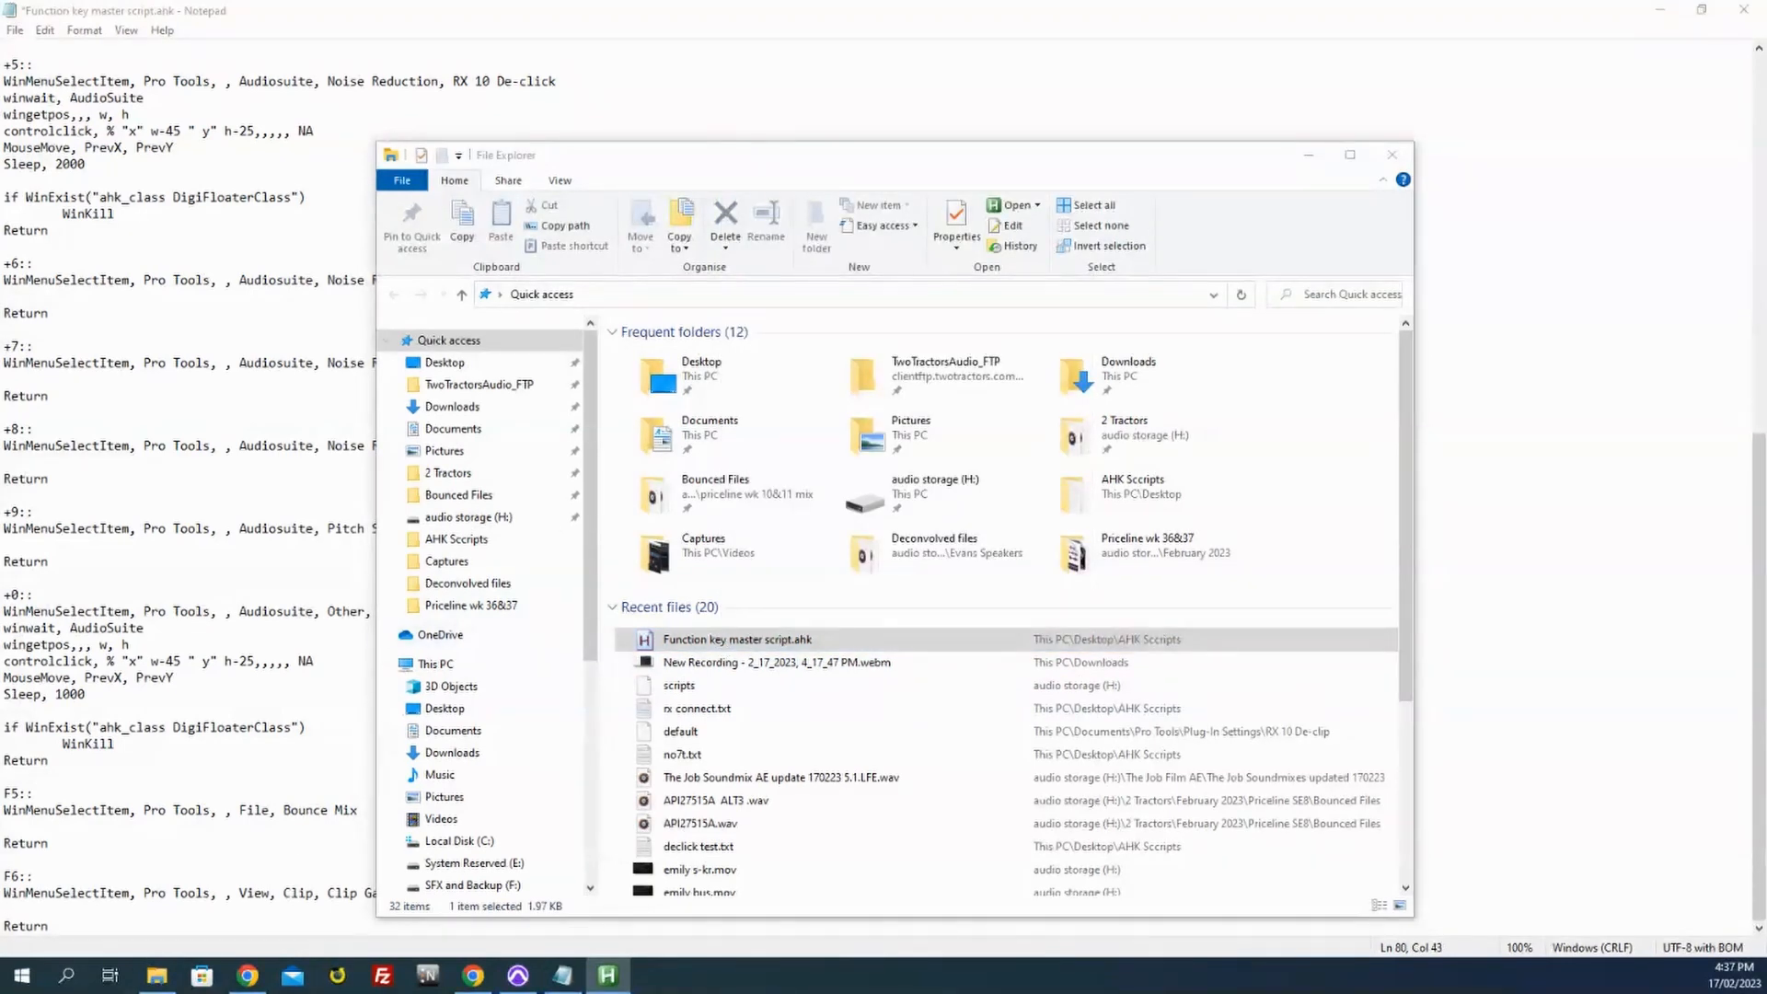
{"action": "double_click", "coordinate": [736, 641]}
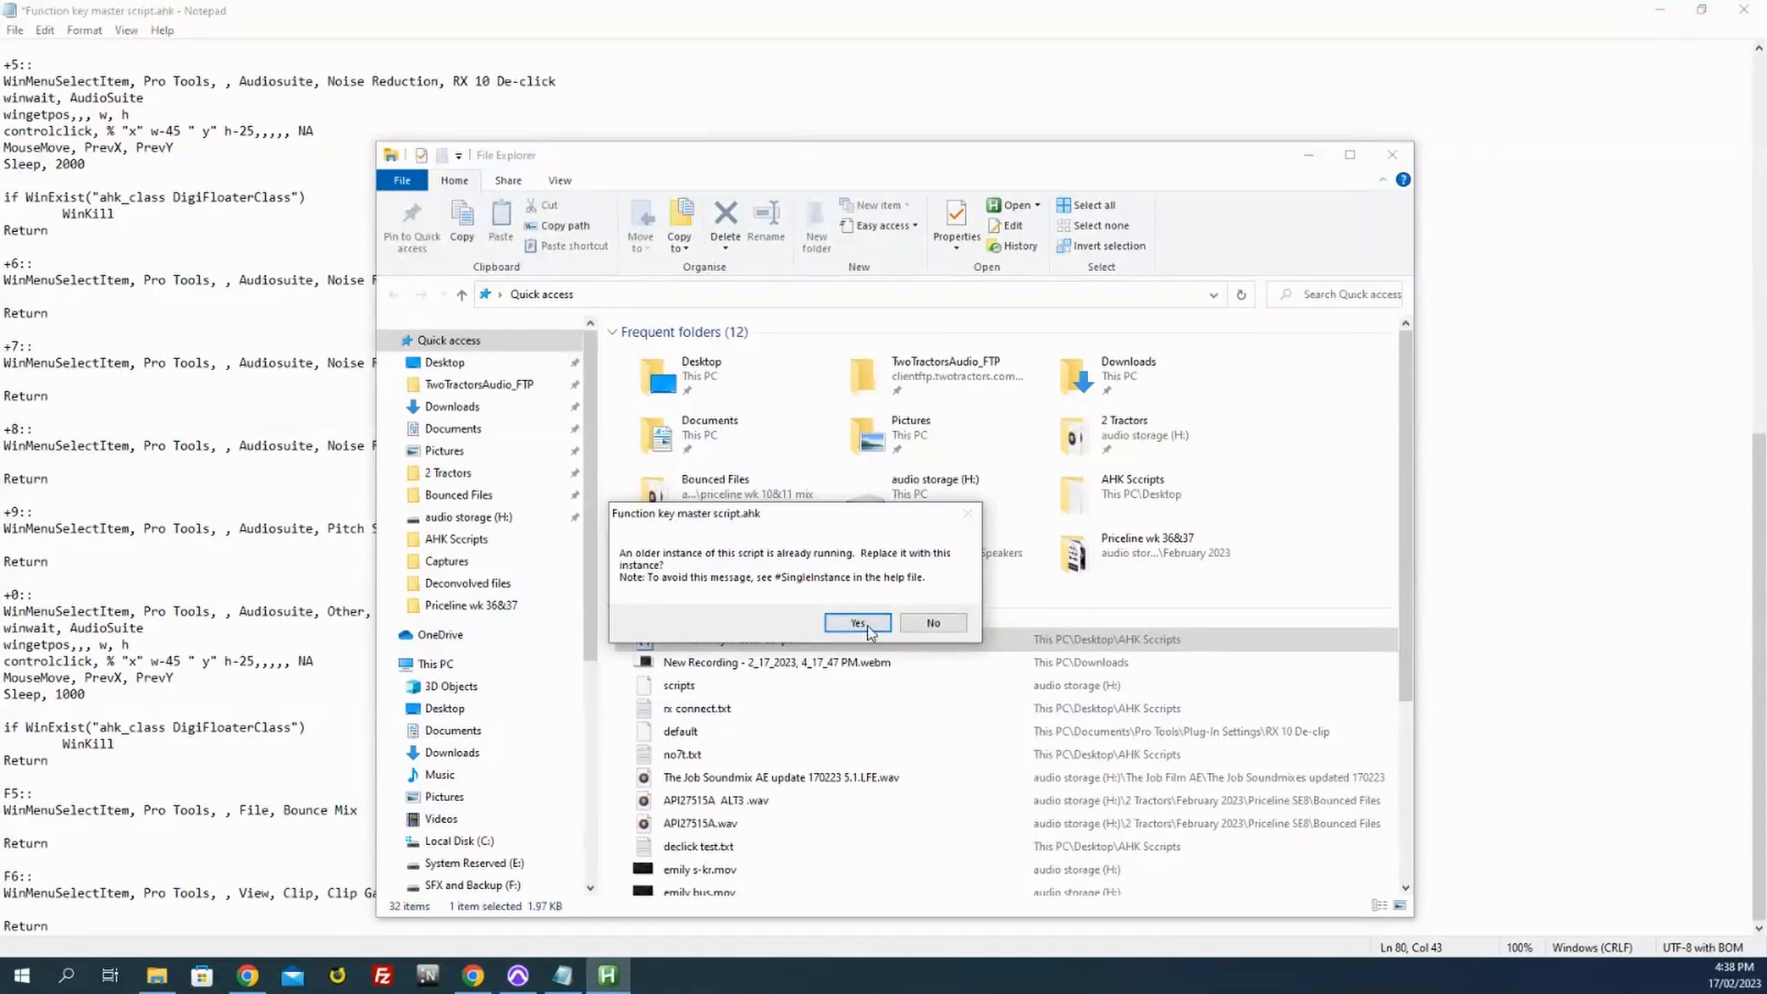
{"action": "left_click", "coordinate": [858, 622]}
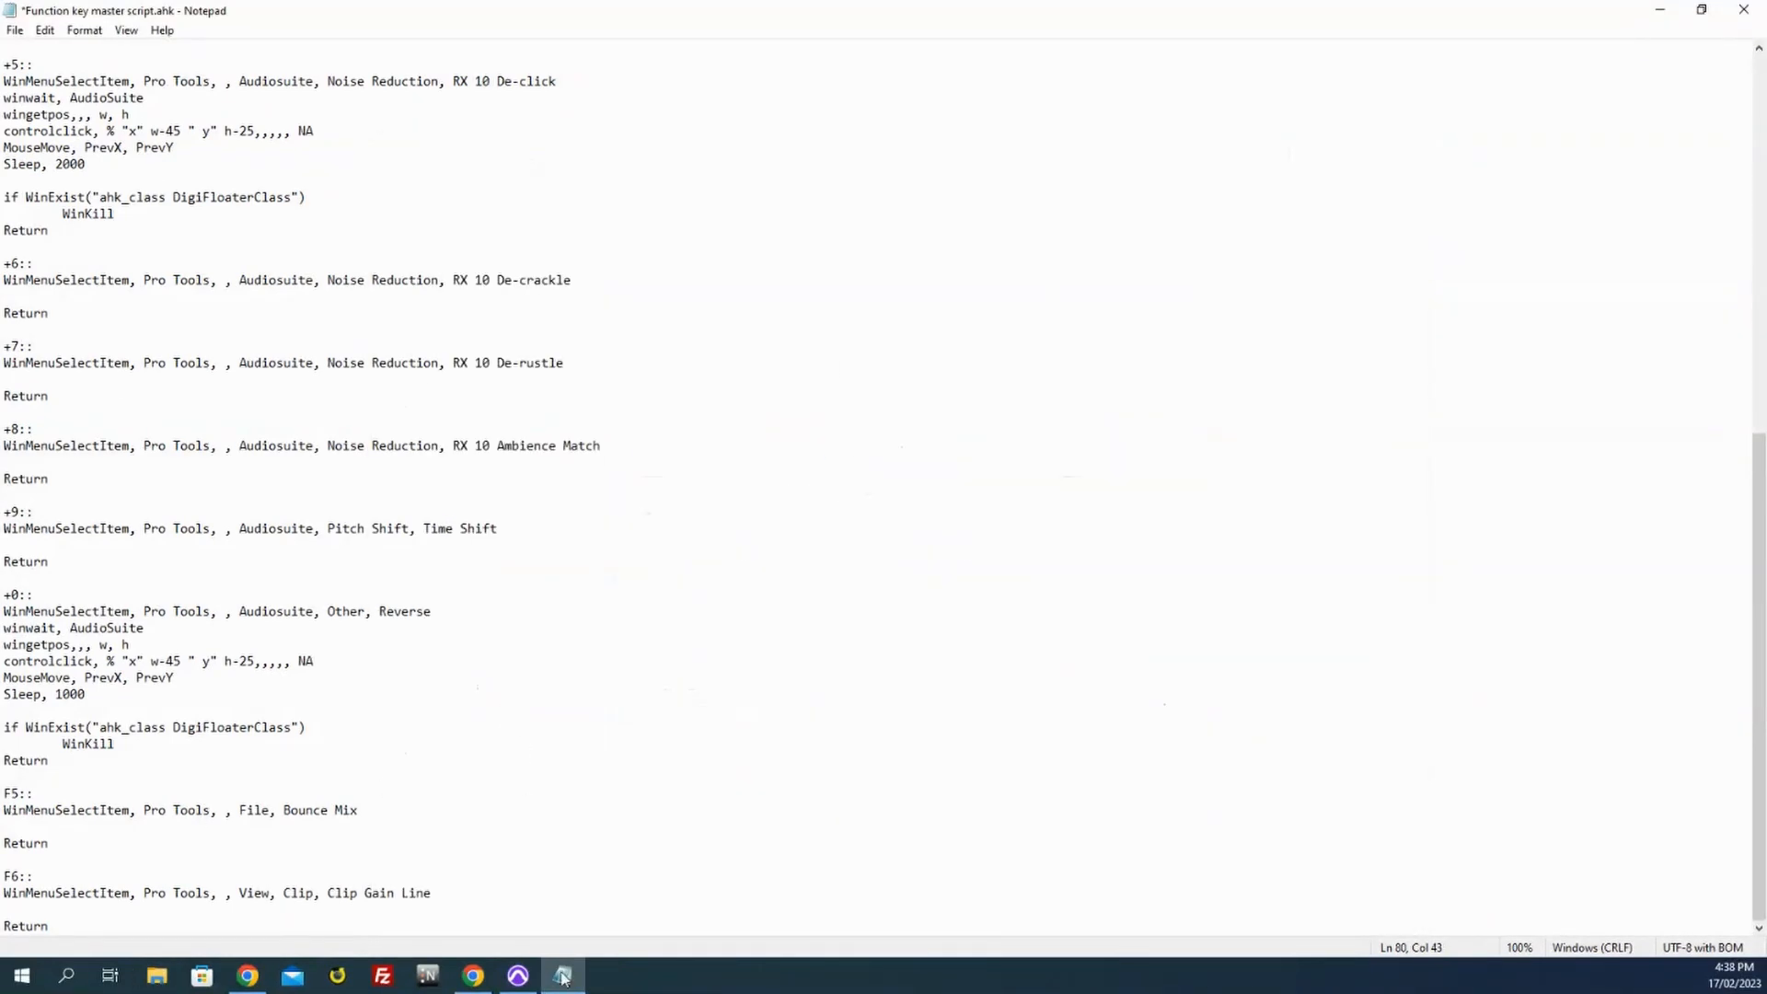
{"action": "mouse_move", "coordinate": [517, 976]}
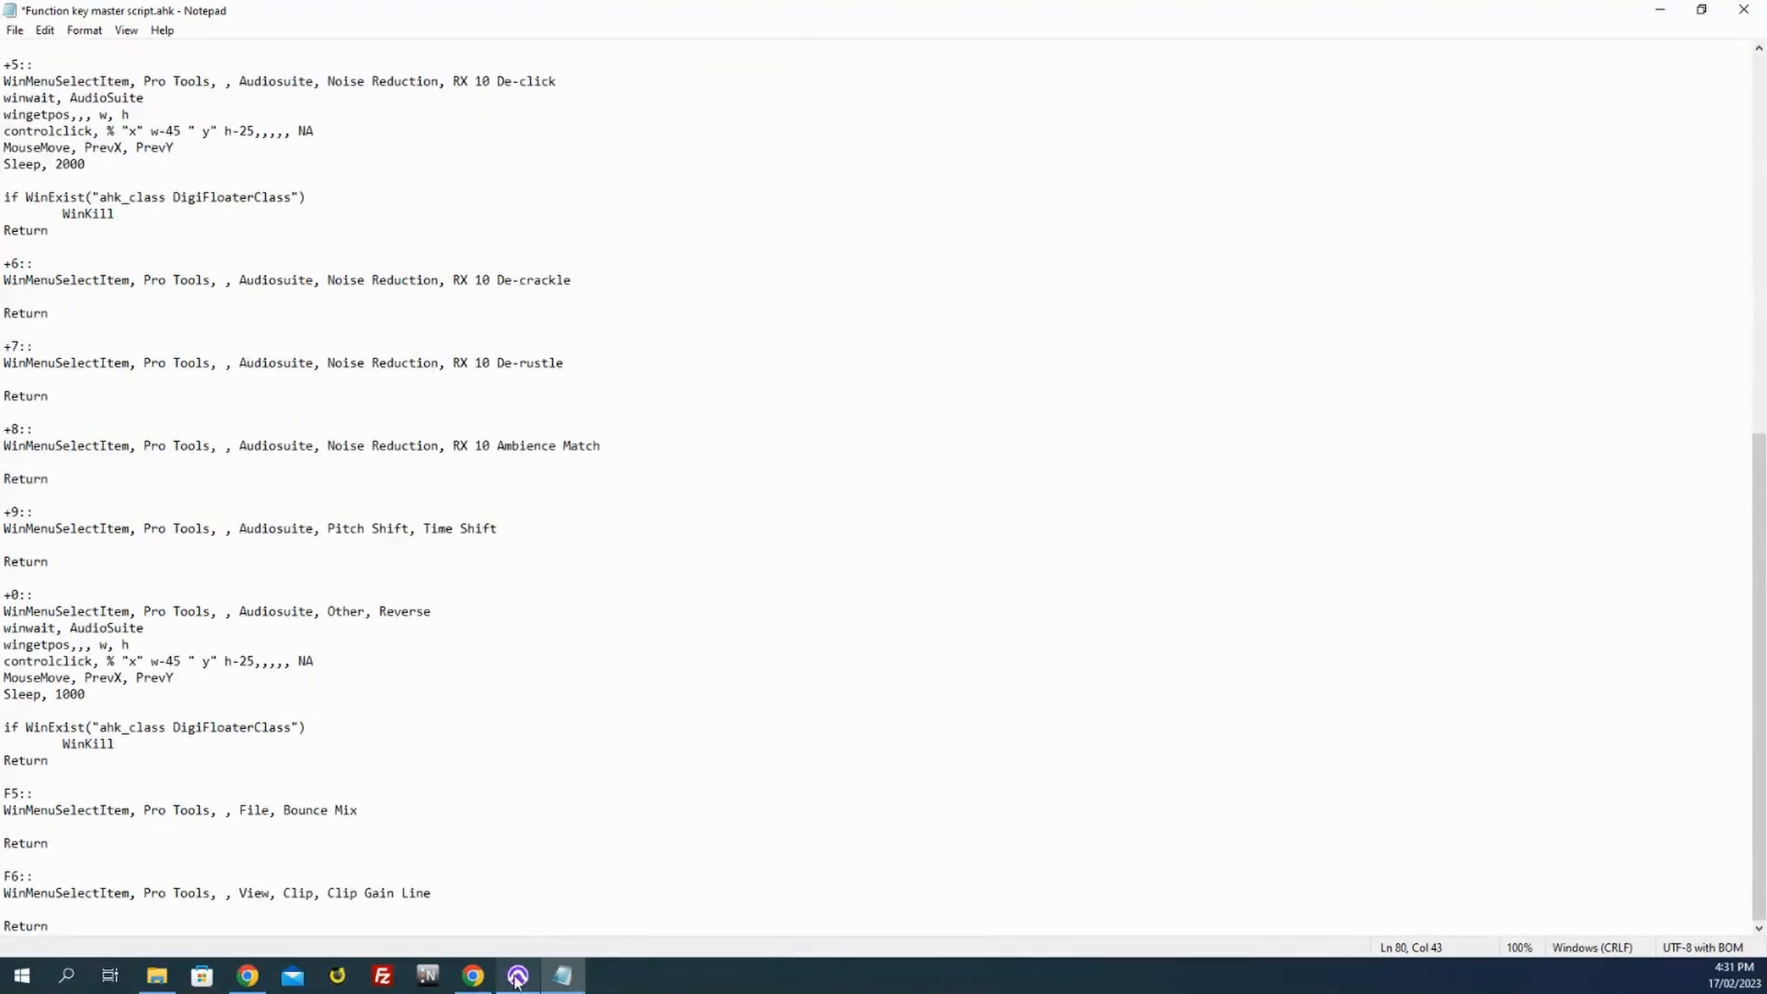
Step: Restore the Pro Tools session window from the taskbar in front of the script
{"action": "left_click", "coordinate": [518, 976]}
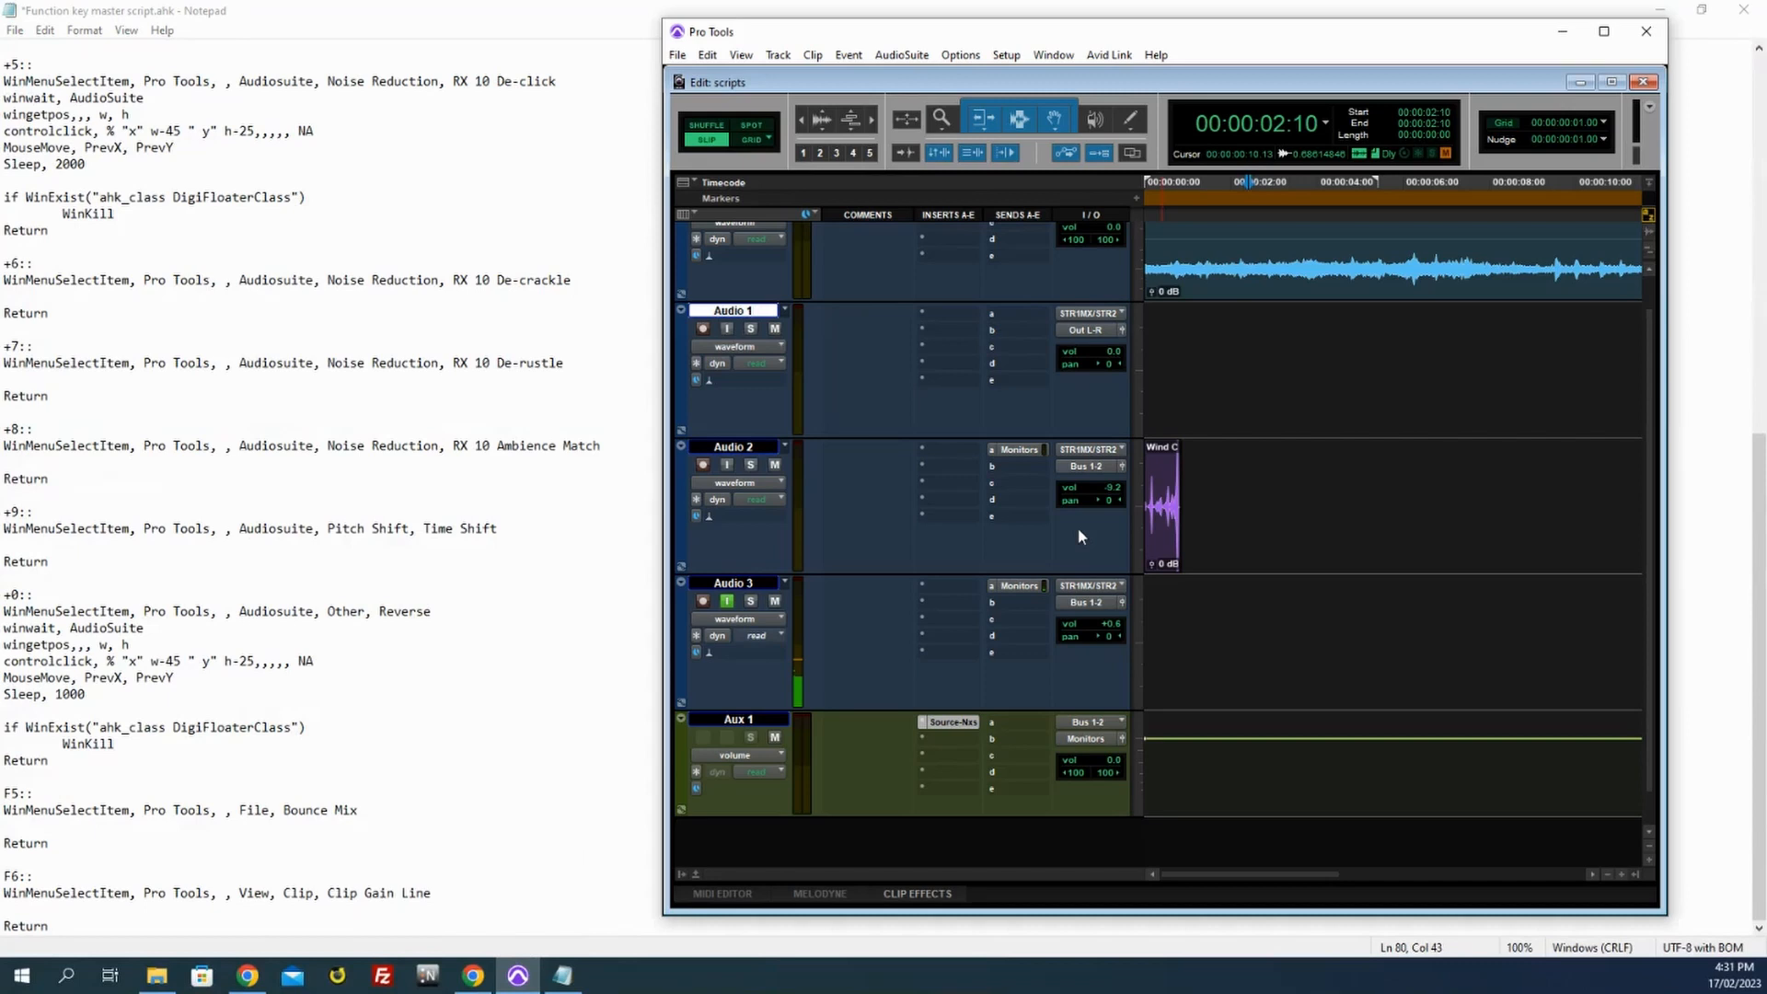